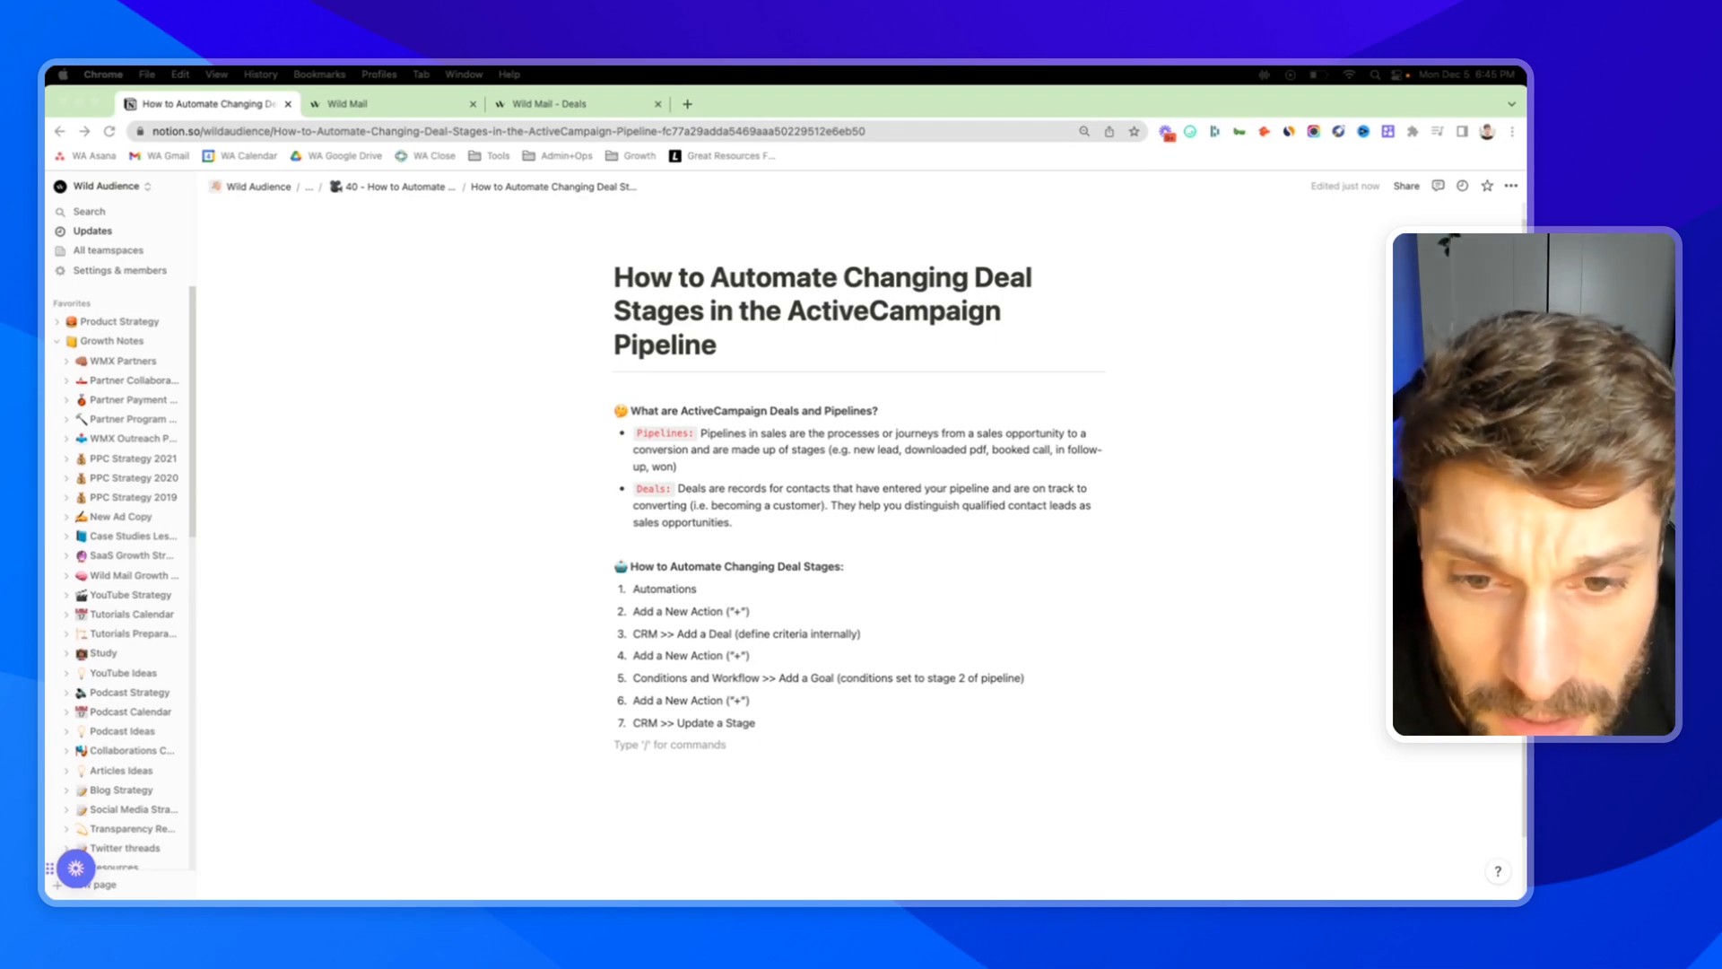
{"action": "mouse_move", "coordinate": [786, 462]}
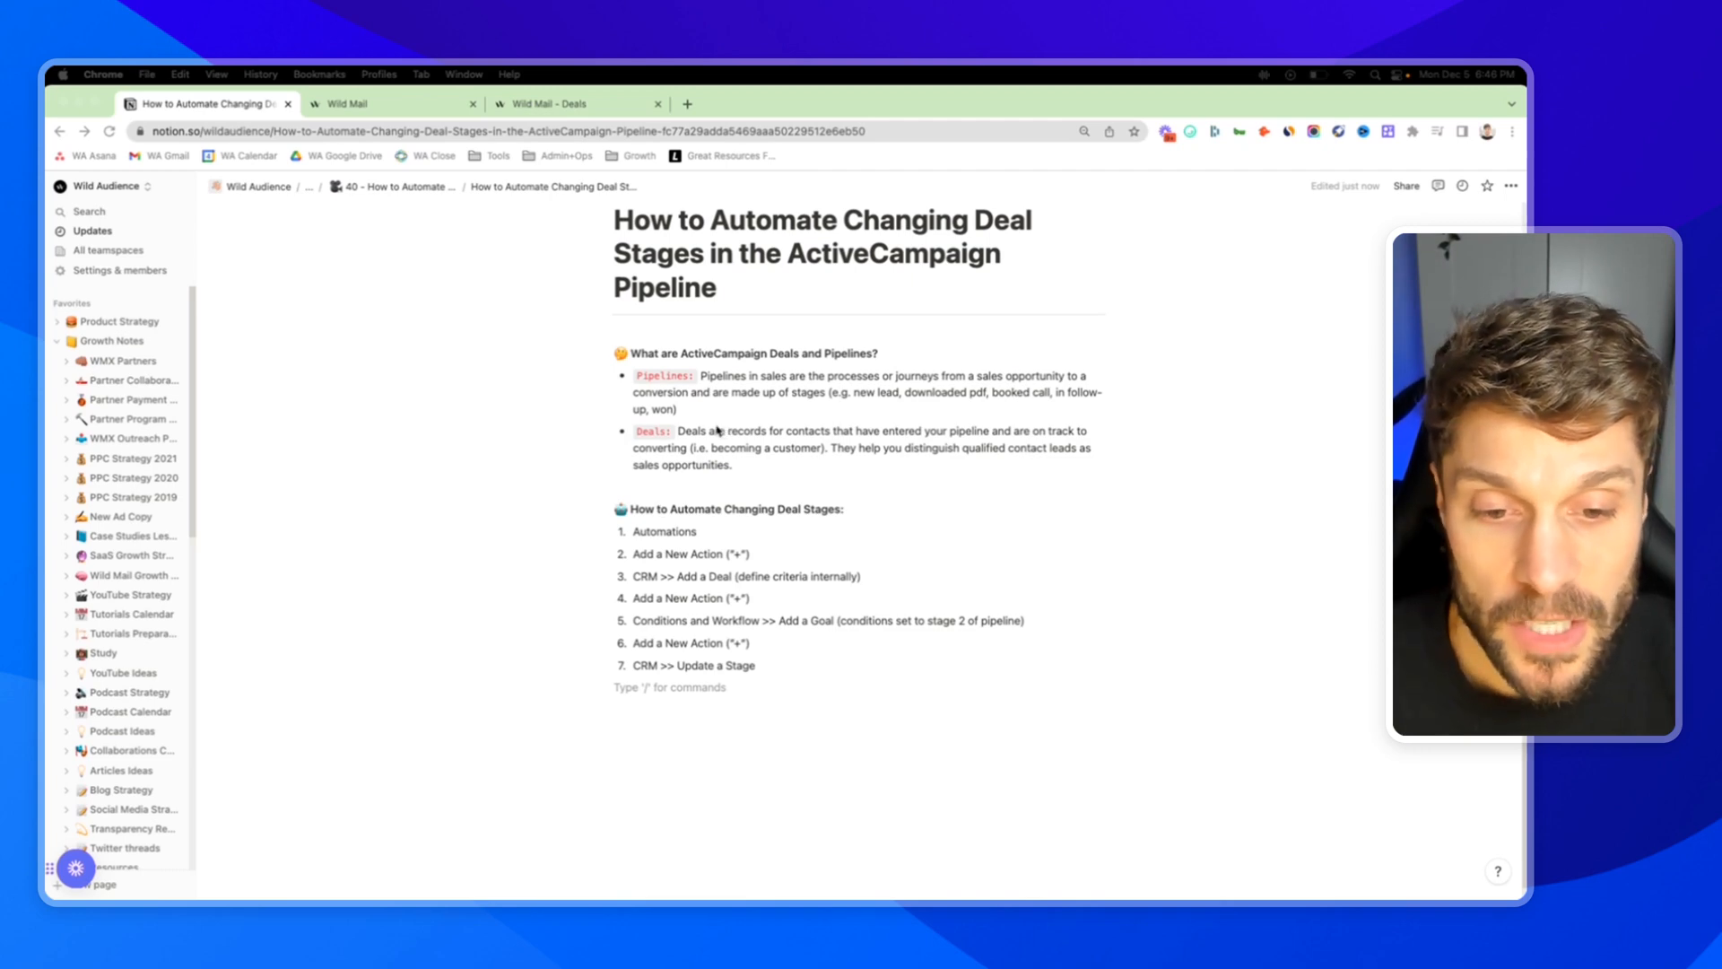
- Review the Product Sales Demo pipeline with its New Lead demo deal, then return to the builder
{"action": "left_click", "coordinate": [389, 104]}
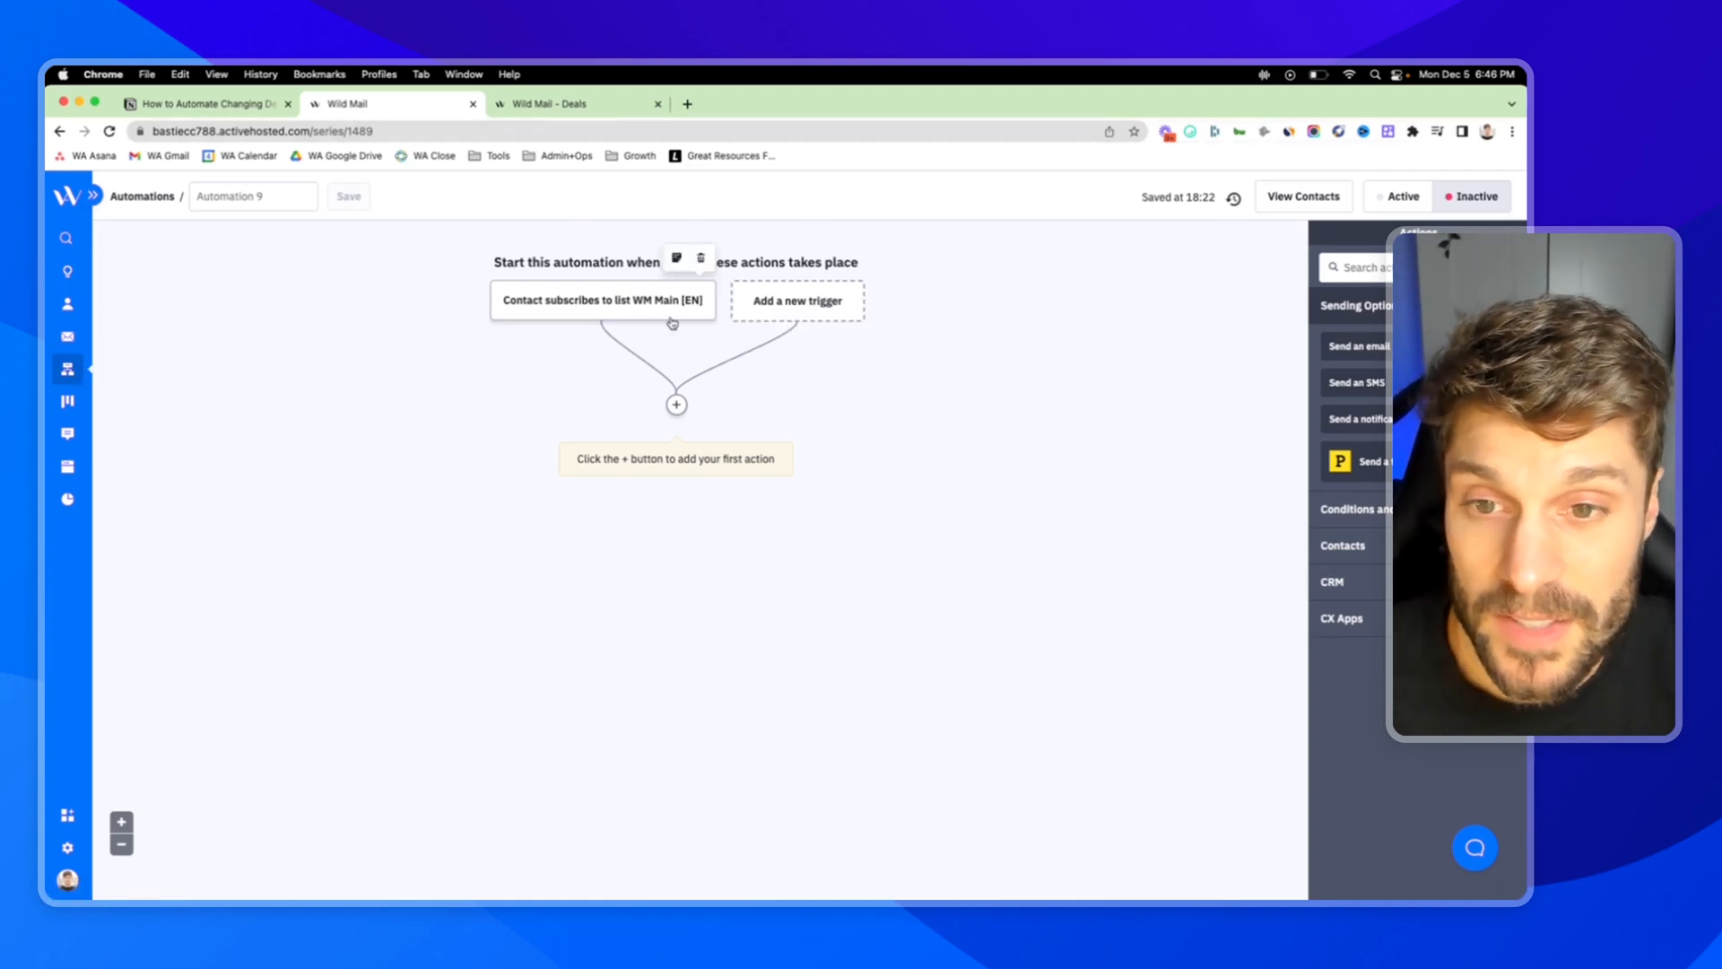
{"action": "mouse_move", "coordinate": [622, 312]}
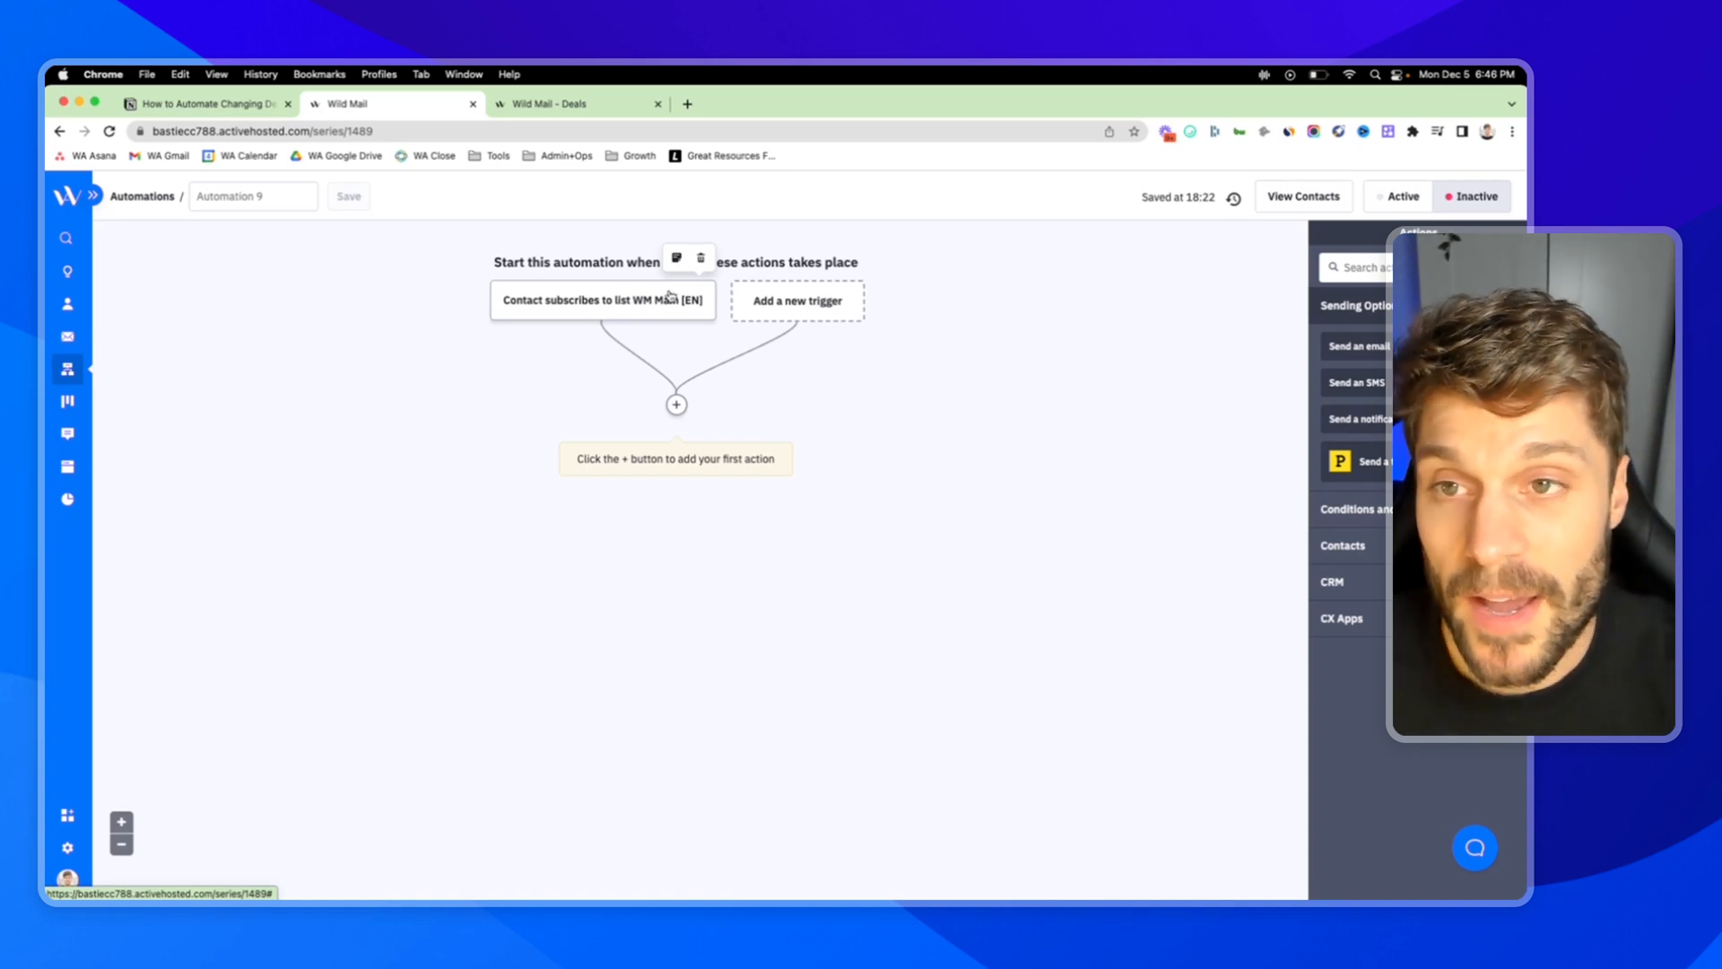
{"action": "left_click", "coordinate": [546, 104]}
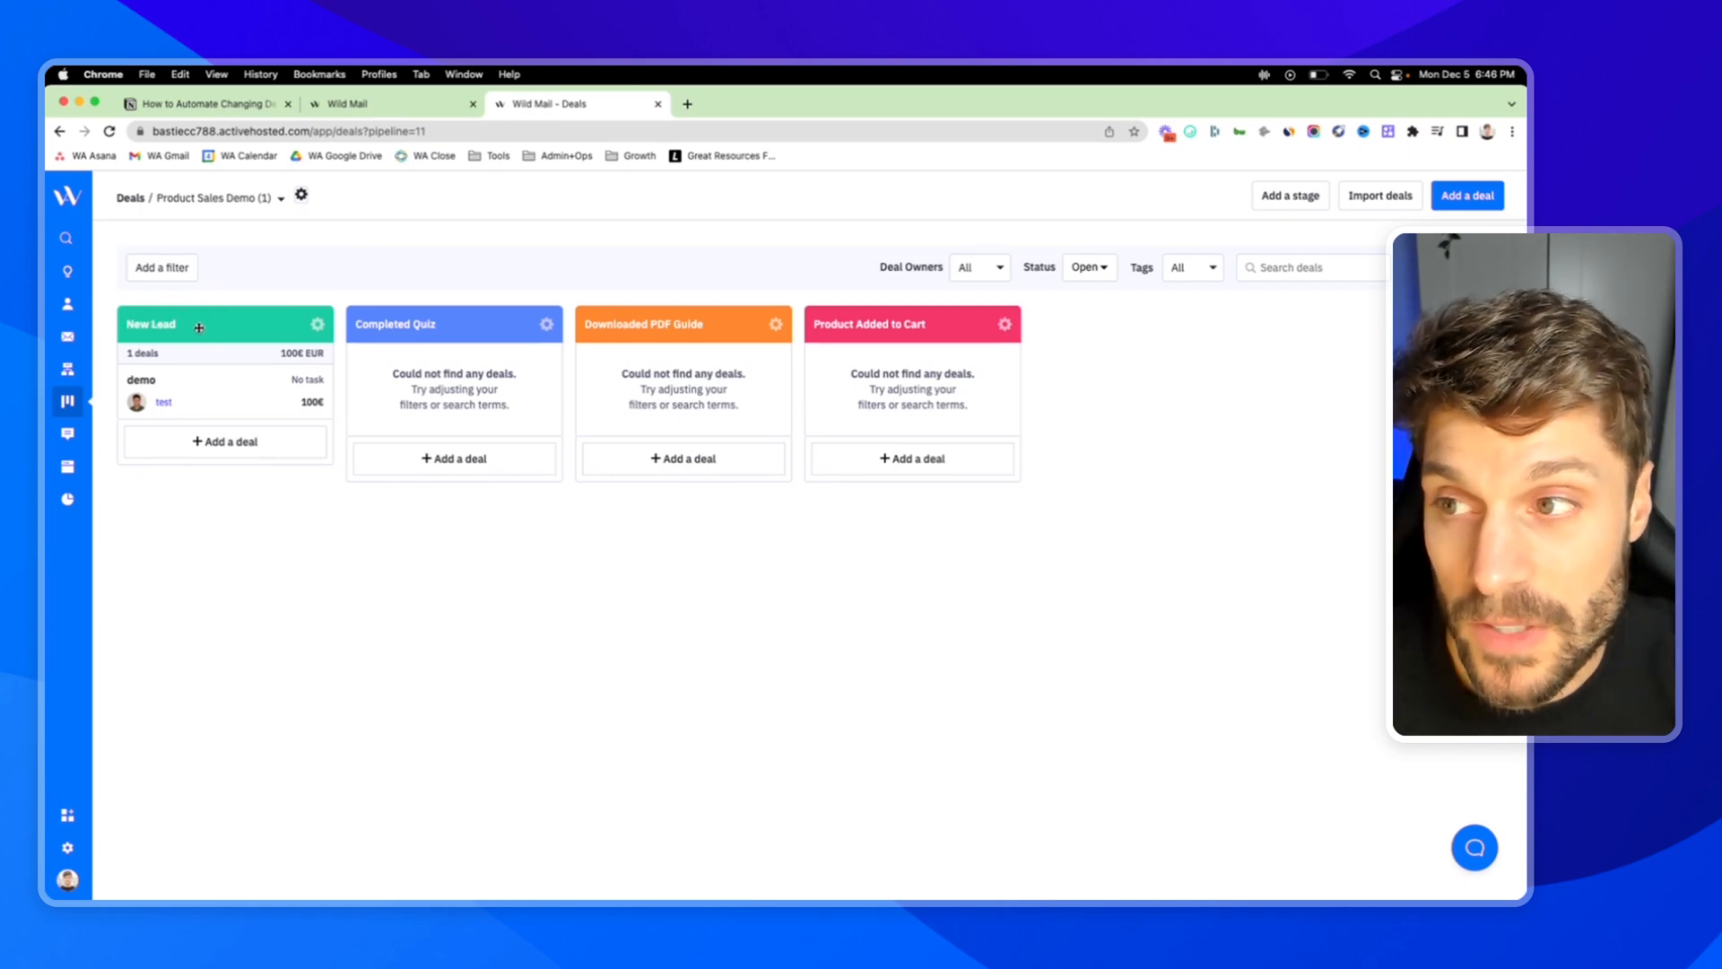
{"action": "mouse_move", "coordinate": [201, 242]}
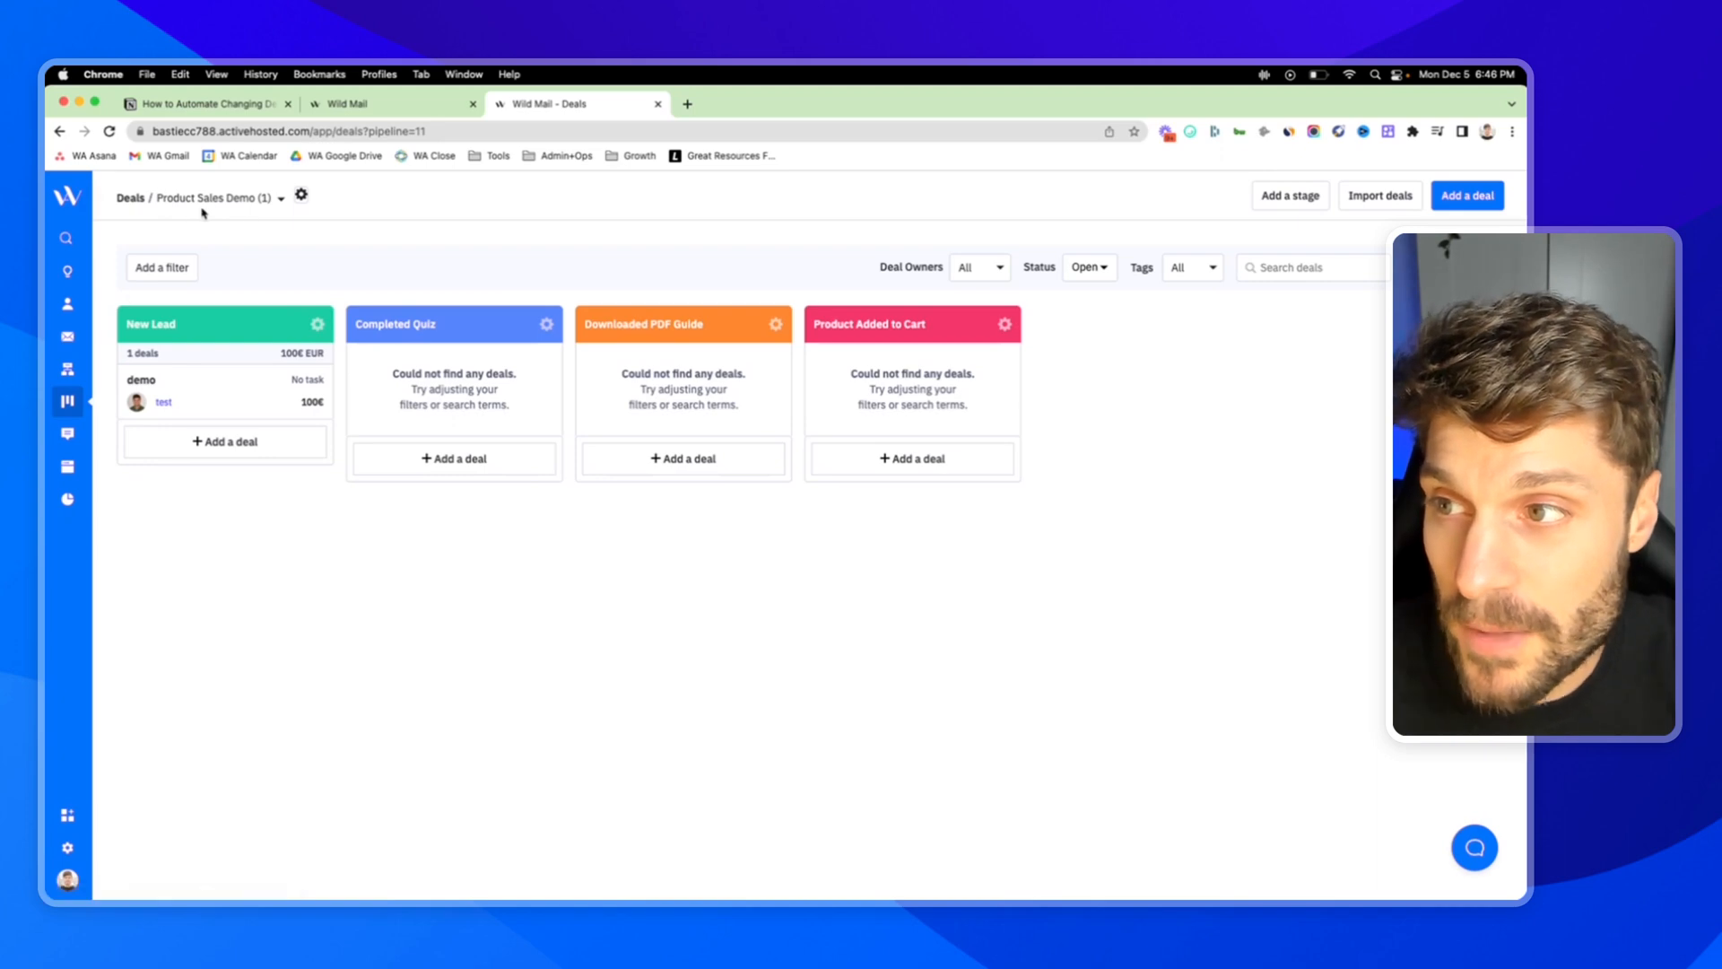
{"action": "mouse_move", "coordinate": [684, 230]}
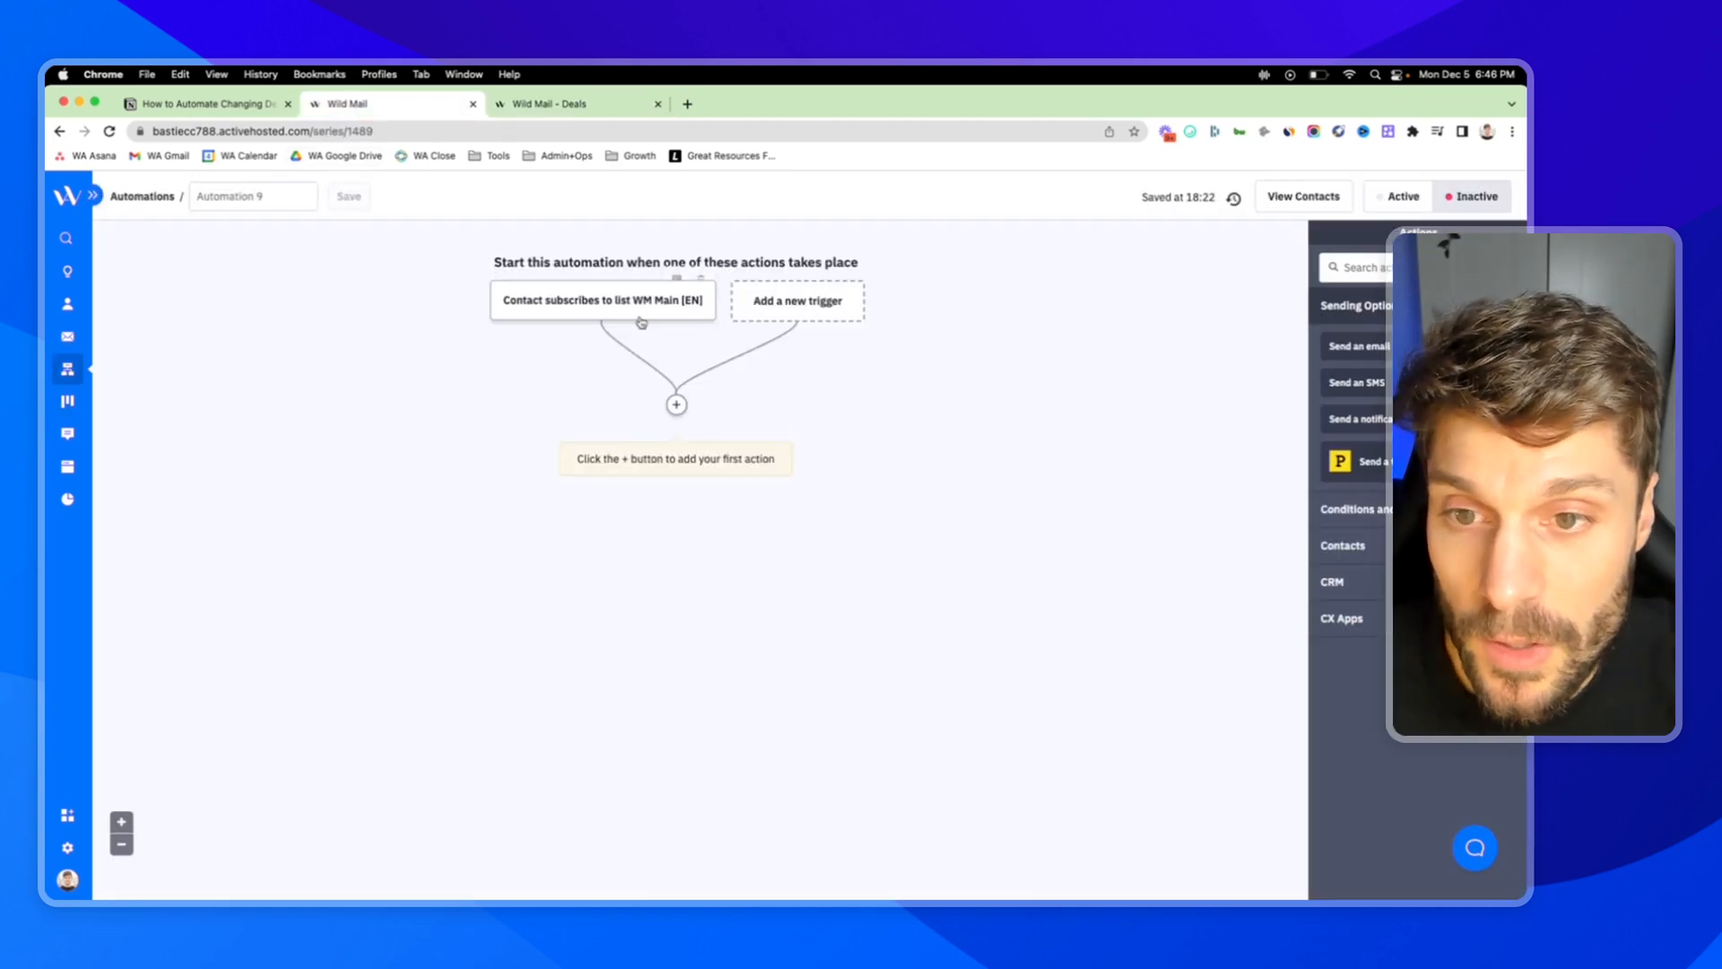
{"action": "left_click", "coordinate": [549, 104]}
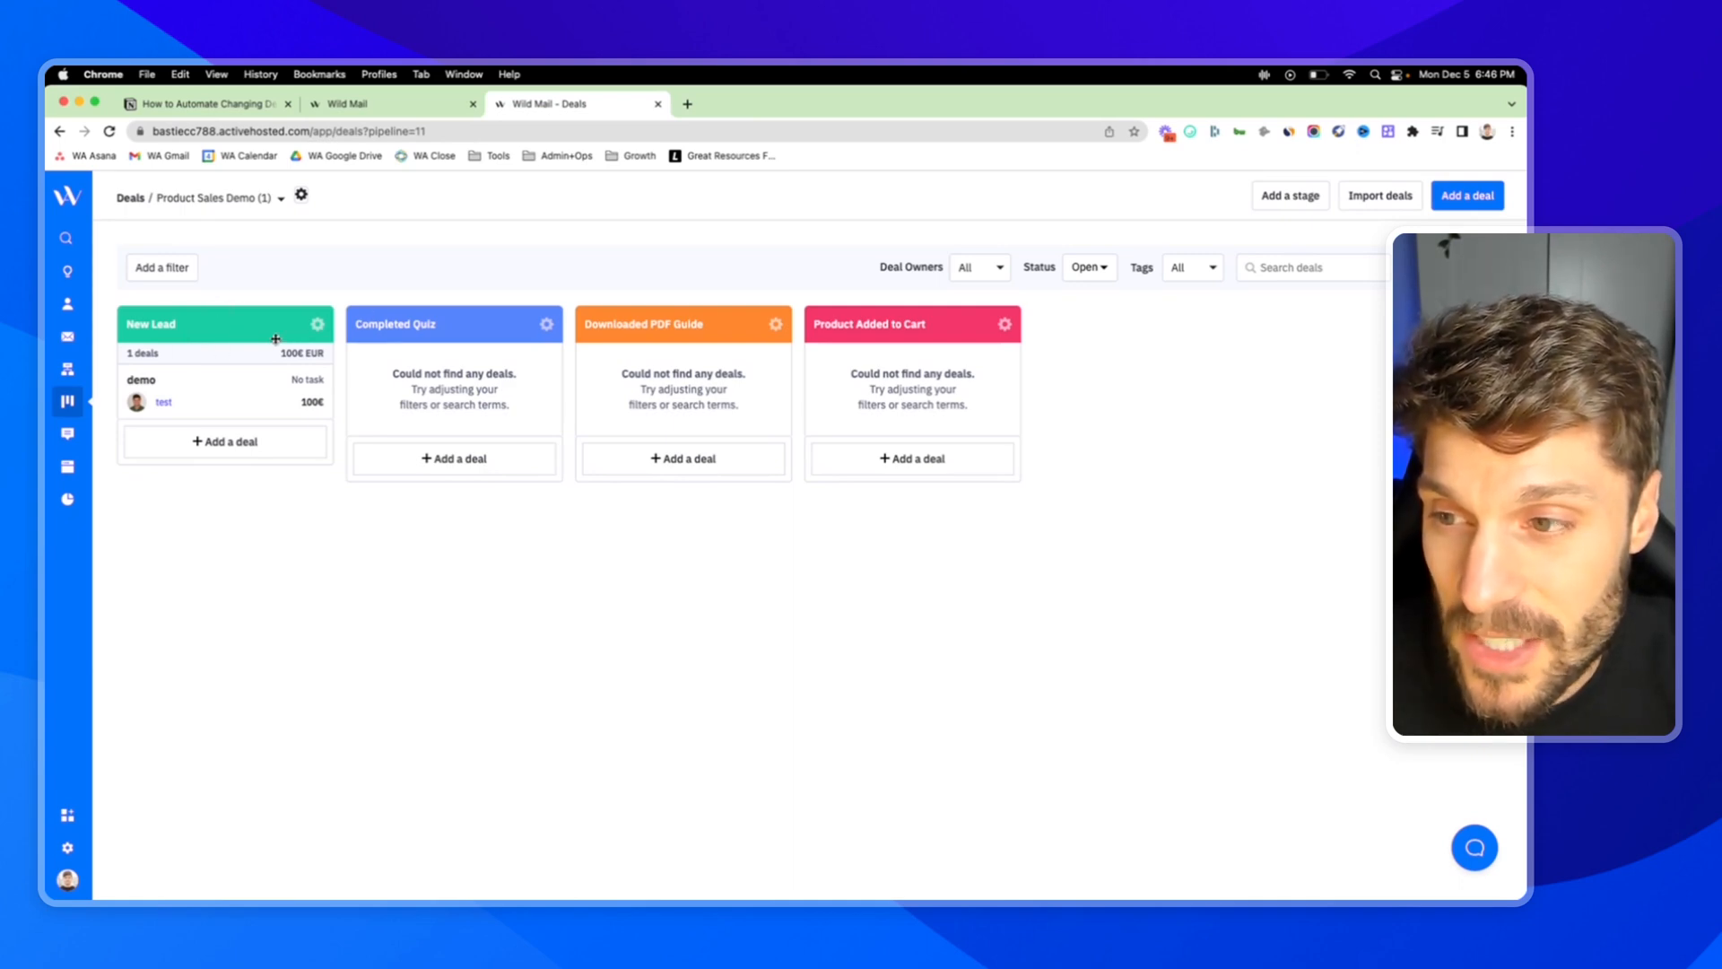
{"action": "mouse_move", "coordinate": [280, 362]}
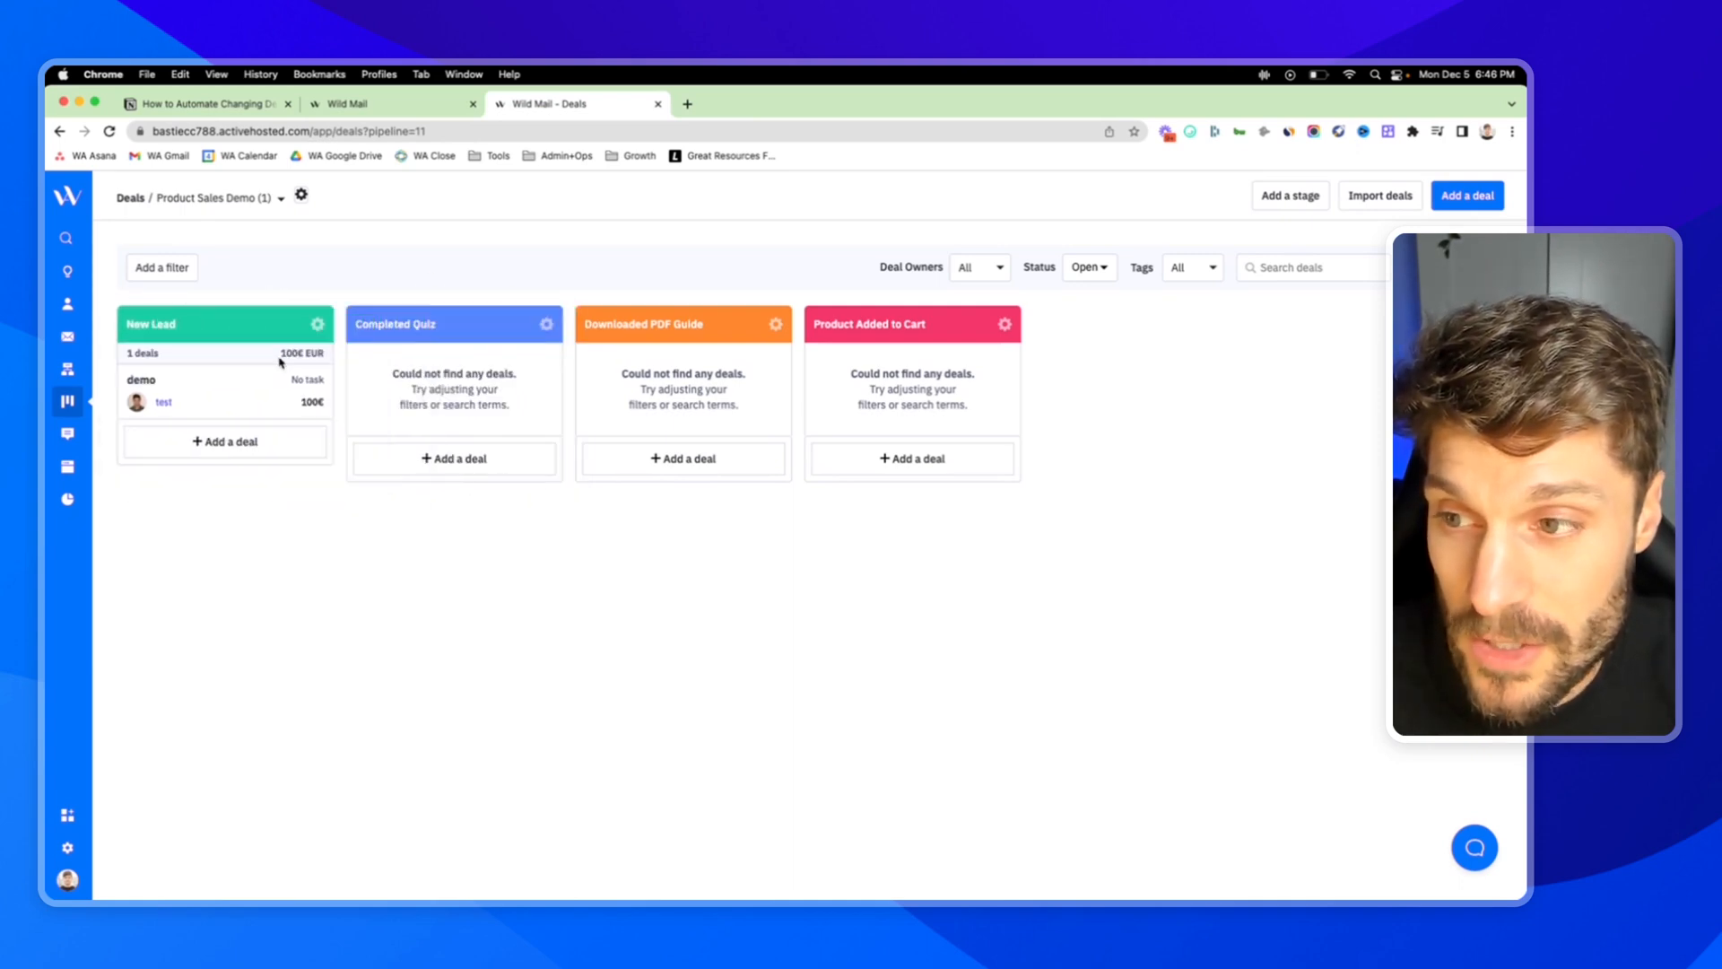
{"action": "mouse_move", "coordinate": [320, 285]}
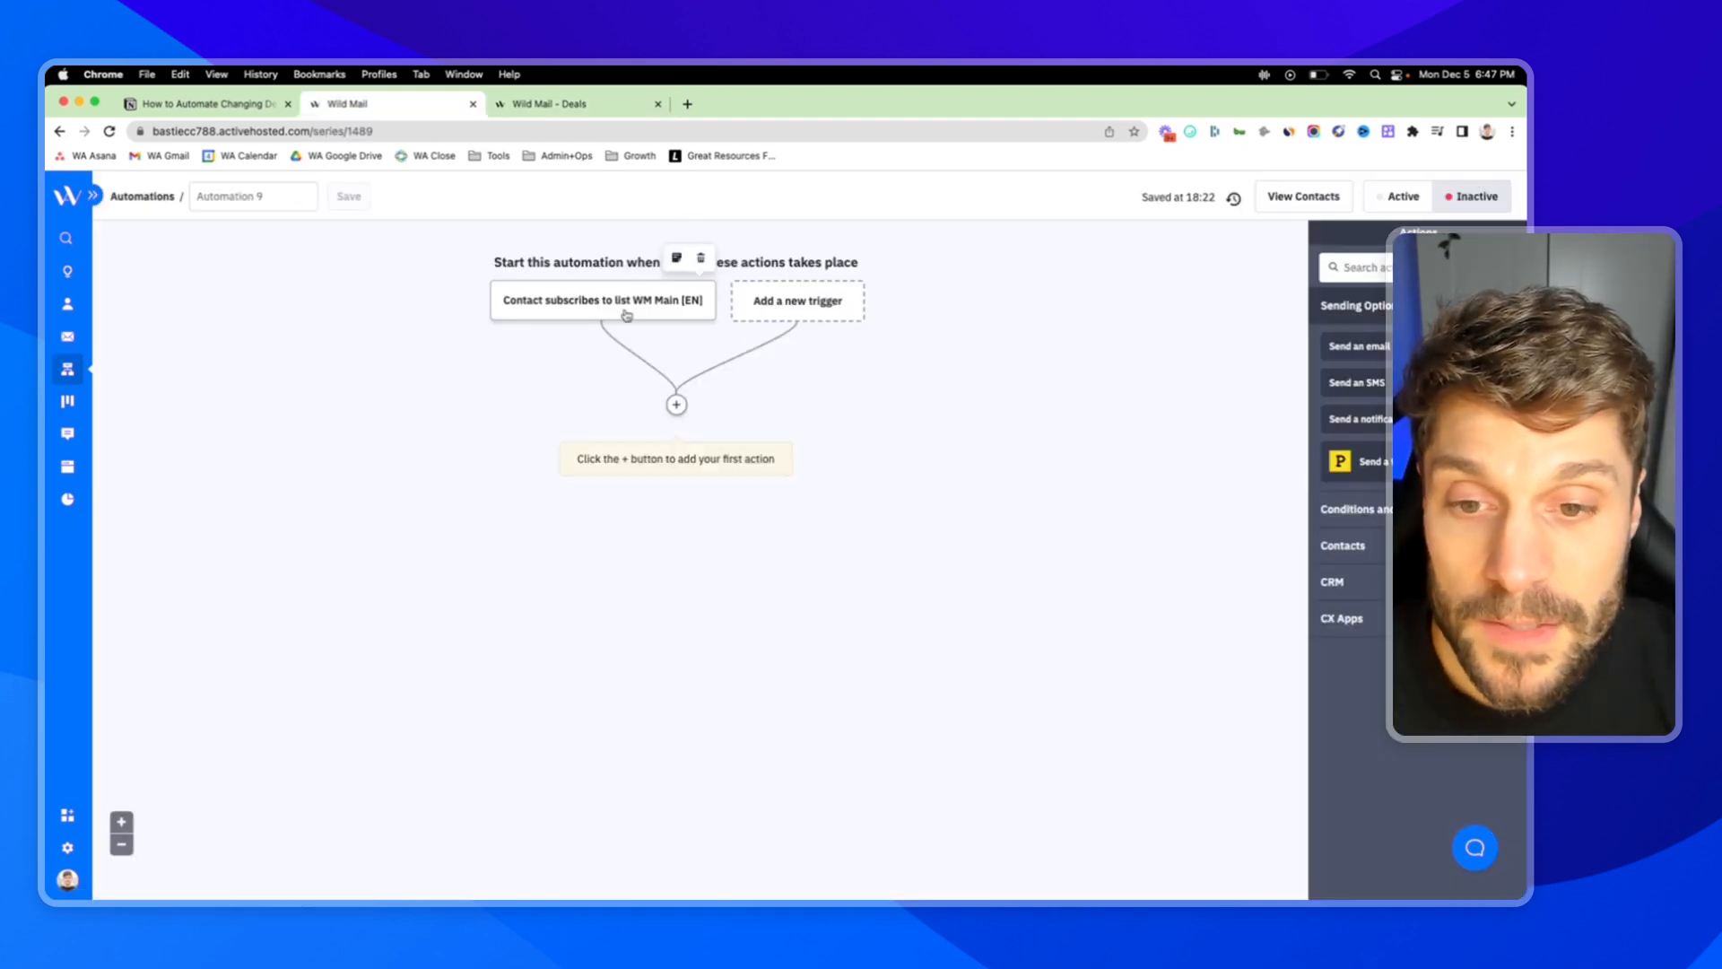
{"action": "mouse_move", "coordinate": [676, 403]}
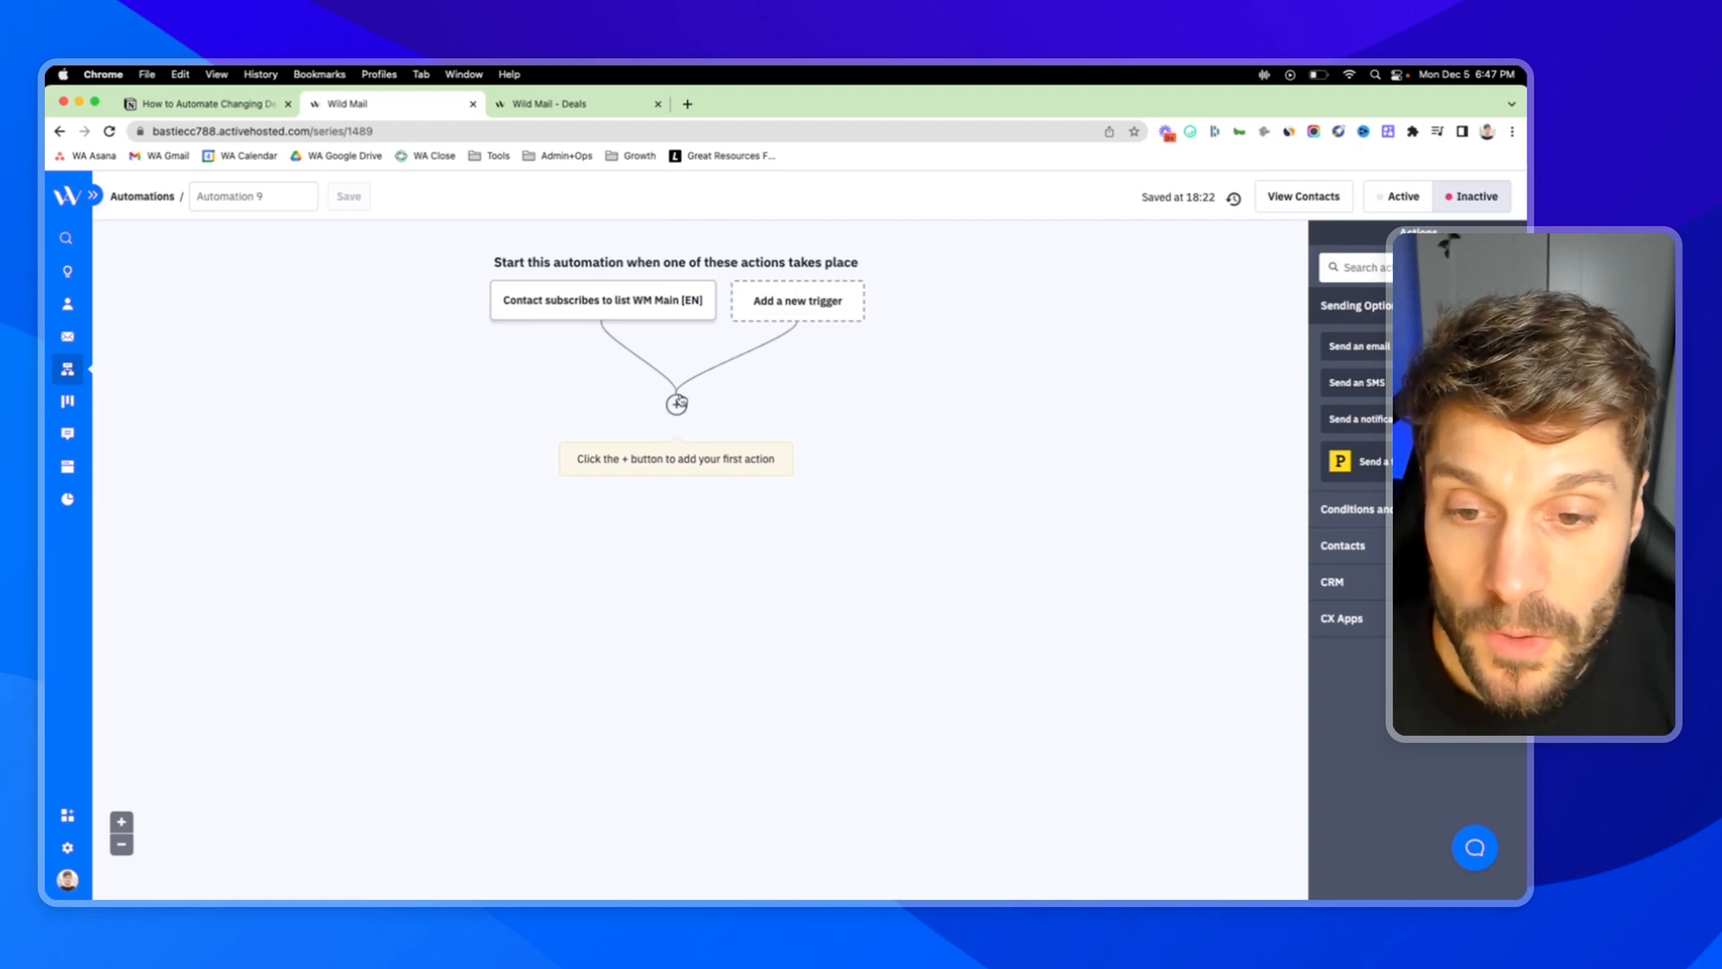
- Add a CRM 'Add a deal' action: Demo, 50 EUR, New Lead stage, different owner, saved
{"action": "left_click", "coordinate": [676, 402]}
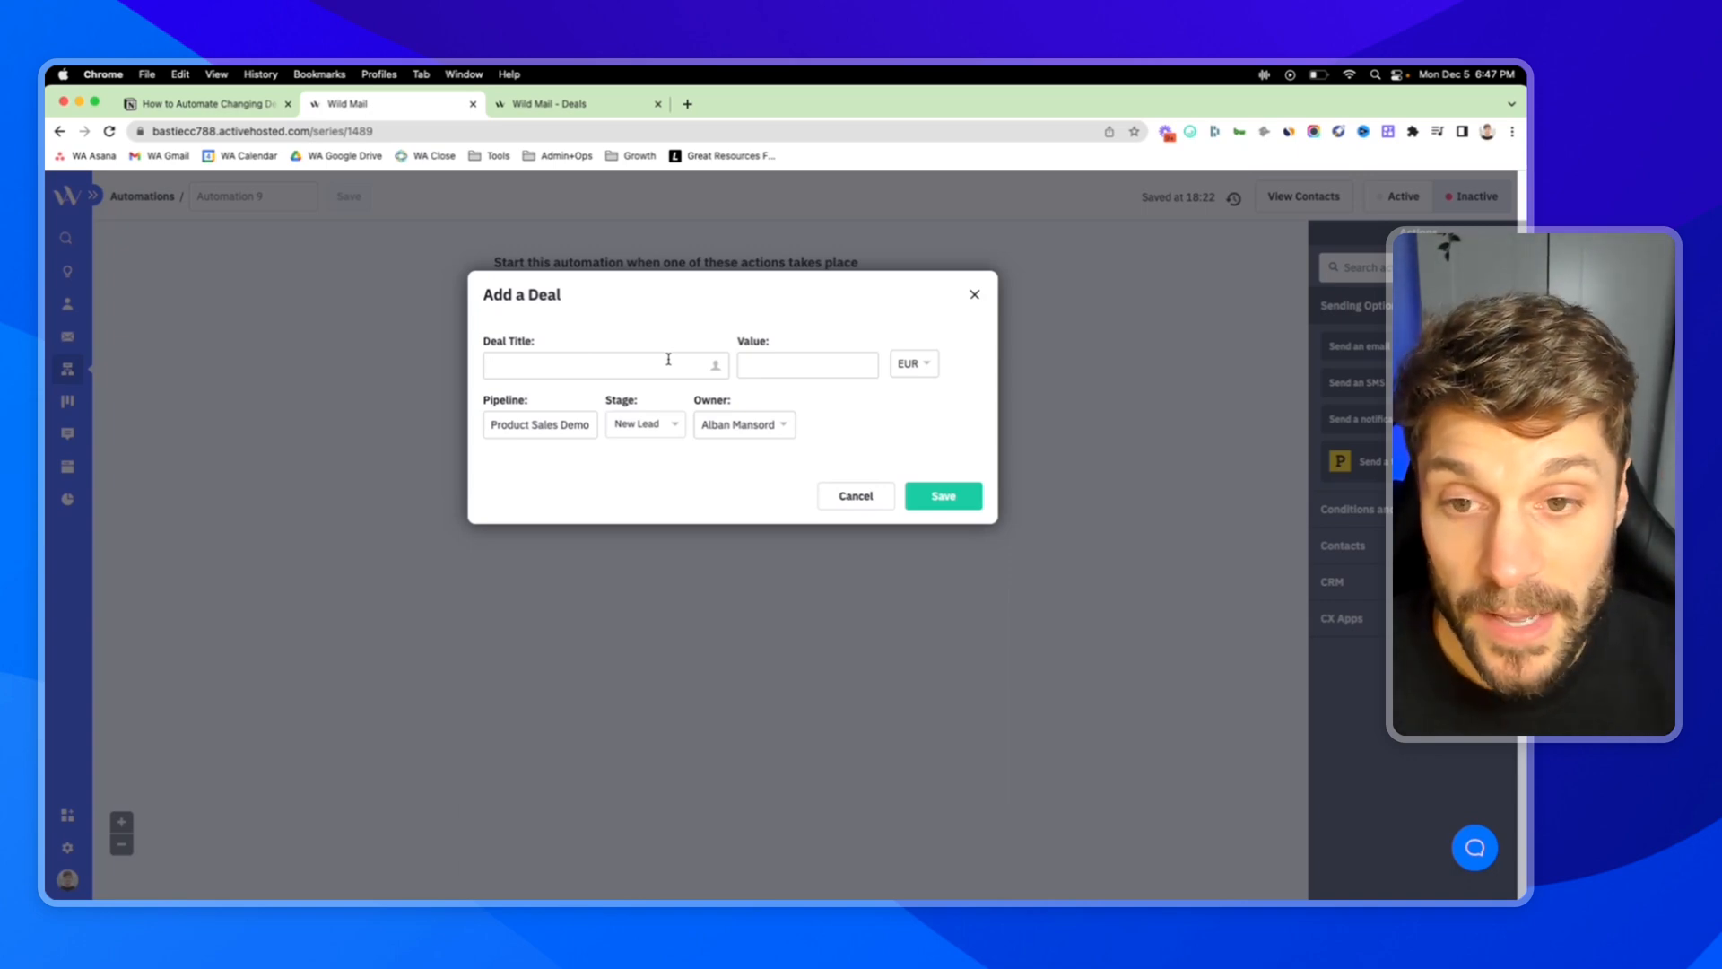
{"action": "type", "text": "Demo"}
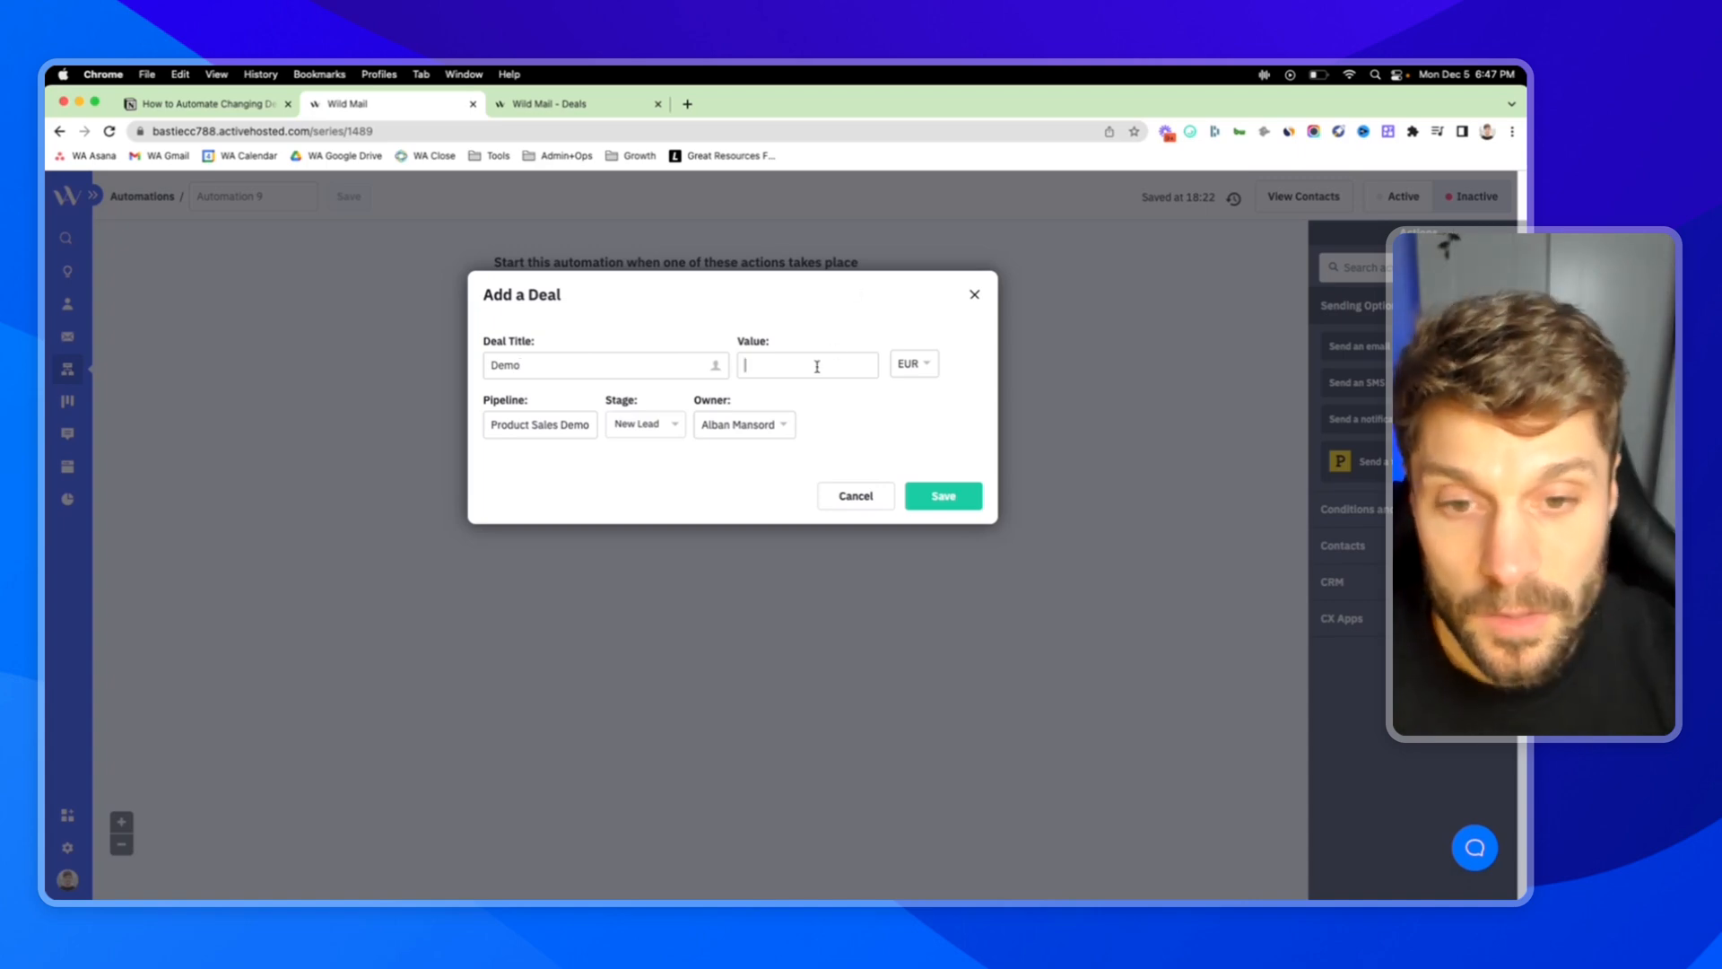
{"action": "type", "text": "50"}
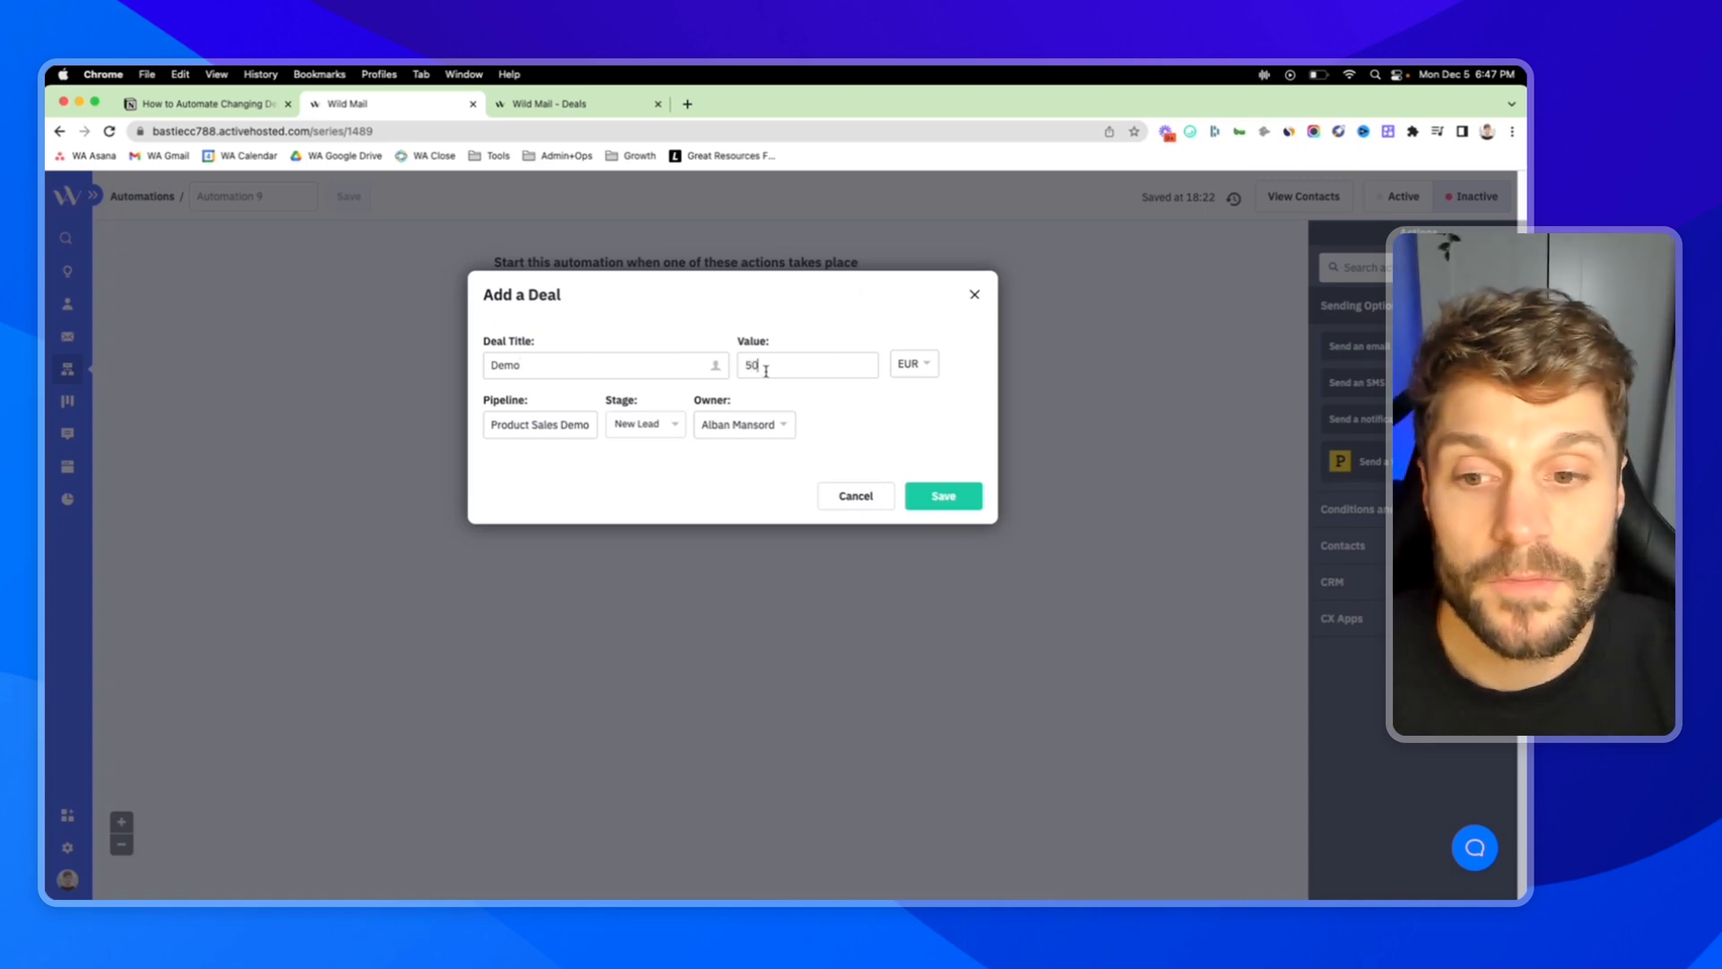
{"action": "mouse_move", "coordinate": [495, 407]}
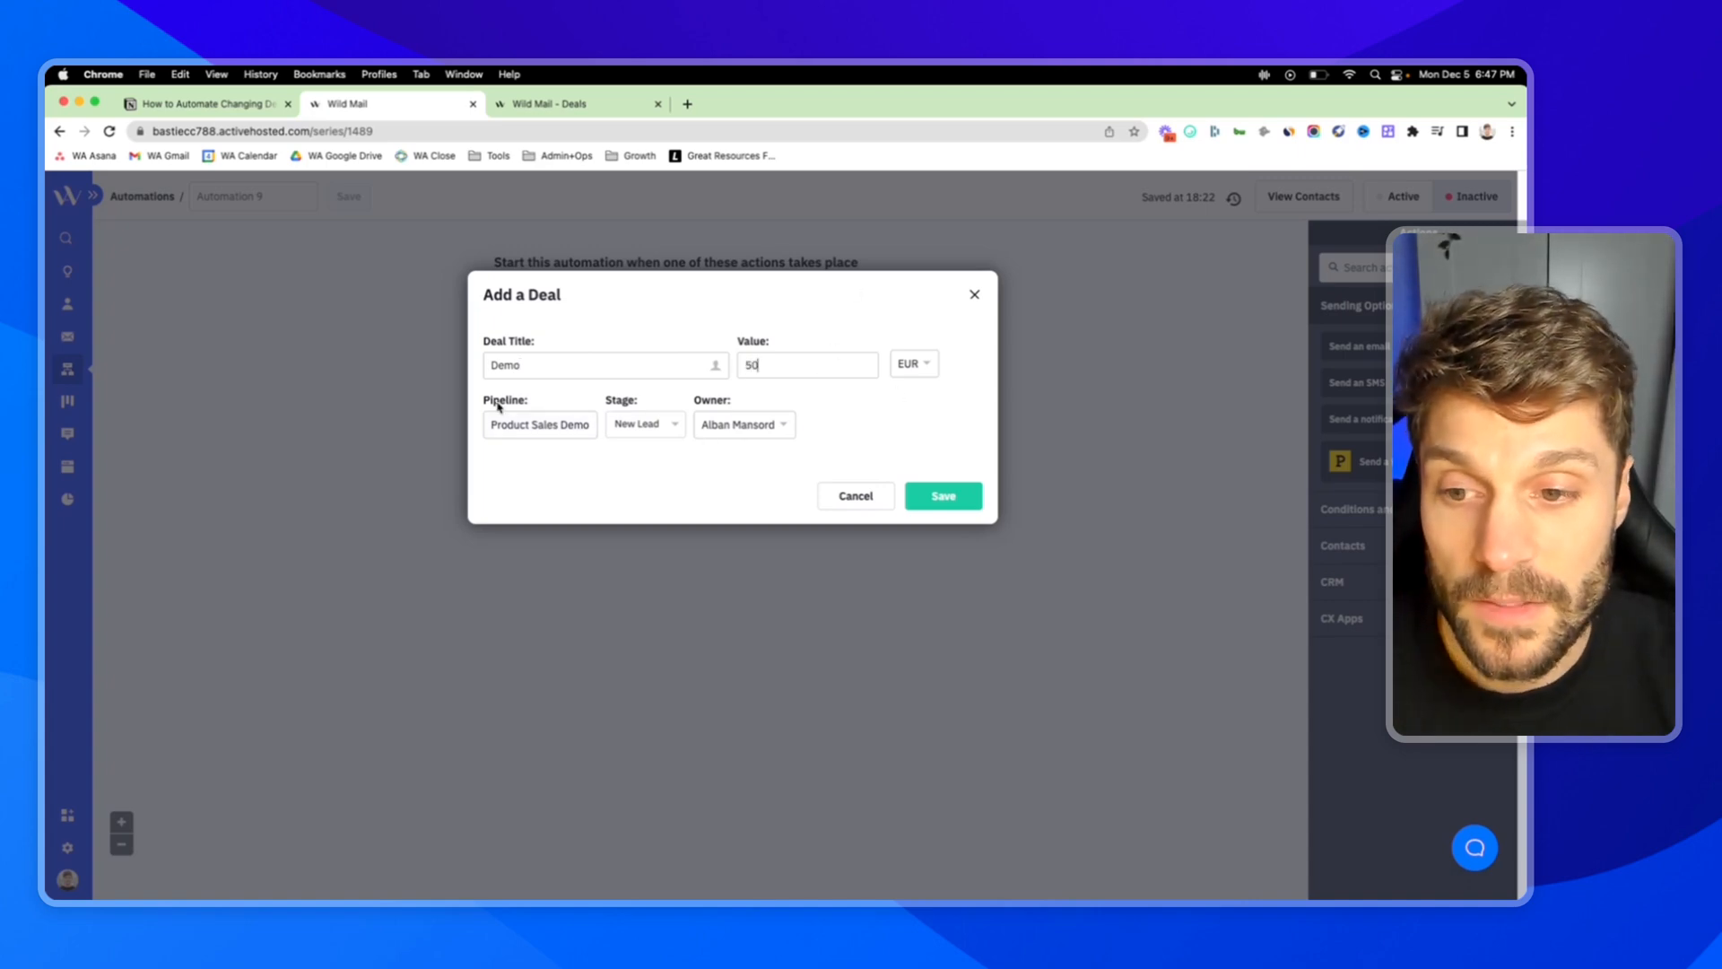
{"action": "left_click", "coordinate": [941, 495]}
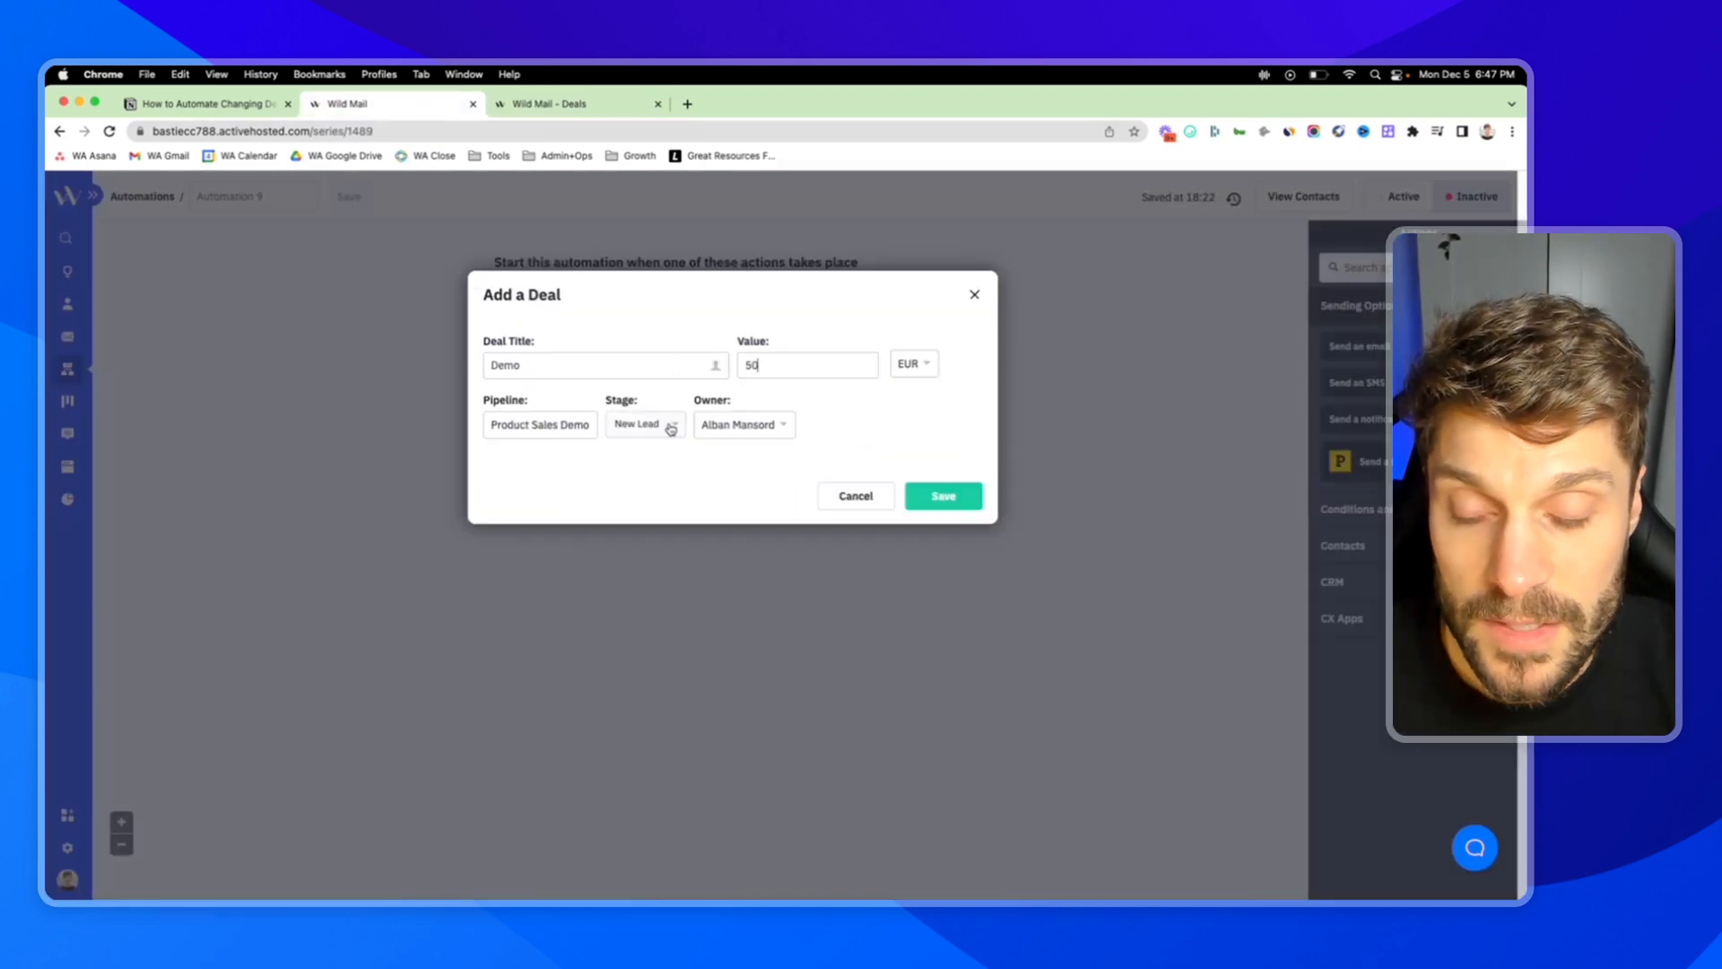
{"action": "left_click", "coordinate": [942, 495]}
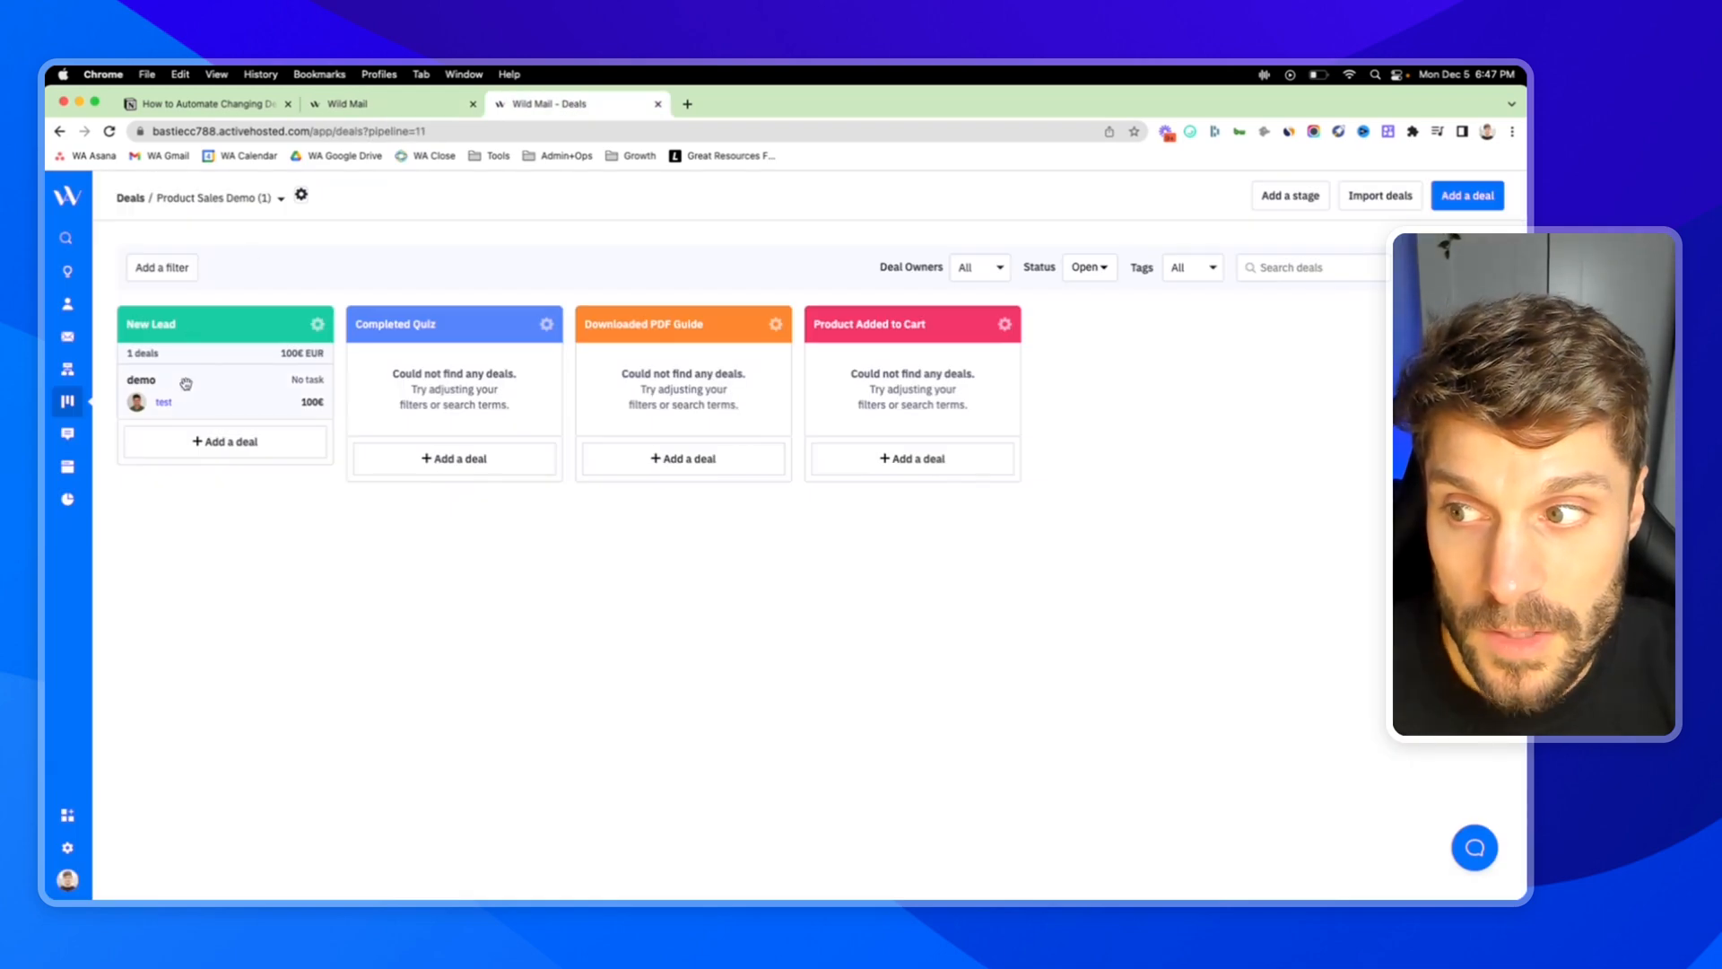
{"action": "left_click", "coordinate": [644, 423]}
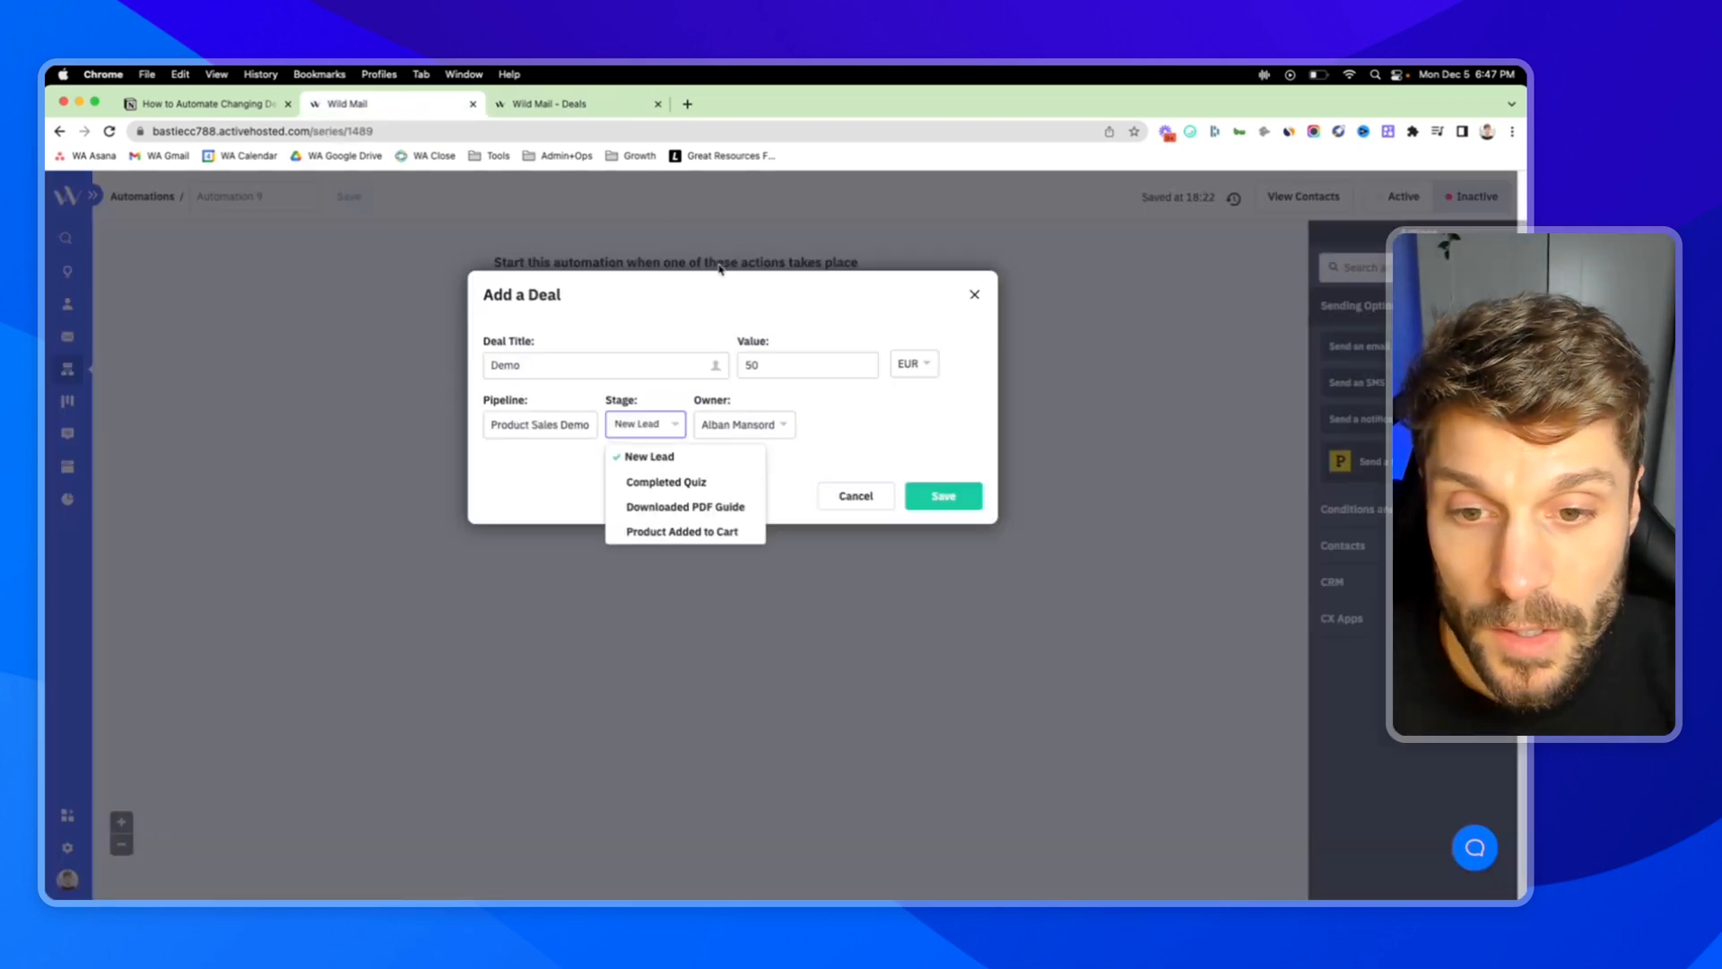
{"action": "left_click", "coordinate": [742, 425]}
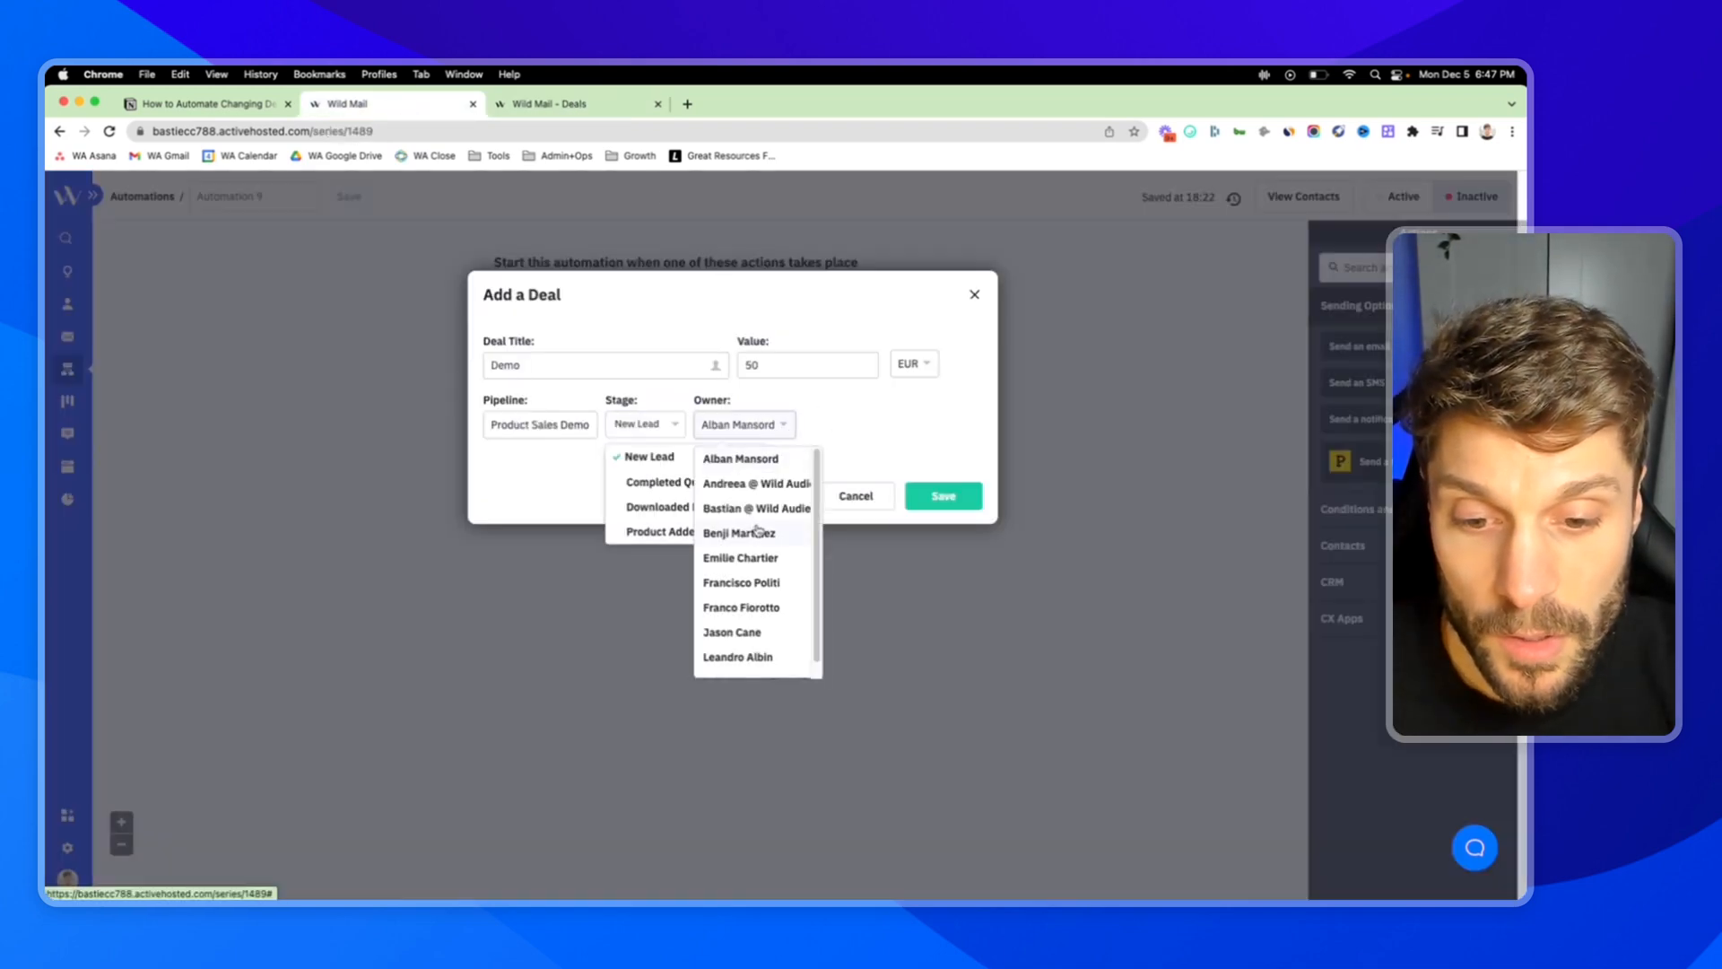
{"action": "left_click", "coordinate": [730, 631]}
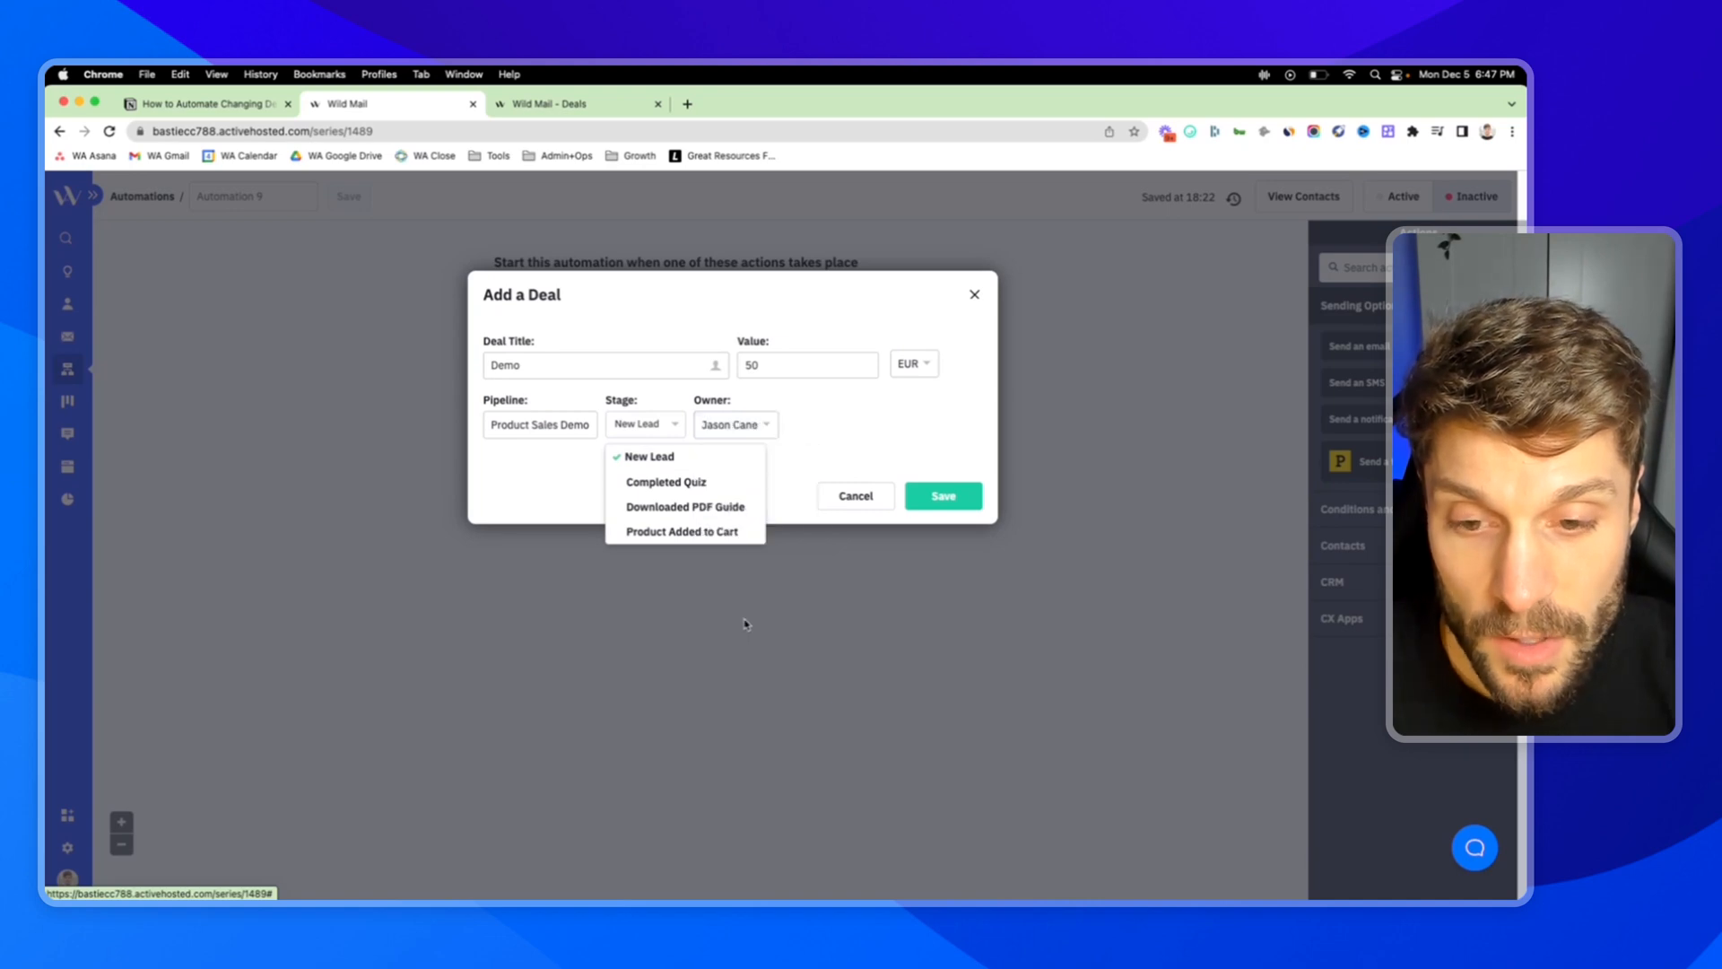
{"action": "left_click", "coordinate": [941, 495]}
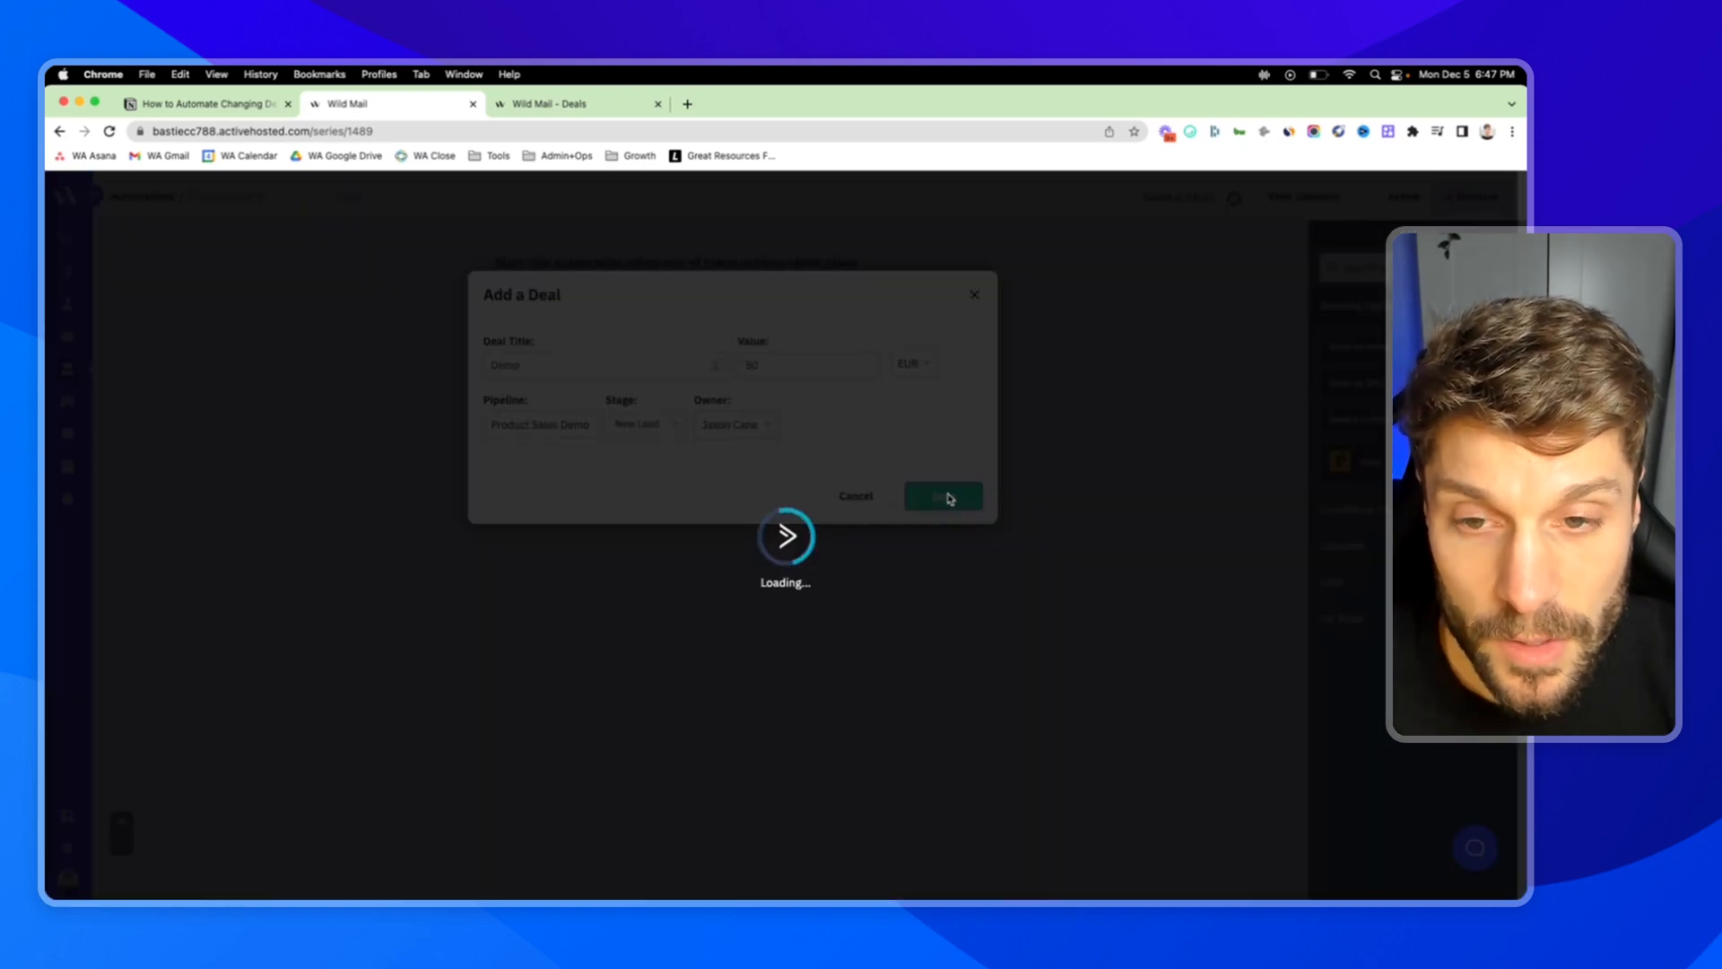
{"action": "left_click", "coordinate": [942, 495]}
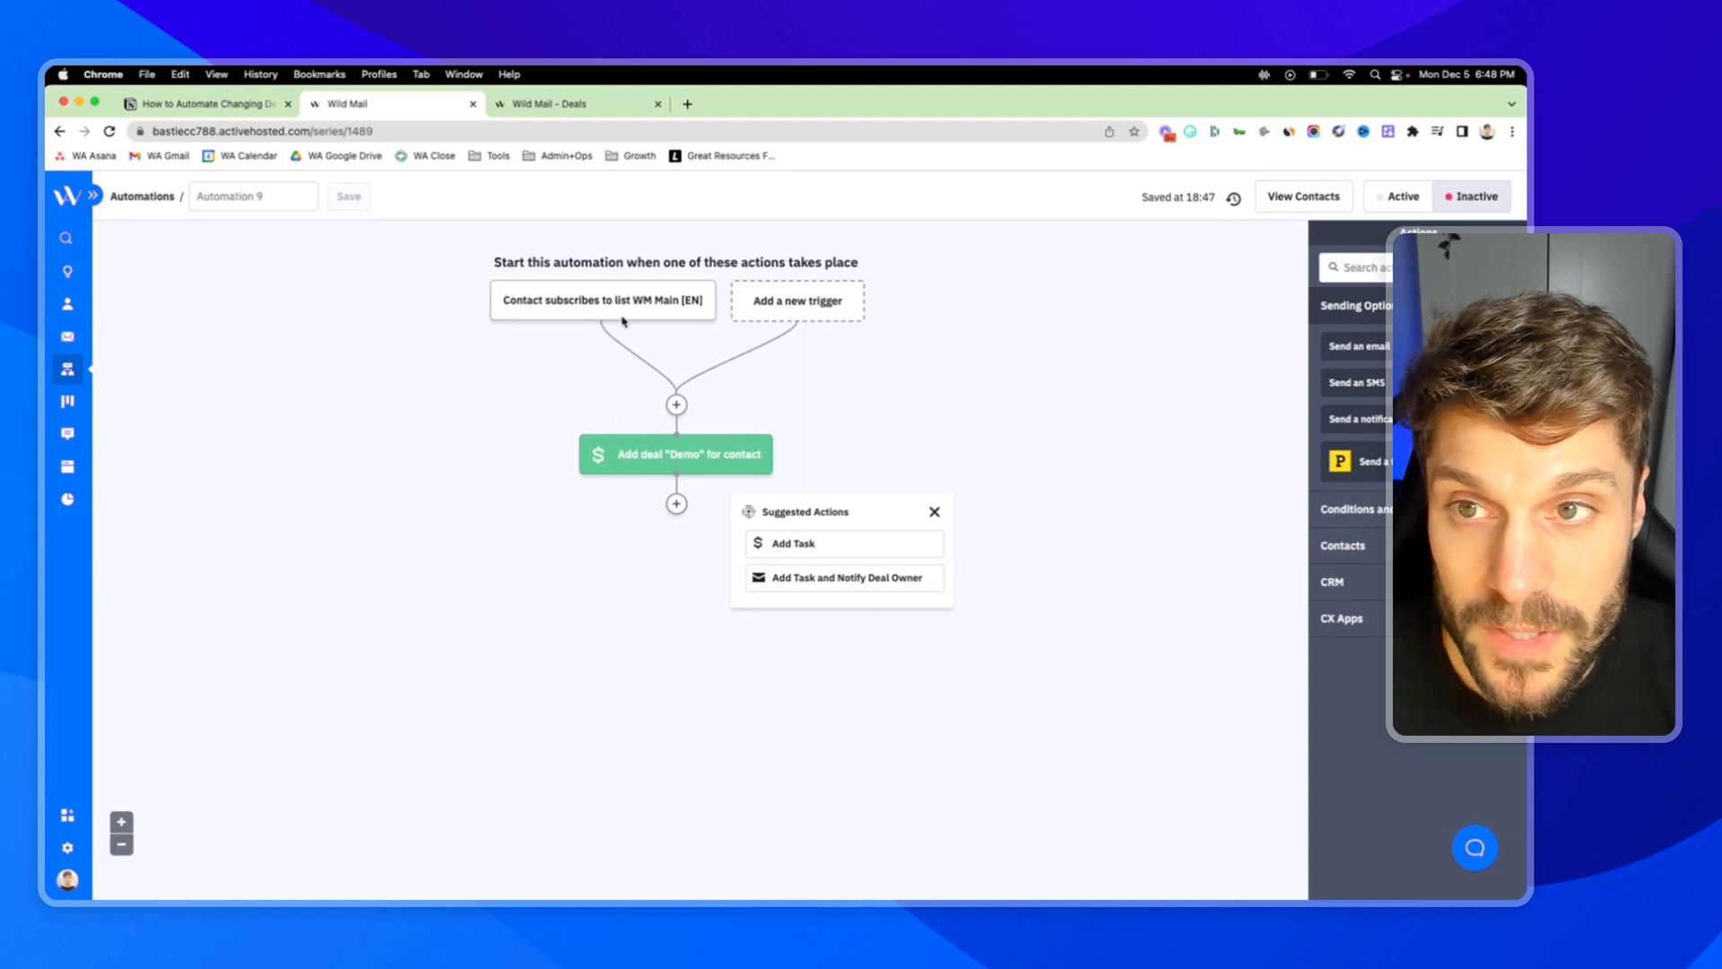
{"action": "mouse_move", "coordinate": [541, 104]}
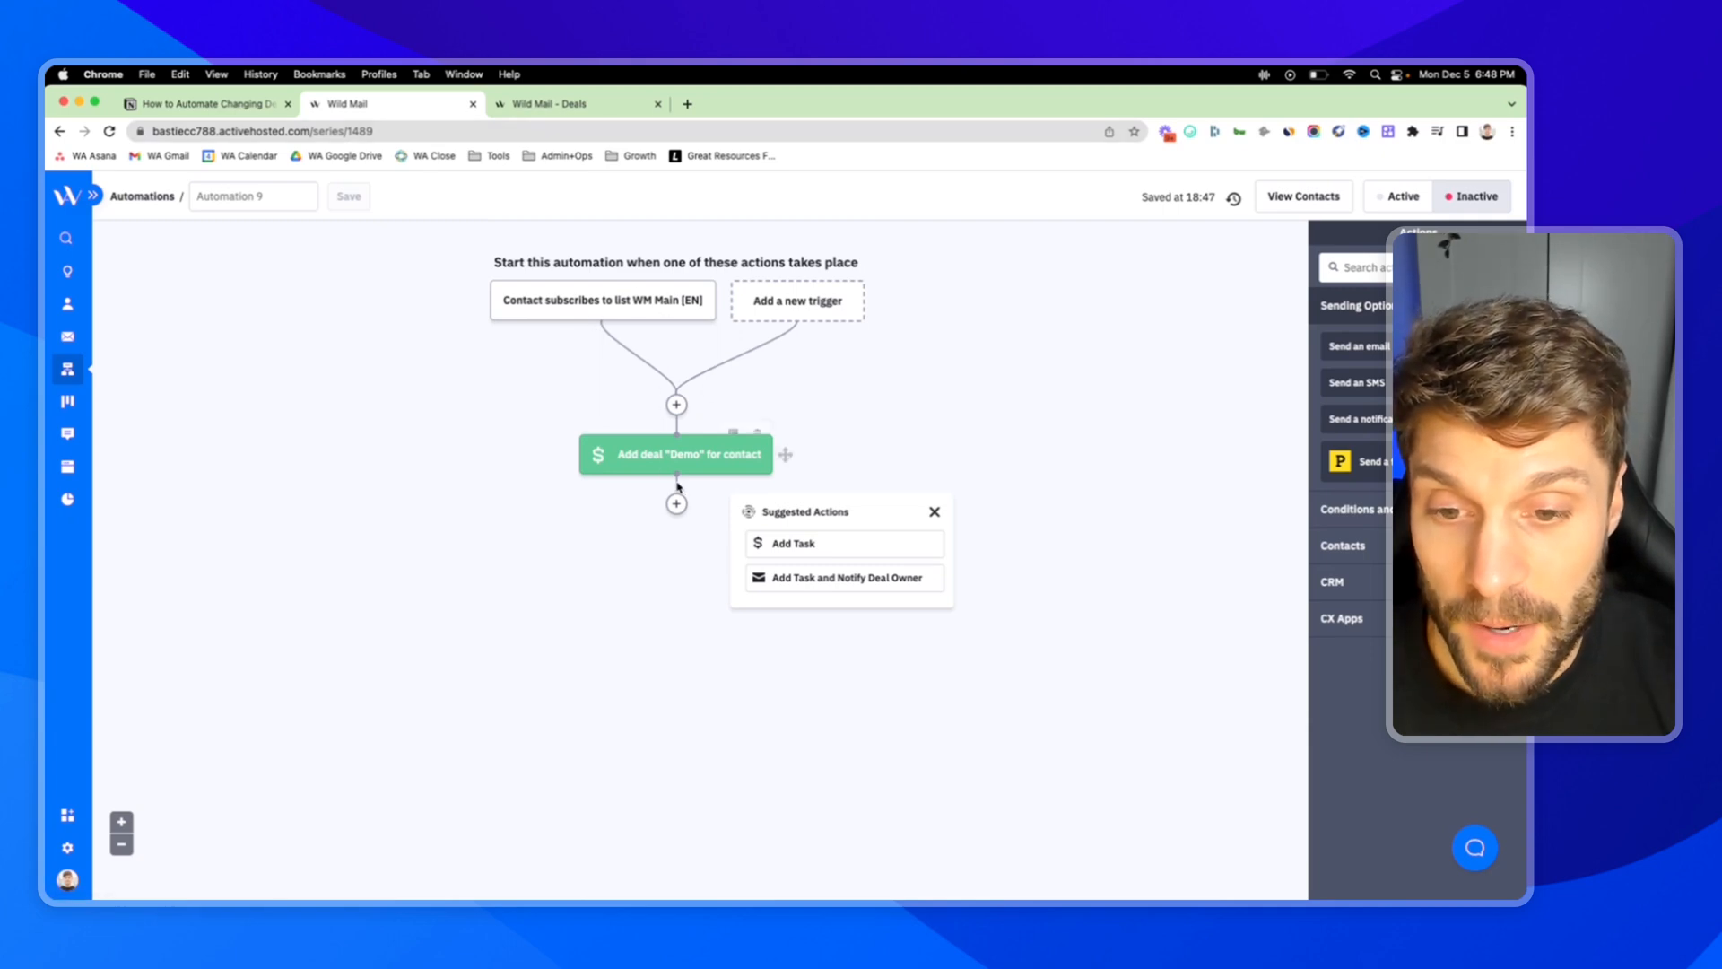
- Add a goal step after the deal action, moving the demo deal to Completed Quiz on the board
{"action": "left_click", "coordinate": [677, 502]}
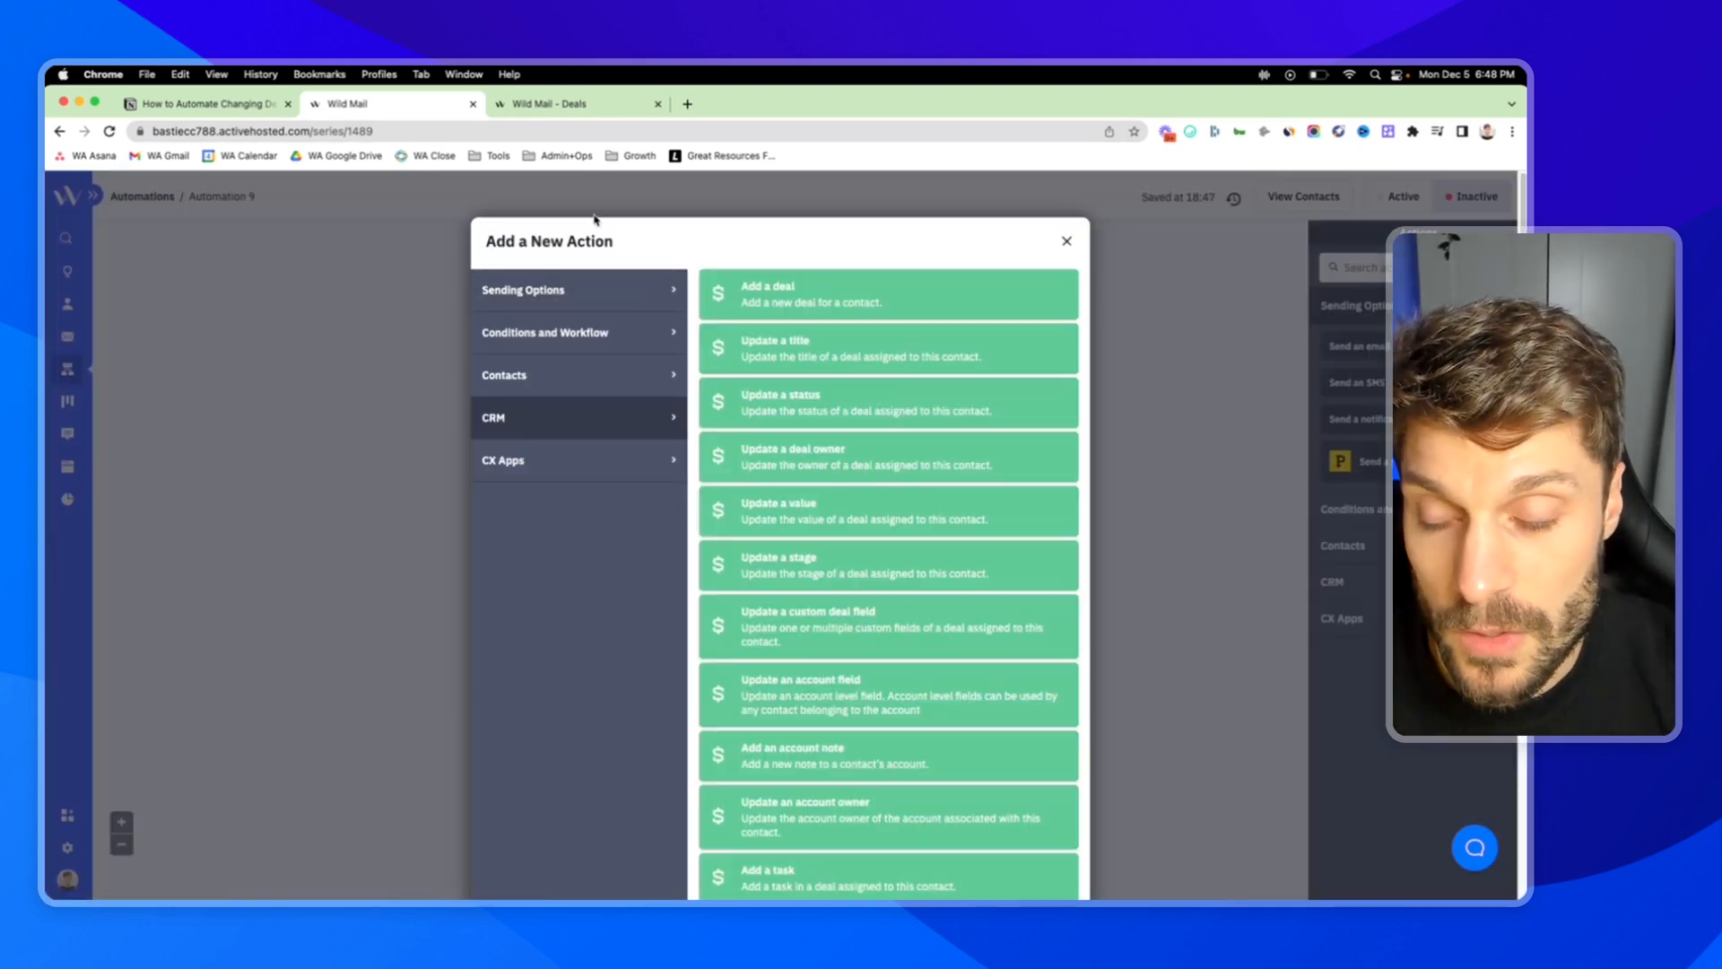
{"action": "left_click", "coordinate": [550, 331]}
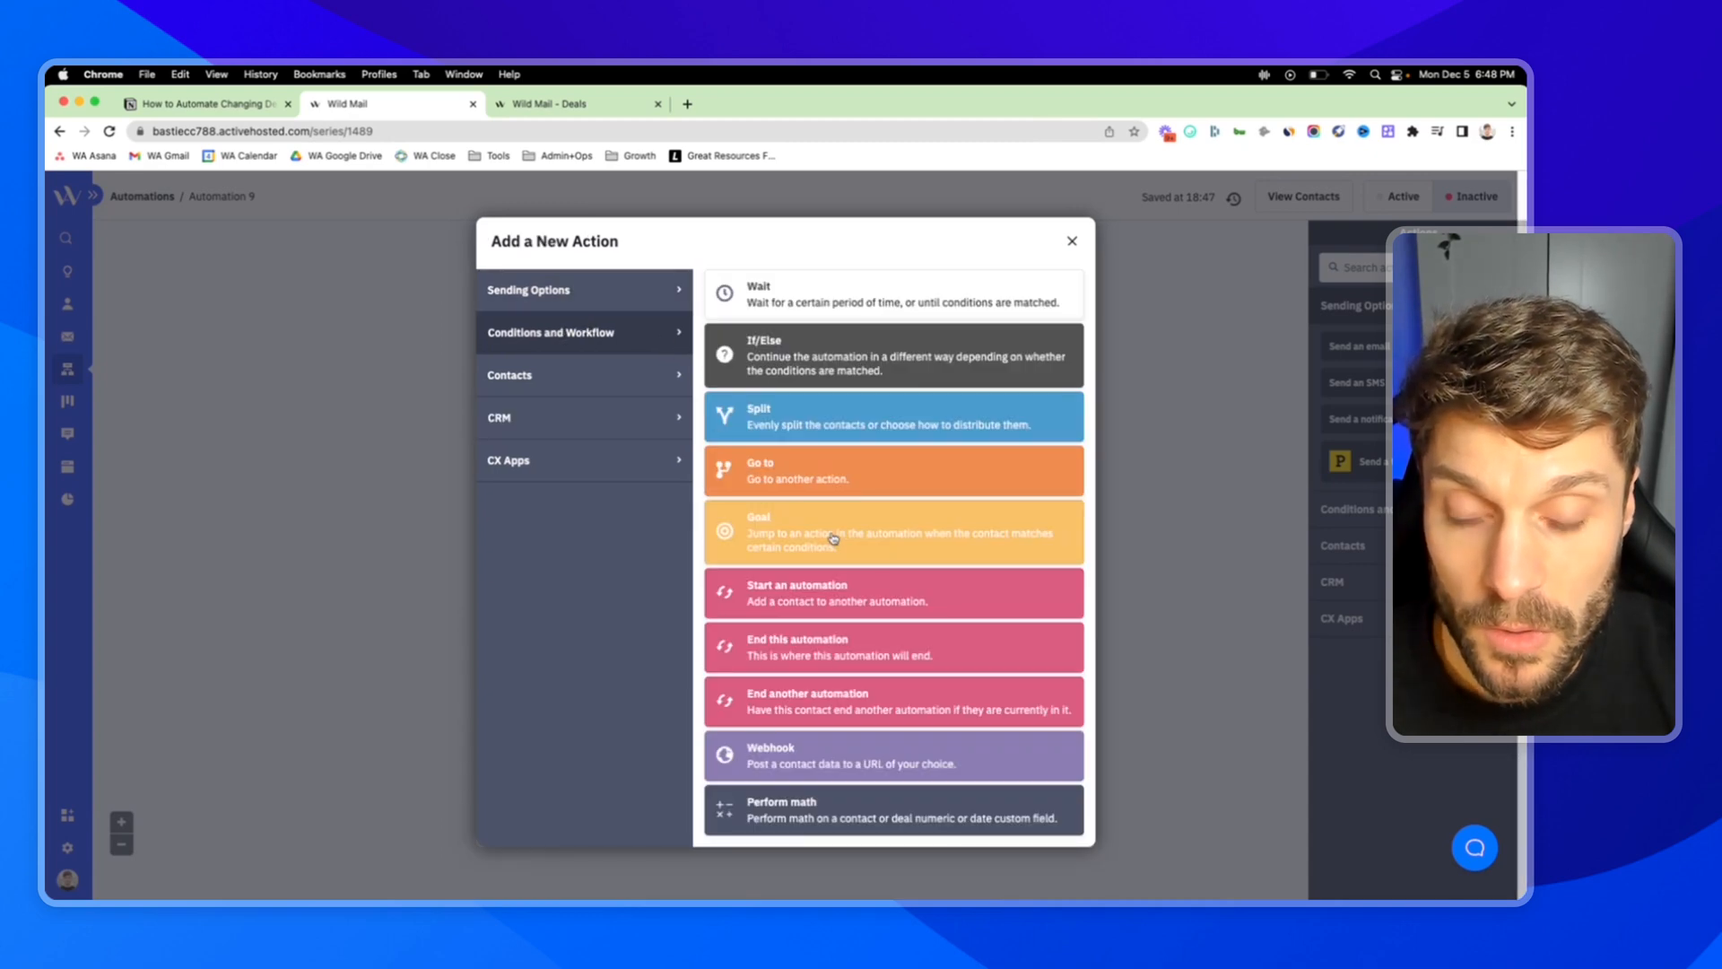
{"action": "left_click", "coordinate": [891, 531]}
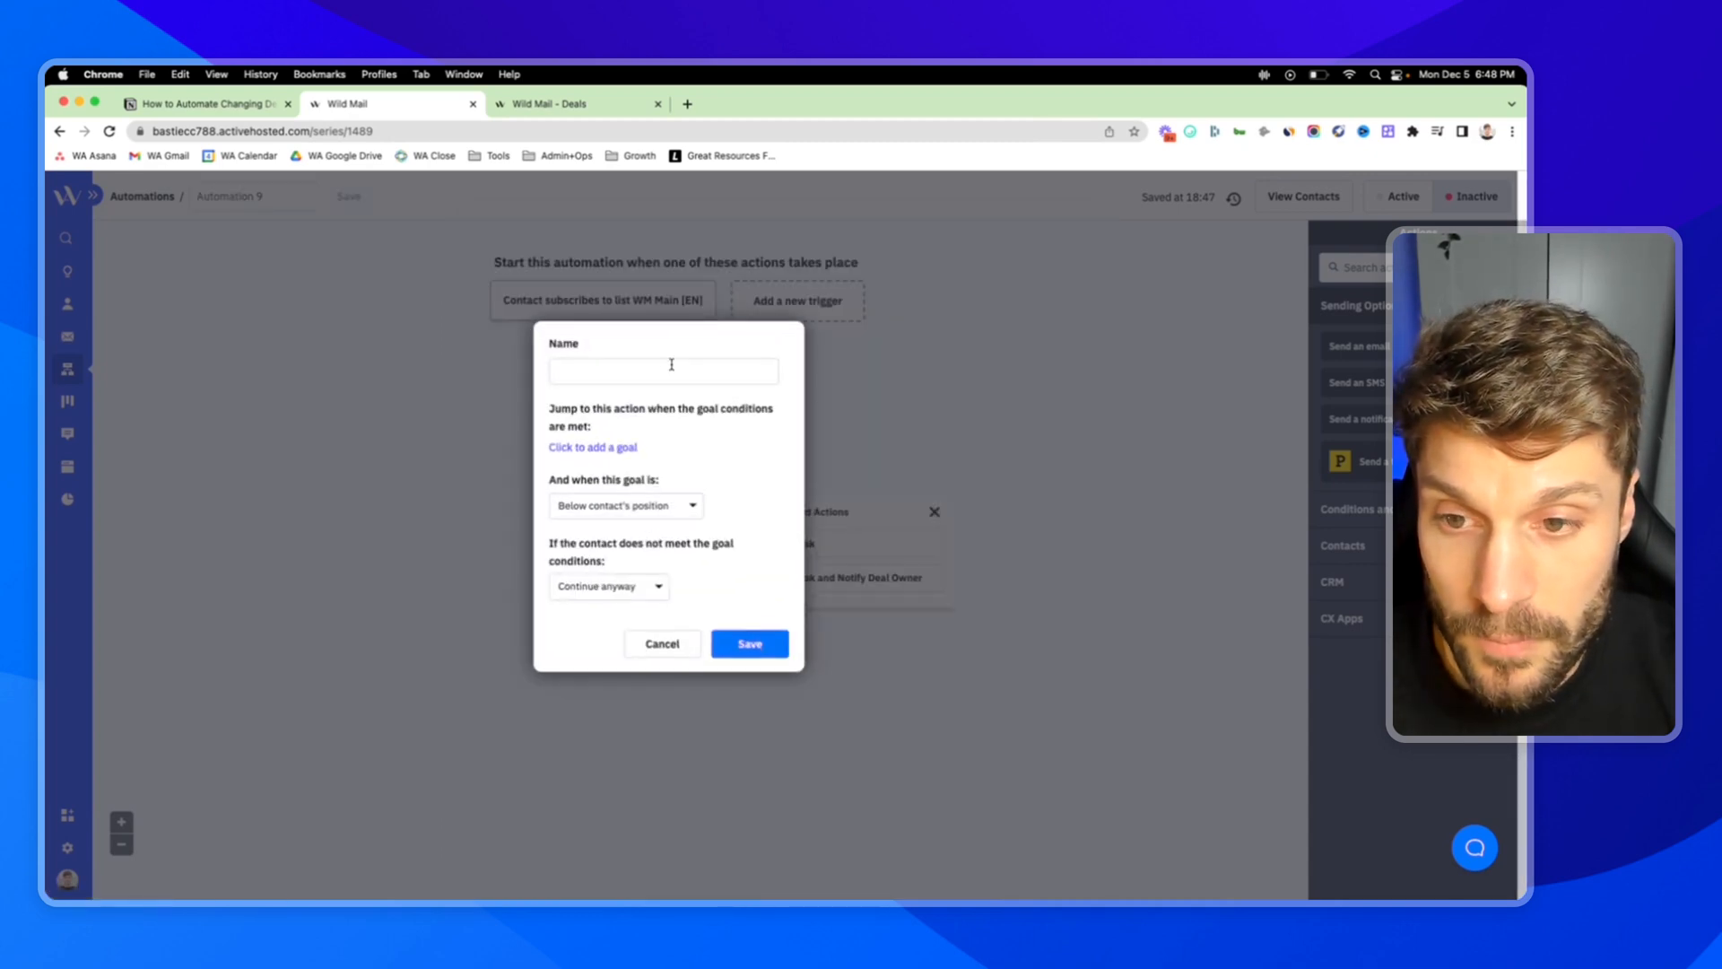
{"action": "mouse_move", "coordinate": [610, 181]}
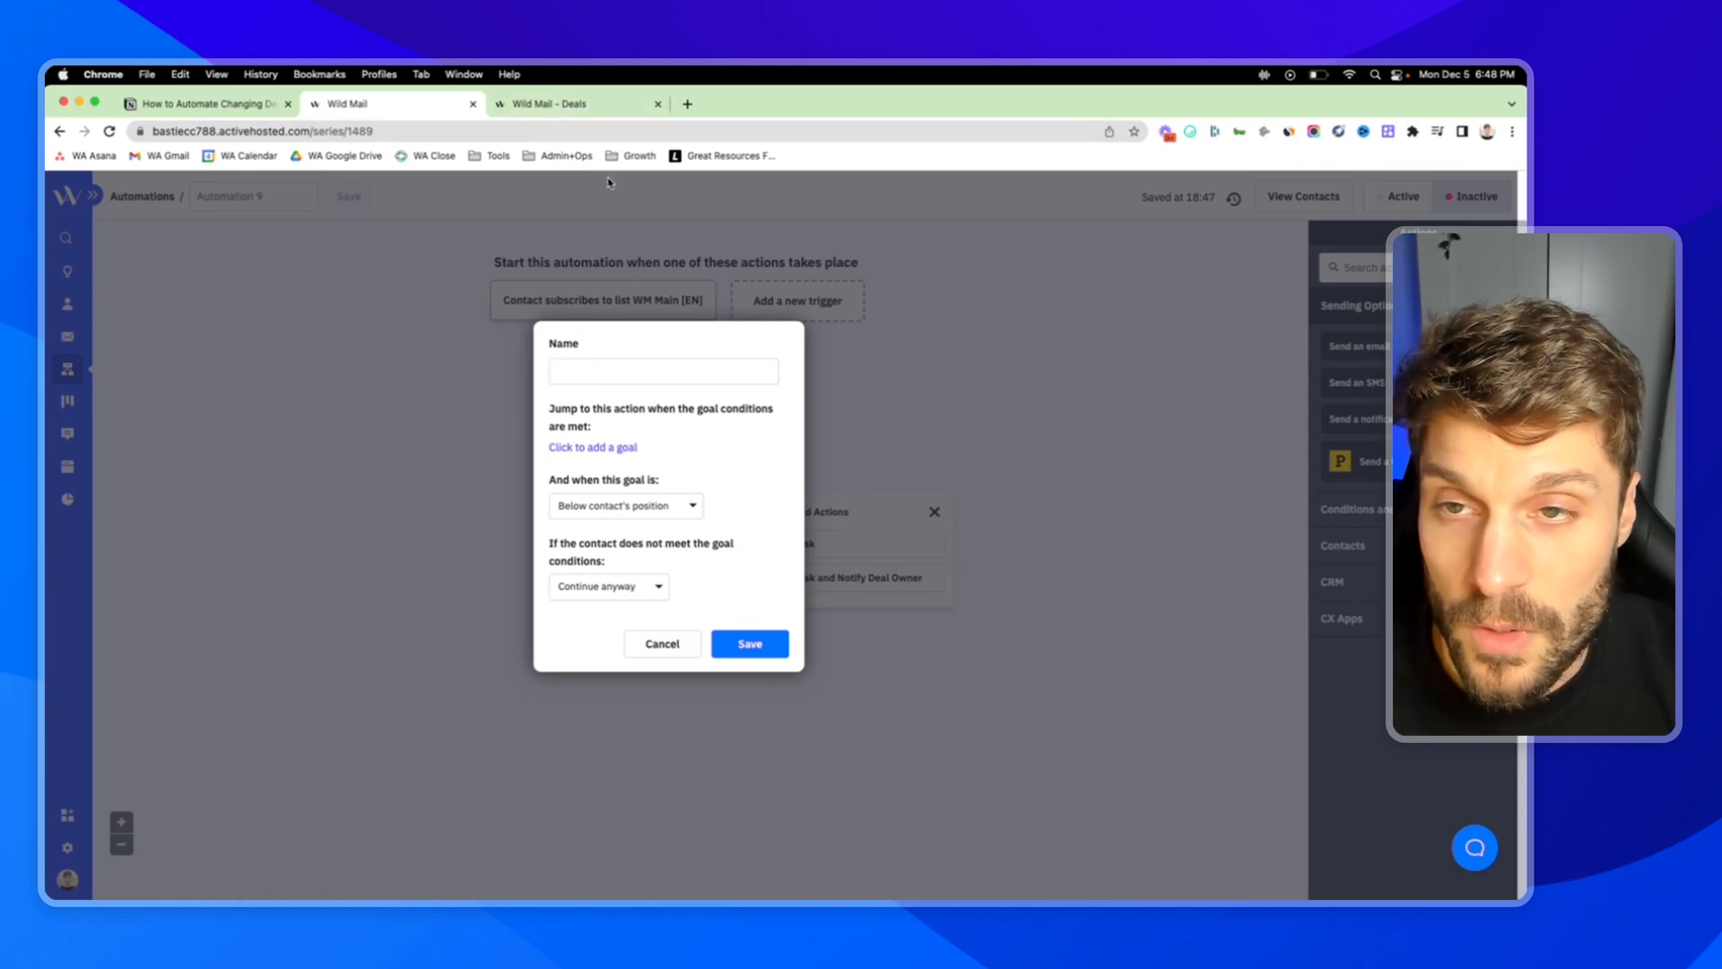
{"action": "left_click", "coordinate": [560, 104]}
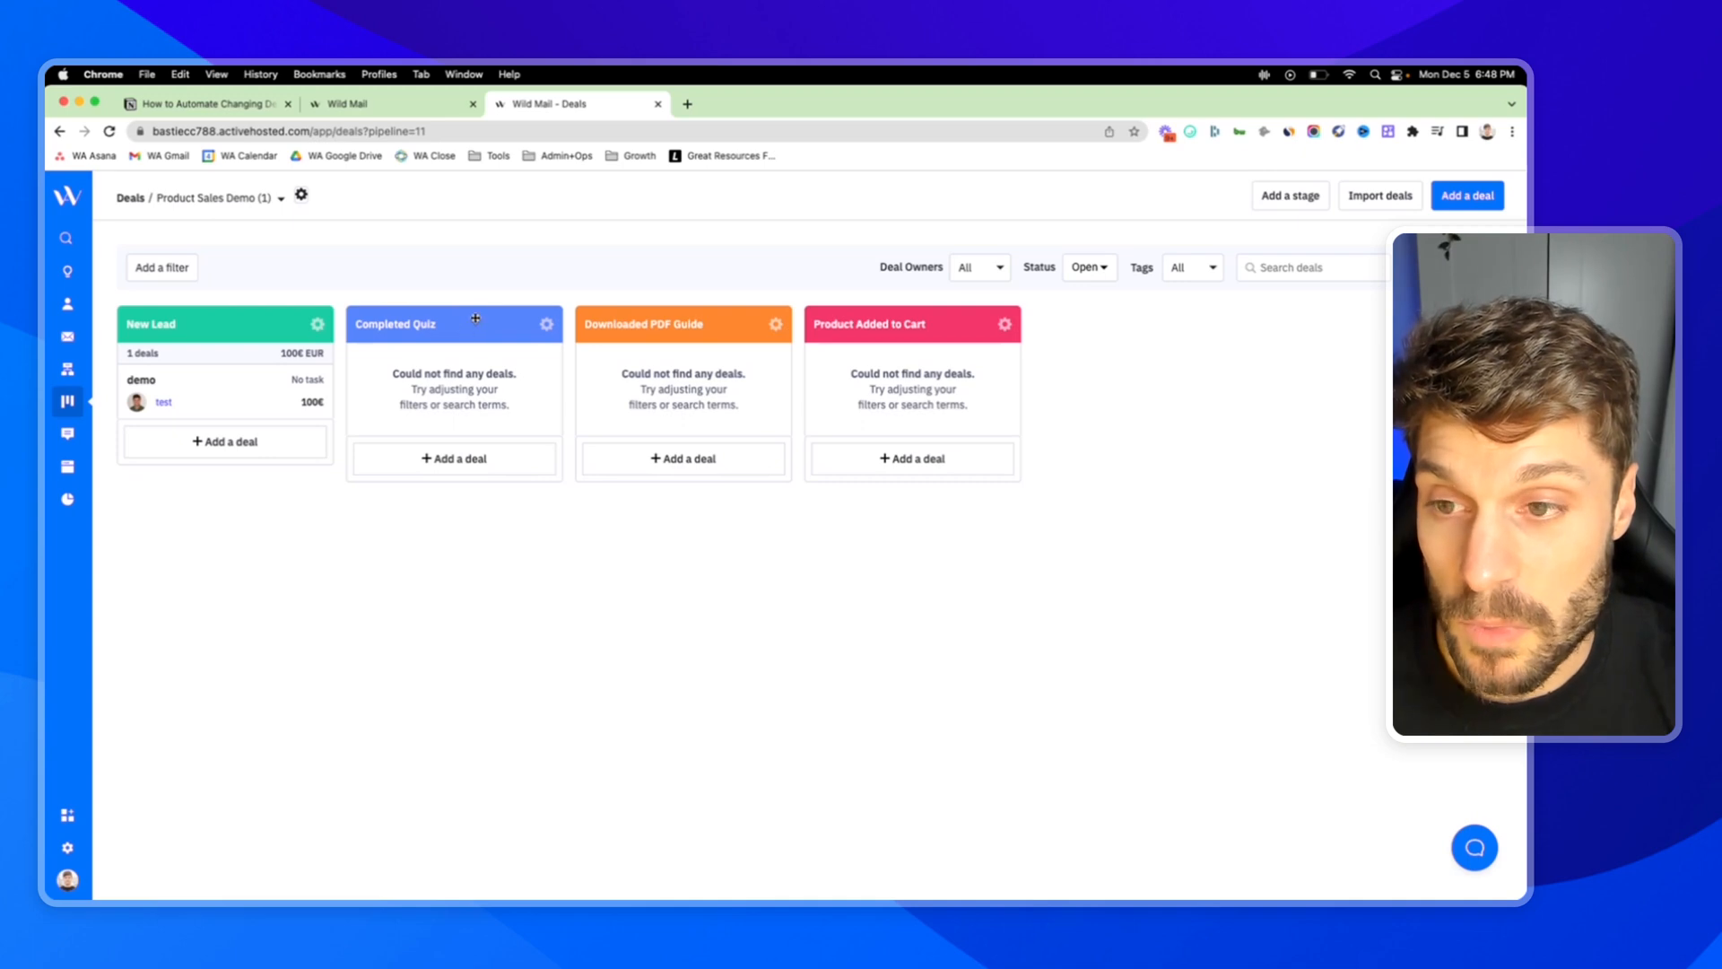
{"action": "mouse_move", "coordinate": [203, 389]}
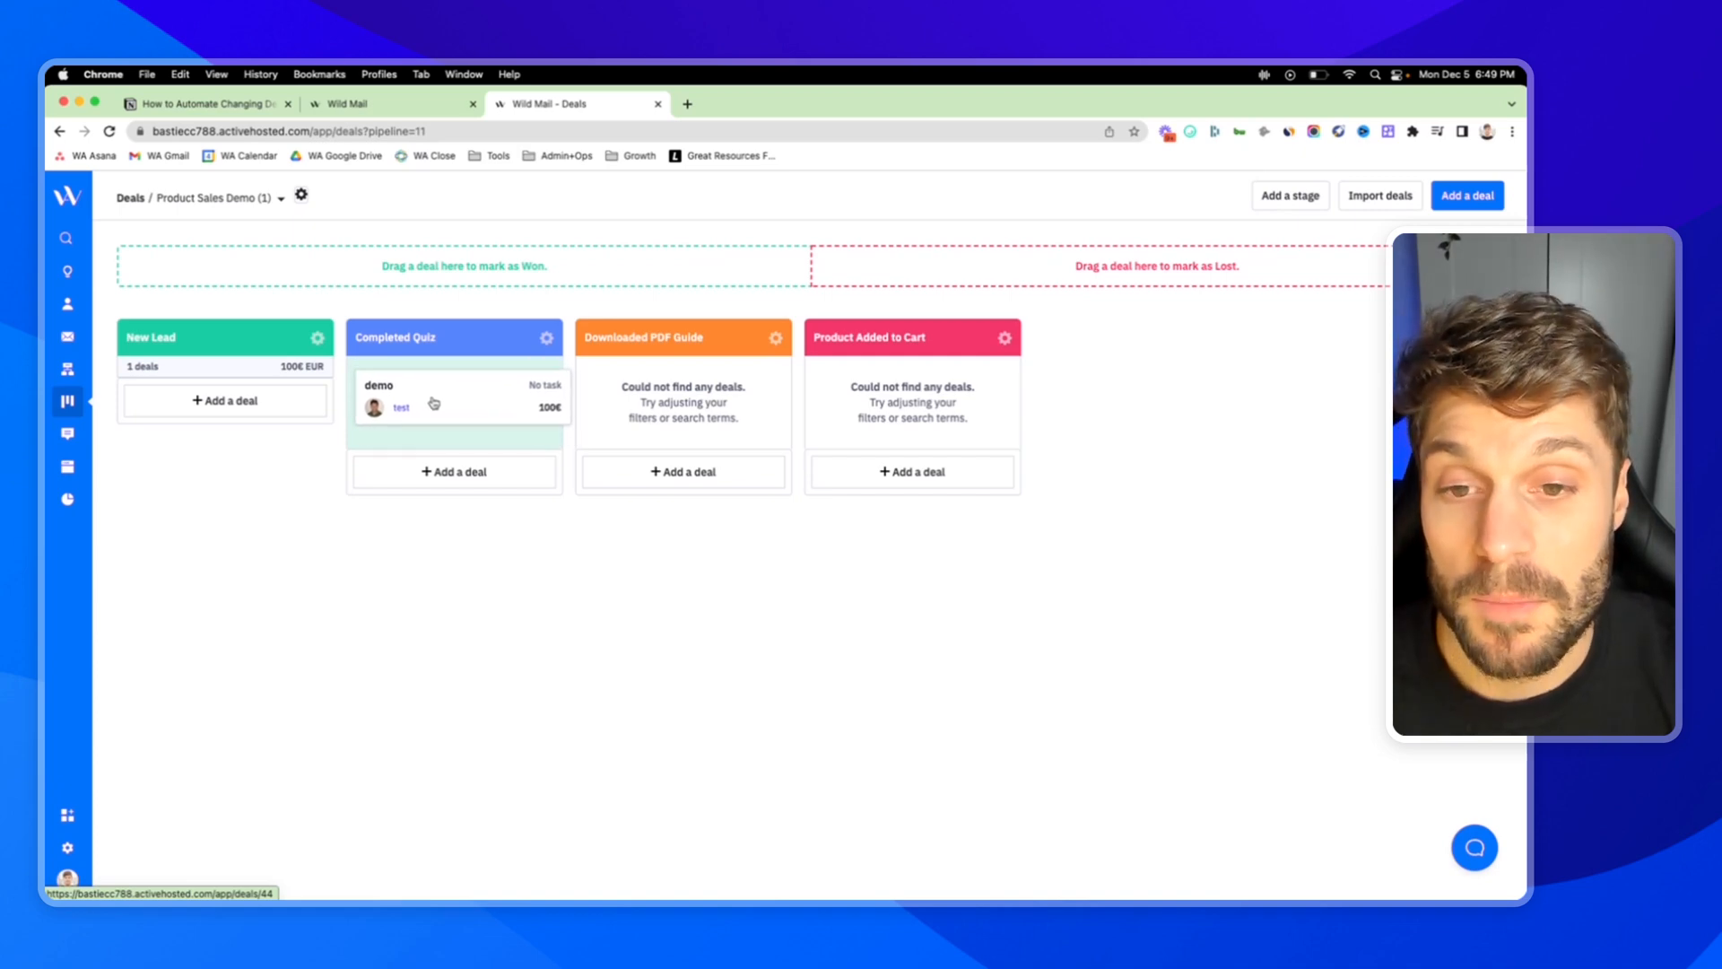
{"action": "left_click_drag", "start_coordinate": [434, 400], "coordinate": [684, 400]}
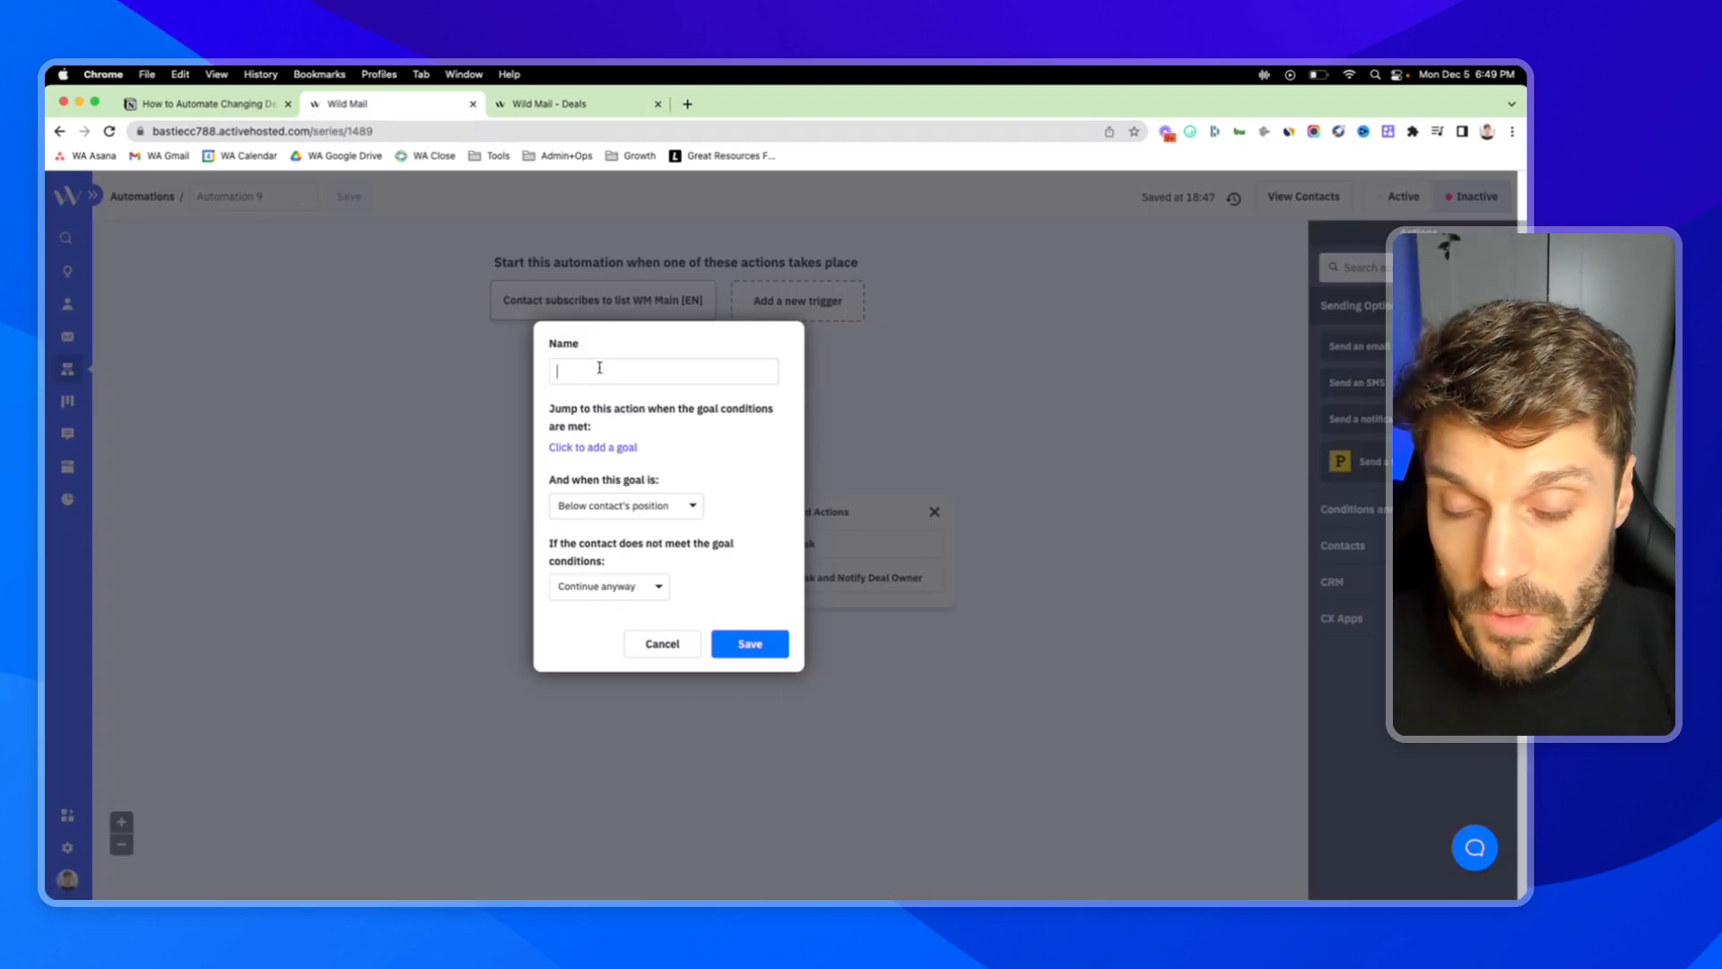
- Name the goal Completed Quiz and start its tag condition EVENT: Submitted Demo Quiz exists
{"action": "type", "text": "Compl"}
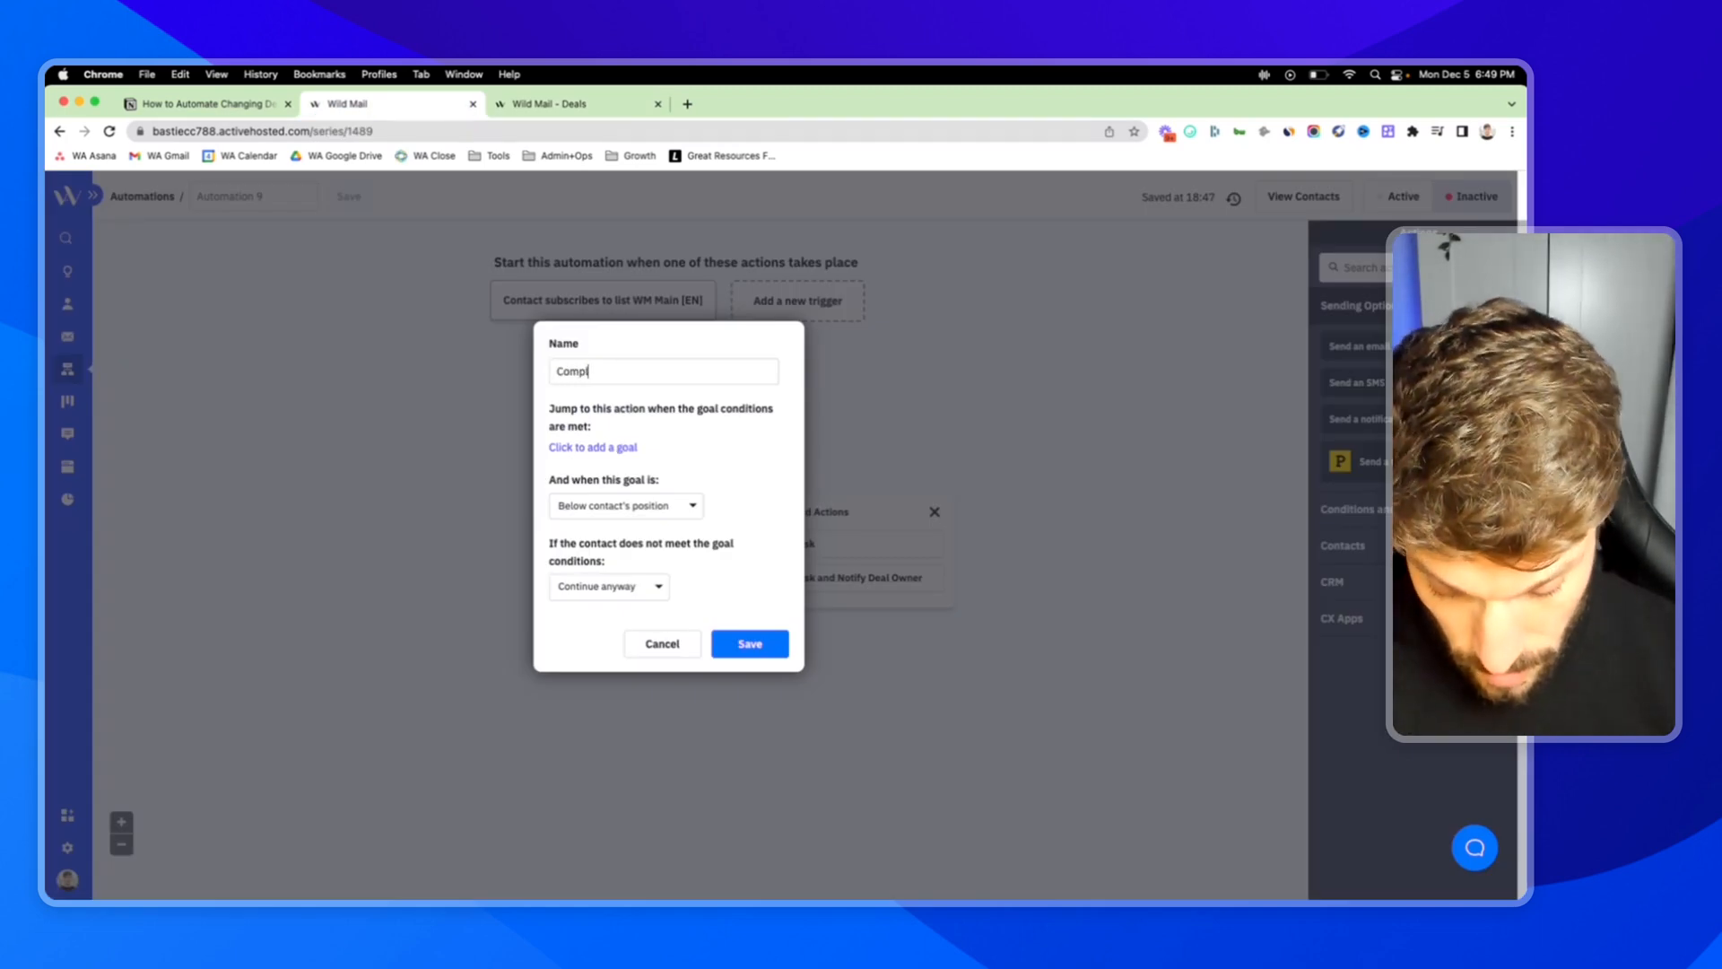
{"action": "type", "text": "eted Quiz"}
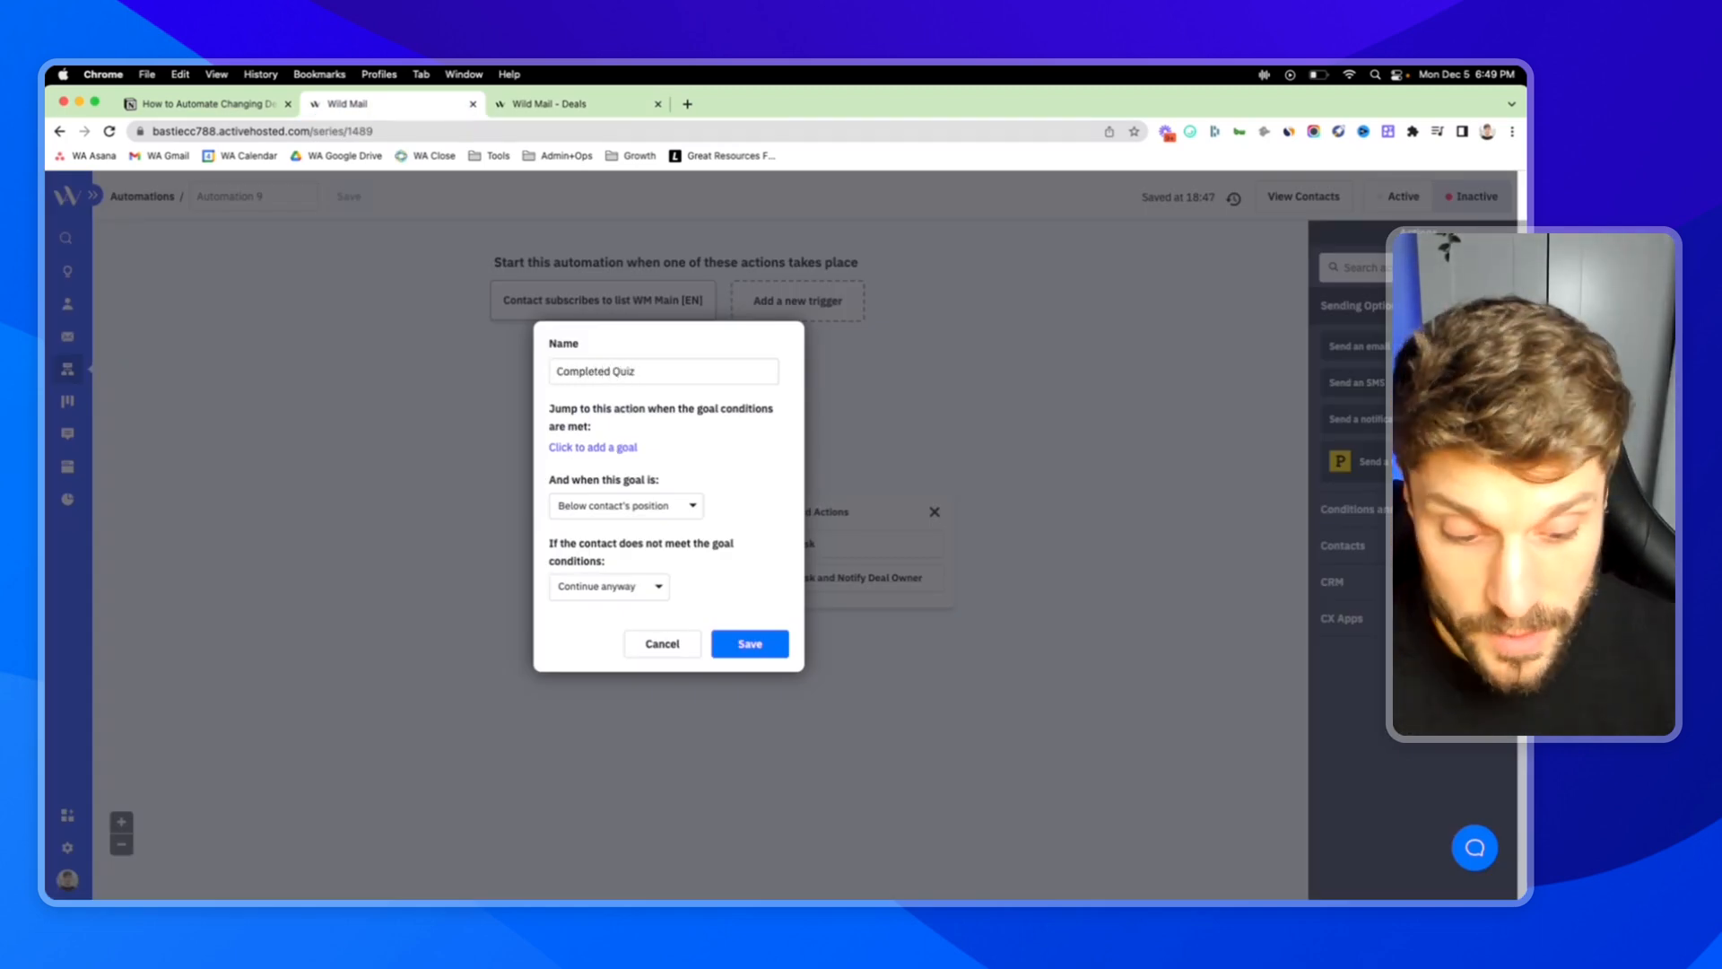
{"action": "left_click", "coordinate": [549, 104]}
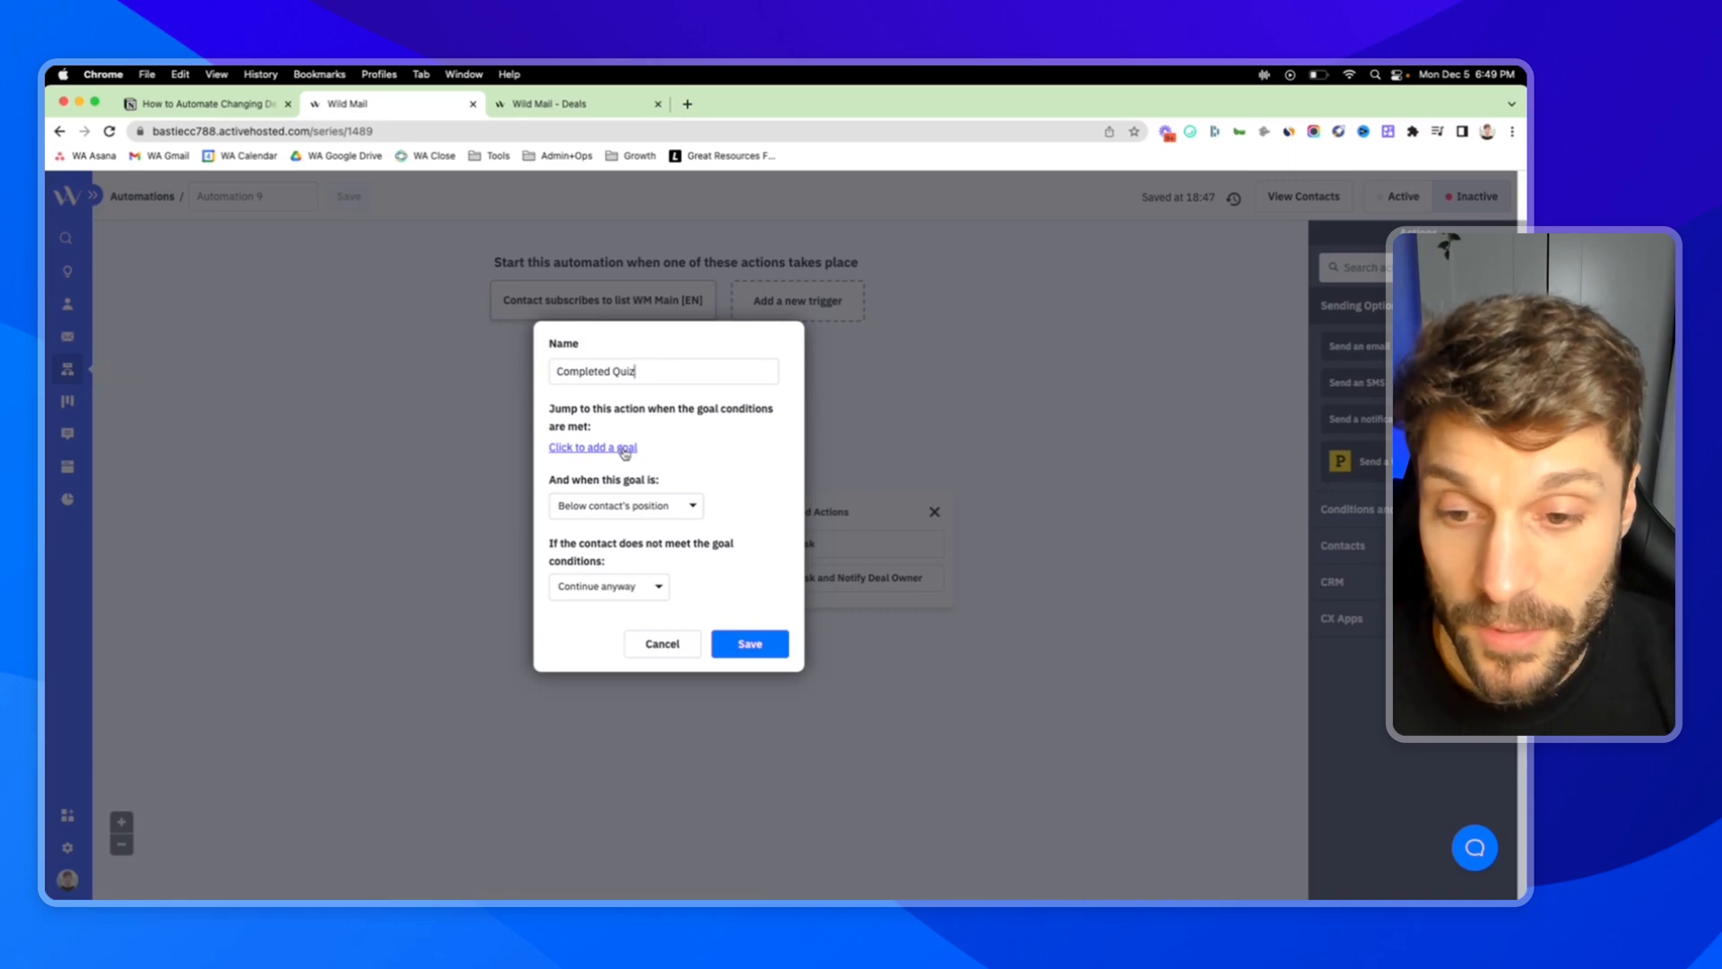
{"action": "left_click", "coordinate": [590, 447]}
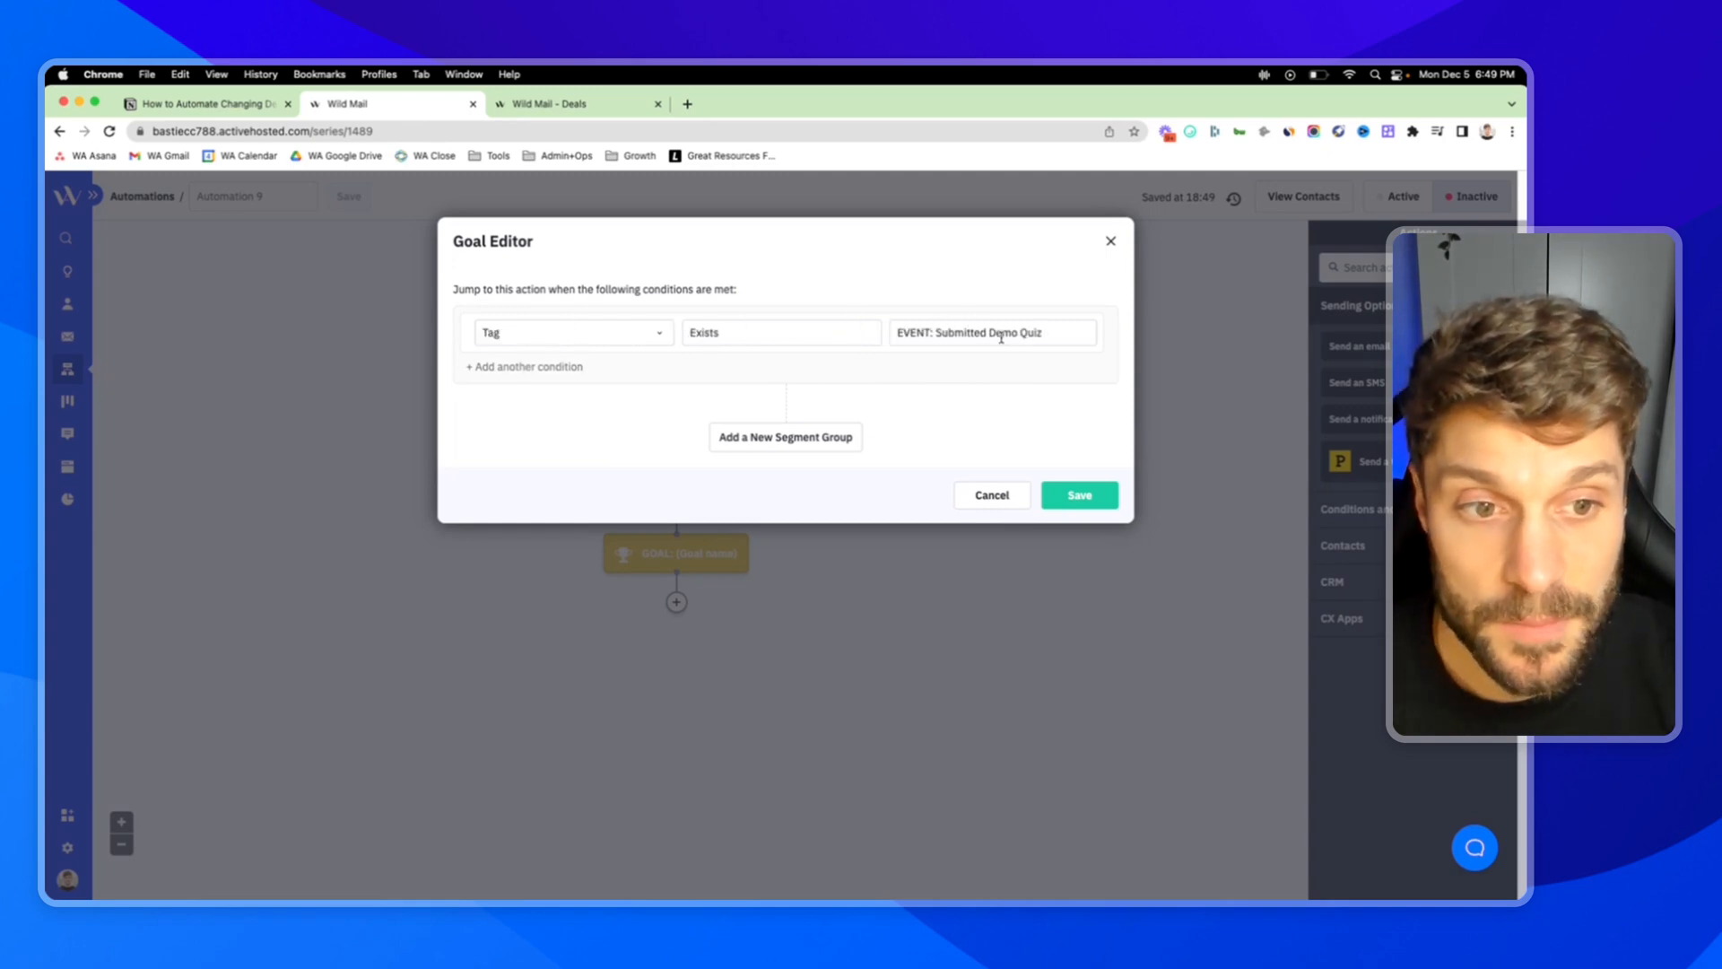
- Save the tag condition and the Completed Quiz goal set to wait until conditions are met
{"action": "left_click", "coordinate": [1078, 495]}
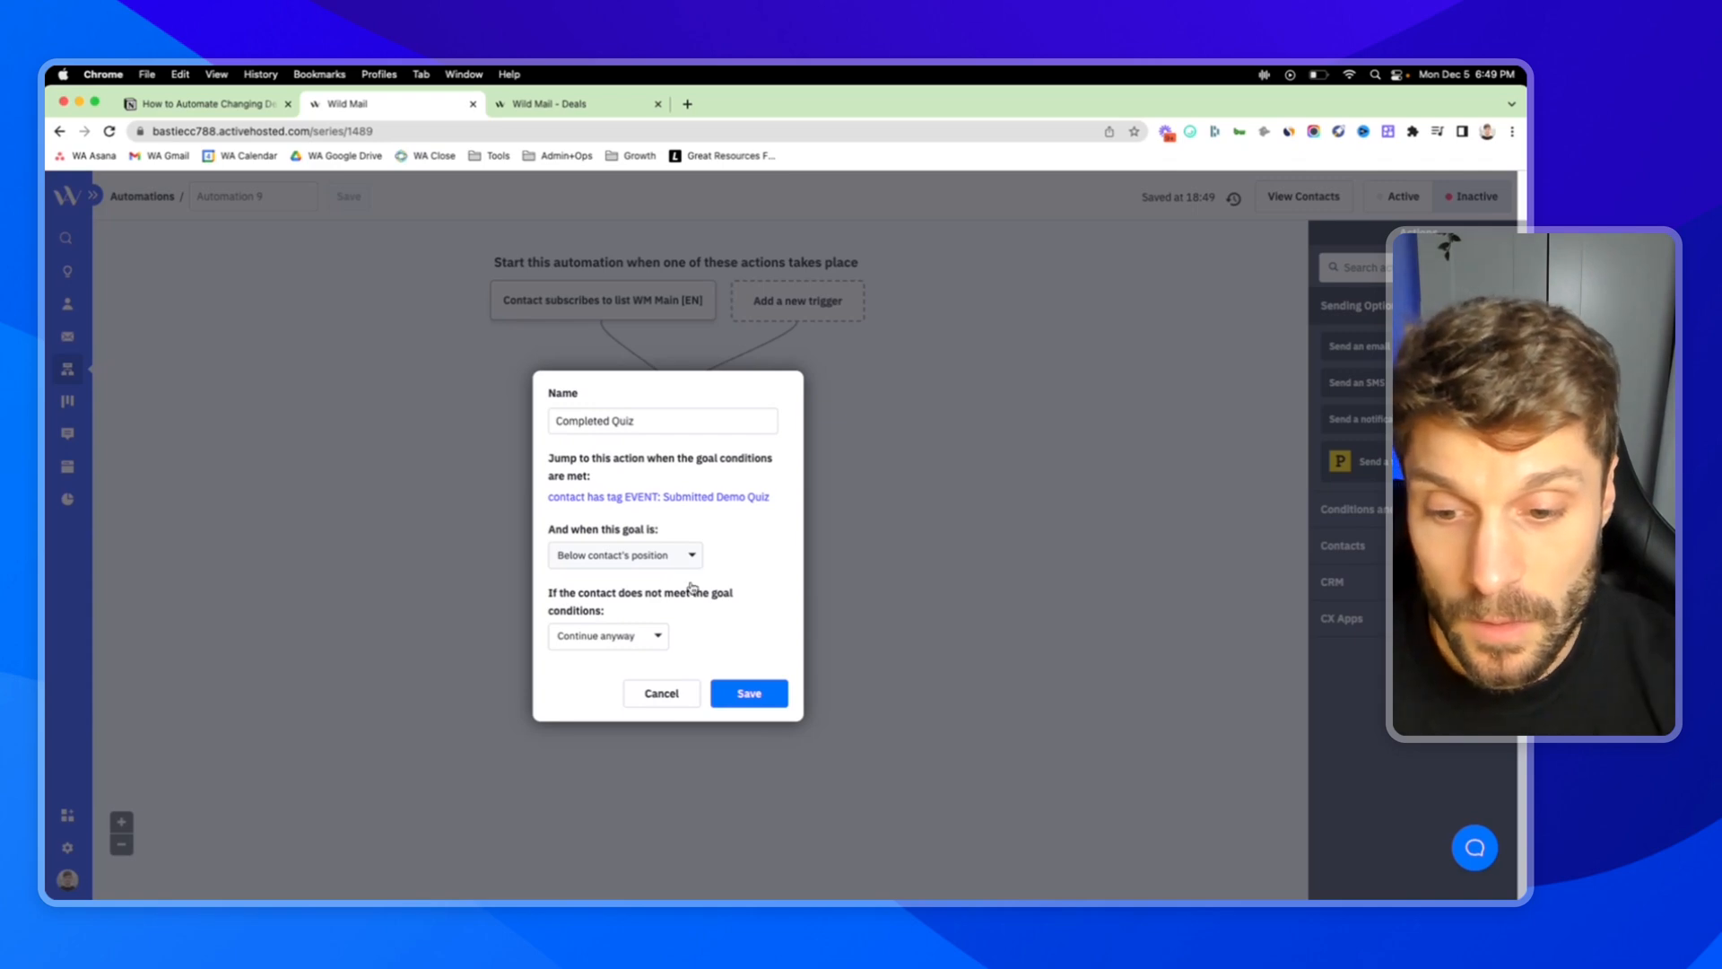
{"action": "left_click", "coordinate": [606, 635]}
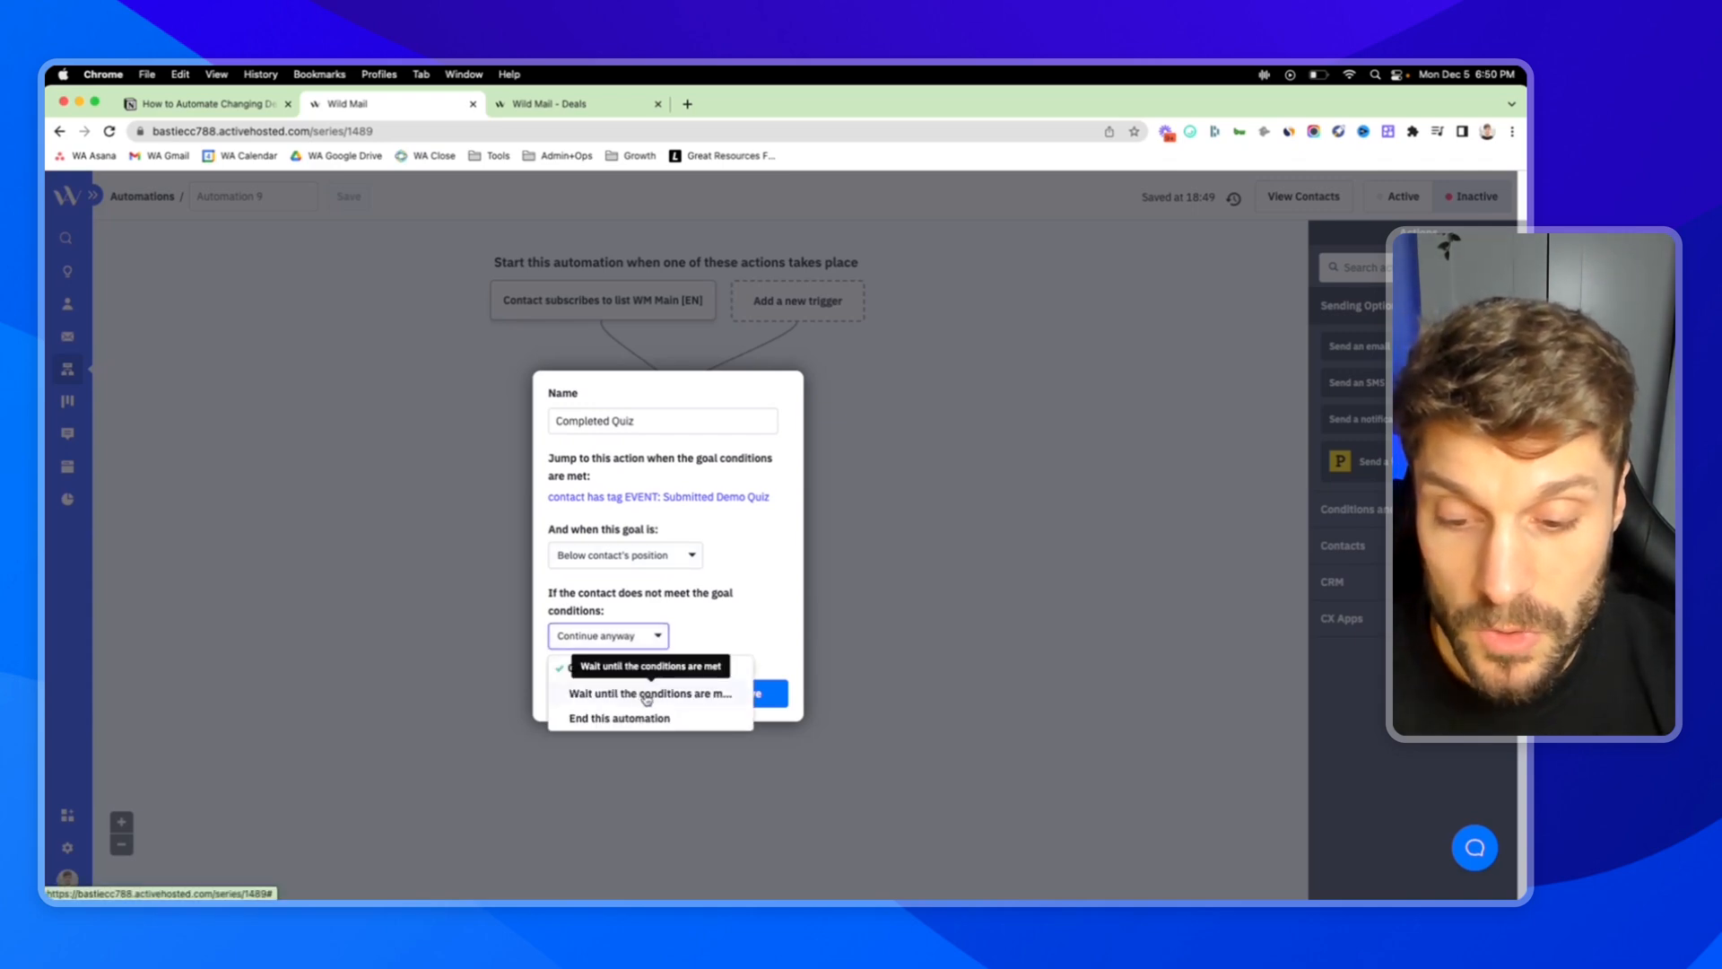
{"action": "left_click", "coordinate": [648, 666]}
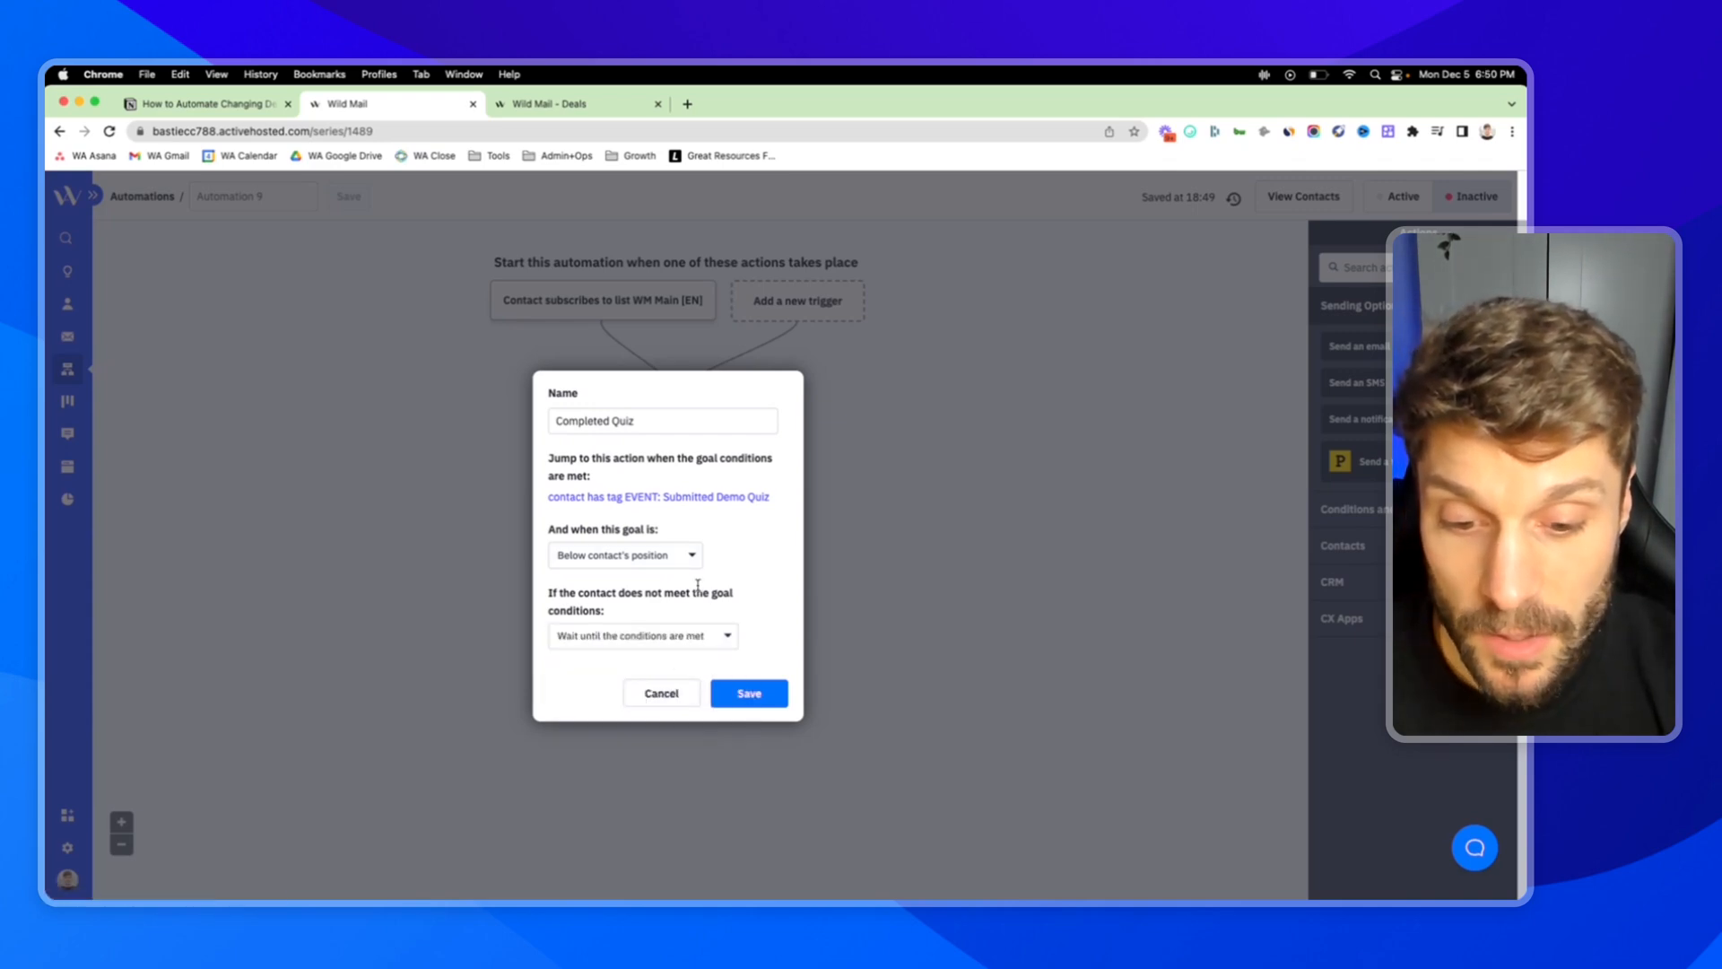
{"action": "left_click", "coordinate": [748, 692]}
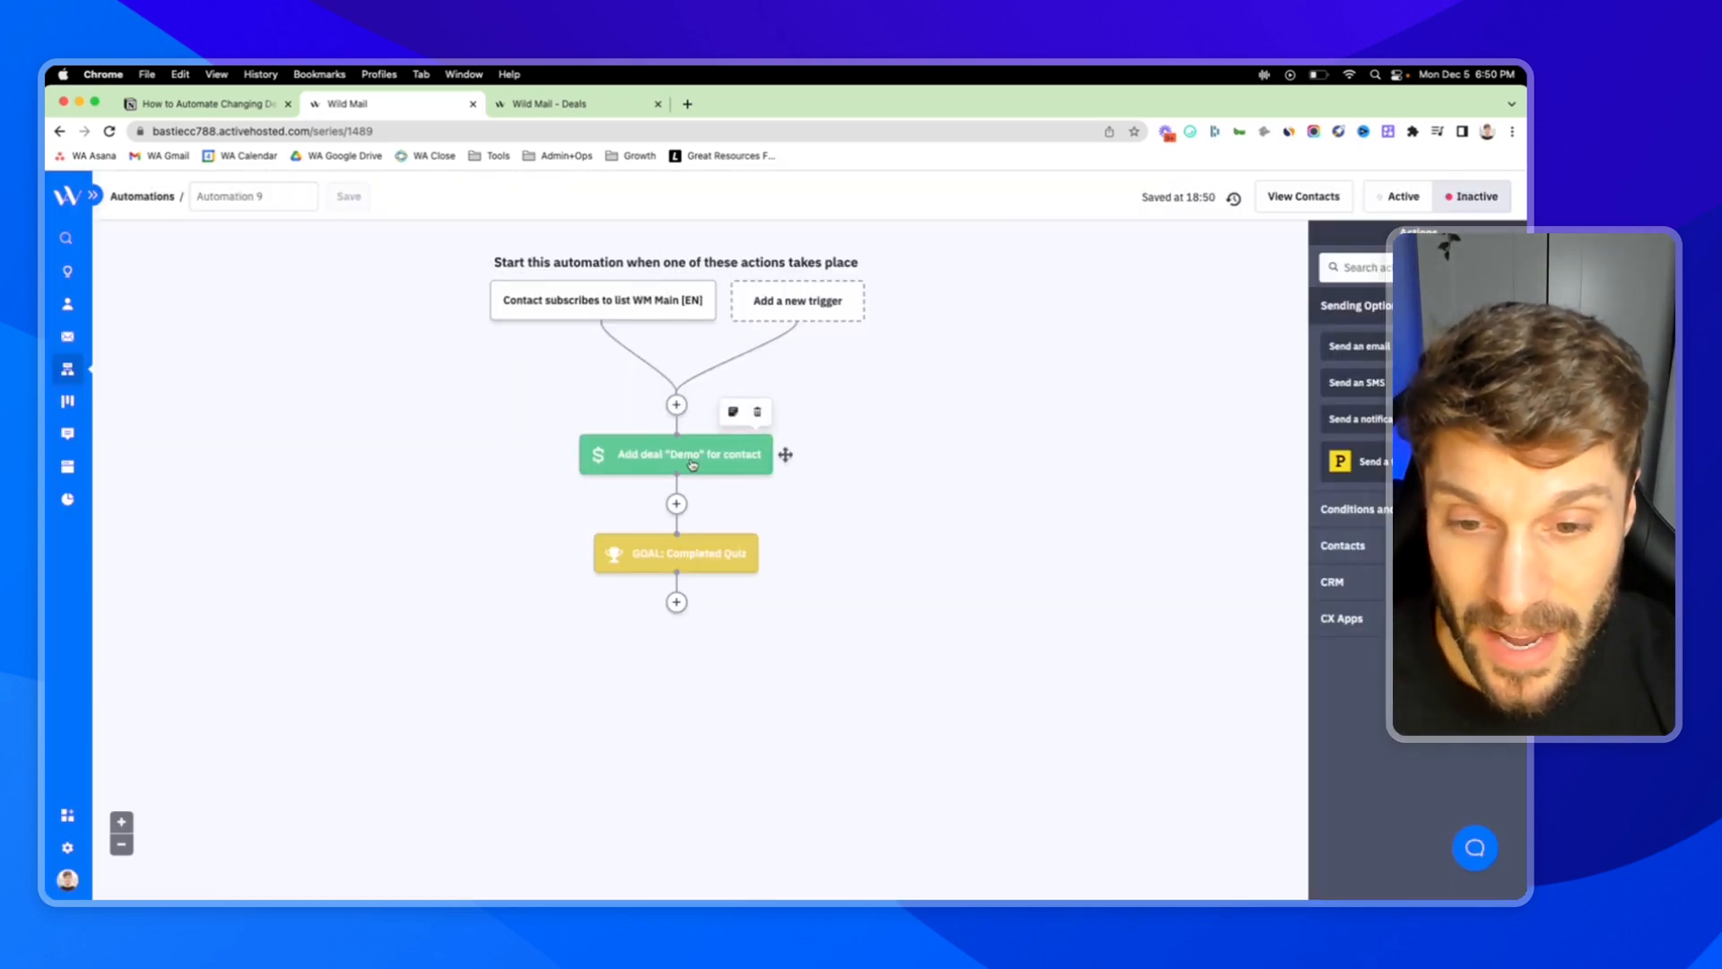
{"action": "mouse_move", "coordinate": [676, 553]}
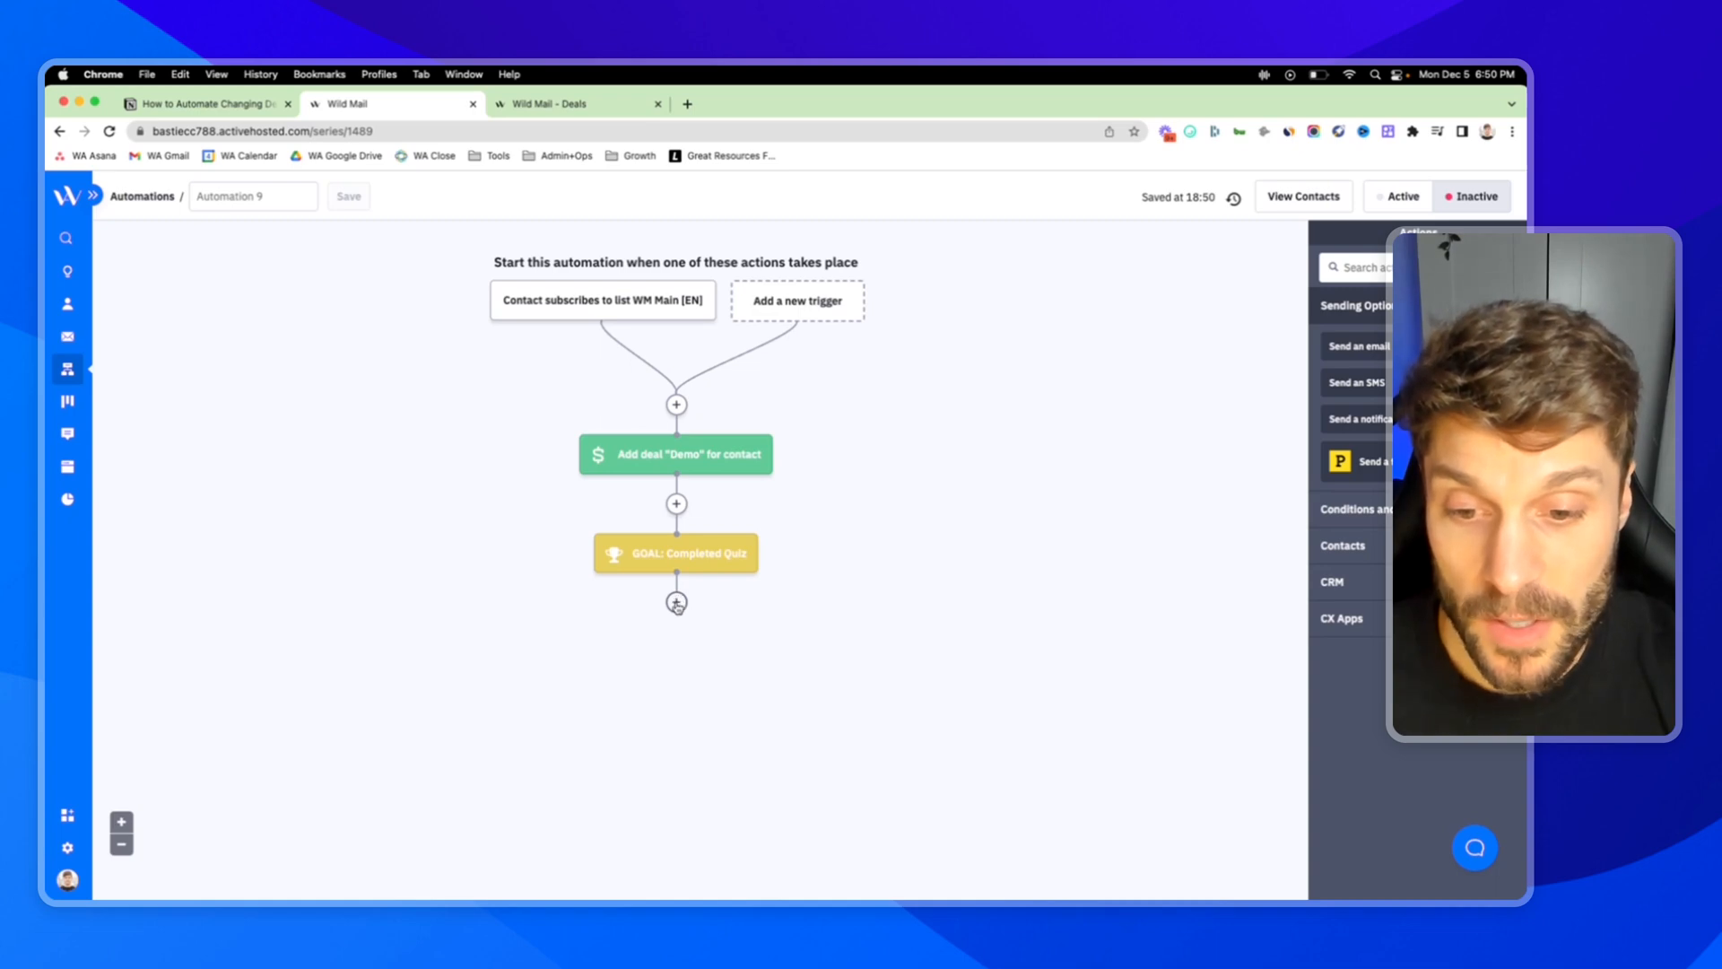
- Begin adding a CRM action below the Completed Quiz goal
{"action": "left_click", "coordinate": [677, 603]}
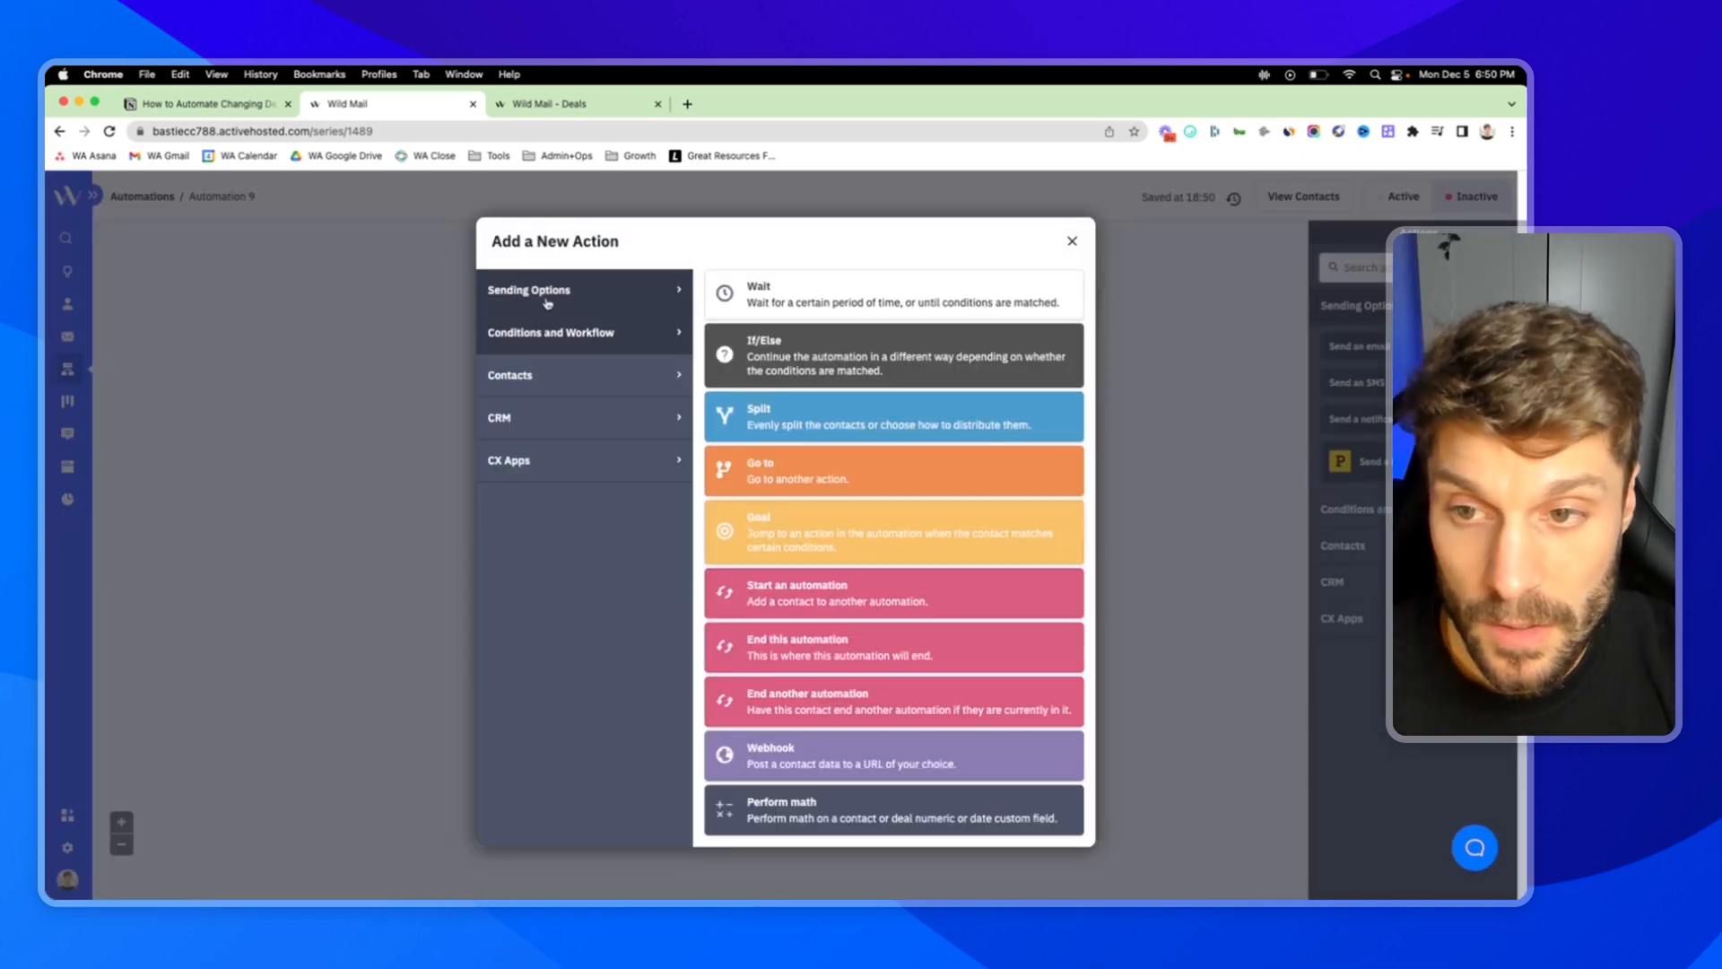
{"action": "left_click", "coordinate": [539, 418]}
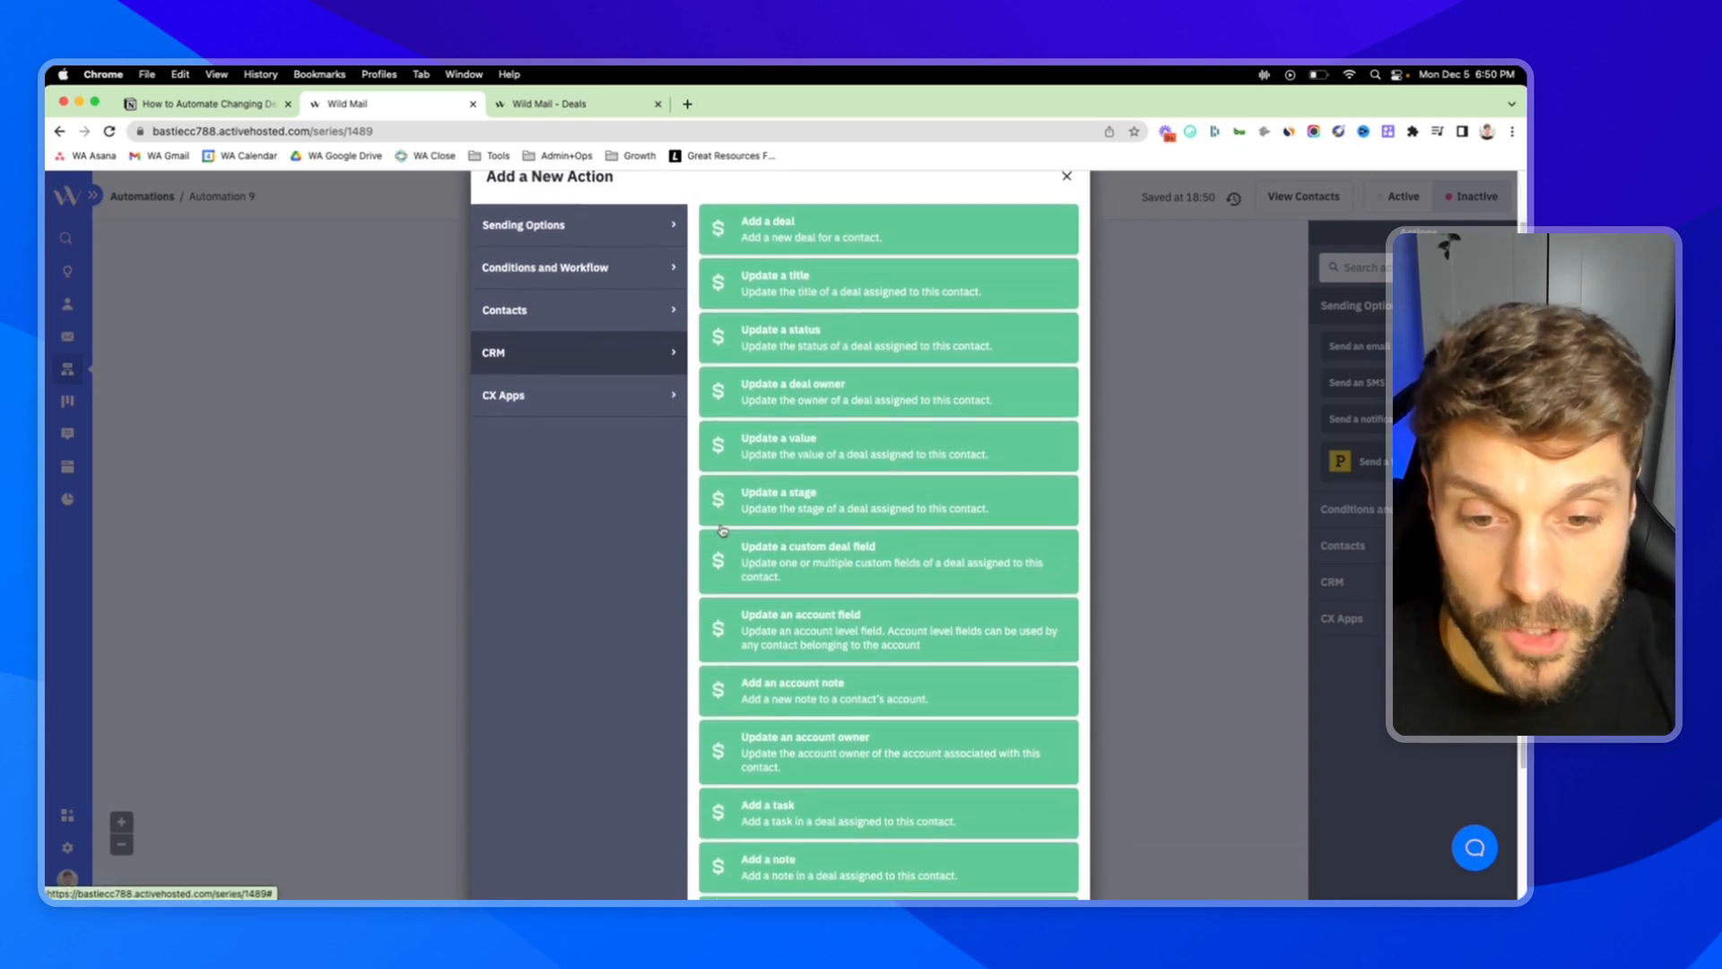
- Add an Update a stage action moving the latest Product Sales Demo deal to Completed Quiz
{"action": "left_click", "coordinate": [1064, 177]}
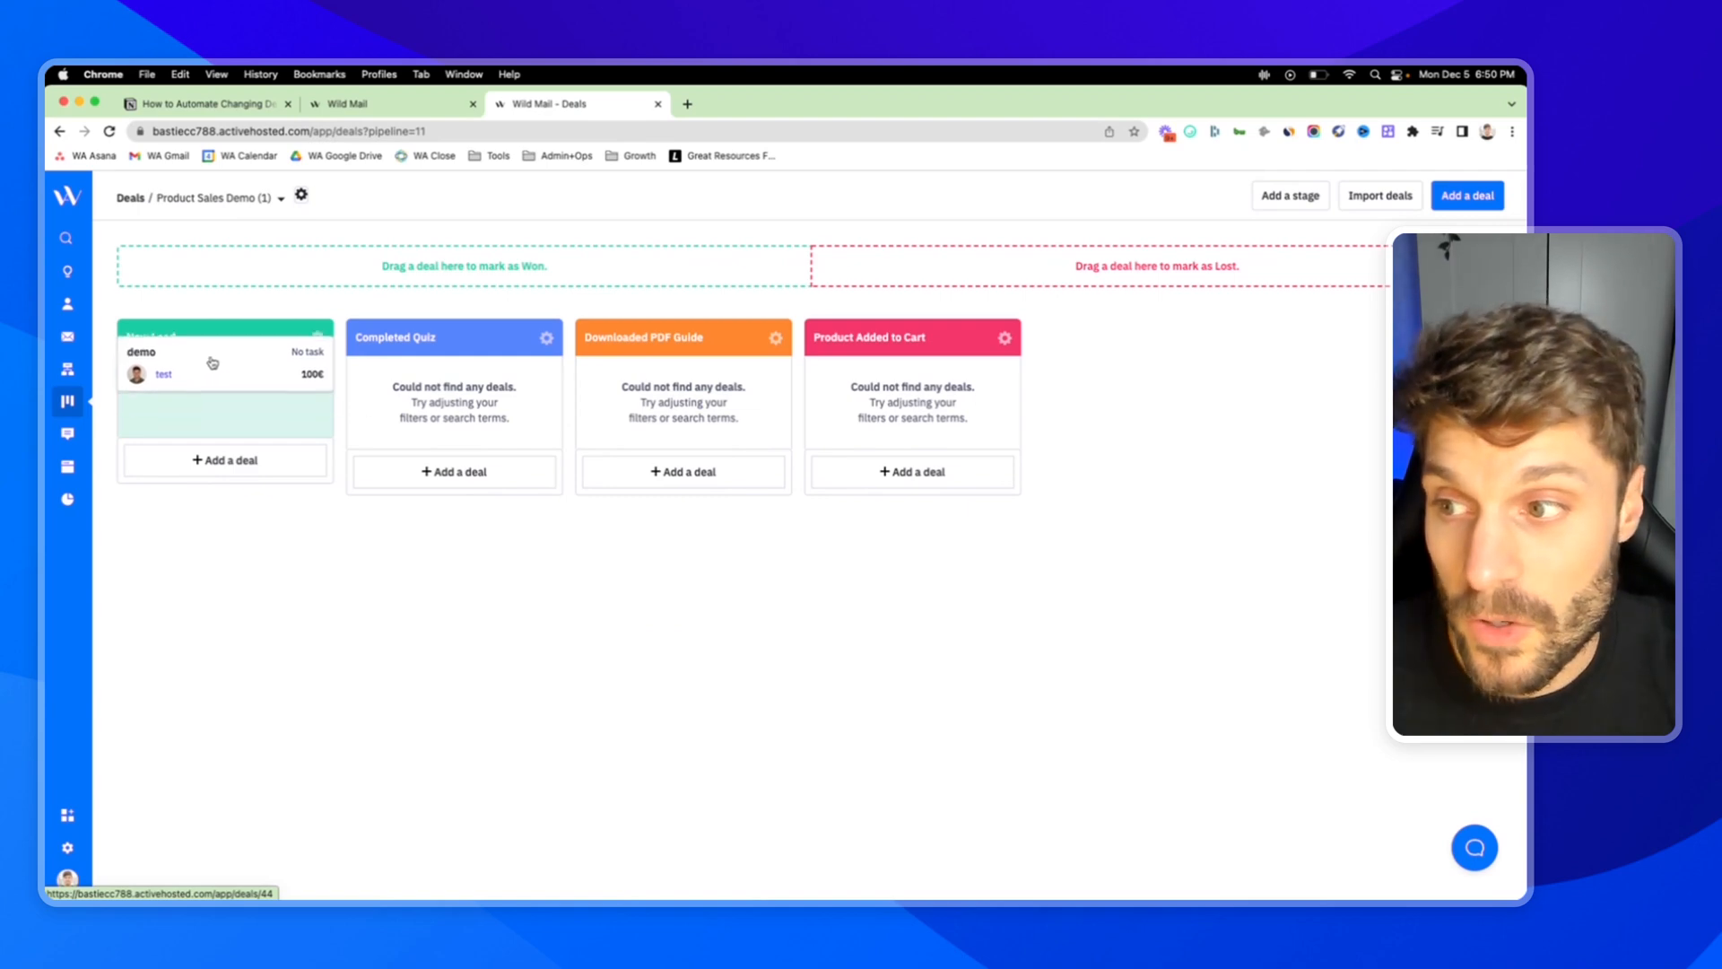
{"action": "left_click_drag", "start_coordinate": [224, 362], "coordinate": [454, 400]}
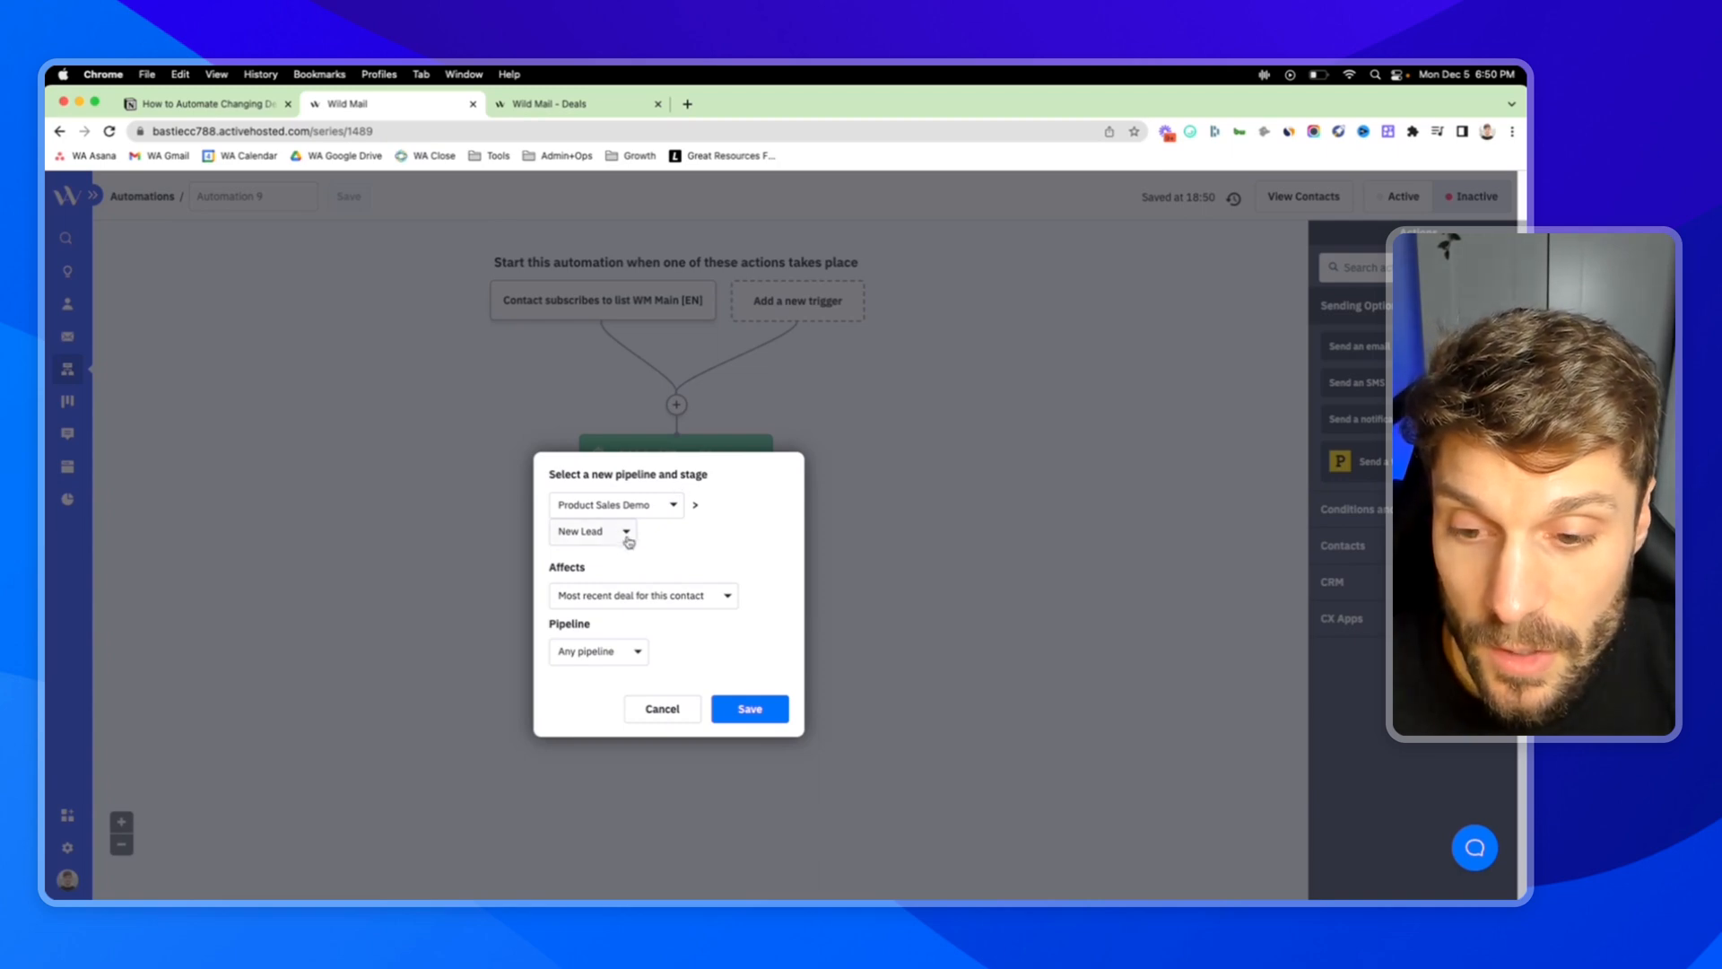
{"action": "left_click", "coordinate": [625, 531]}
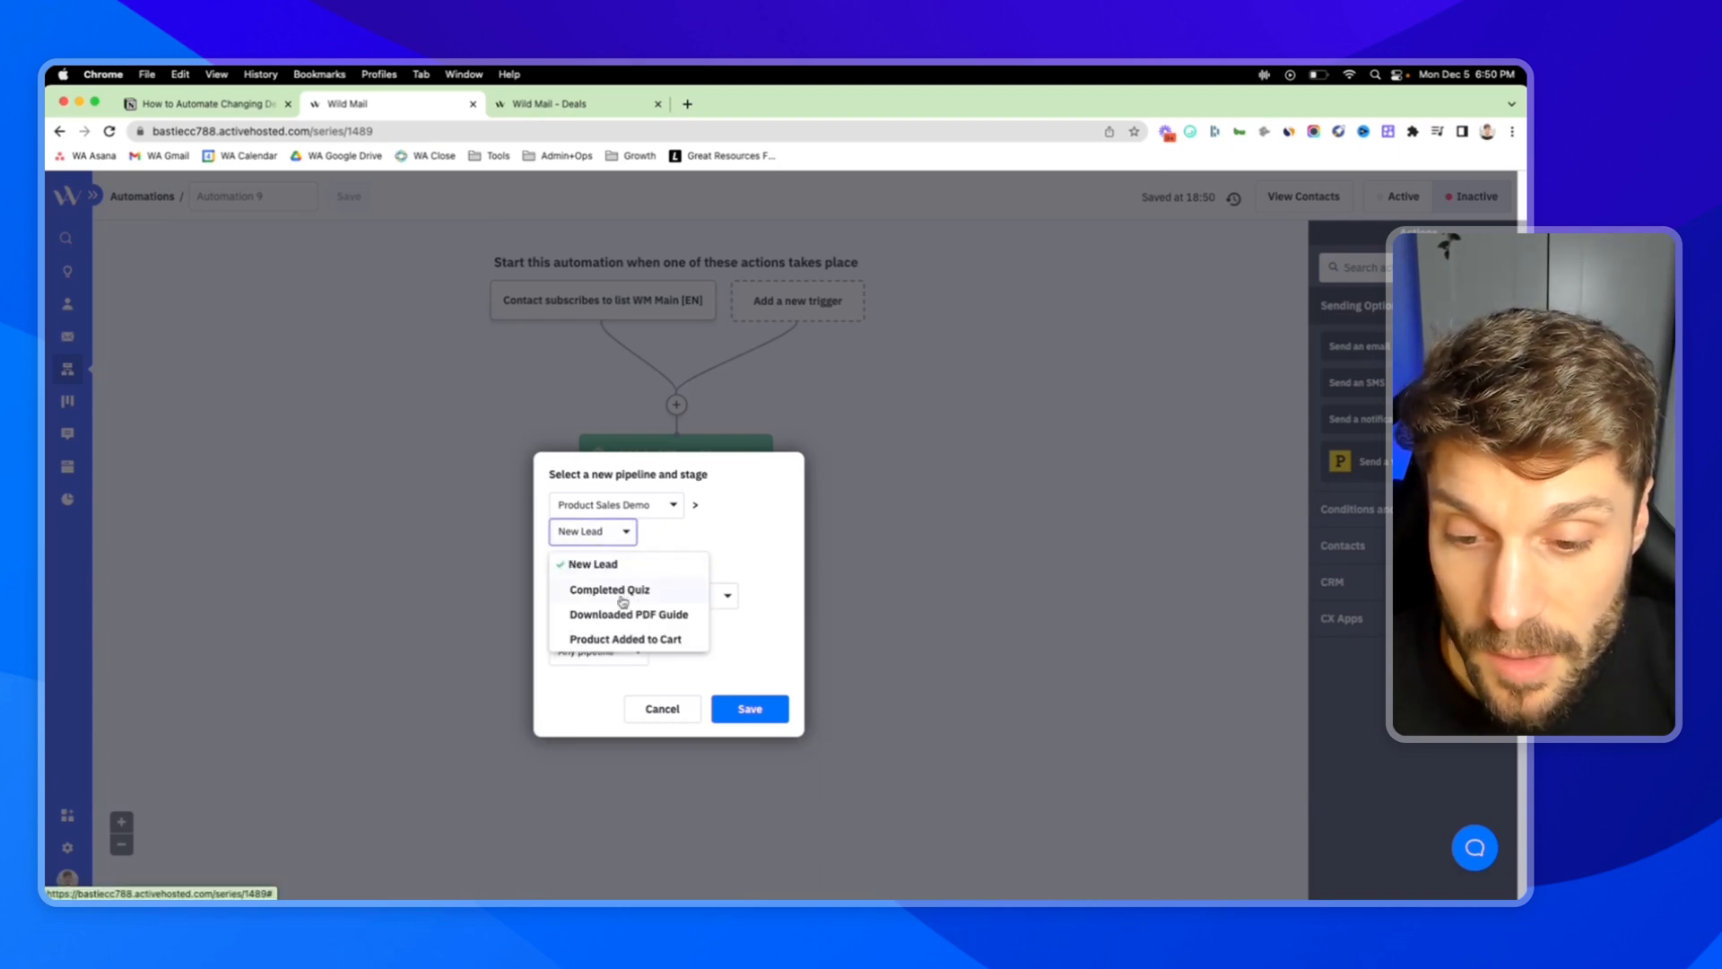
{"action": "left_click", "coordinate": [608, 590]}
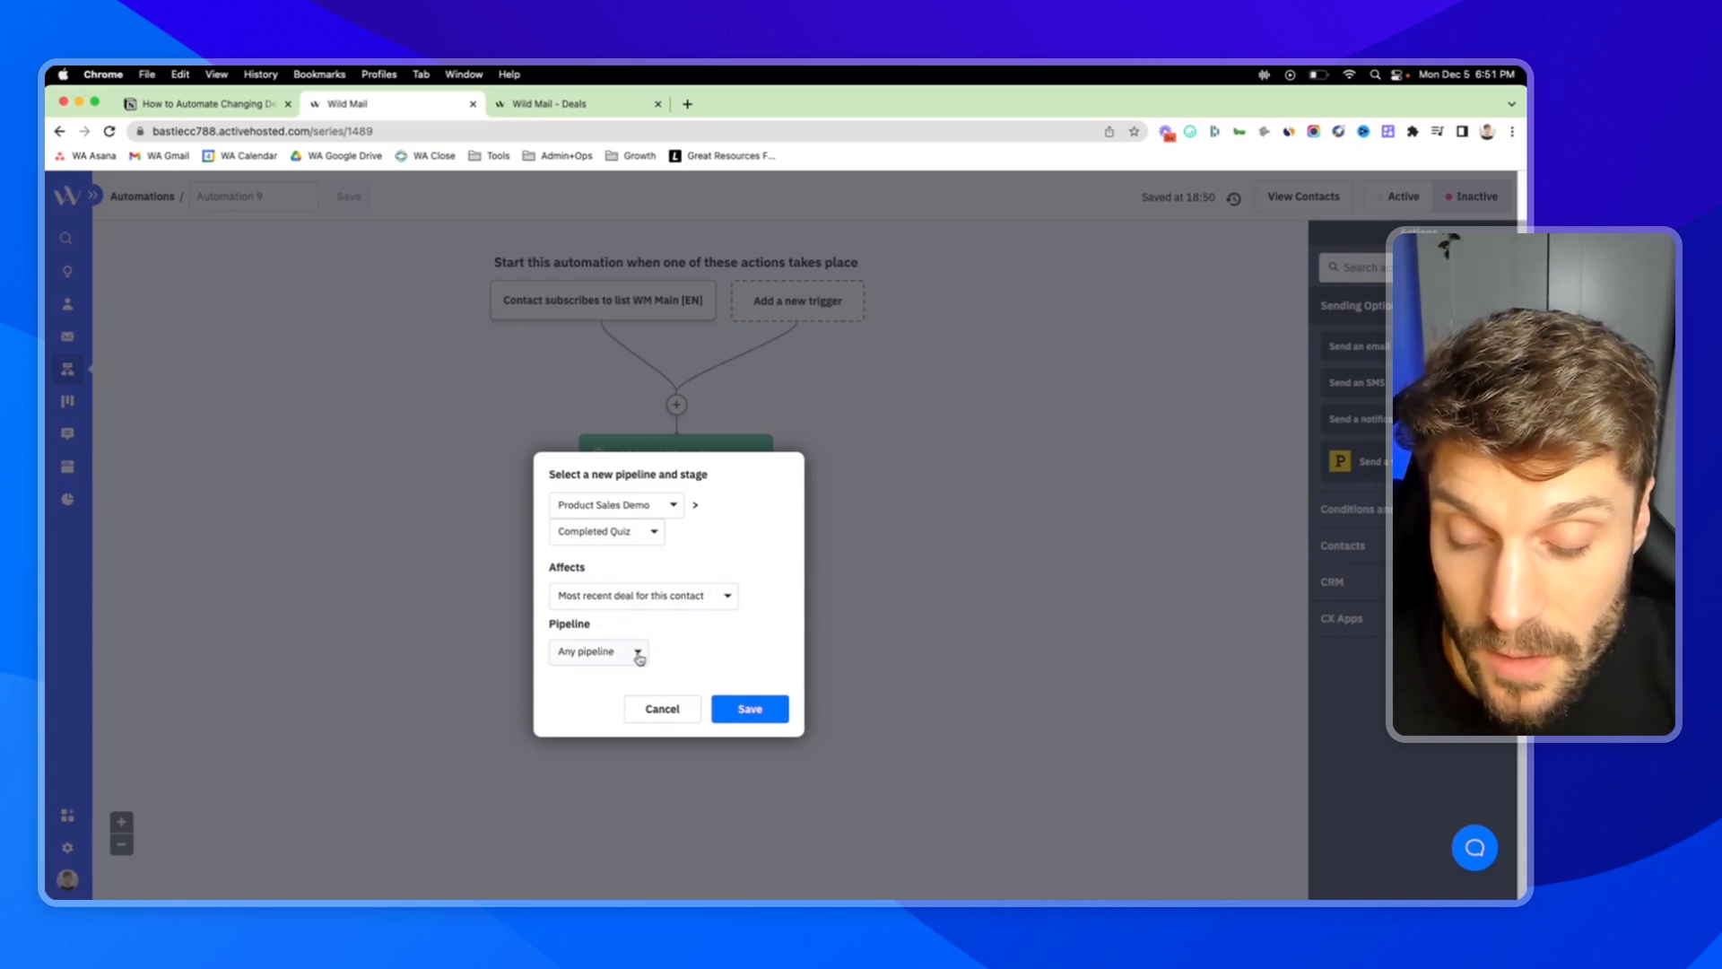
{"action": "left_click", "coordinate": [597, 651]}
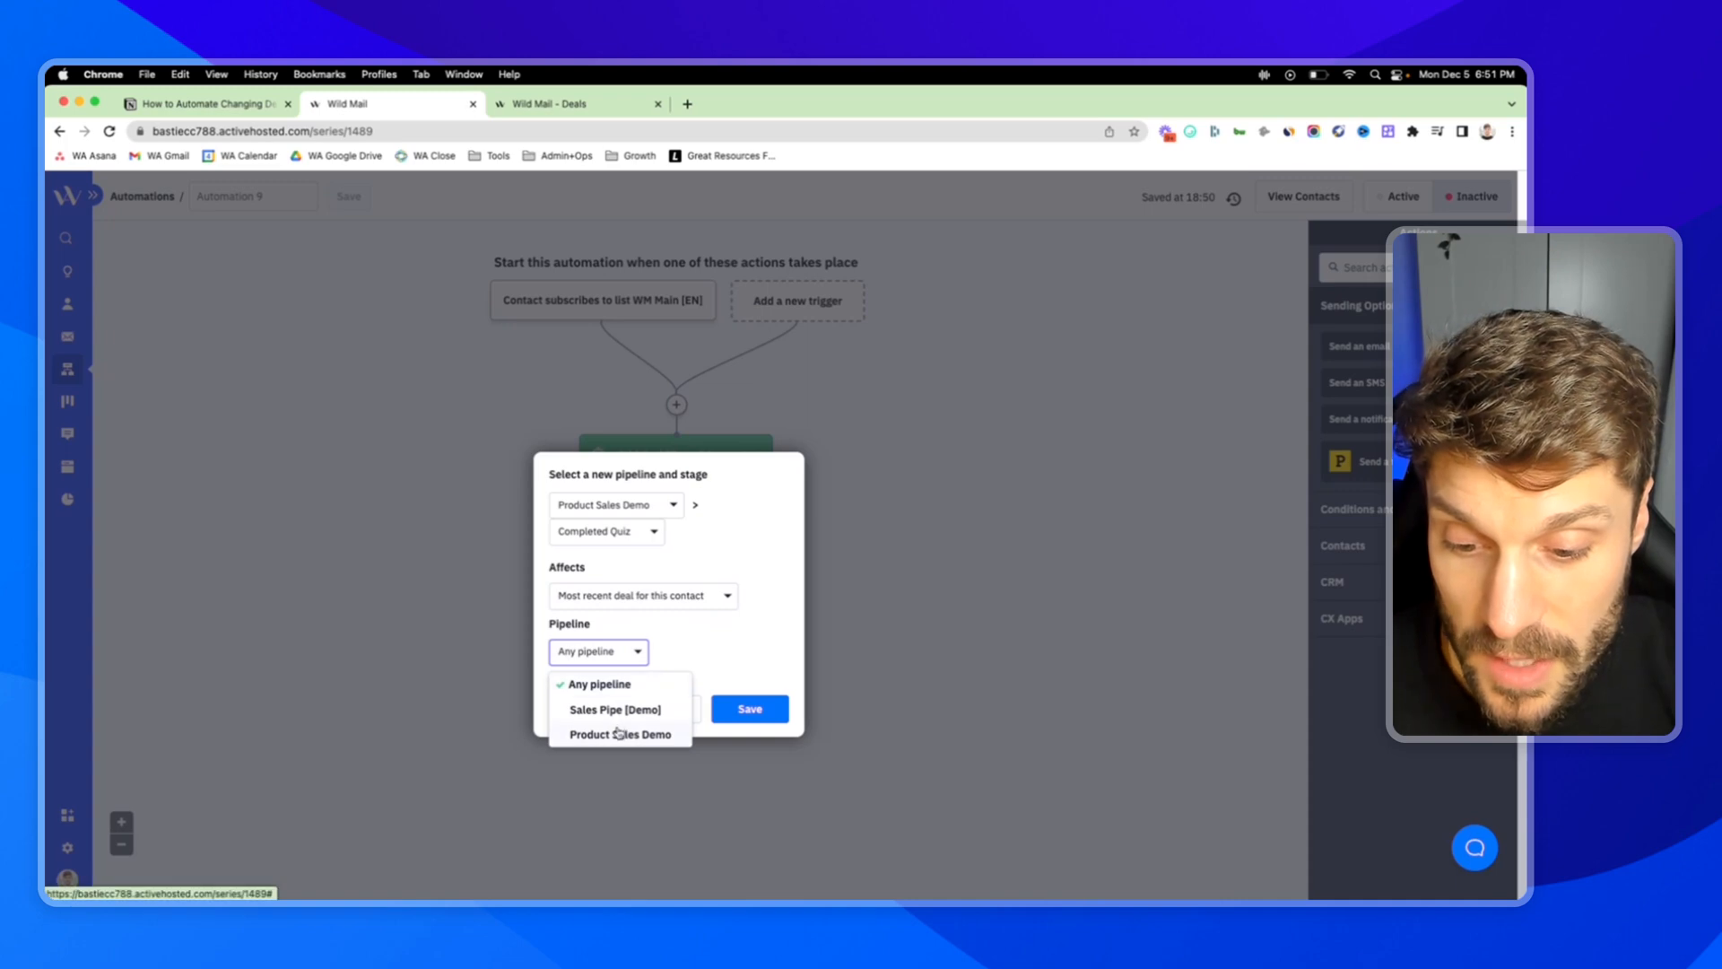
{"action": "left_click", "coordinate": [619, 734]}
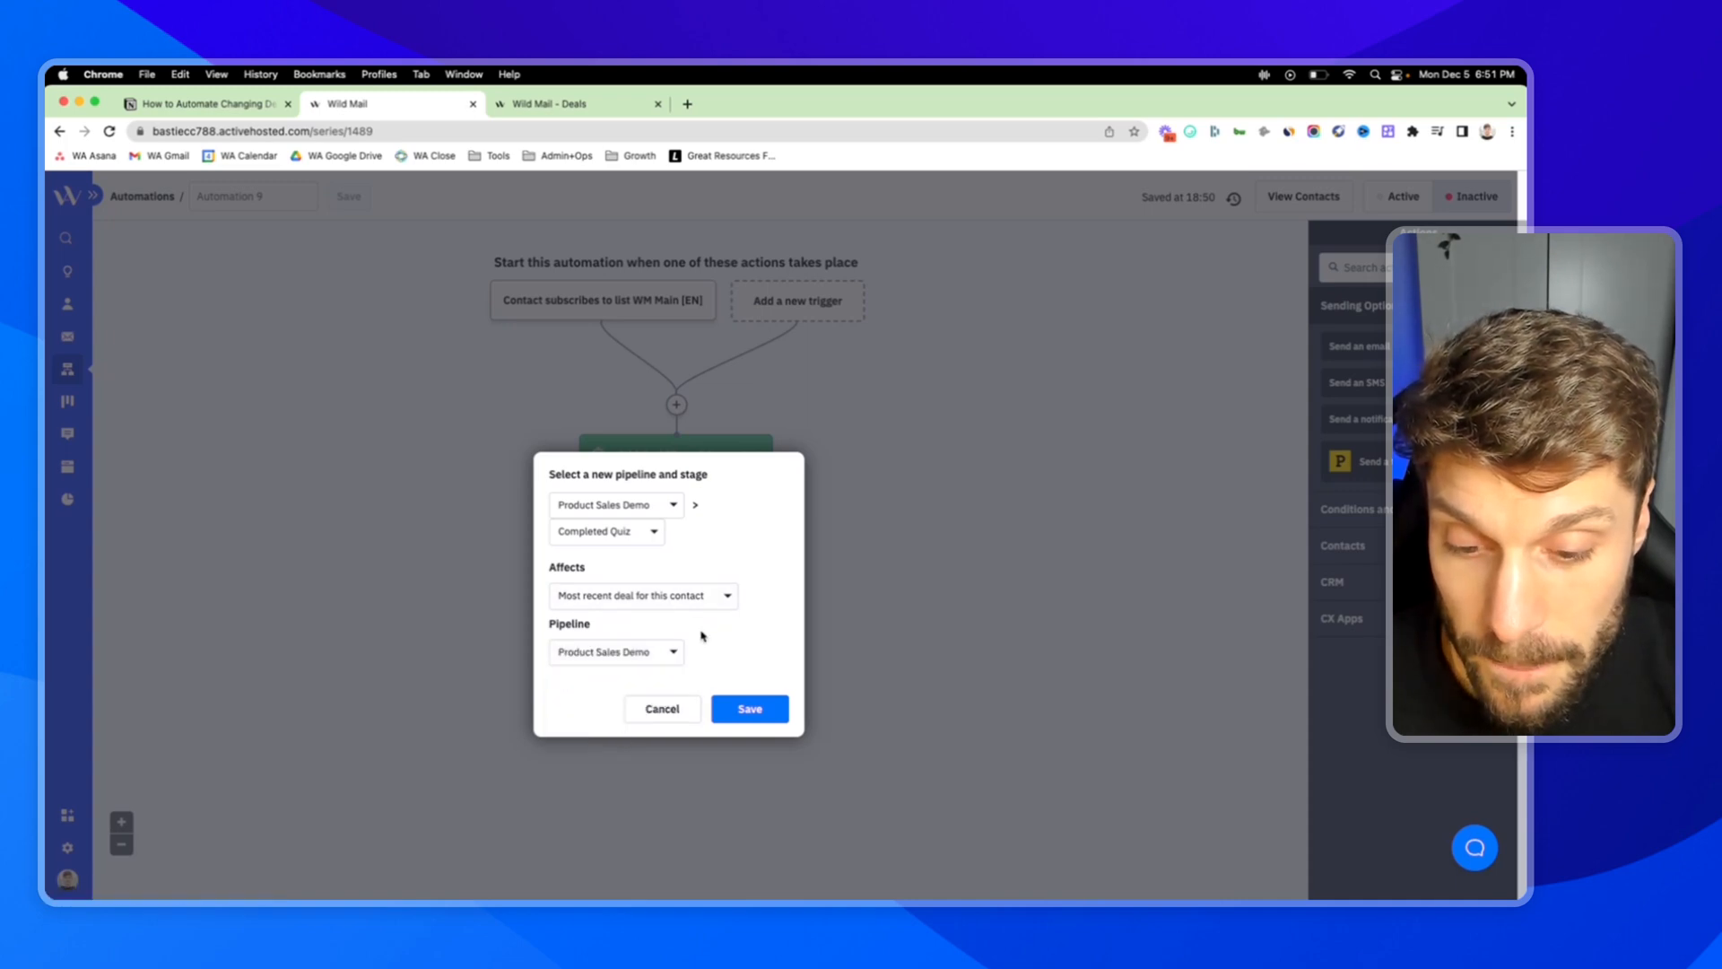
{"action": "mouse_move", "coordinate": [642, 477]}
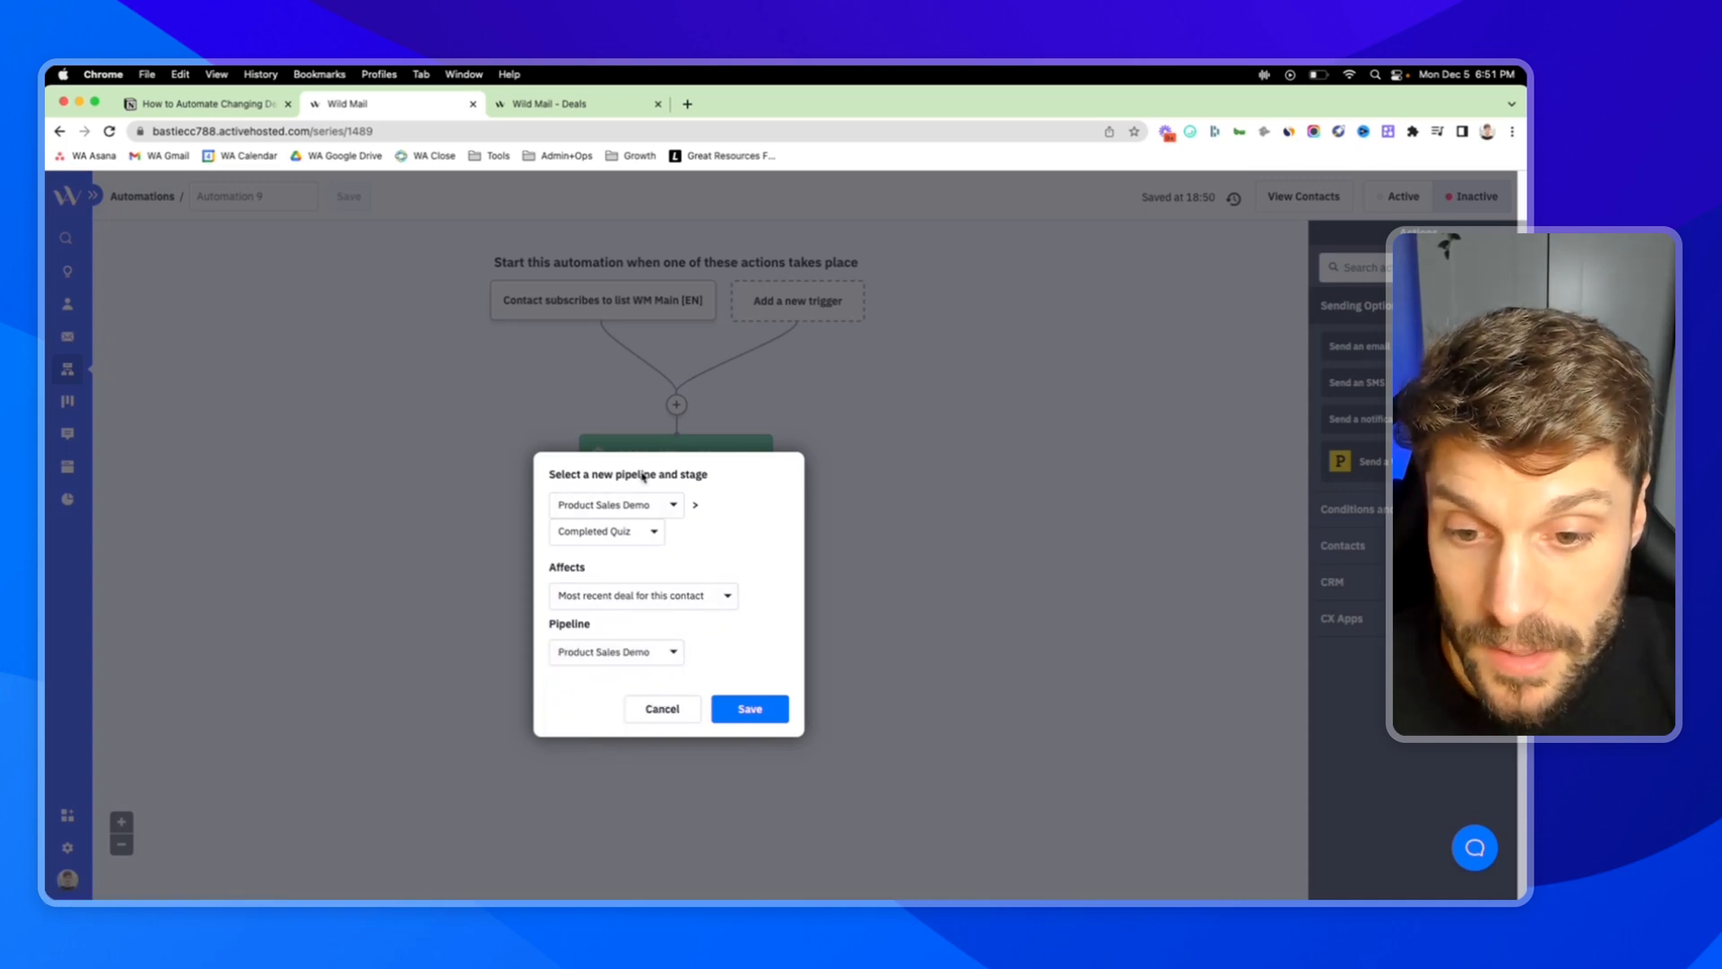
{"action": "mouse_move", "coordinate": [721, 541]}
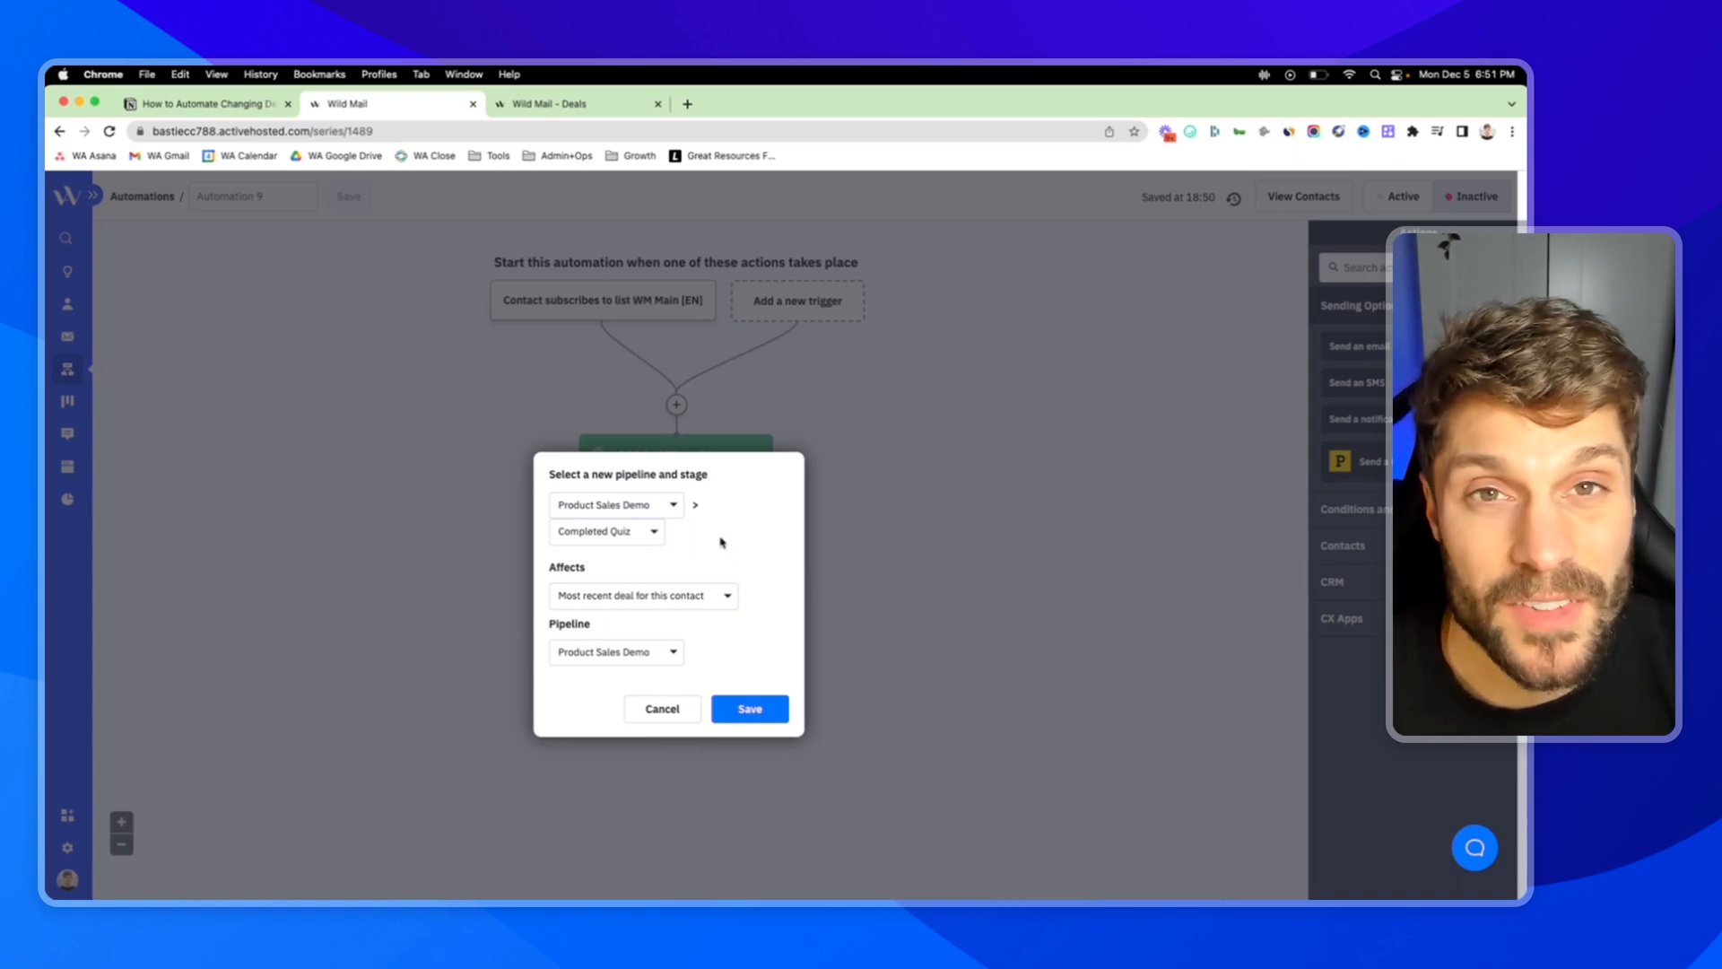
{"action": "mouse_move", "coordinate": [724, 683]}
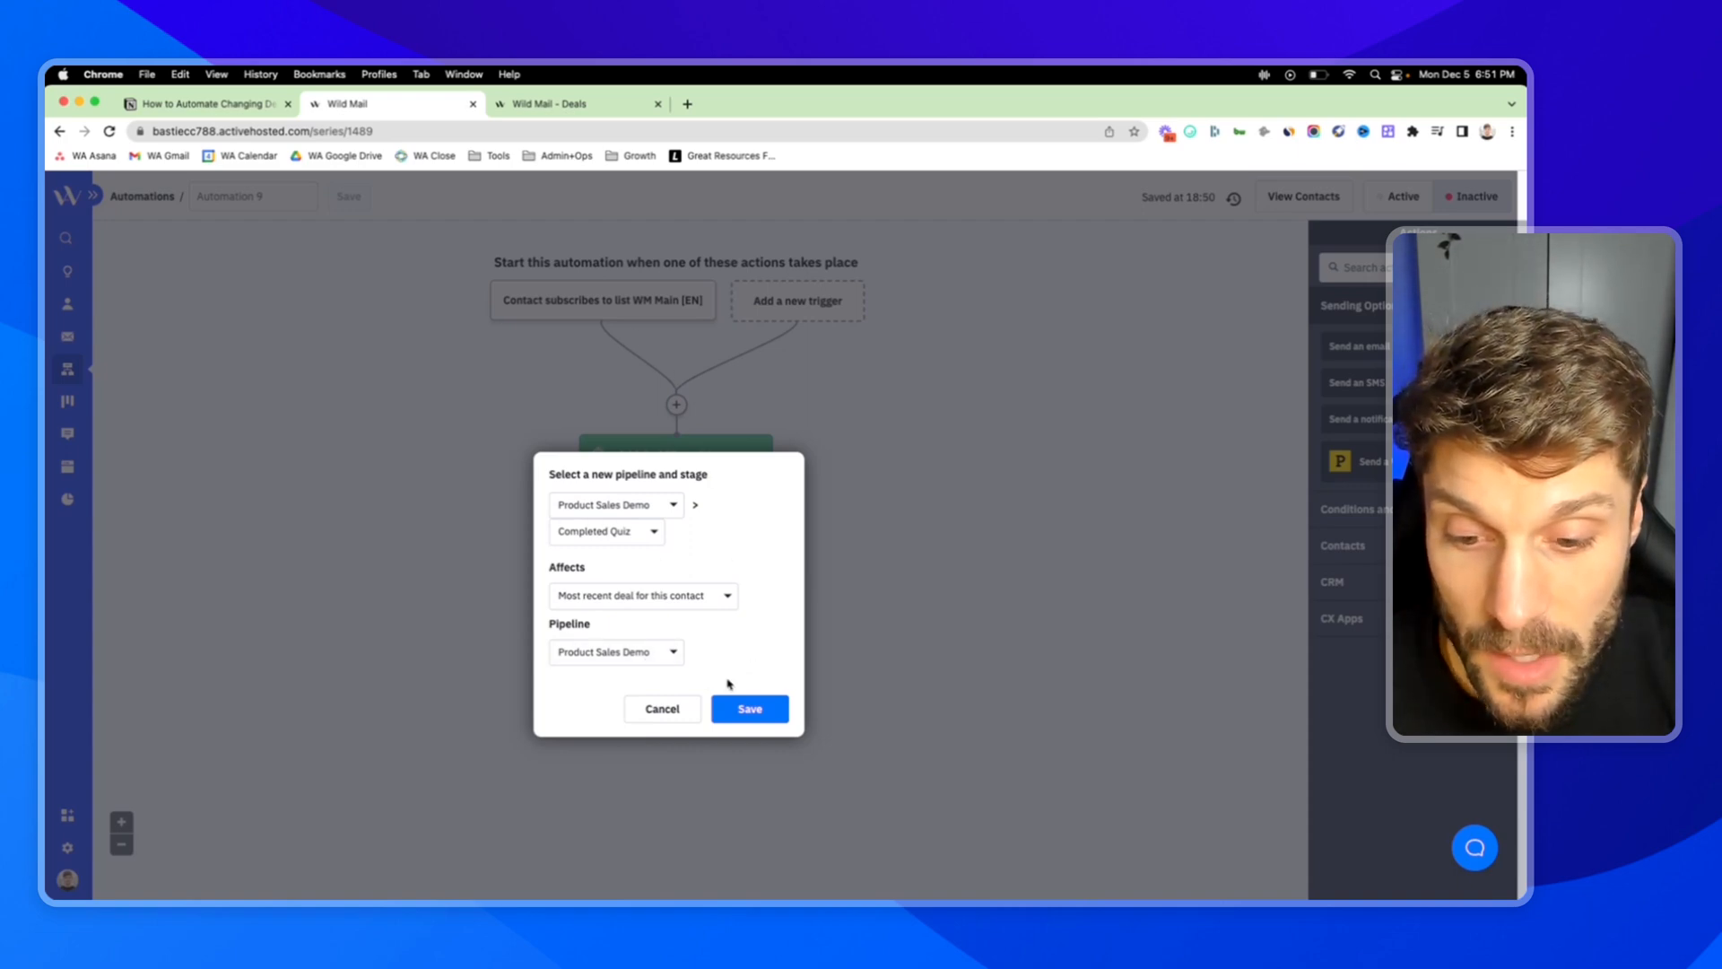
{"action": "left_click", "coordinate": [750, 709]}
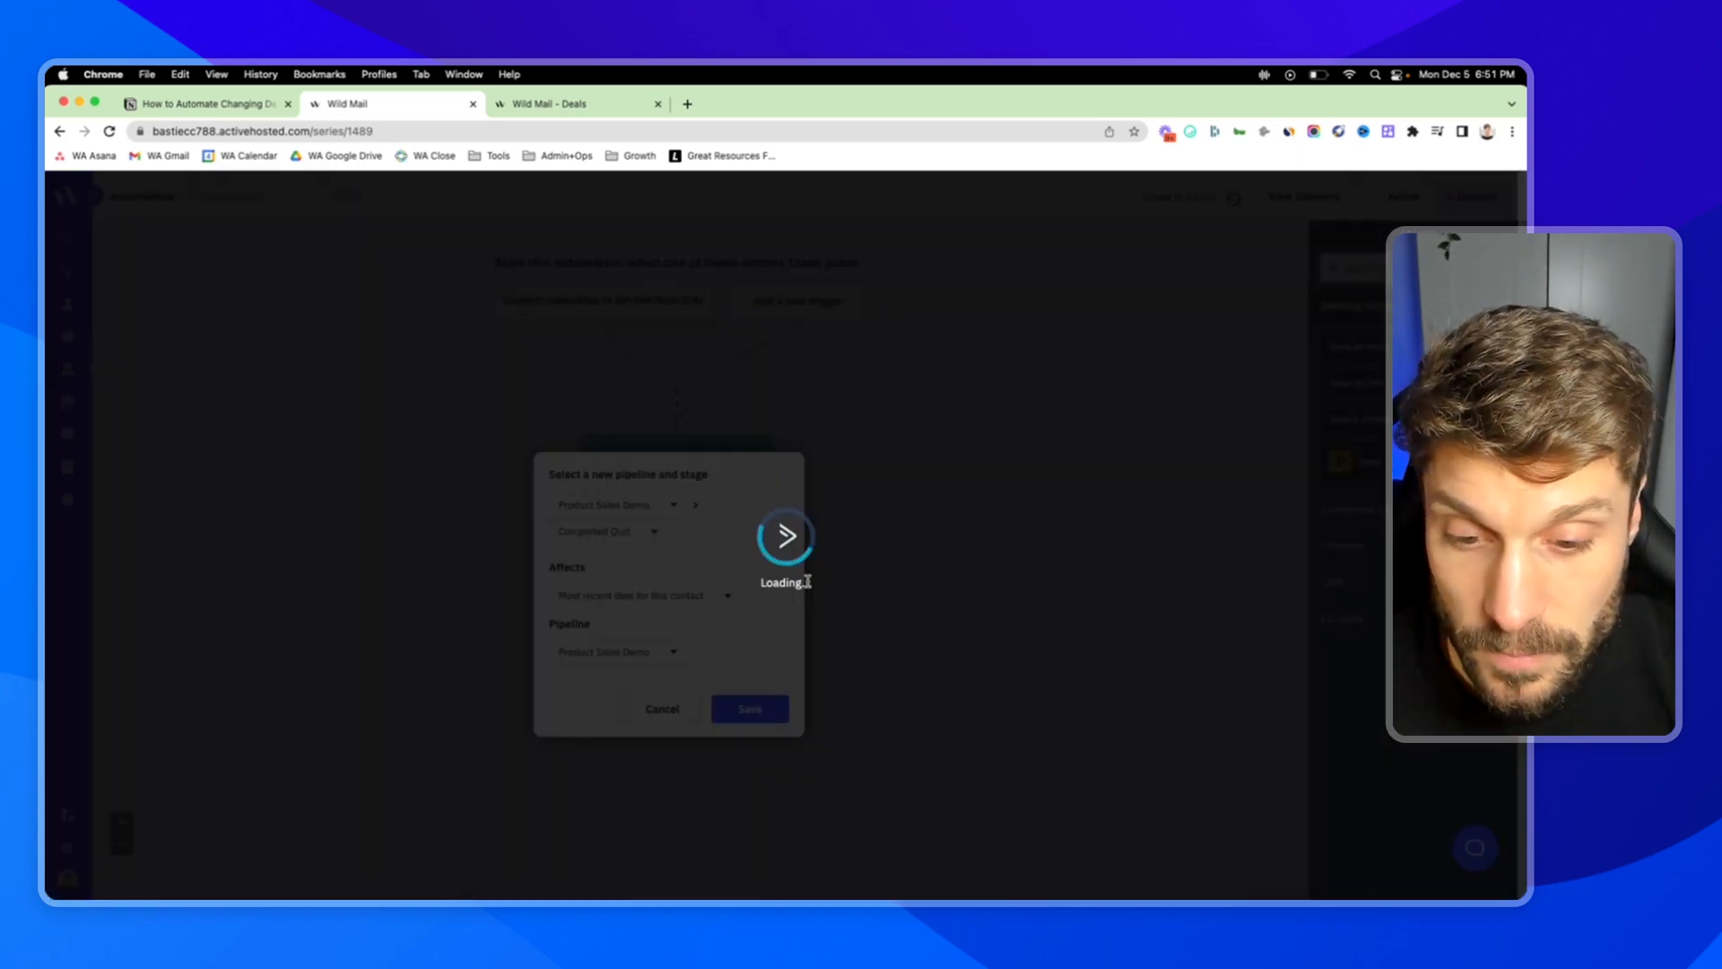
{"action": "left_click", "coordinate": [748, 708]}
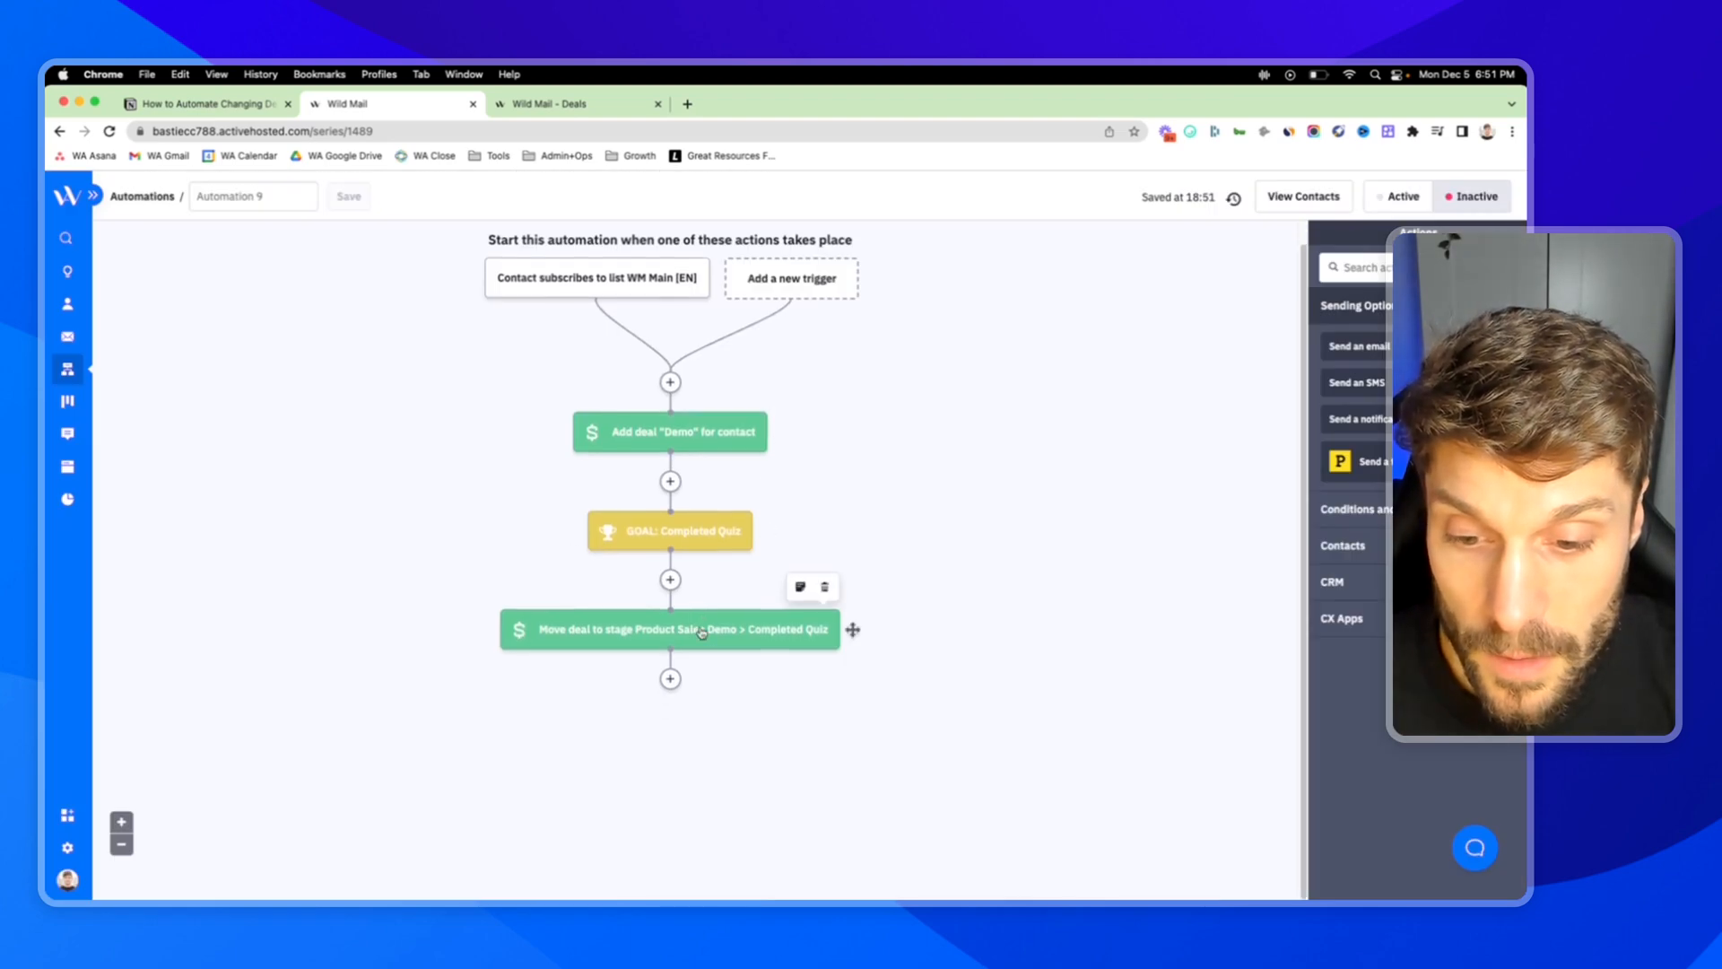
{"action": "mouse_move", "coordinate": [569, 638]}
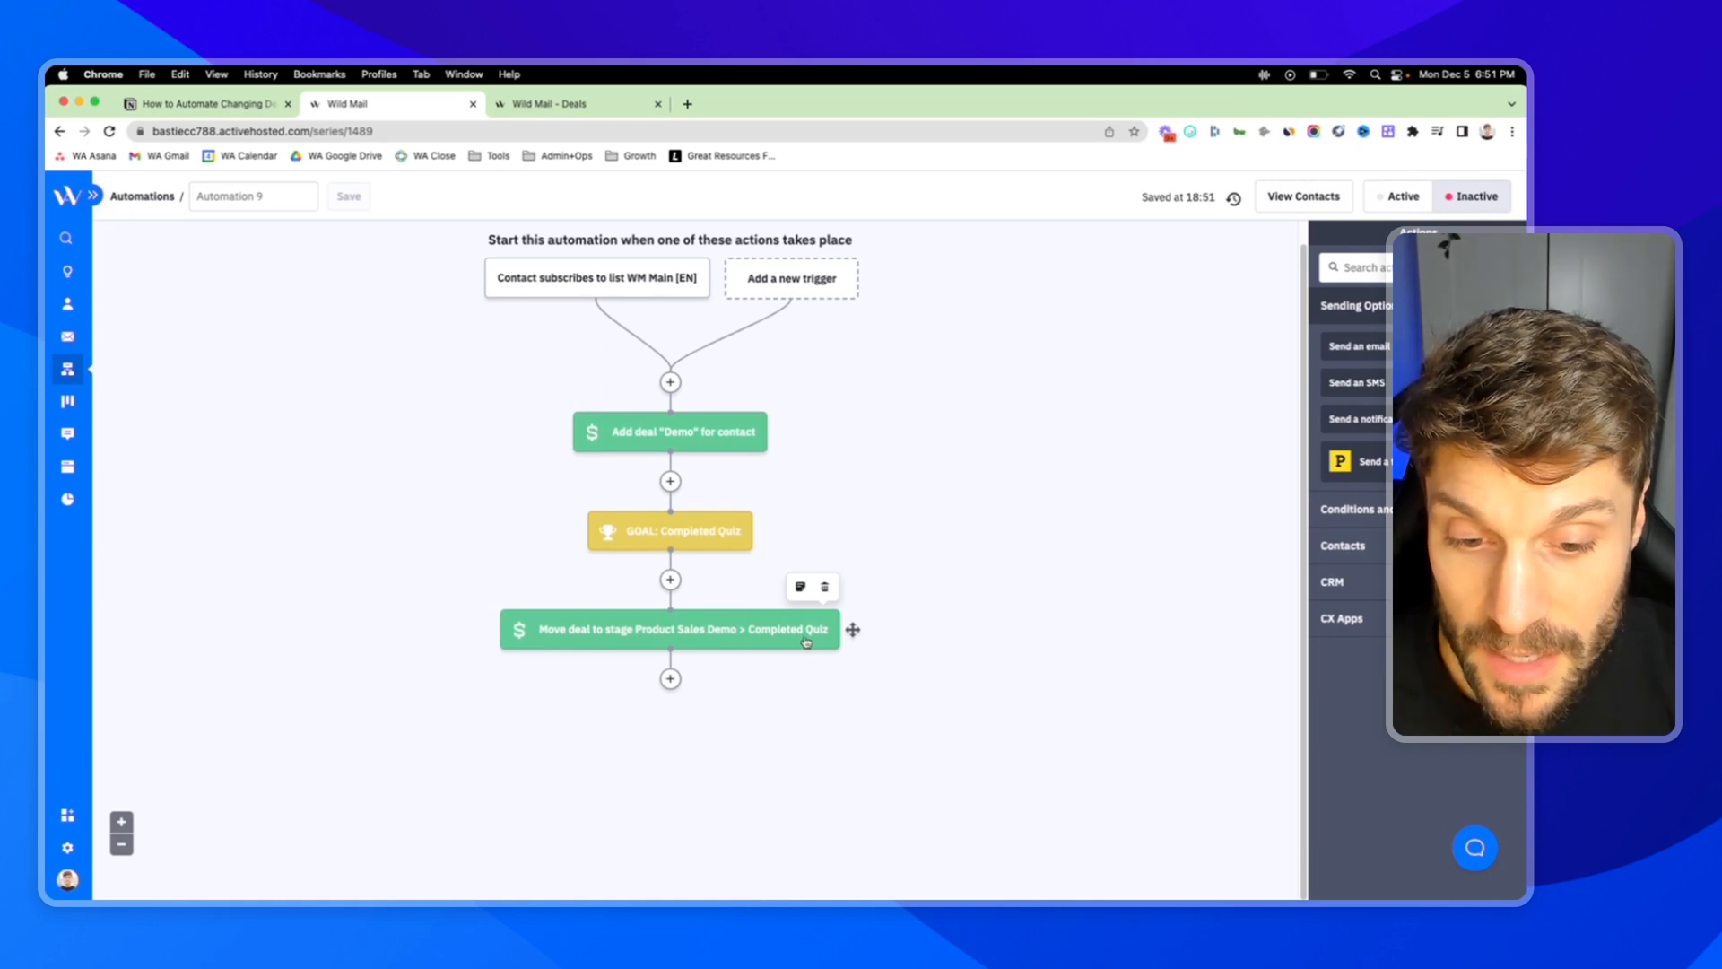
{"action": "left_click", "coordinate": [545, 104]}
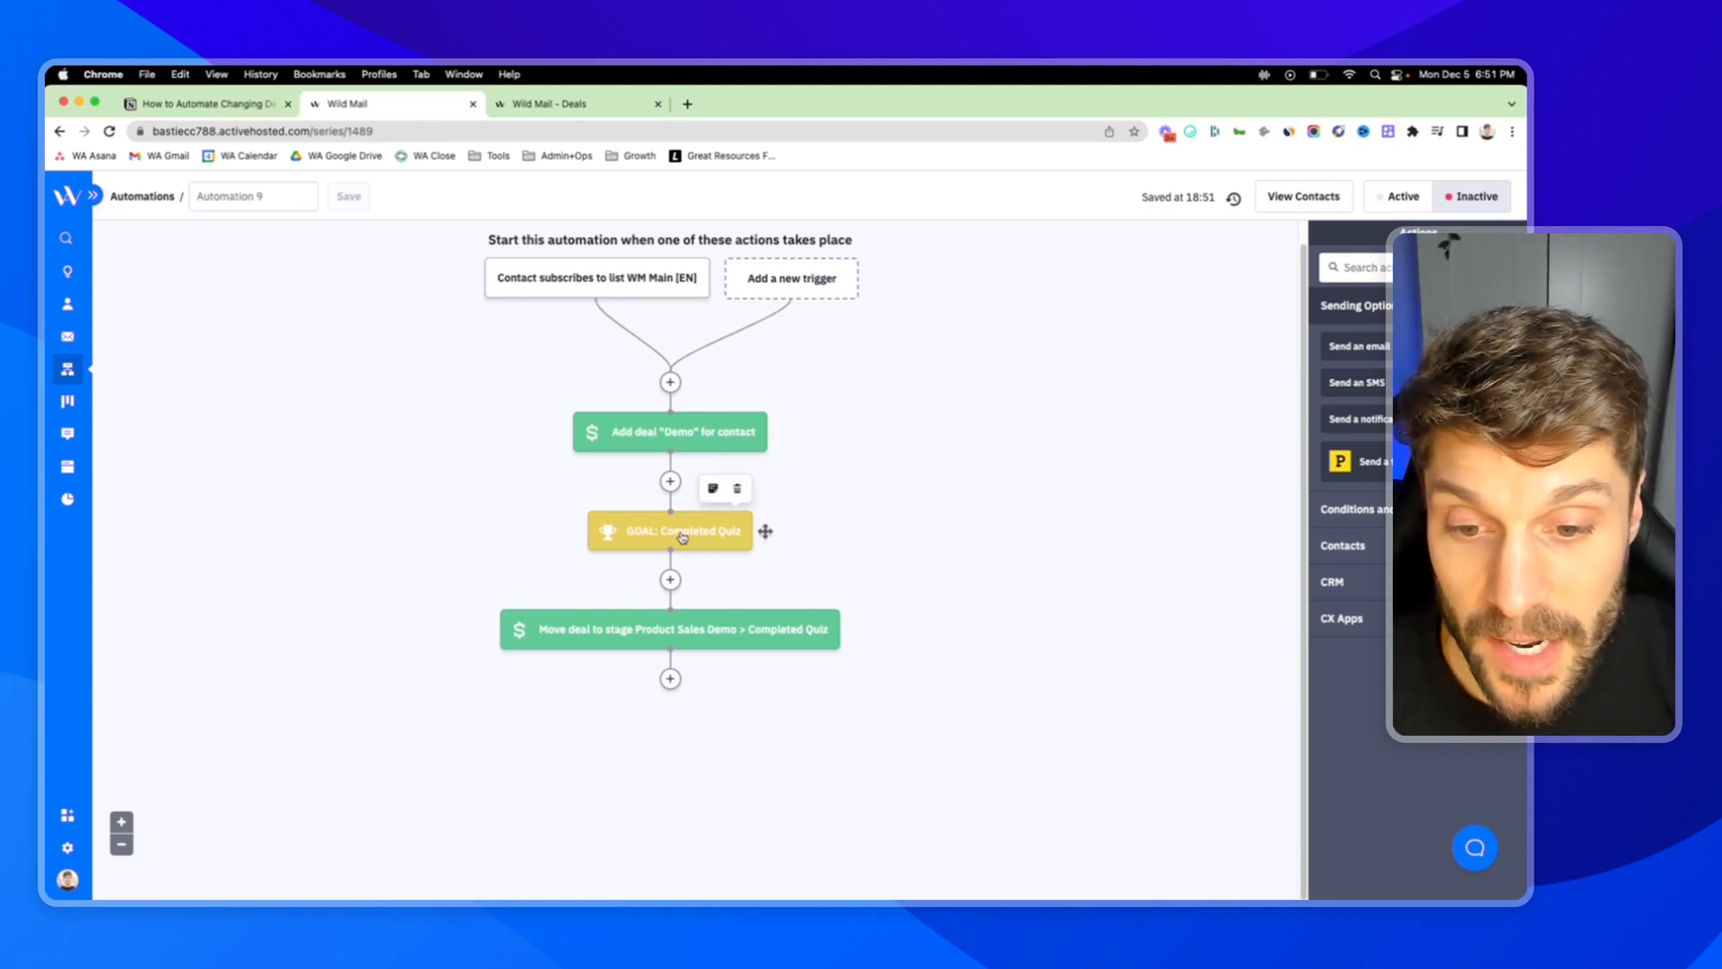
{"action": "mouse_move", "coordinate": [692, 676]}
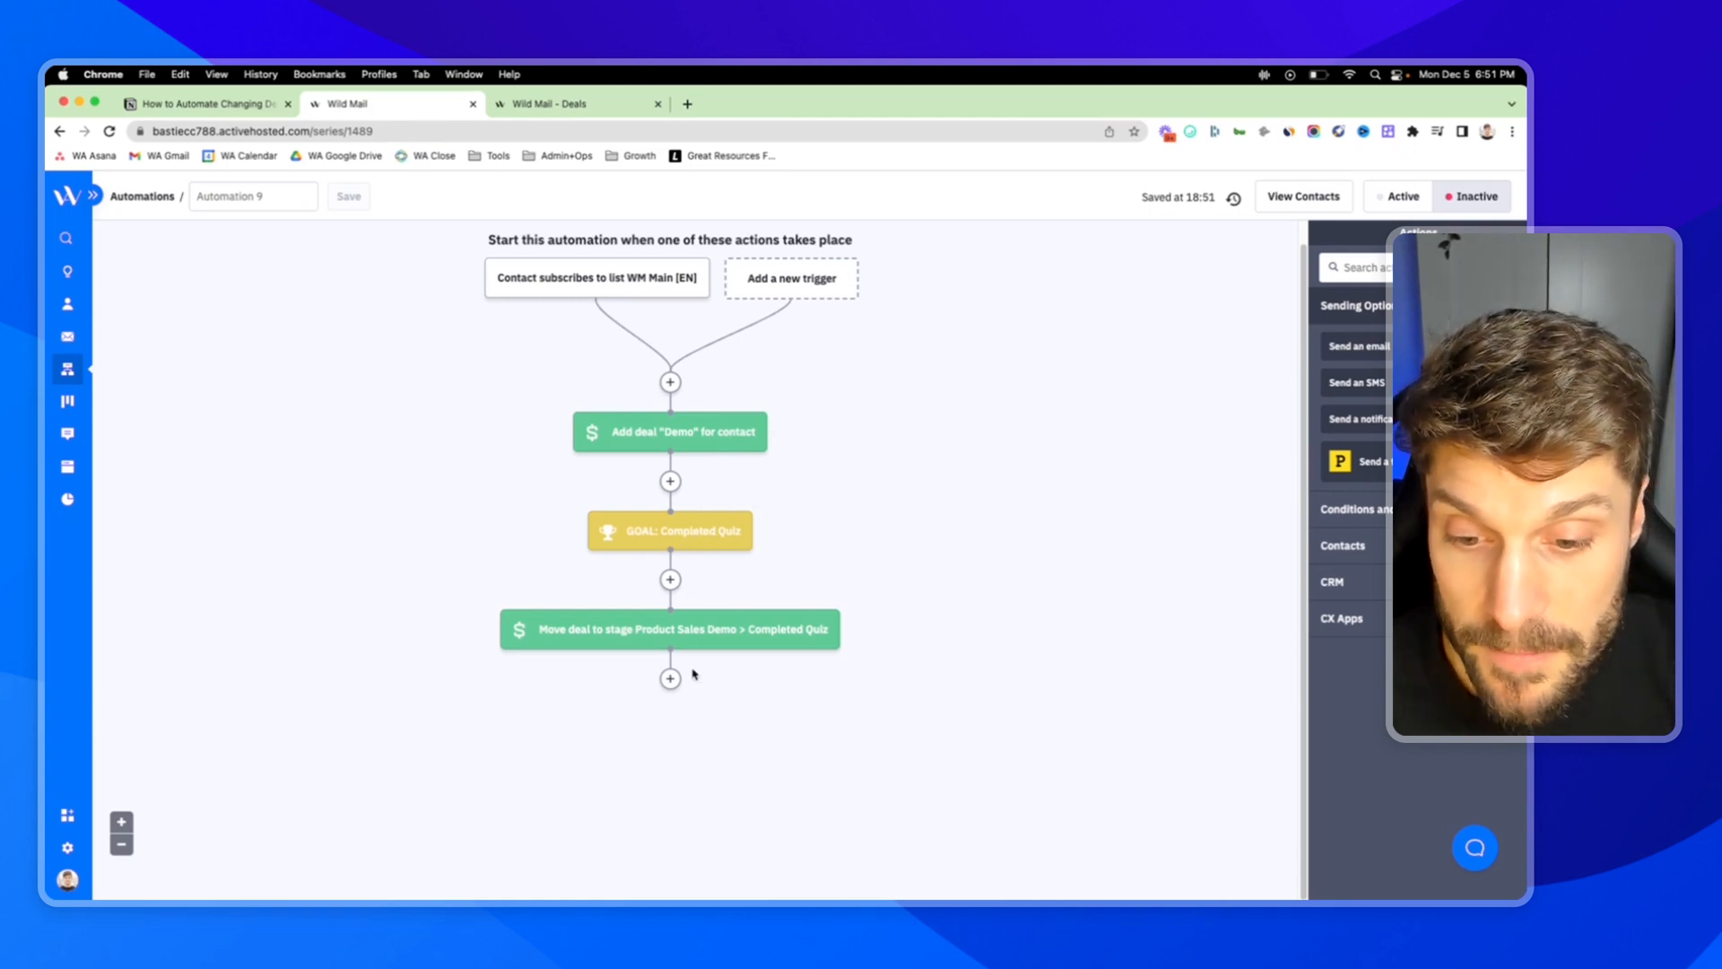
- Add a Downloaded PDF Guide goal whose condition is Tag exists 'pdf'
{"action": "left_click", "coordinate": [669, 678]}
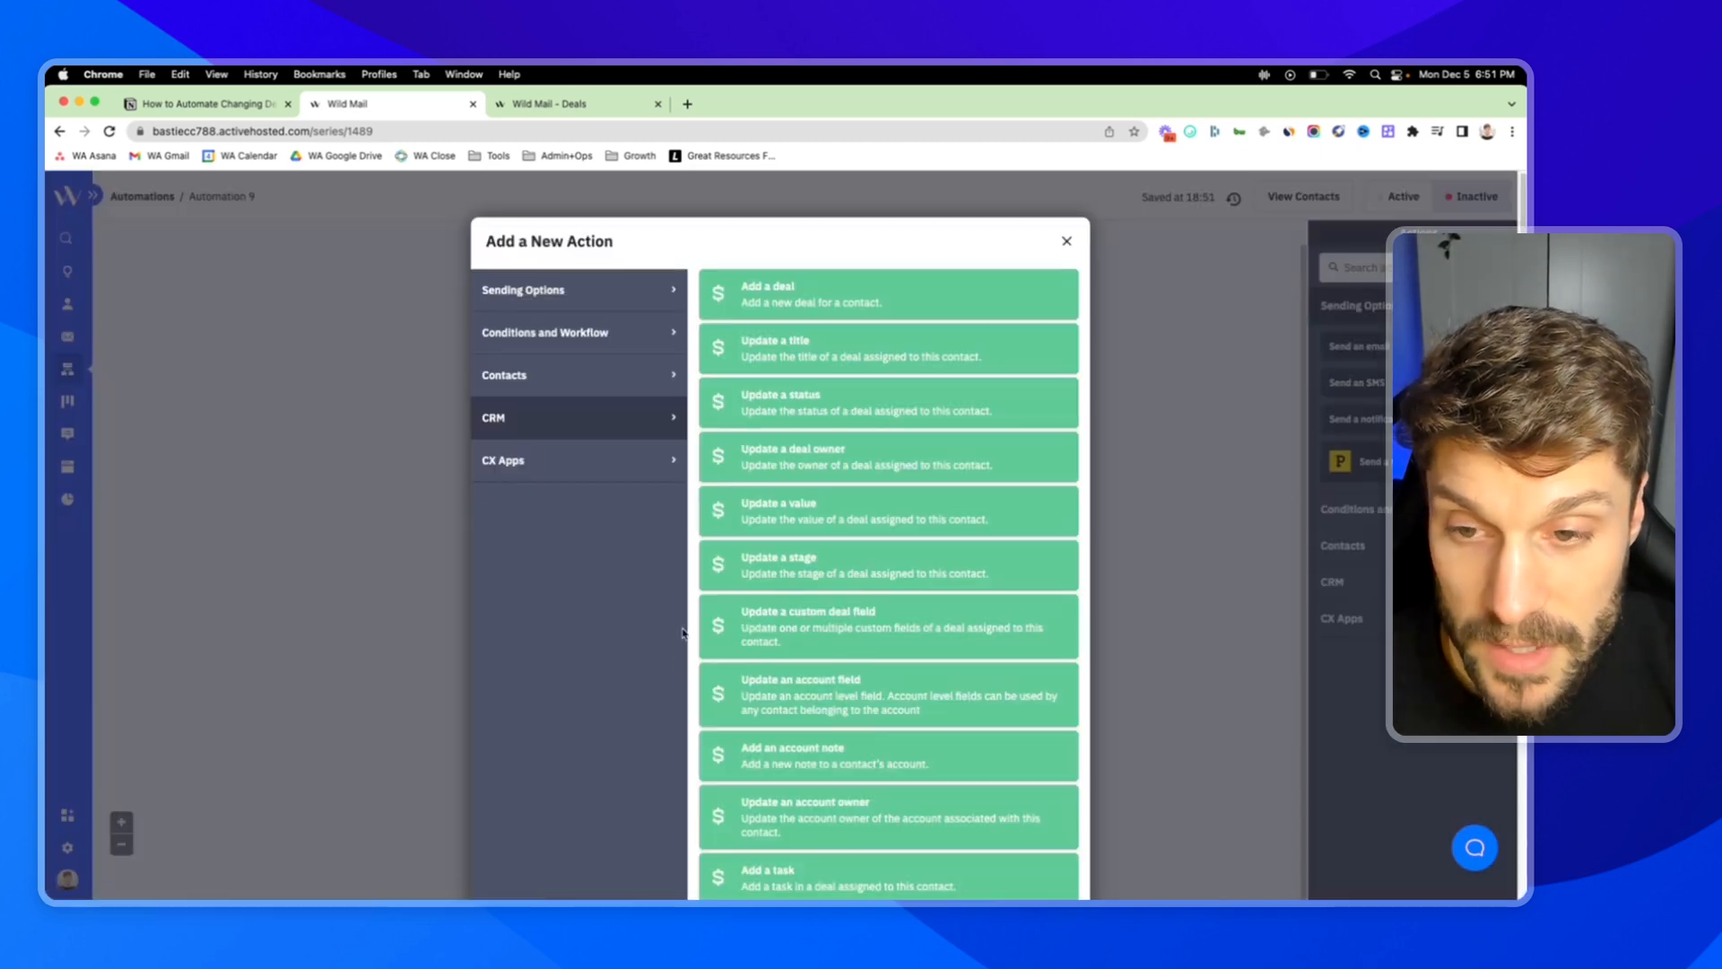
{"action": "left_click", "coordinate": [549, 331]}
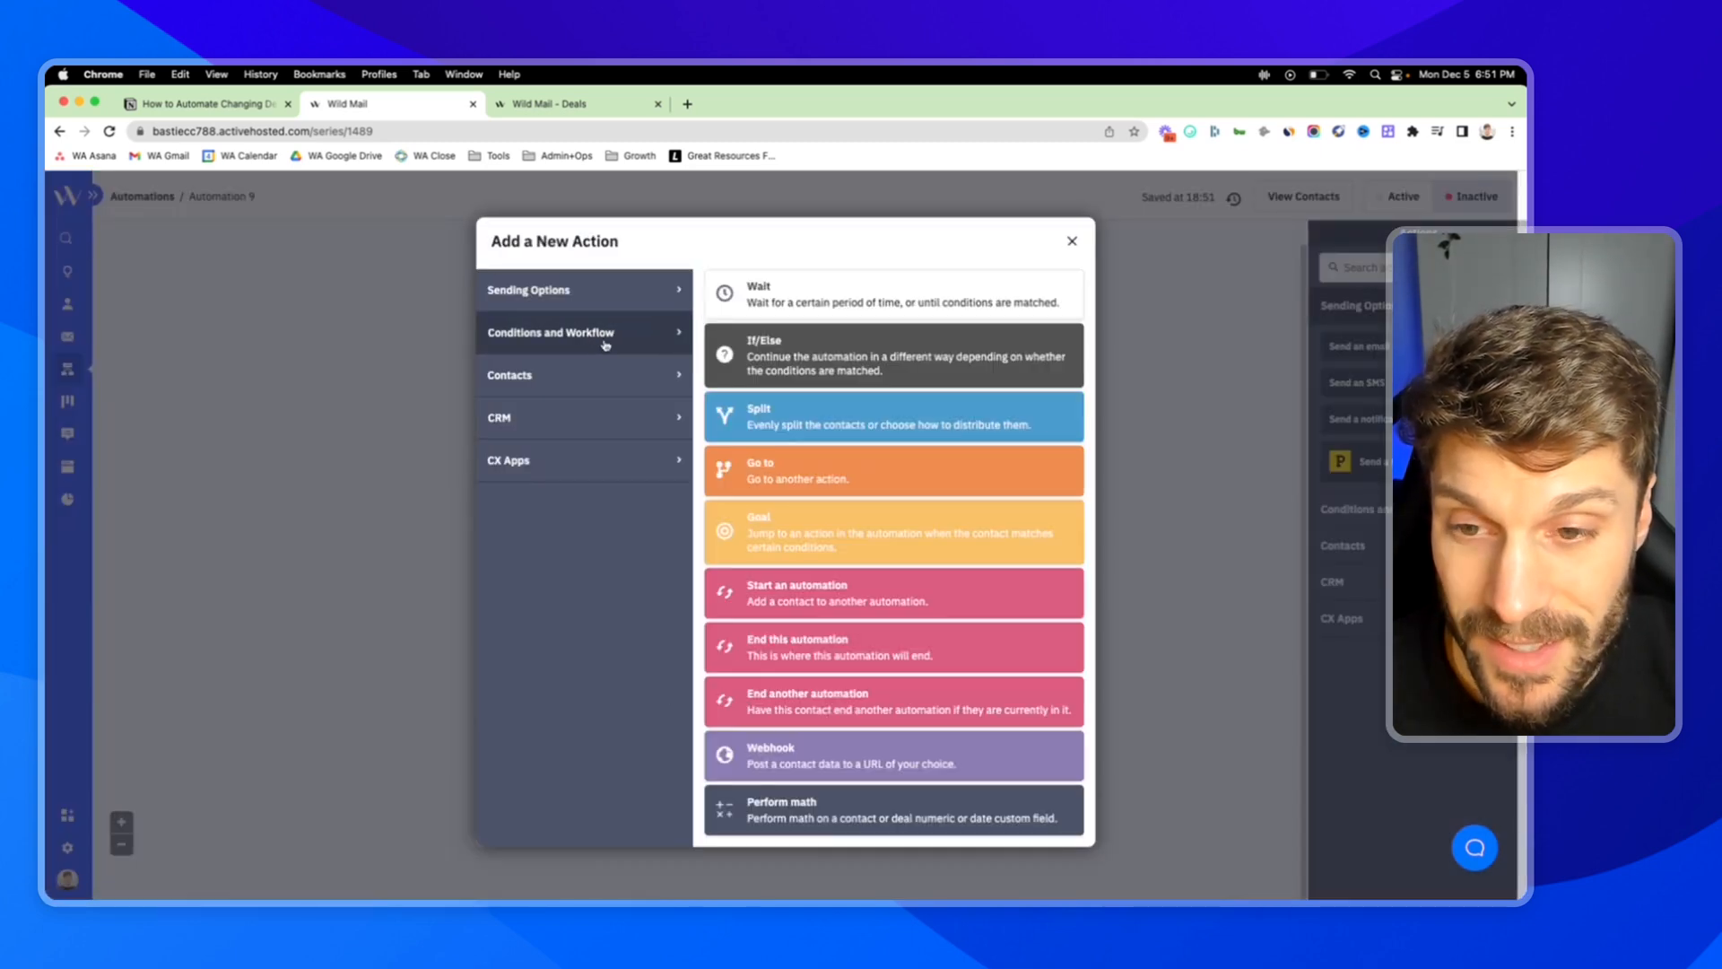
{"action": "mouse_move", "coordinate": [830, 535]}
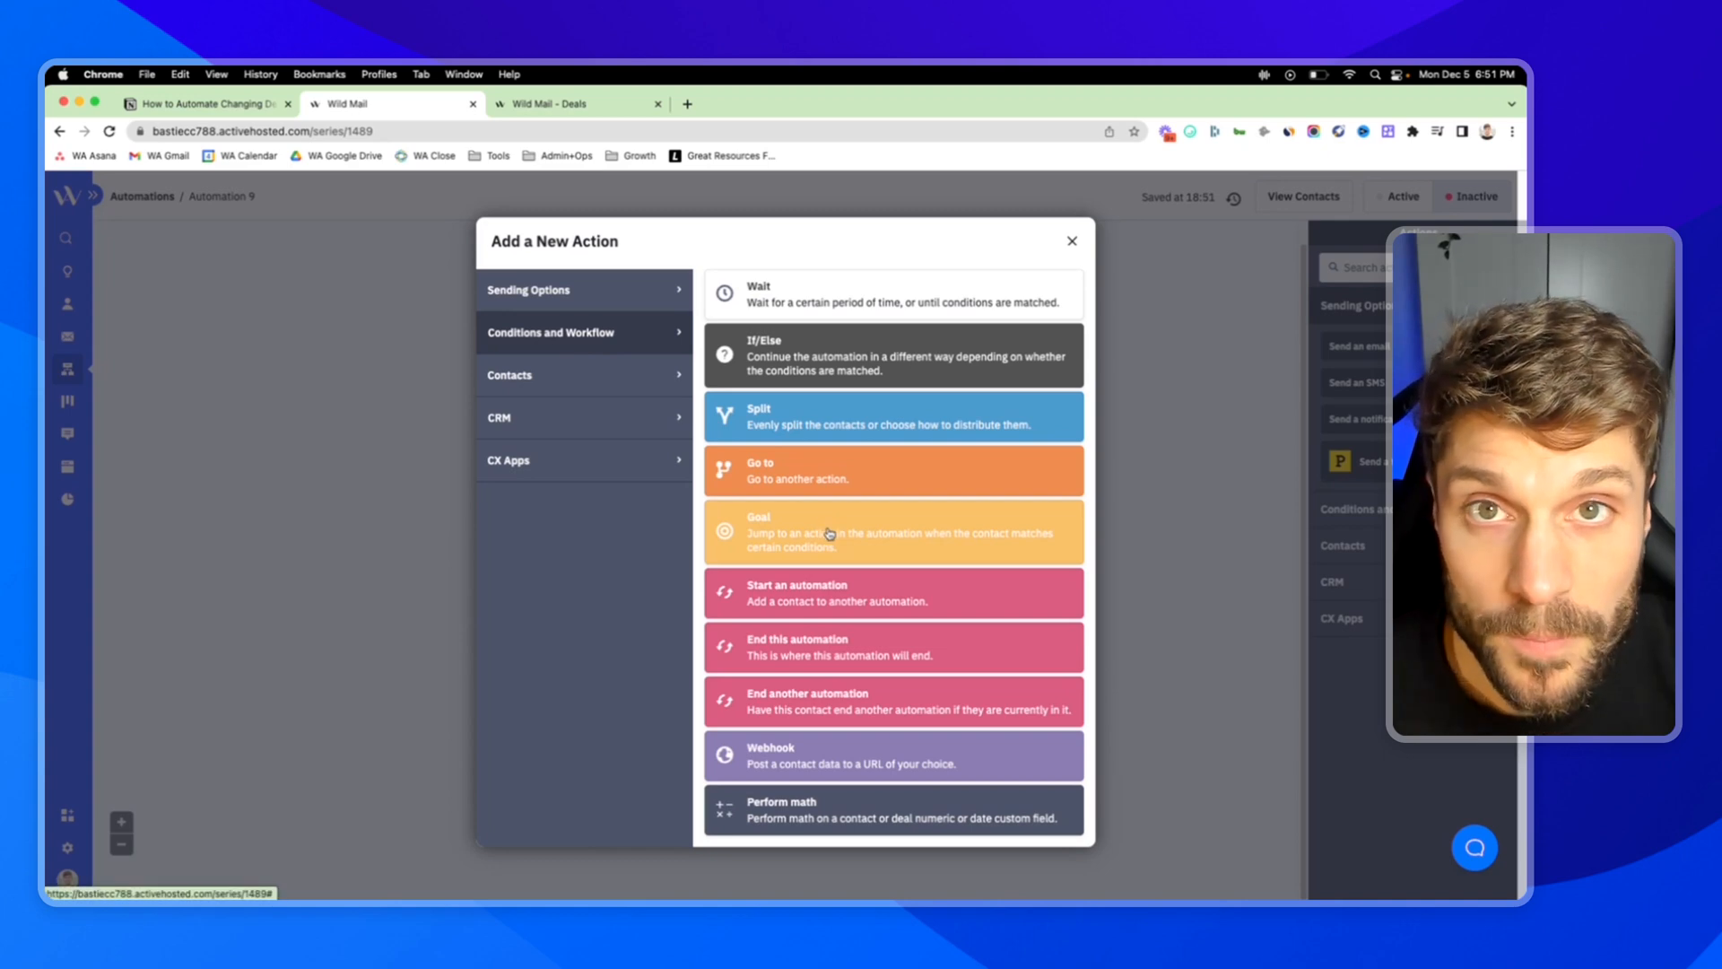
{"action": "left_click", "coordinate": [893, 531]}
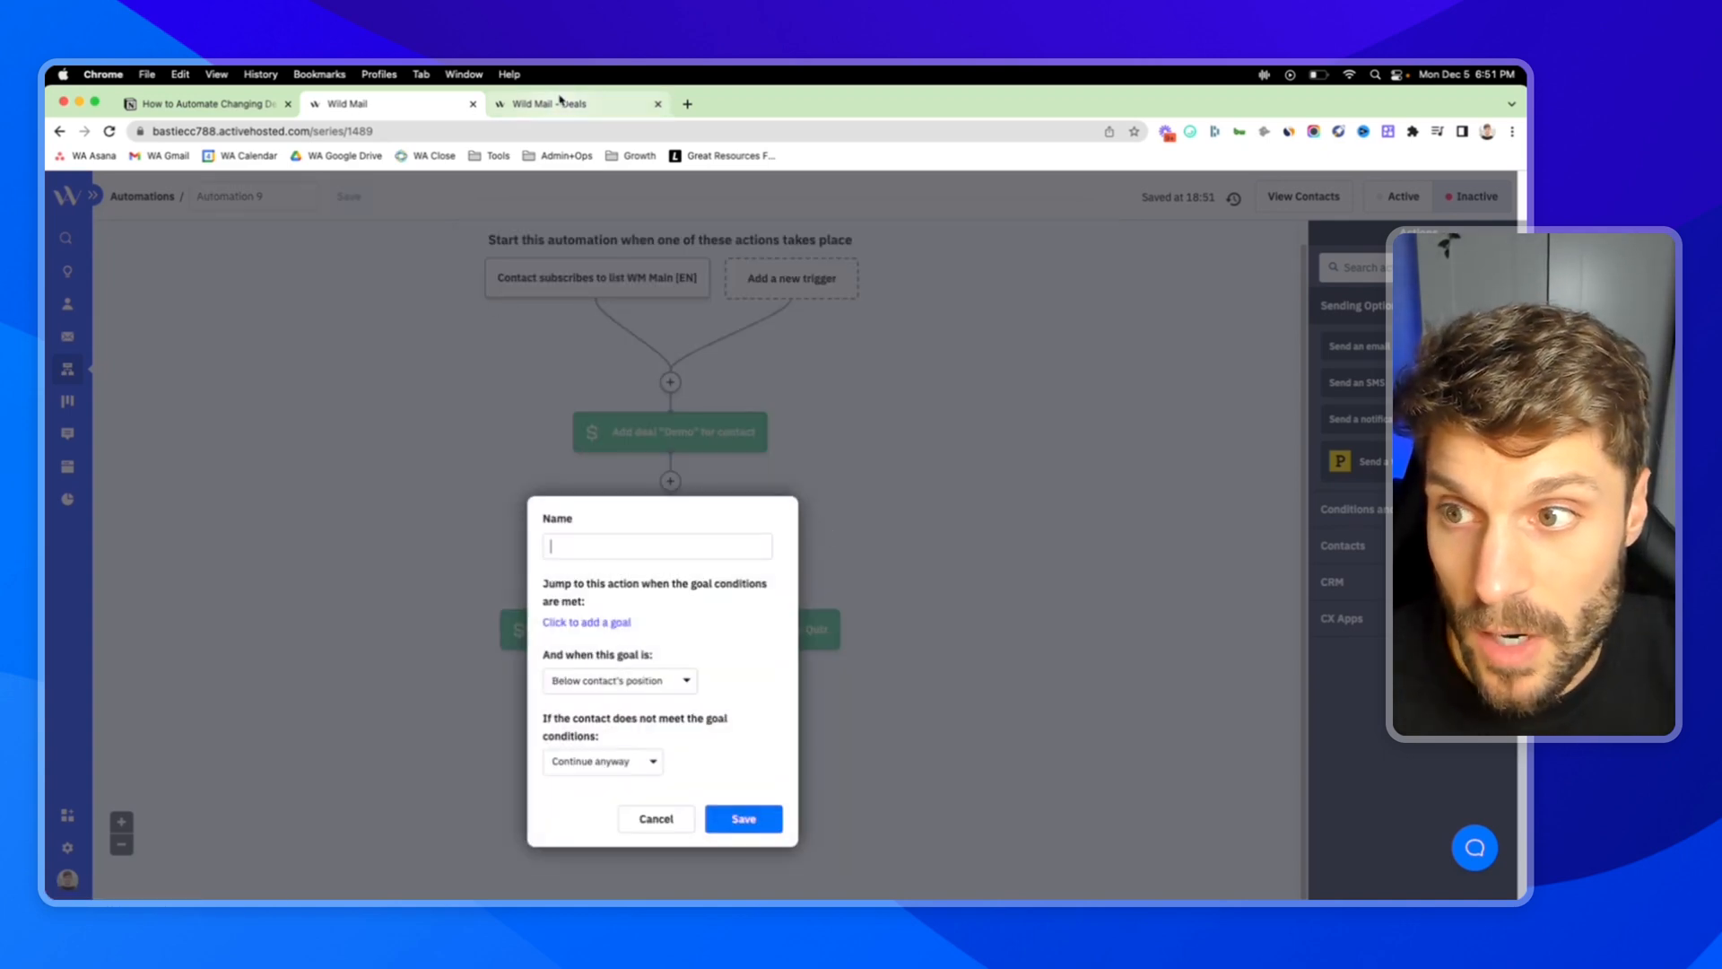
{"action": "left_click", "coordinate": [560, 104]}
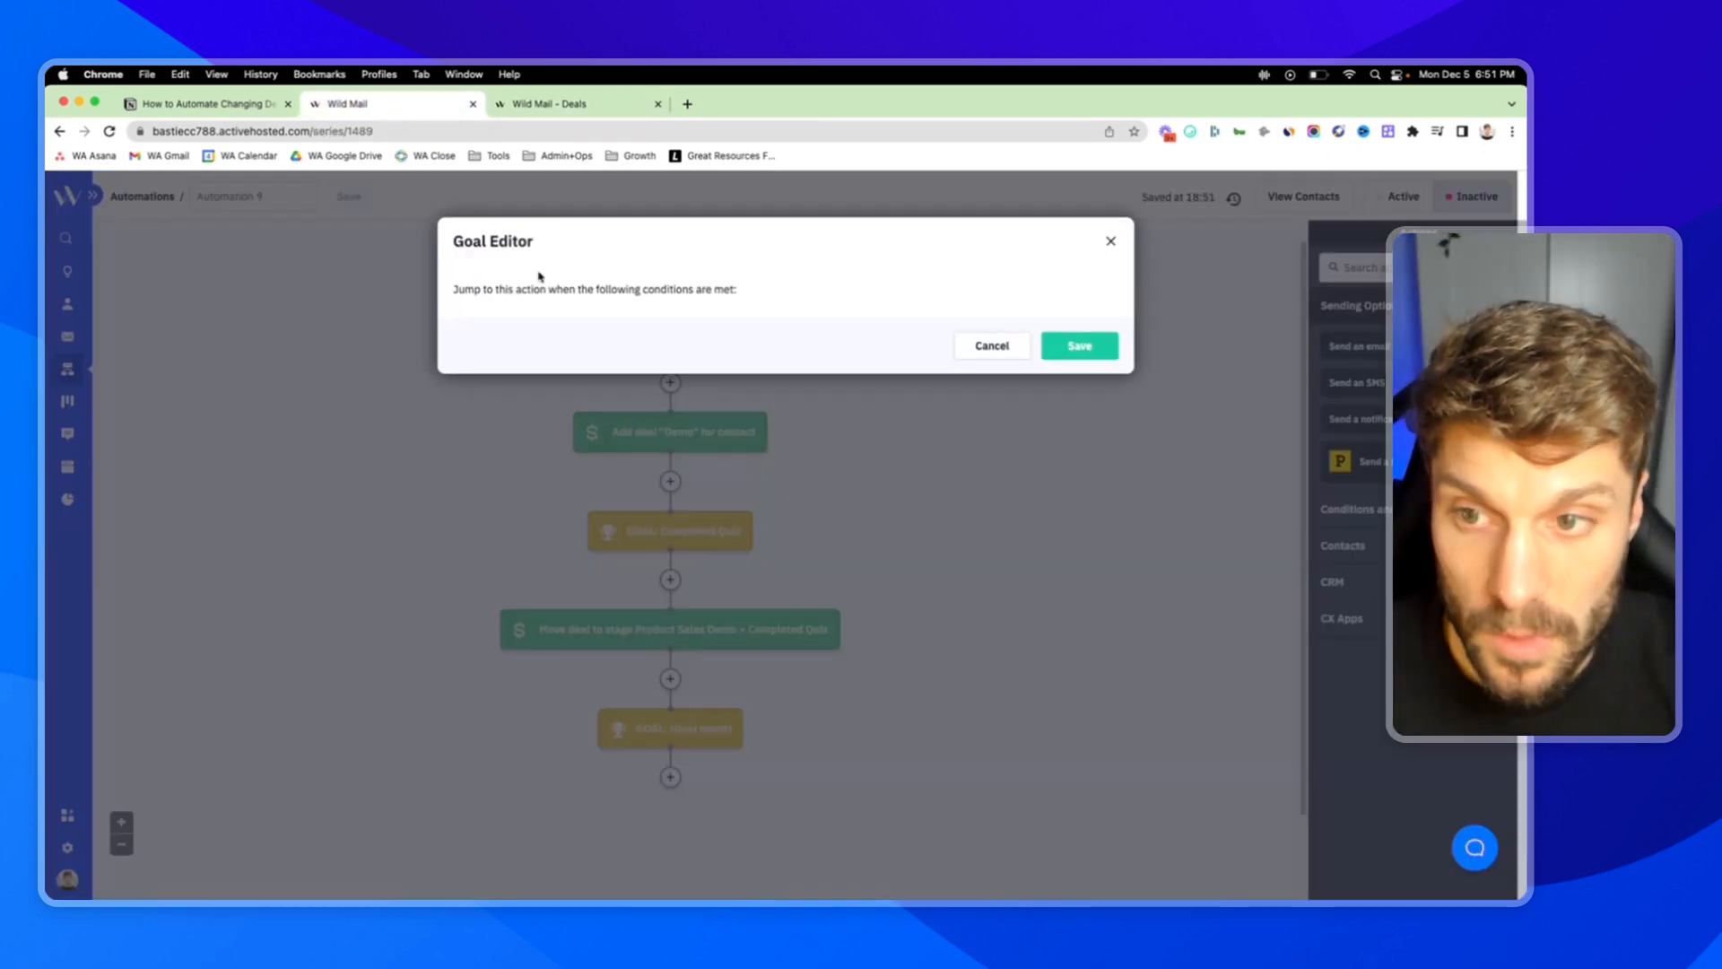
{"action": "left_click", "coordinate": [580, 332]}
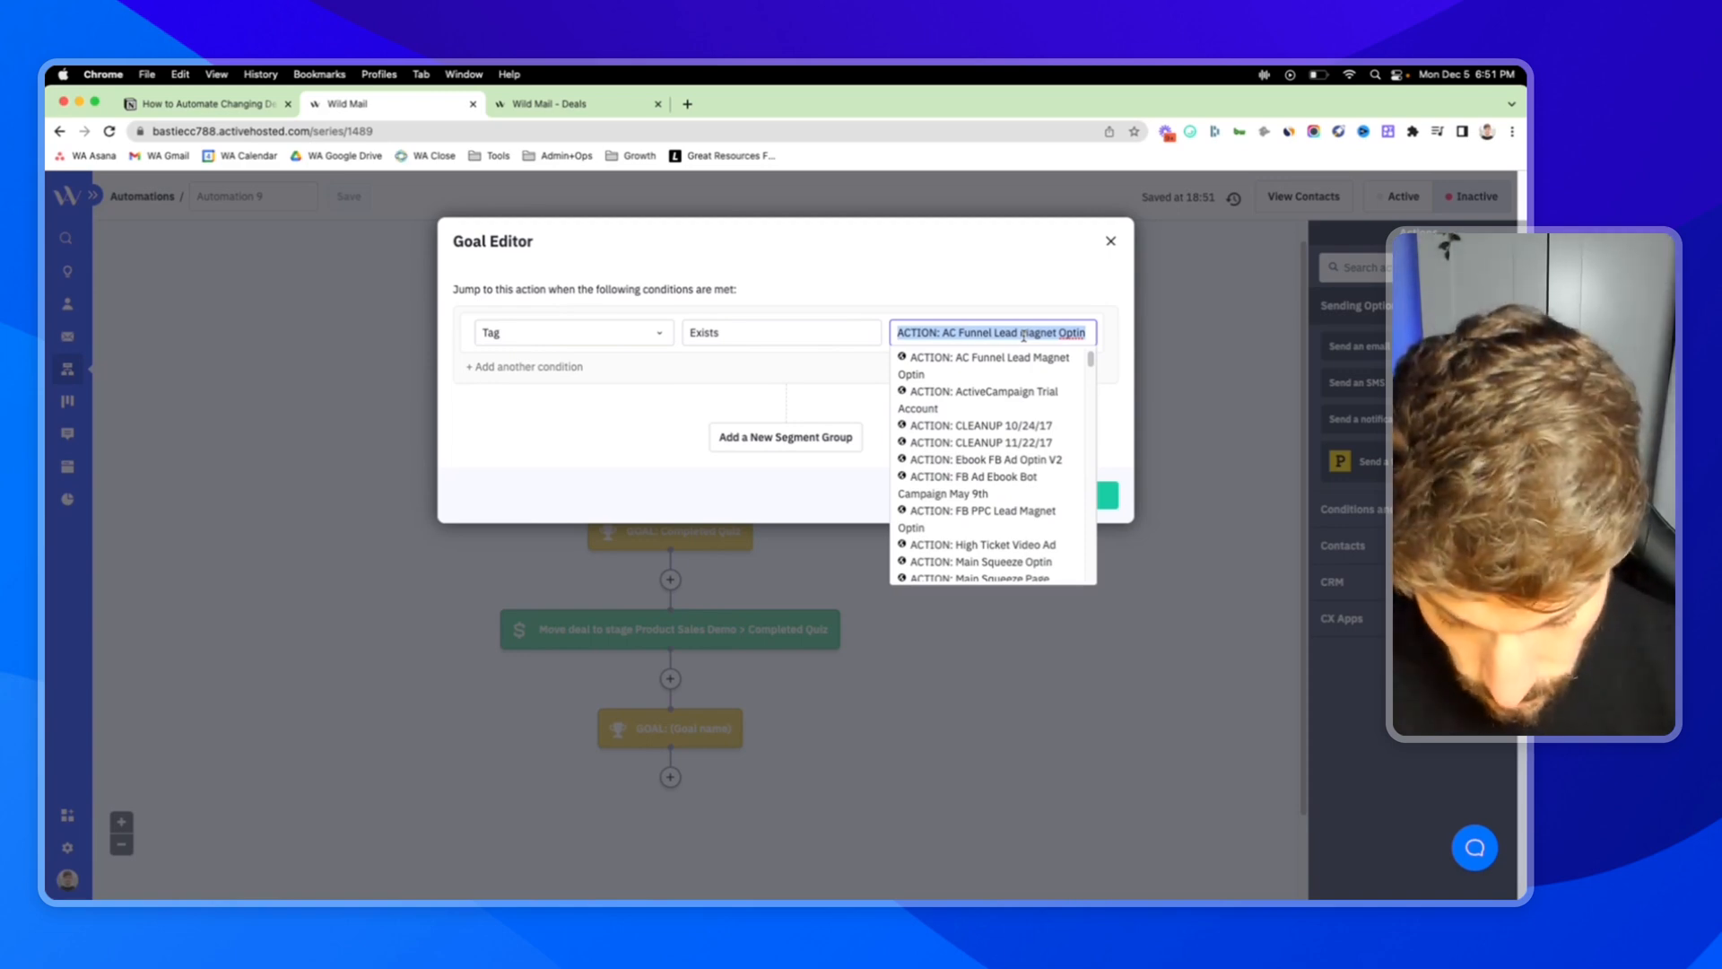
{"action": "type", "text": "pdf"}
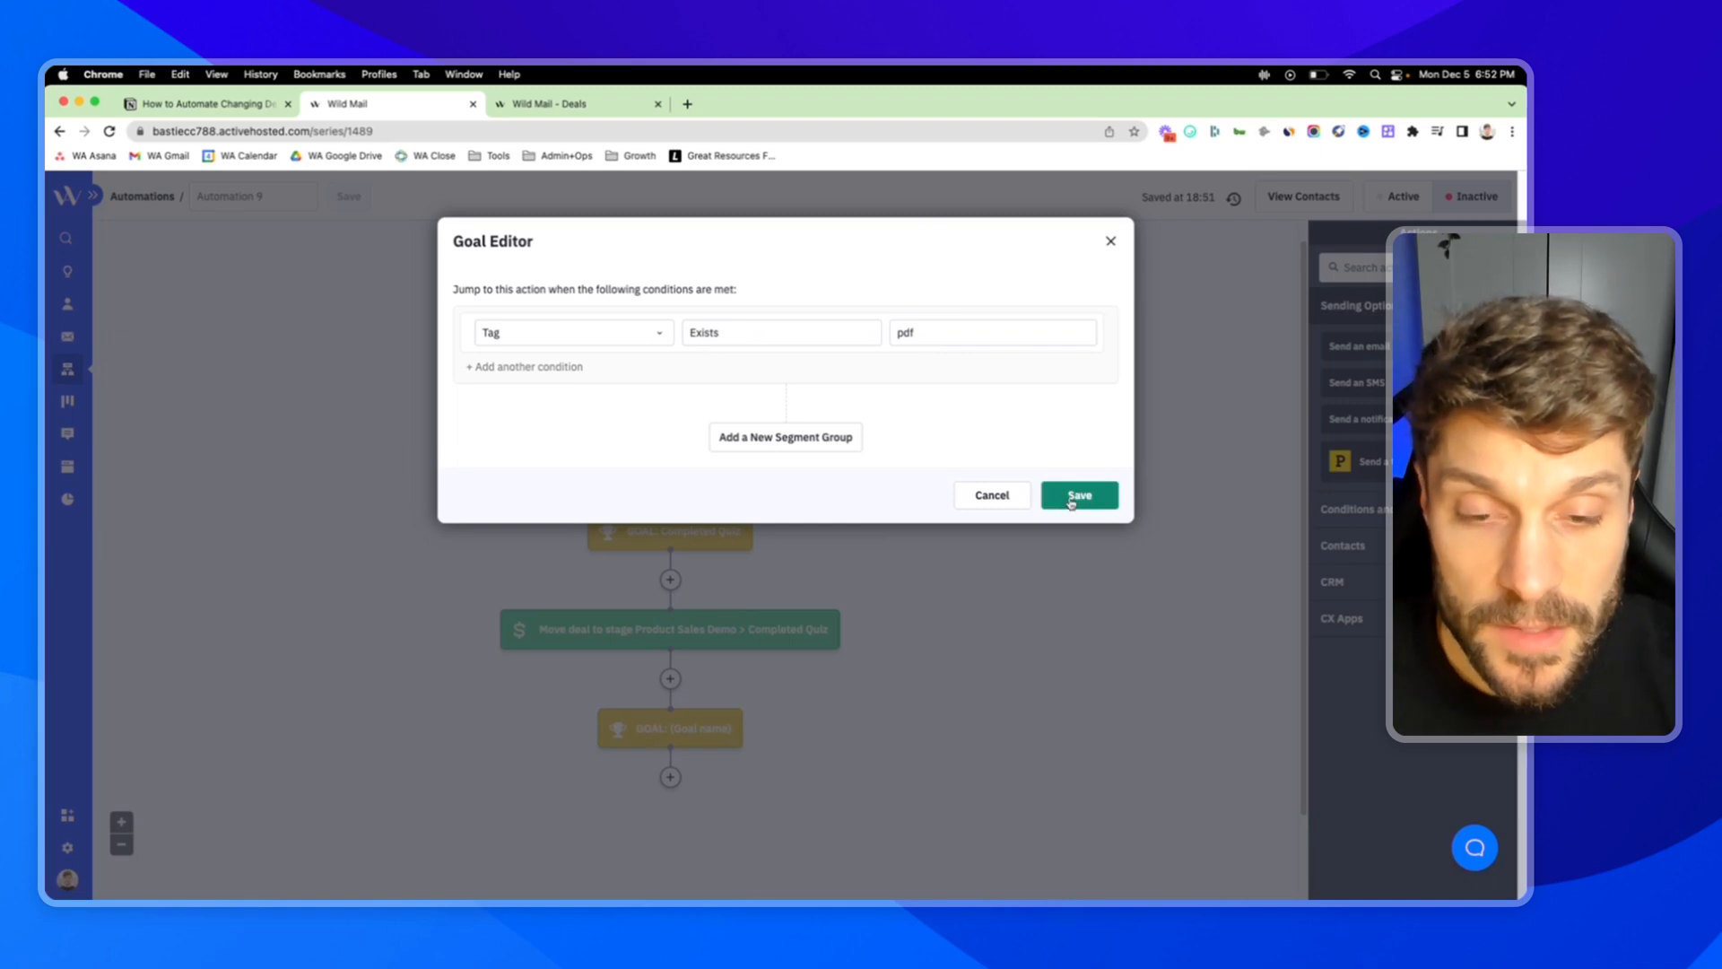
- Save the goal so contacts wait until the pdf tag condition is met
{"action": "left_click", "coordinate": [1078, 495]}
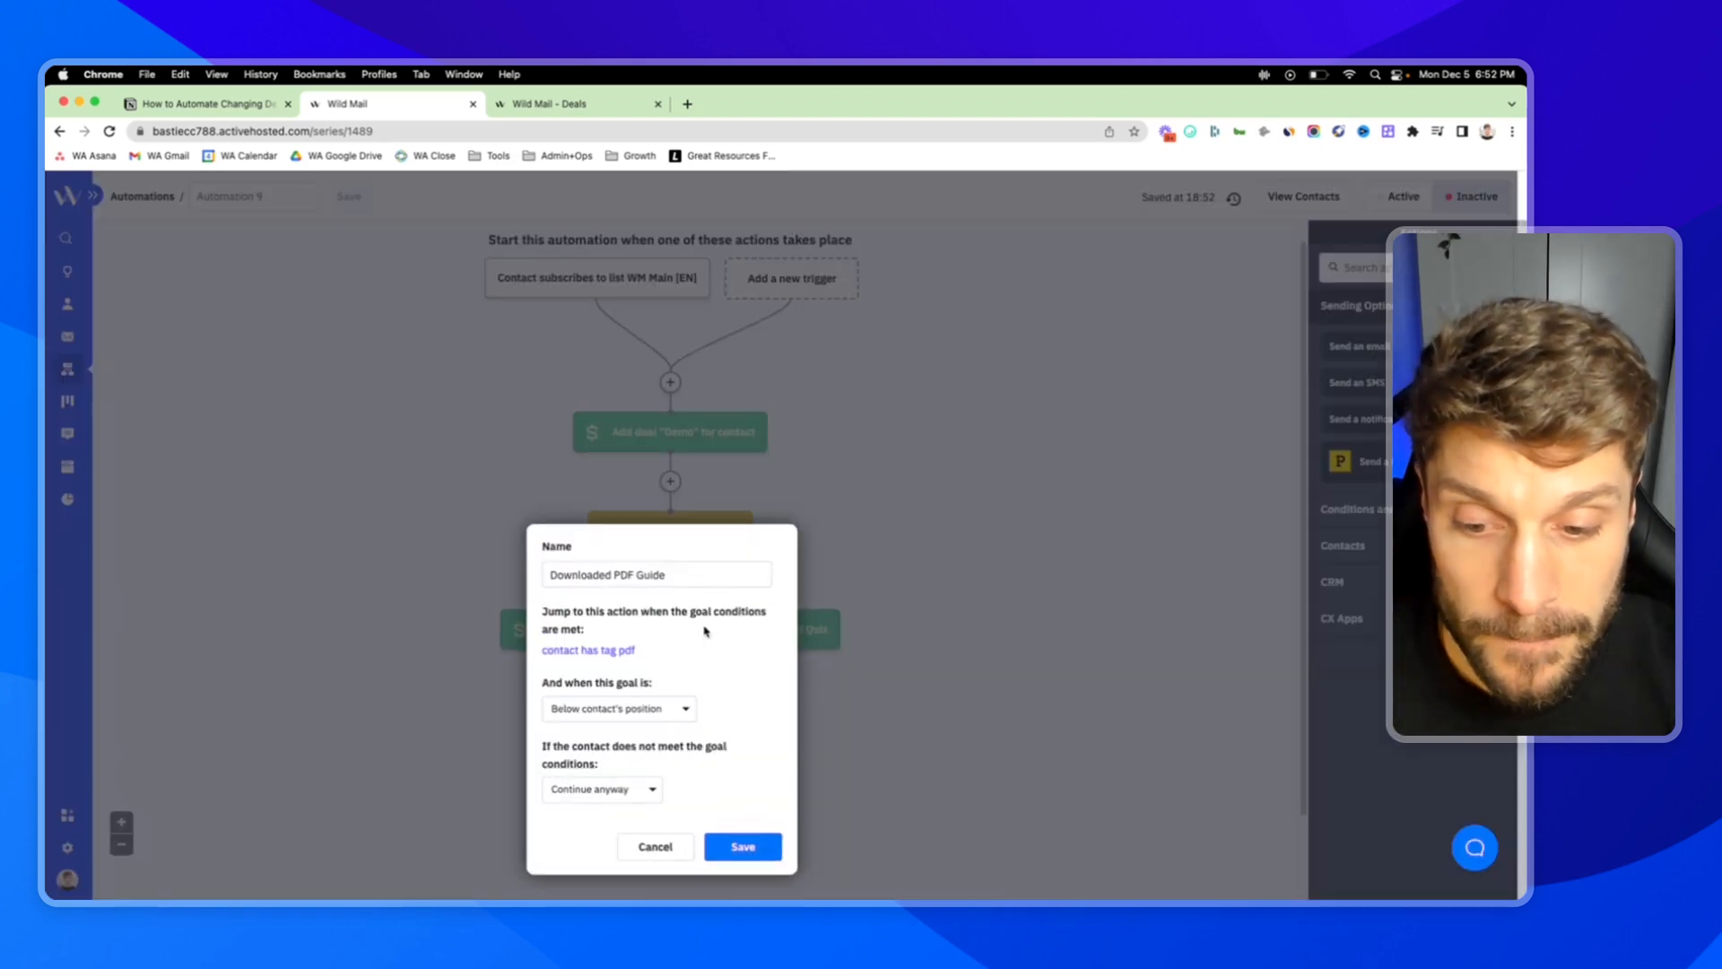
{"action": "left_click", "coordinate": [600, 789]}
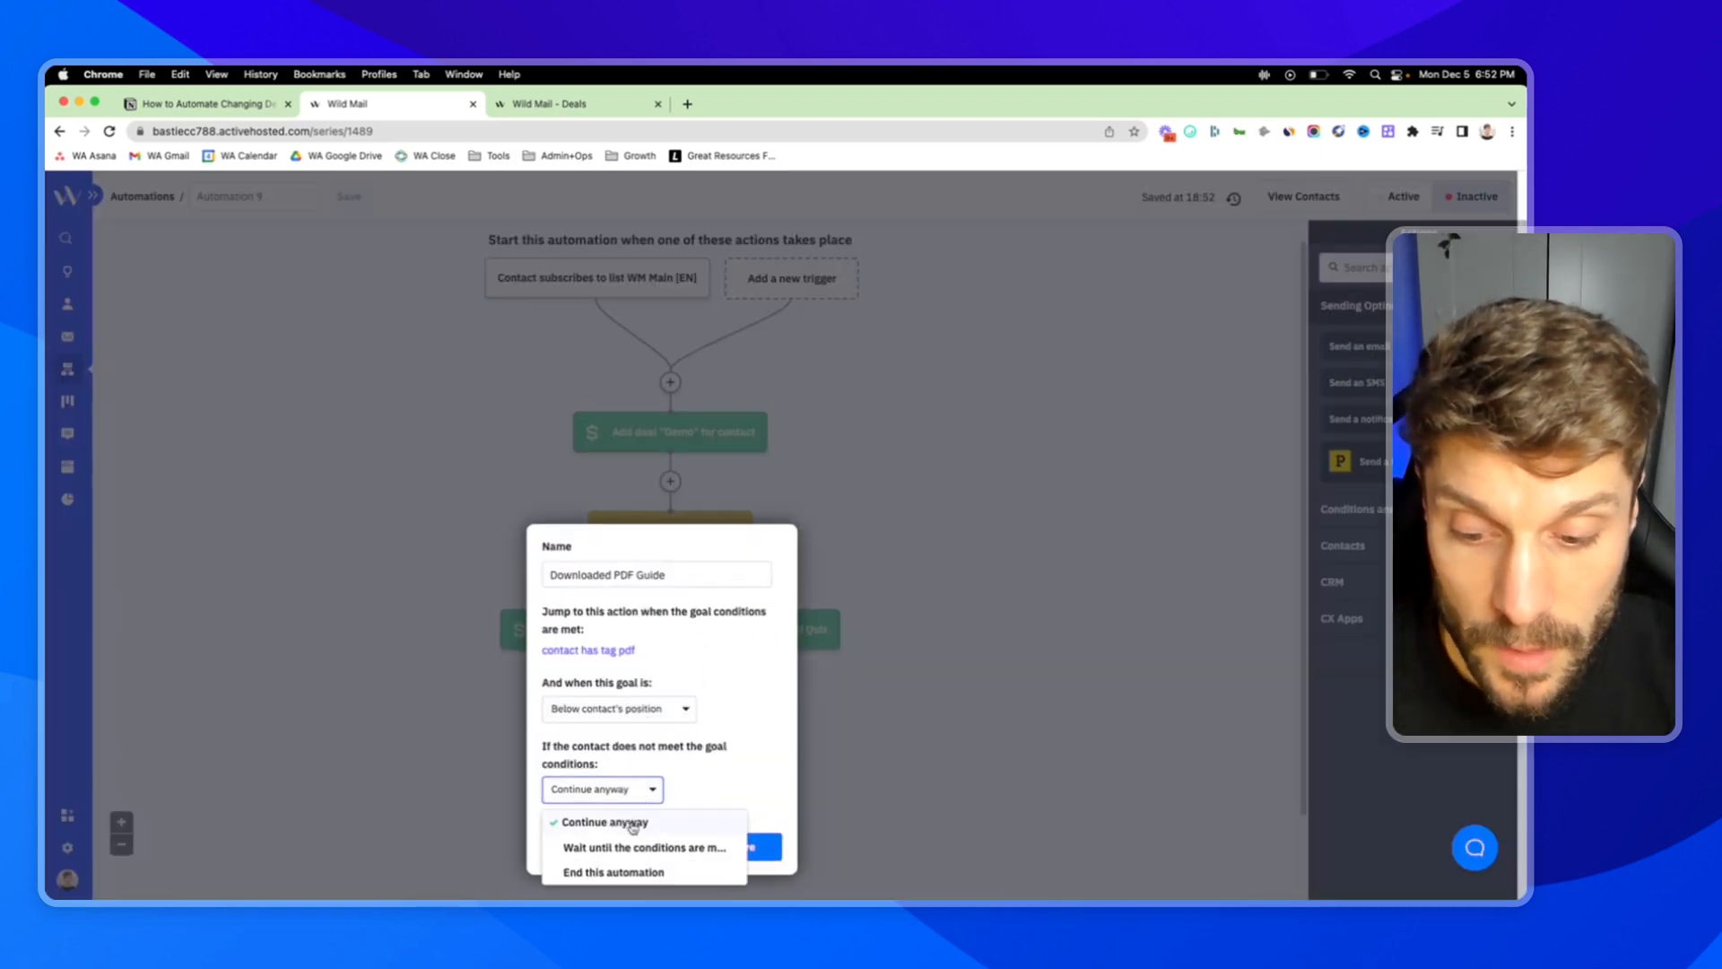
{"action": "left_click", "coordinate": [642, 846]}
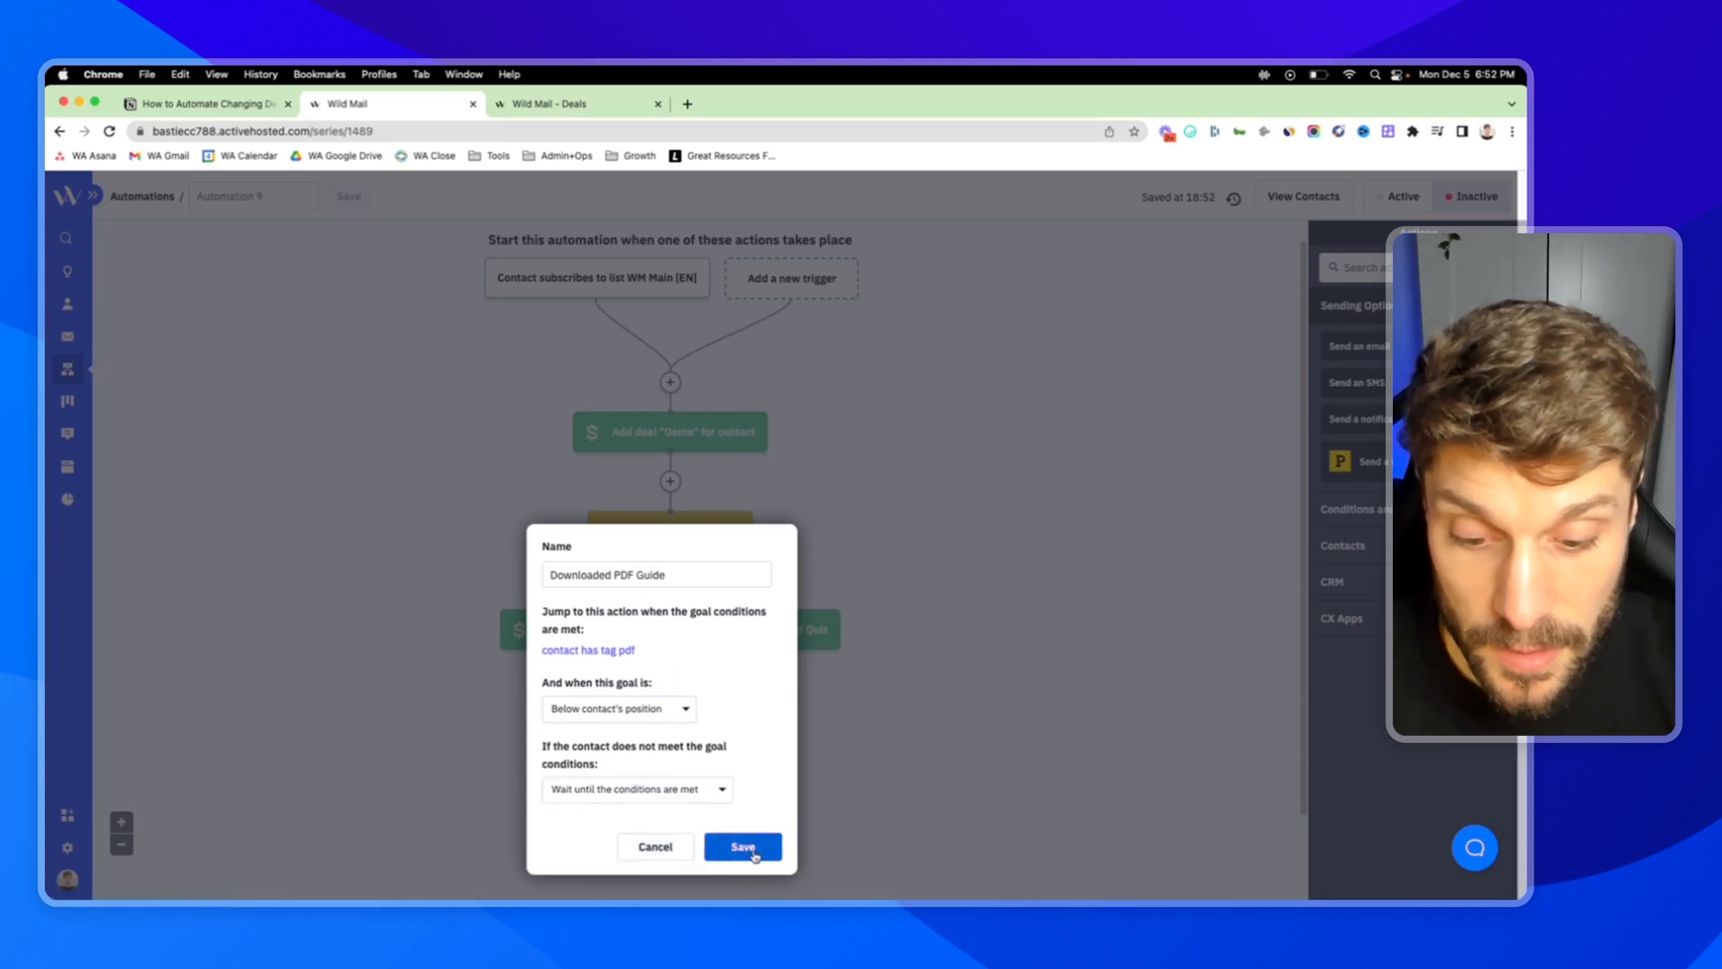
{"action": "left_click", "coordinate": [742, 845]}
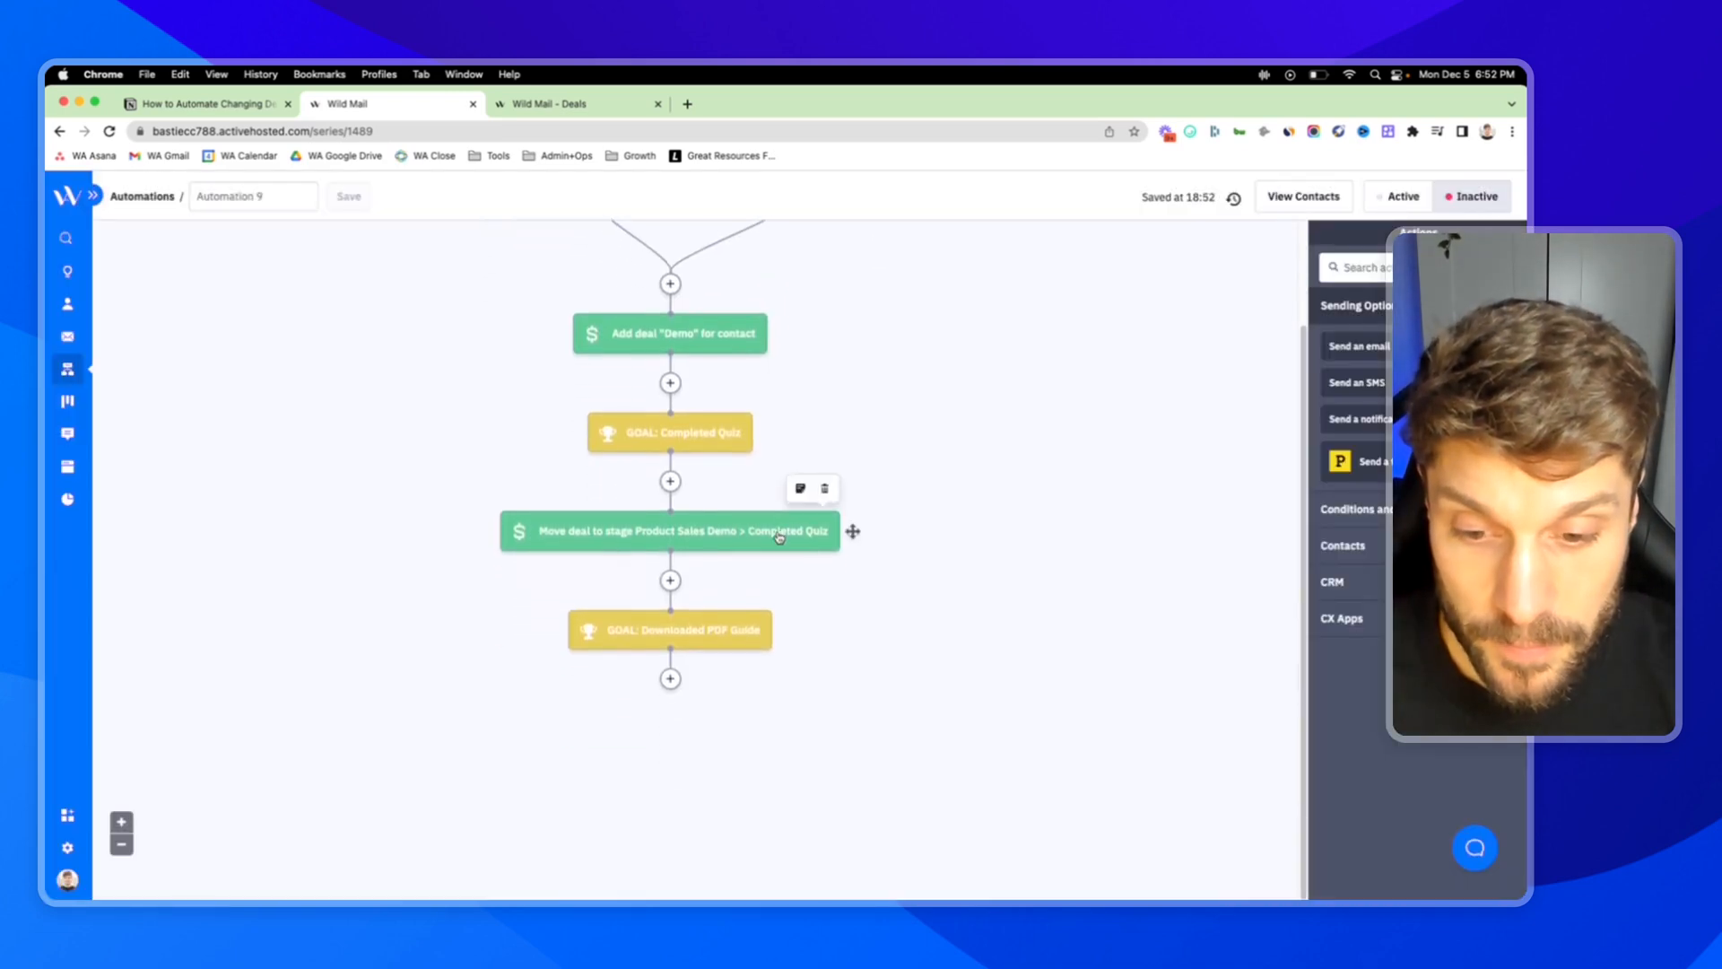
{"action": "mouse_move", "coordinate": [735, 648]}
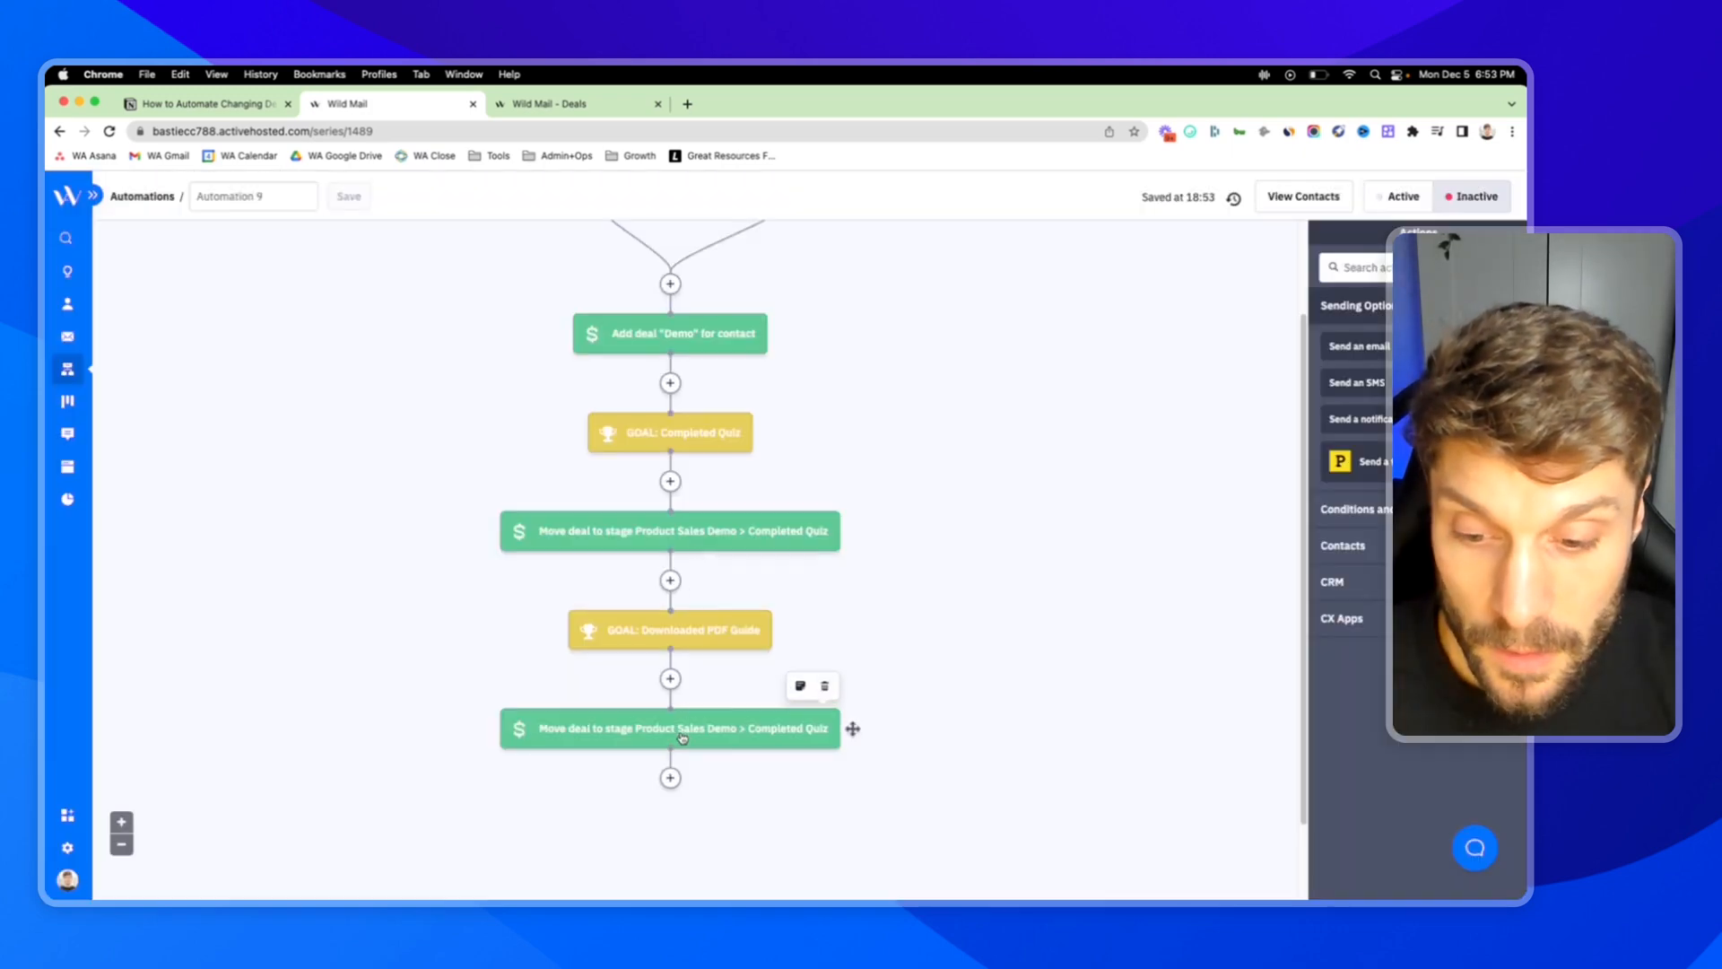
- Set the copied move-deal step's stage to Downloaded PDF Guide and save it
{"action": "left_click", "coordinate": [669, 727]}
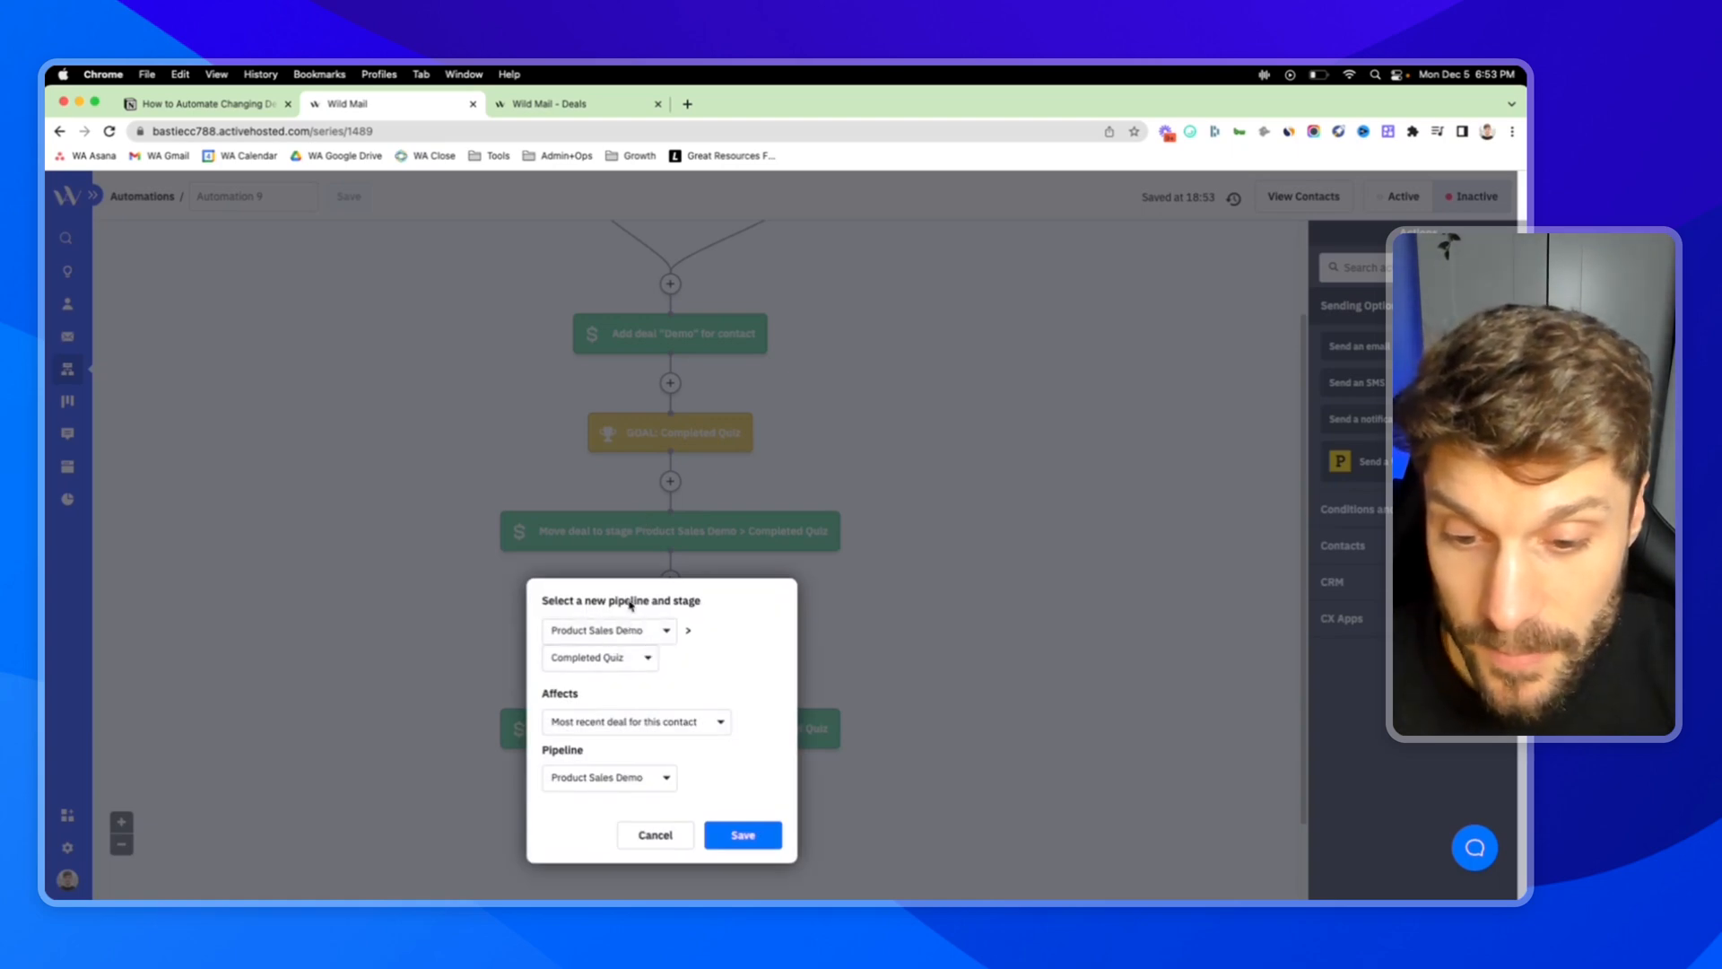
{"action": "left_click", "coordinate": [599, 656]}
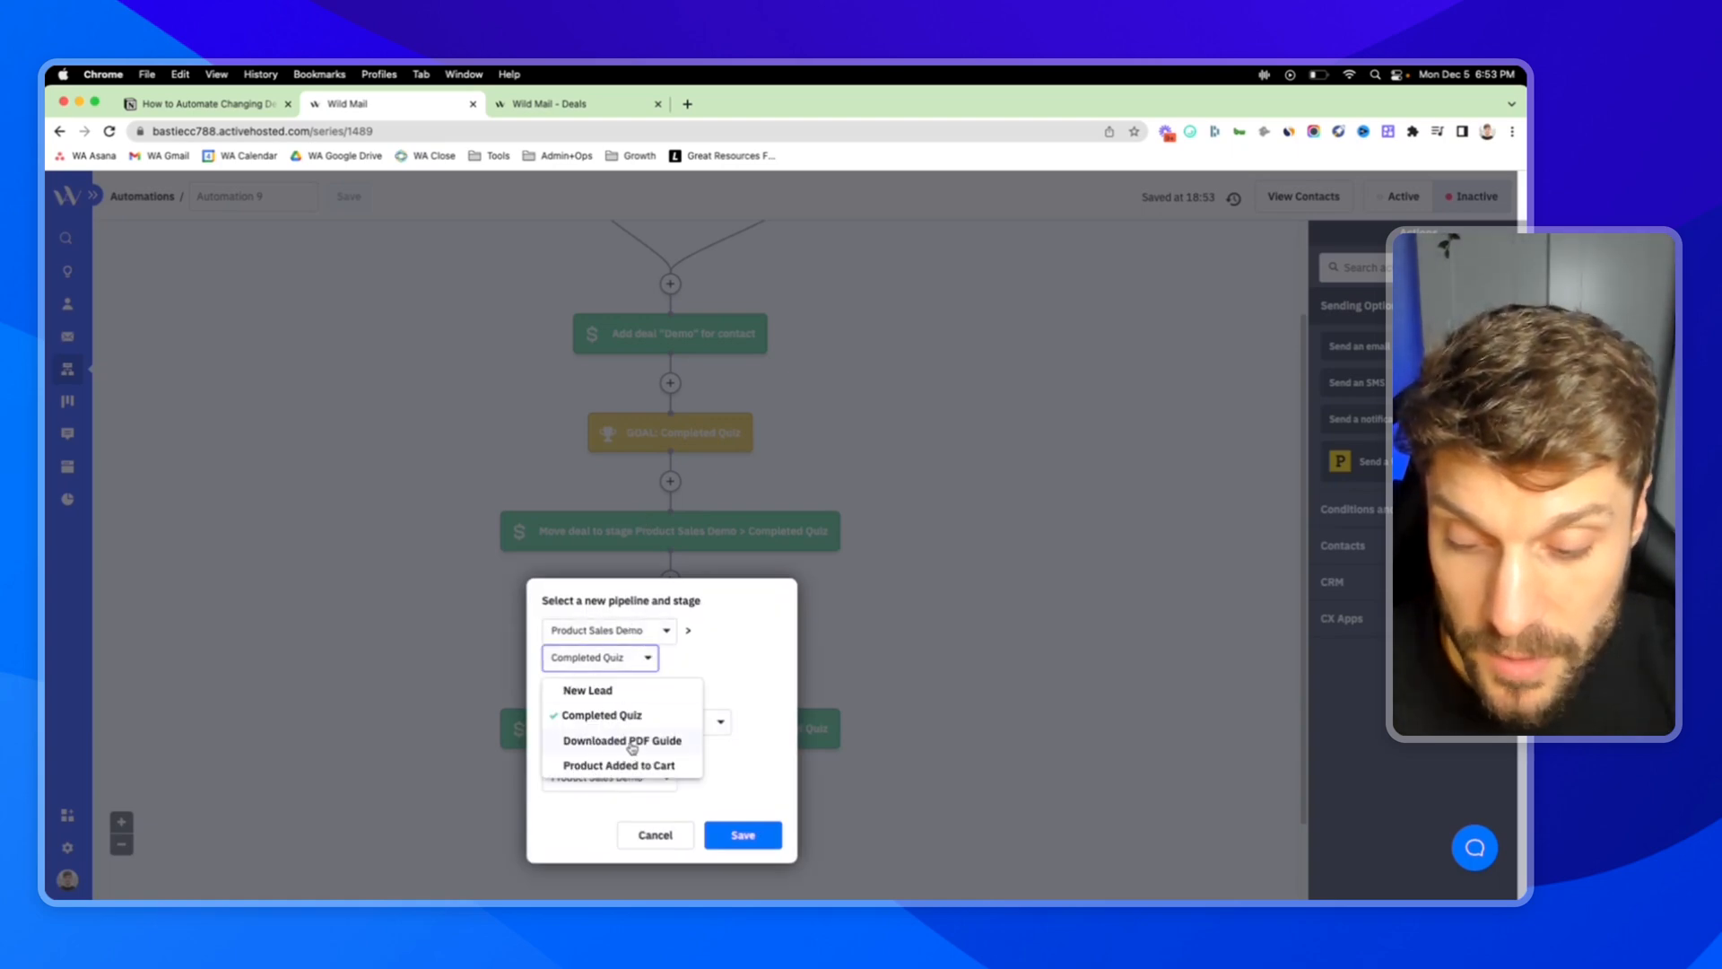
{"action": "left_click", "coordinate": [618, 739]}
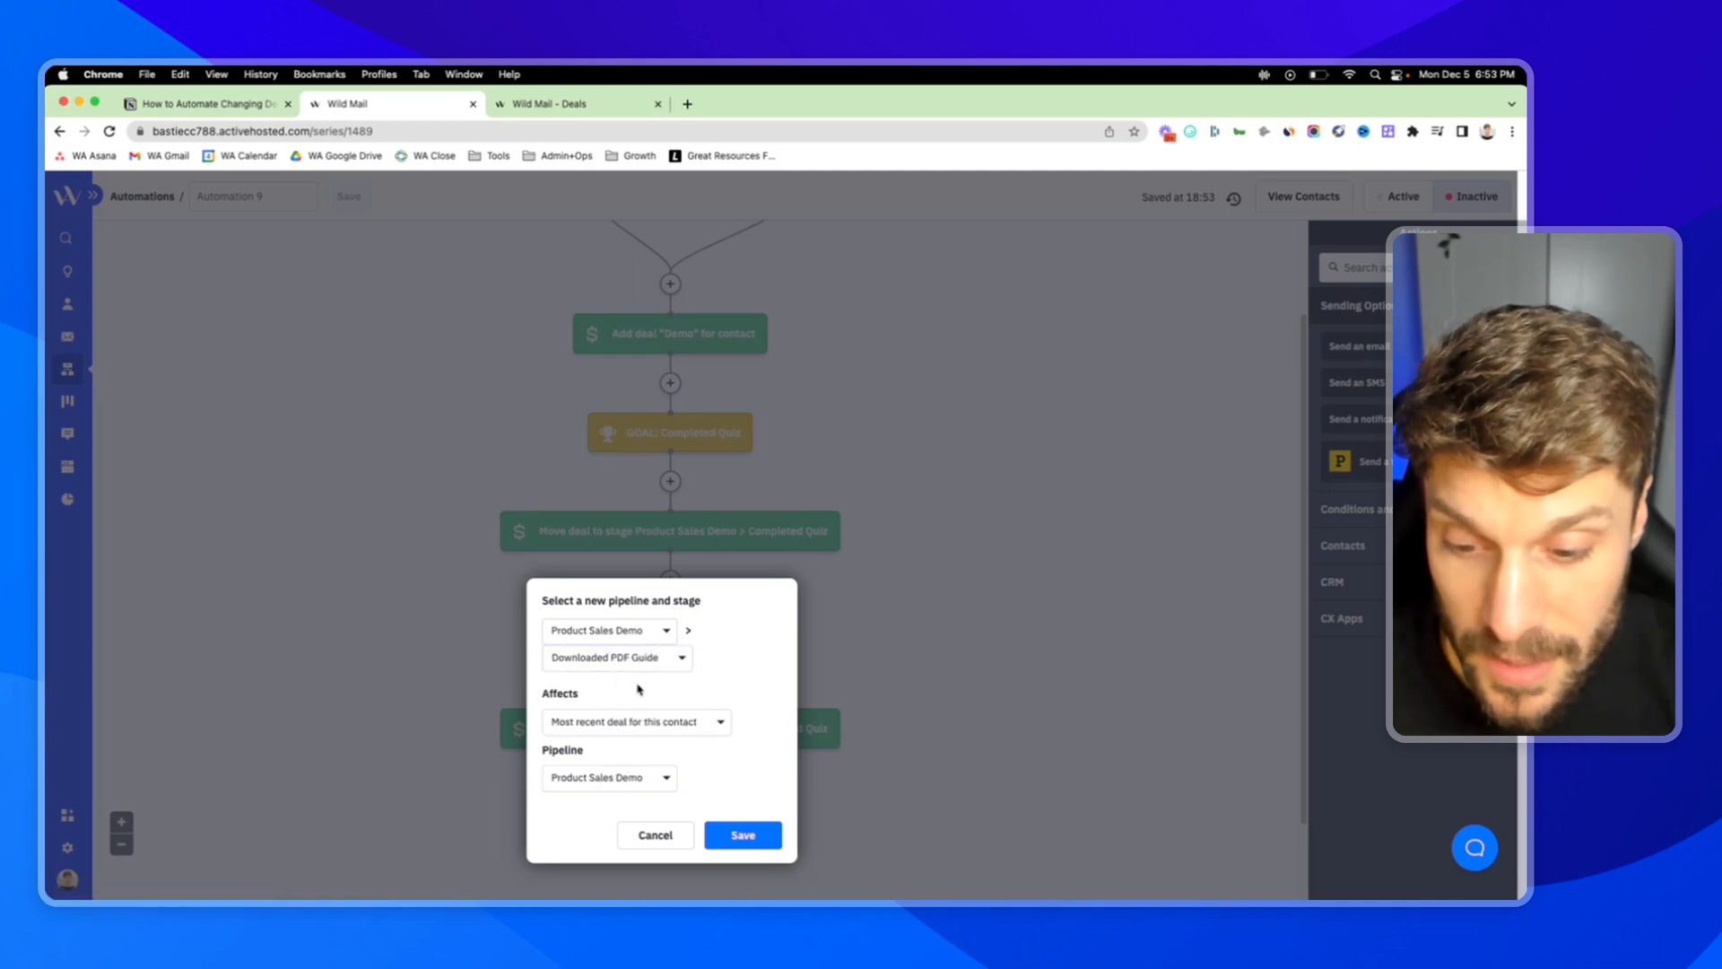
{"action": "mouse_move", "coordinate": [667, 748]}
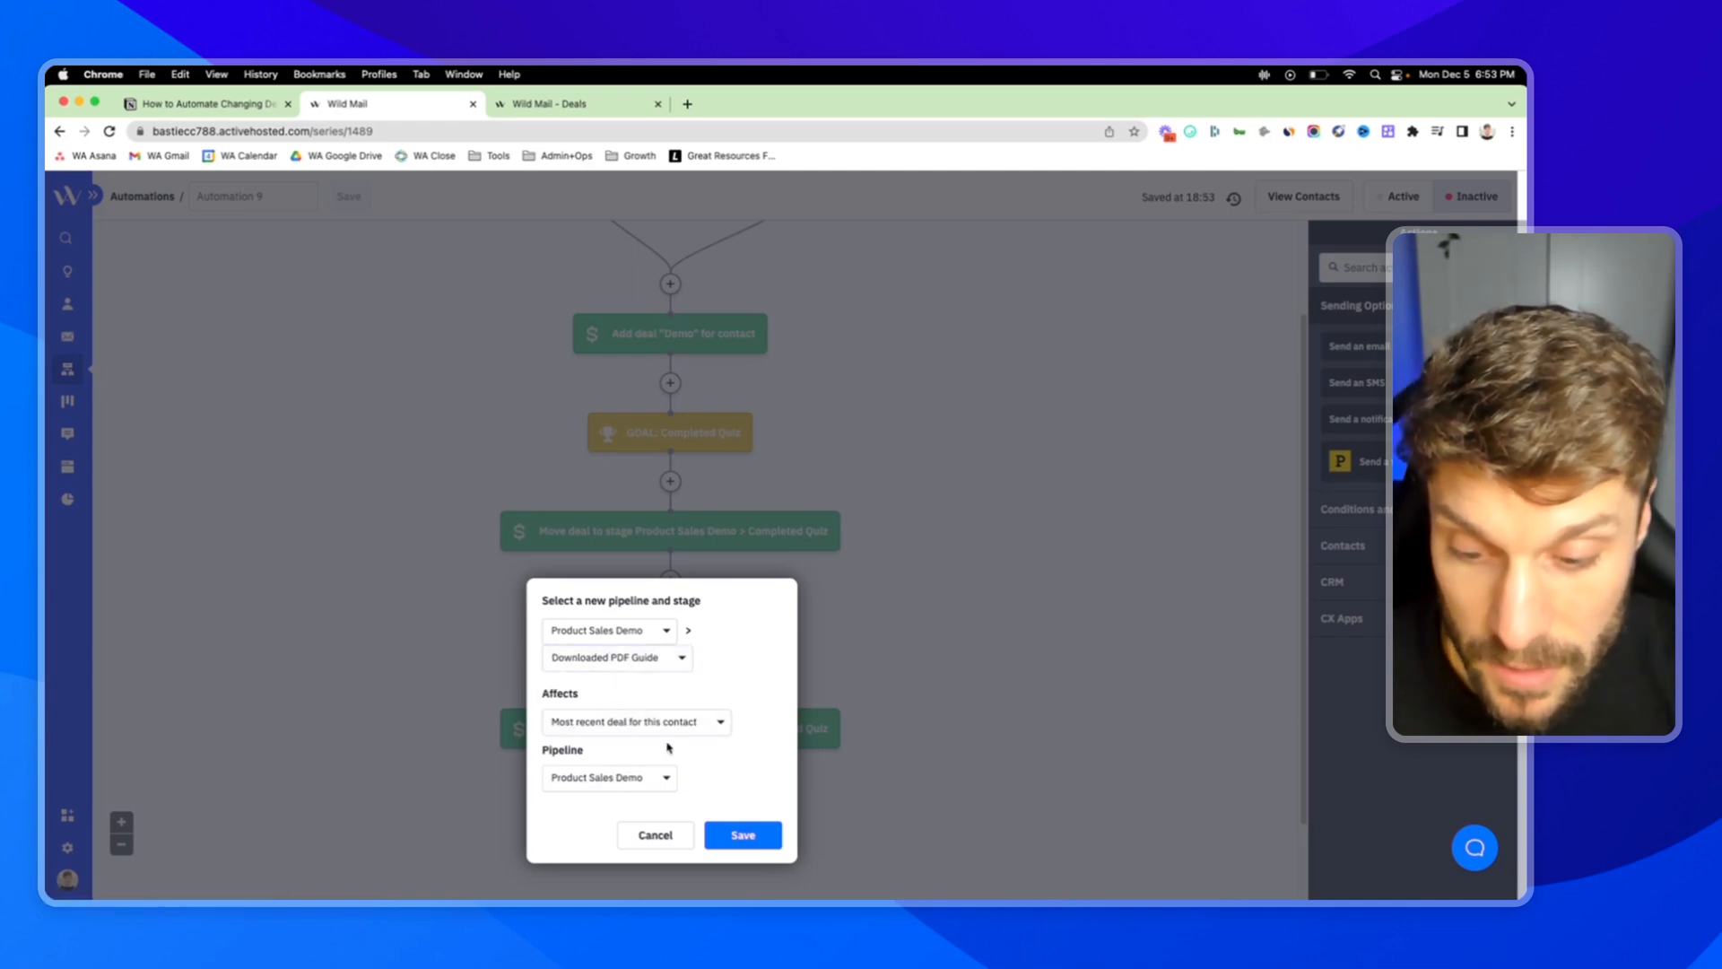
{"action": "left_click", "coordinate": [741, 834]}
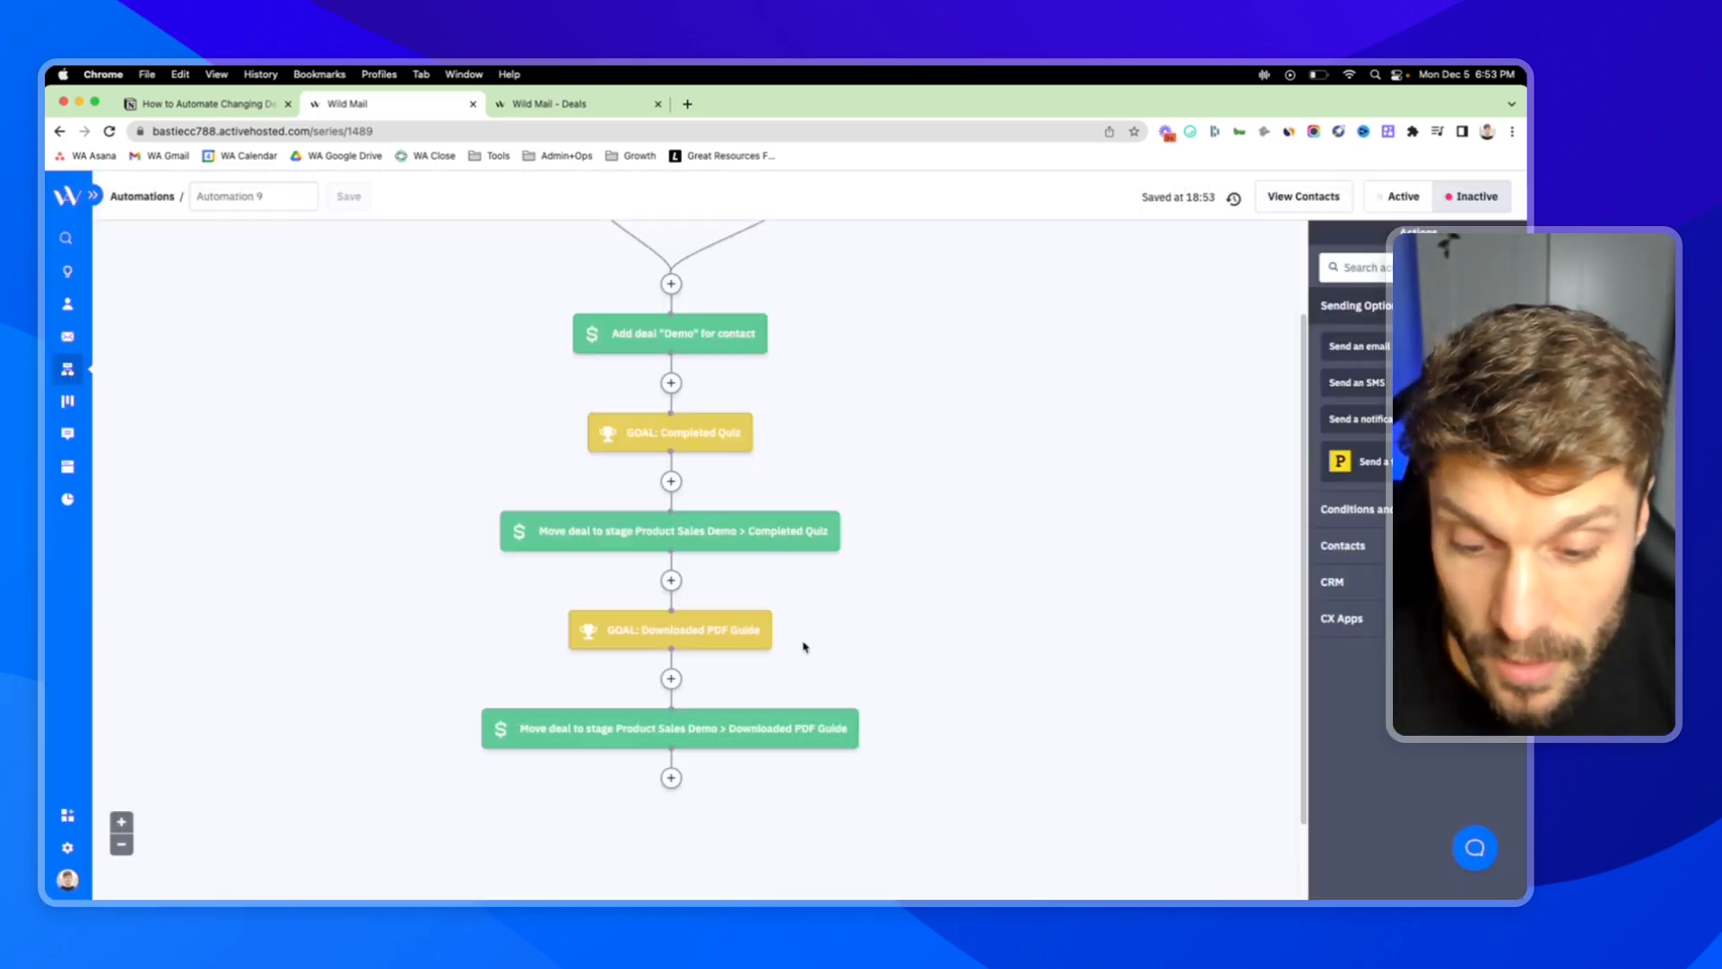
- Add a goal named Product Added to Cart after the last action
{"action": "left_click", "coordinate": [570, 104]}
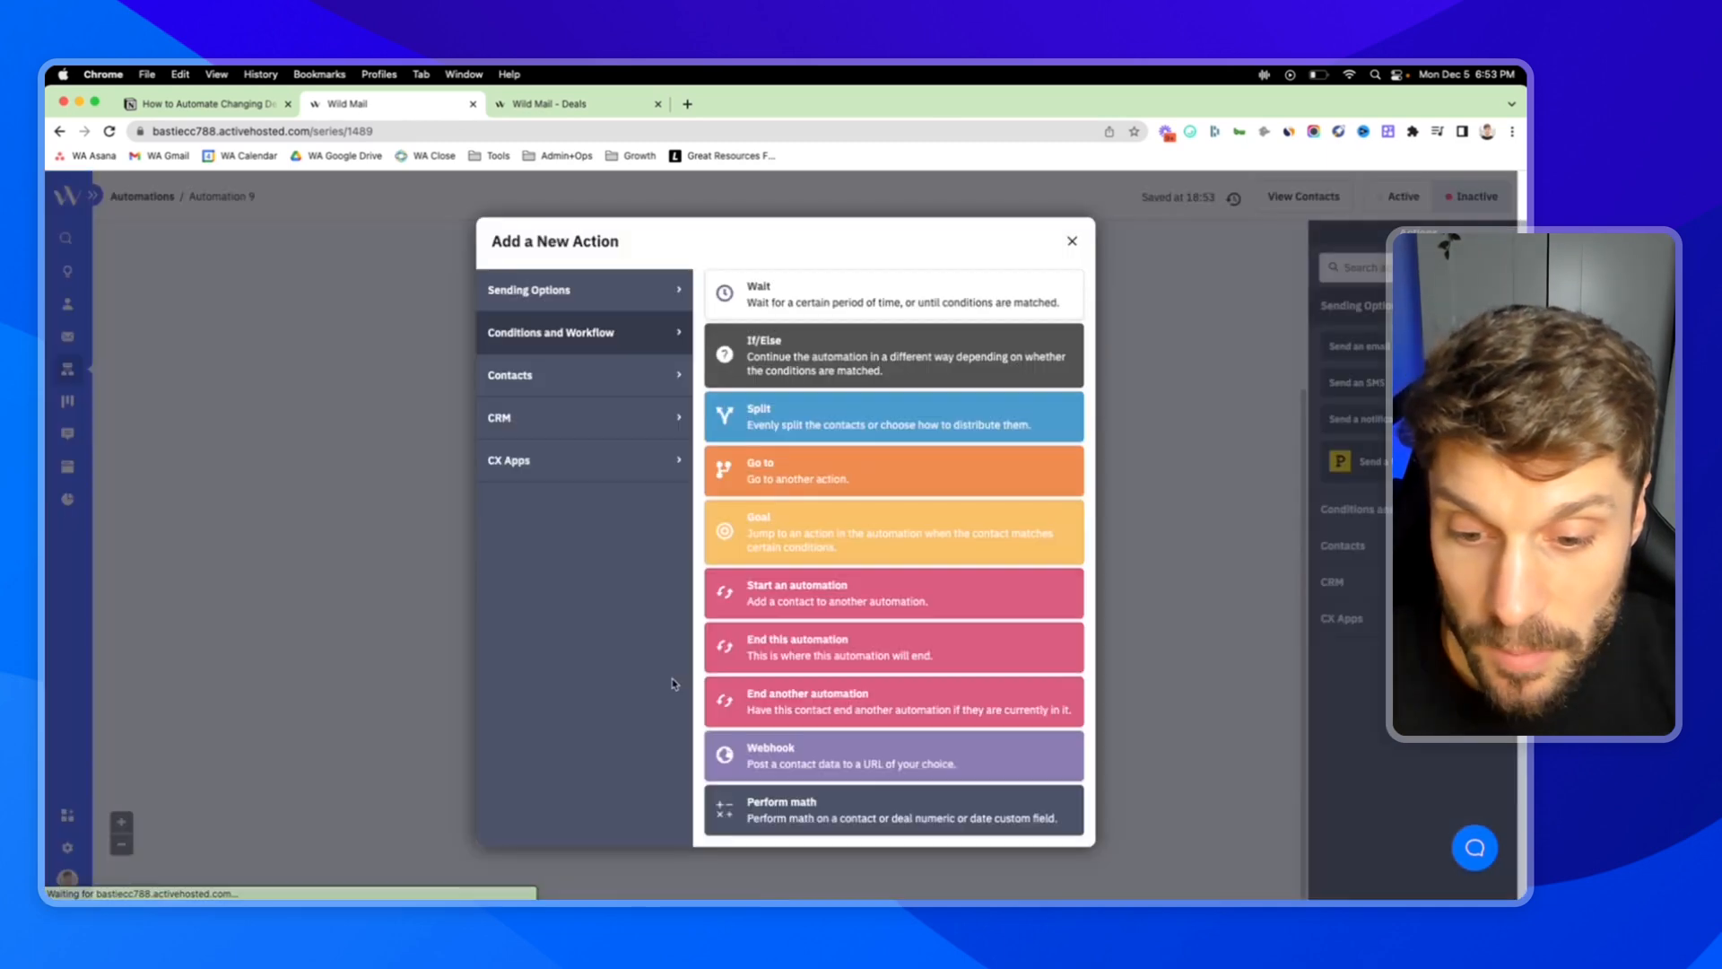
{"action": "left_click", "coordinate": [892, 531]}
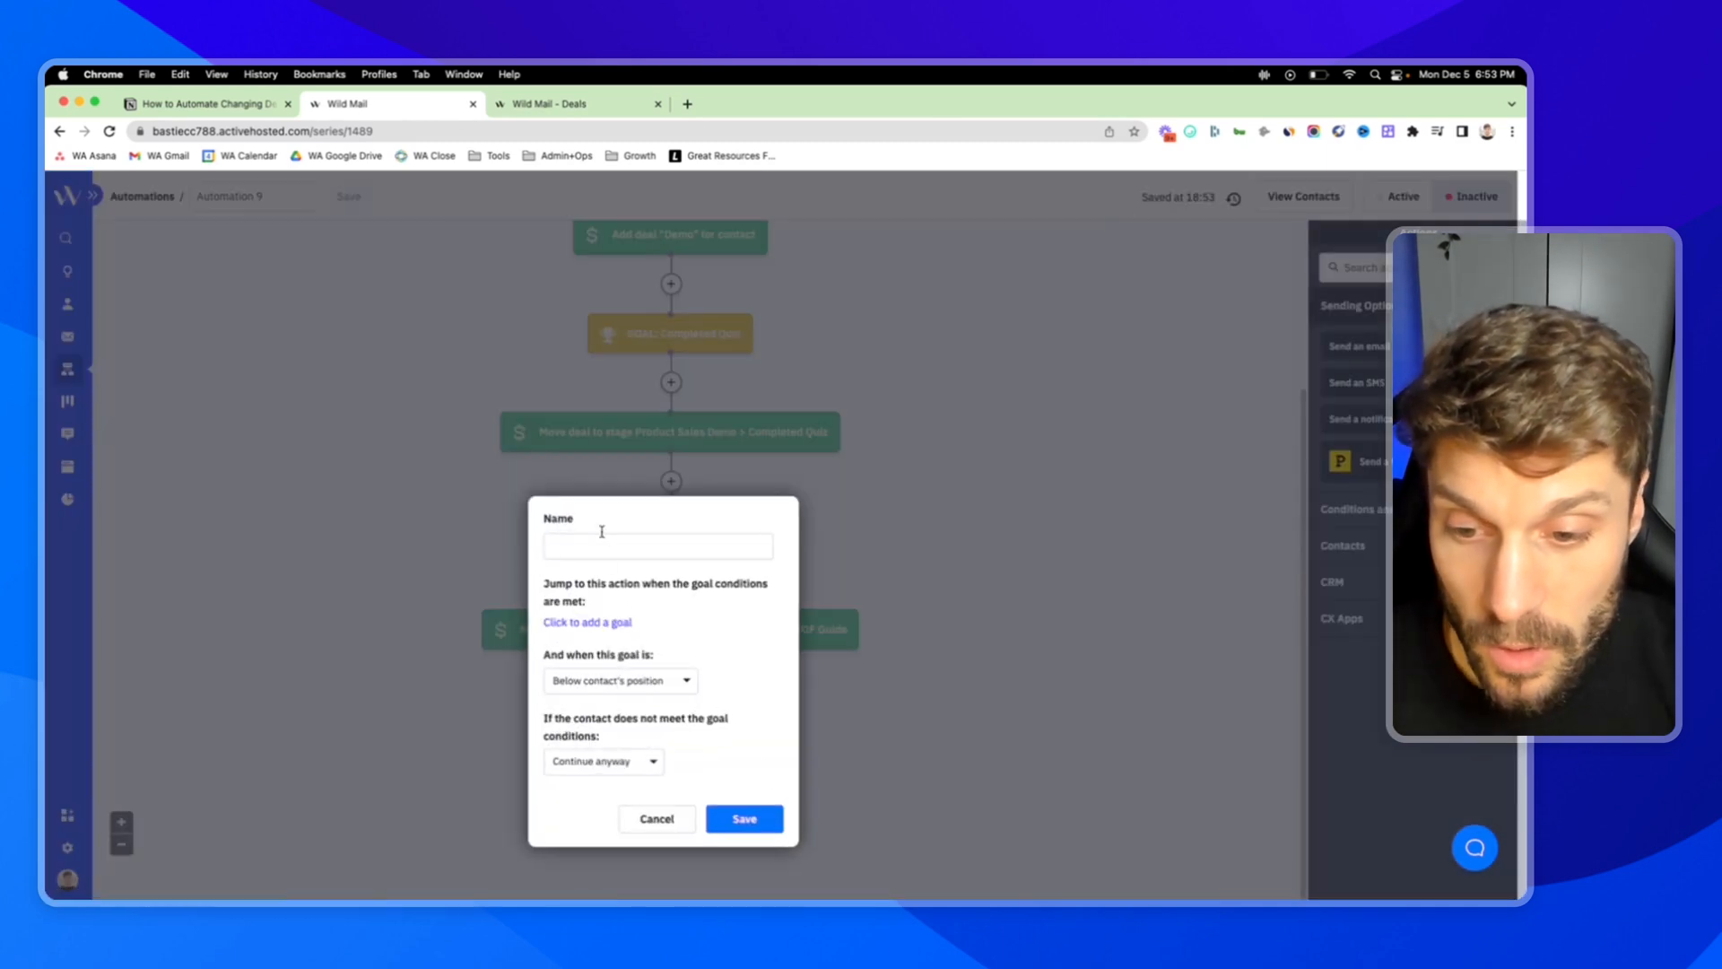
{"action": "type", "text": "Product A"}
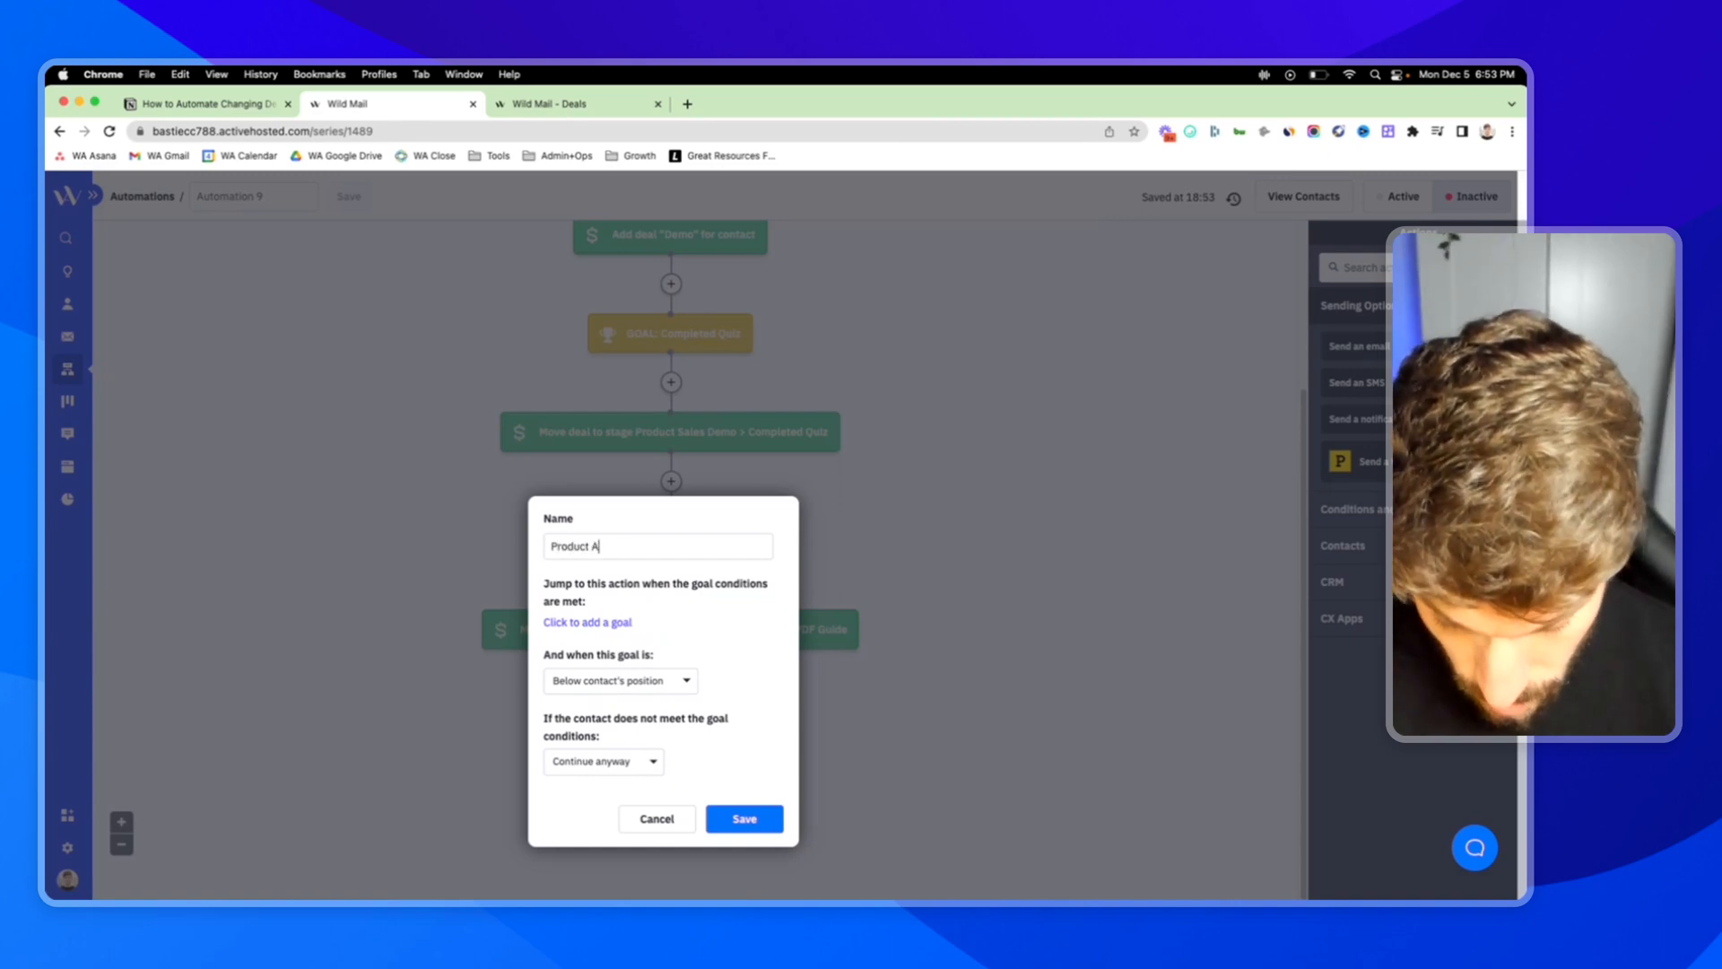
{"action": "type", "text": "dded to Cart"}
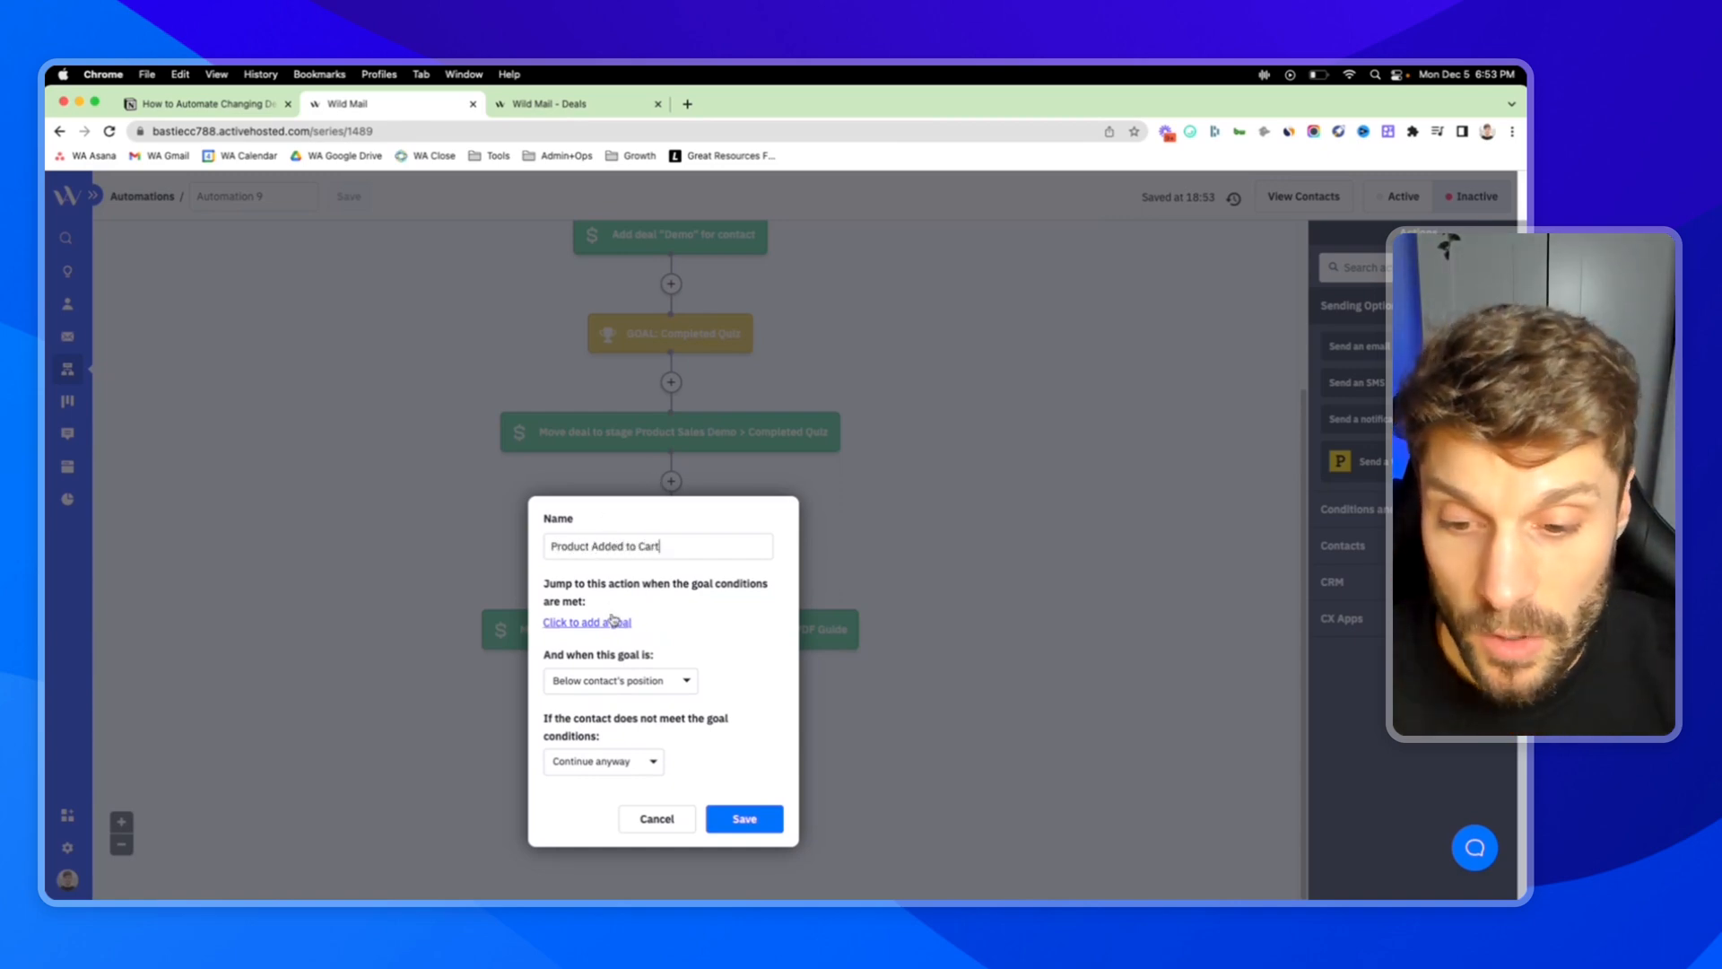
{"action": "left_click", "coordinate": [586, 622]}
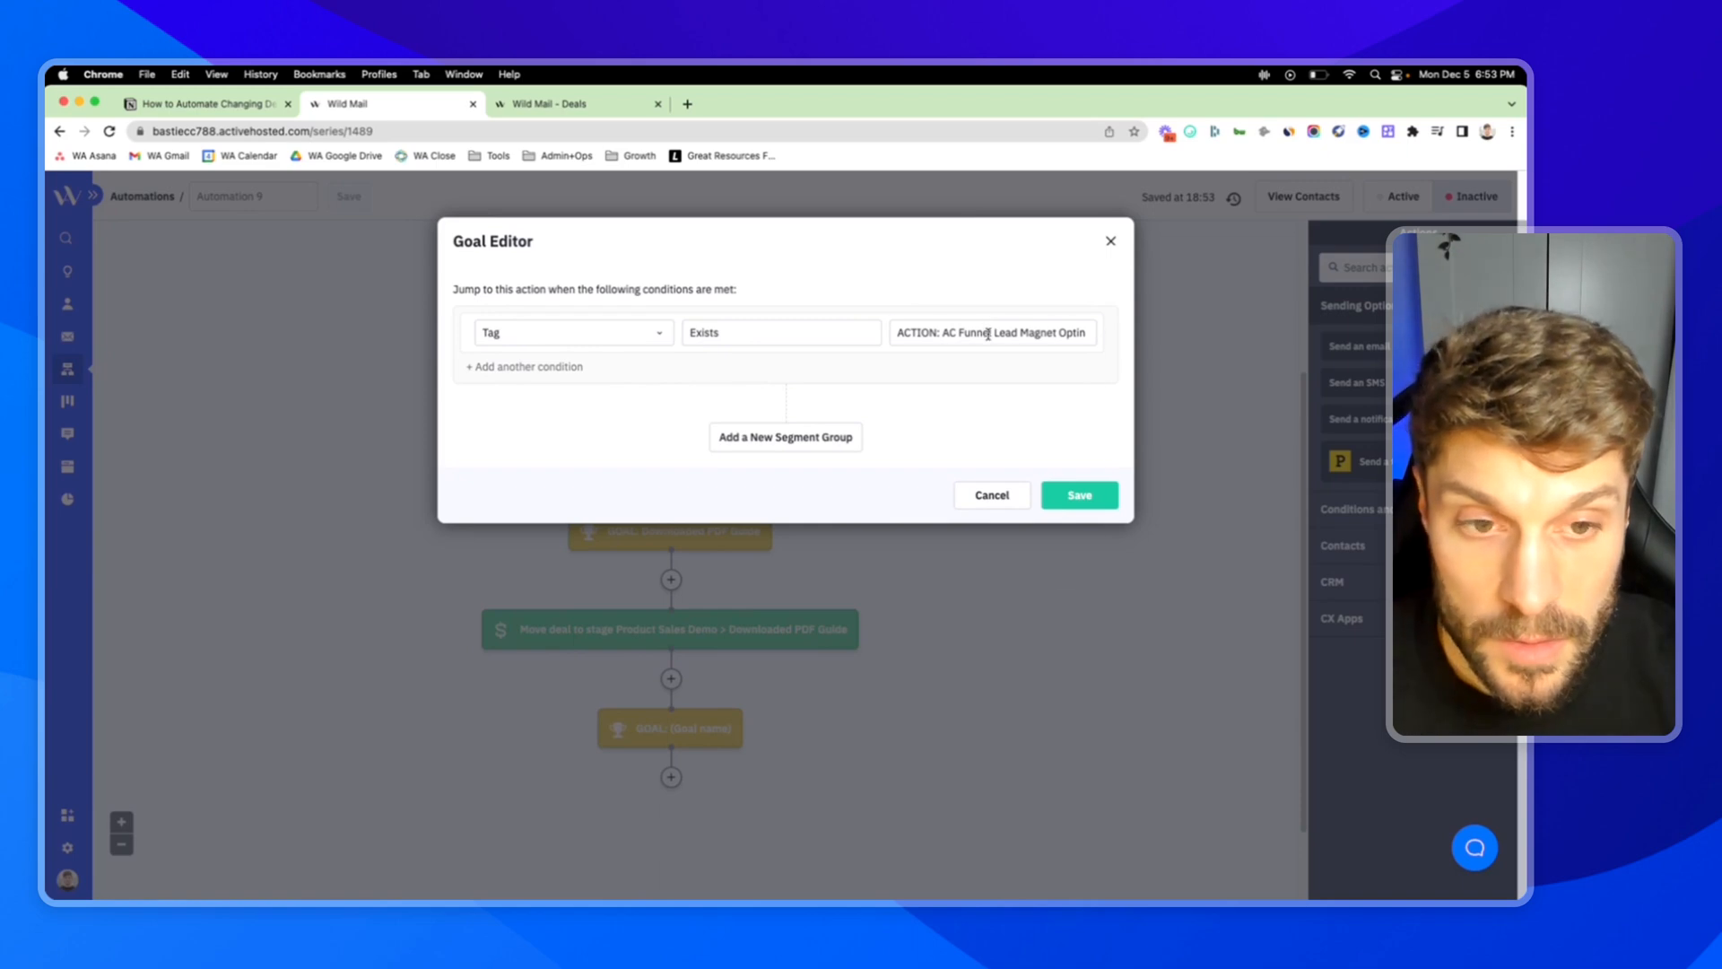
- Require tag Product Added to Cart to exist, wait until met, and save the goal
{"action": "type", "text": "Produ"}
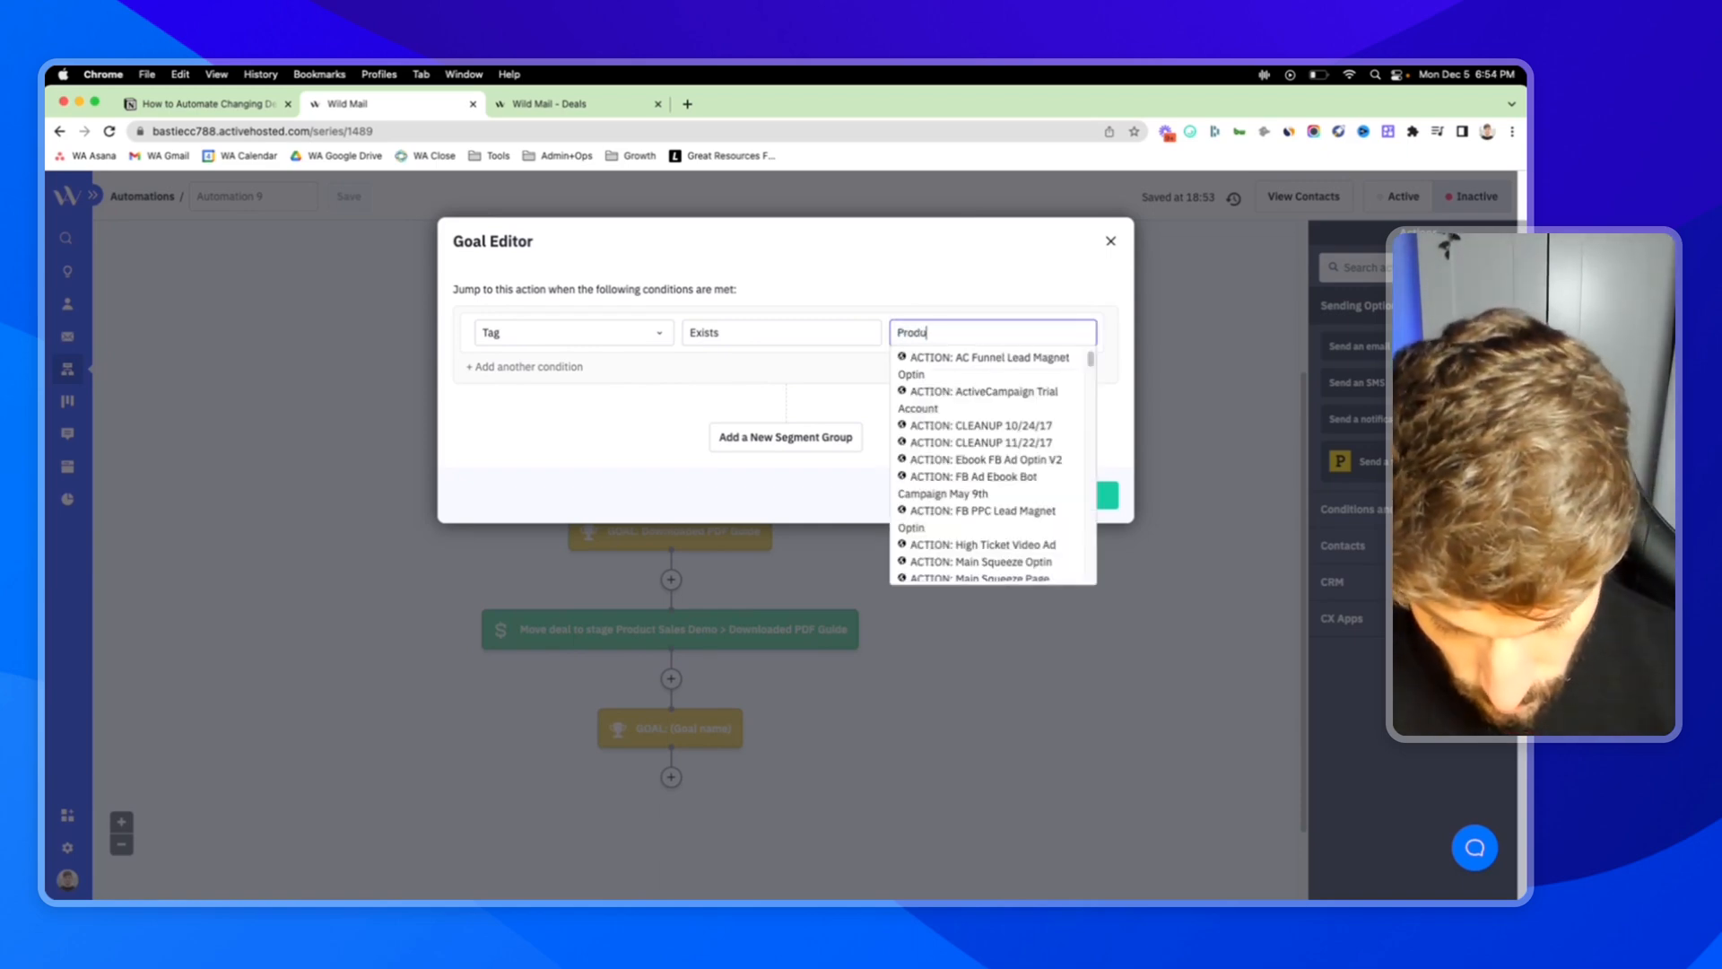
{"action": "type", "text": "Product Added to Cart"}
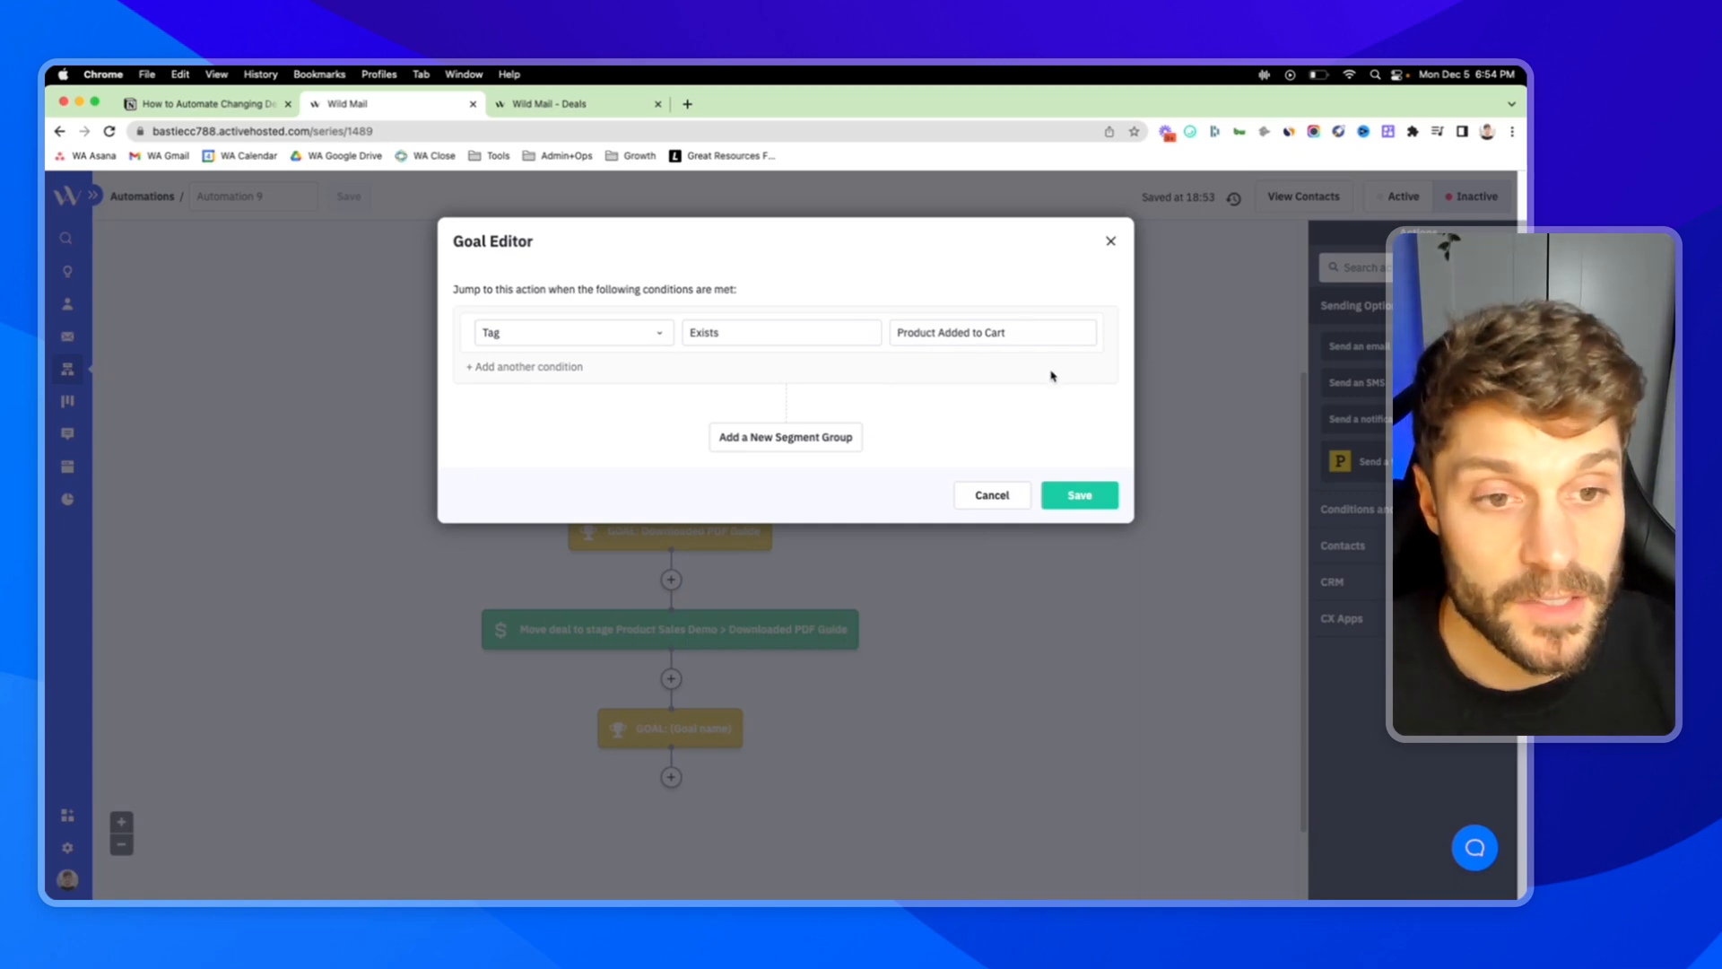
{"action": "left_click", "coordinate": [1078, 495]}
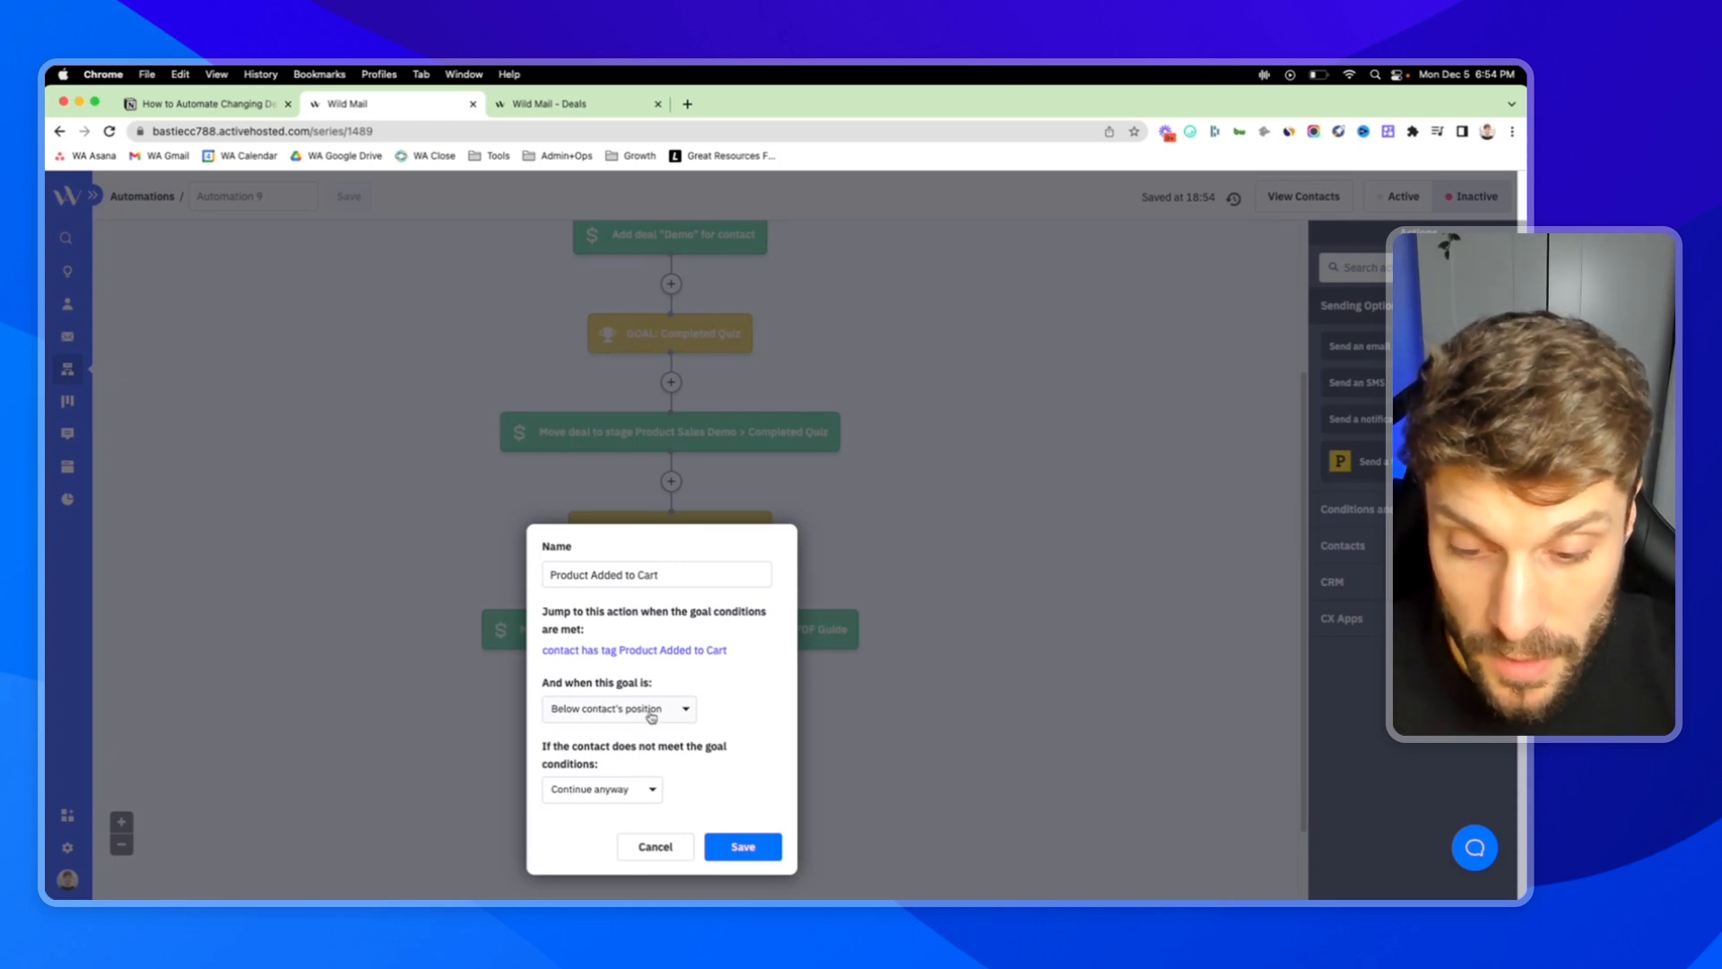
{"action": "left_click", "coordinate": [636, 789]}
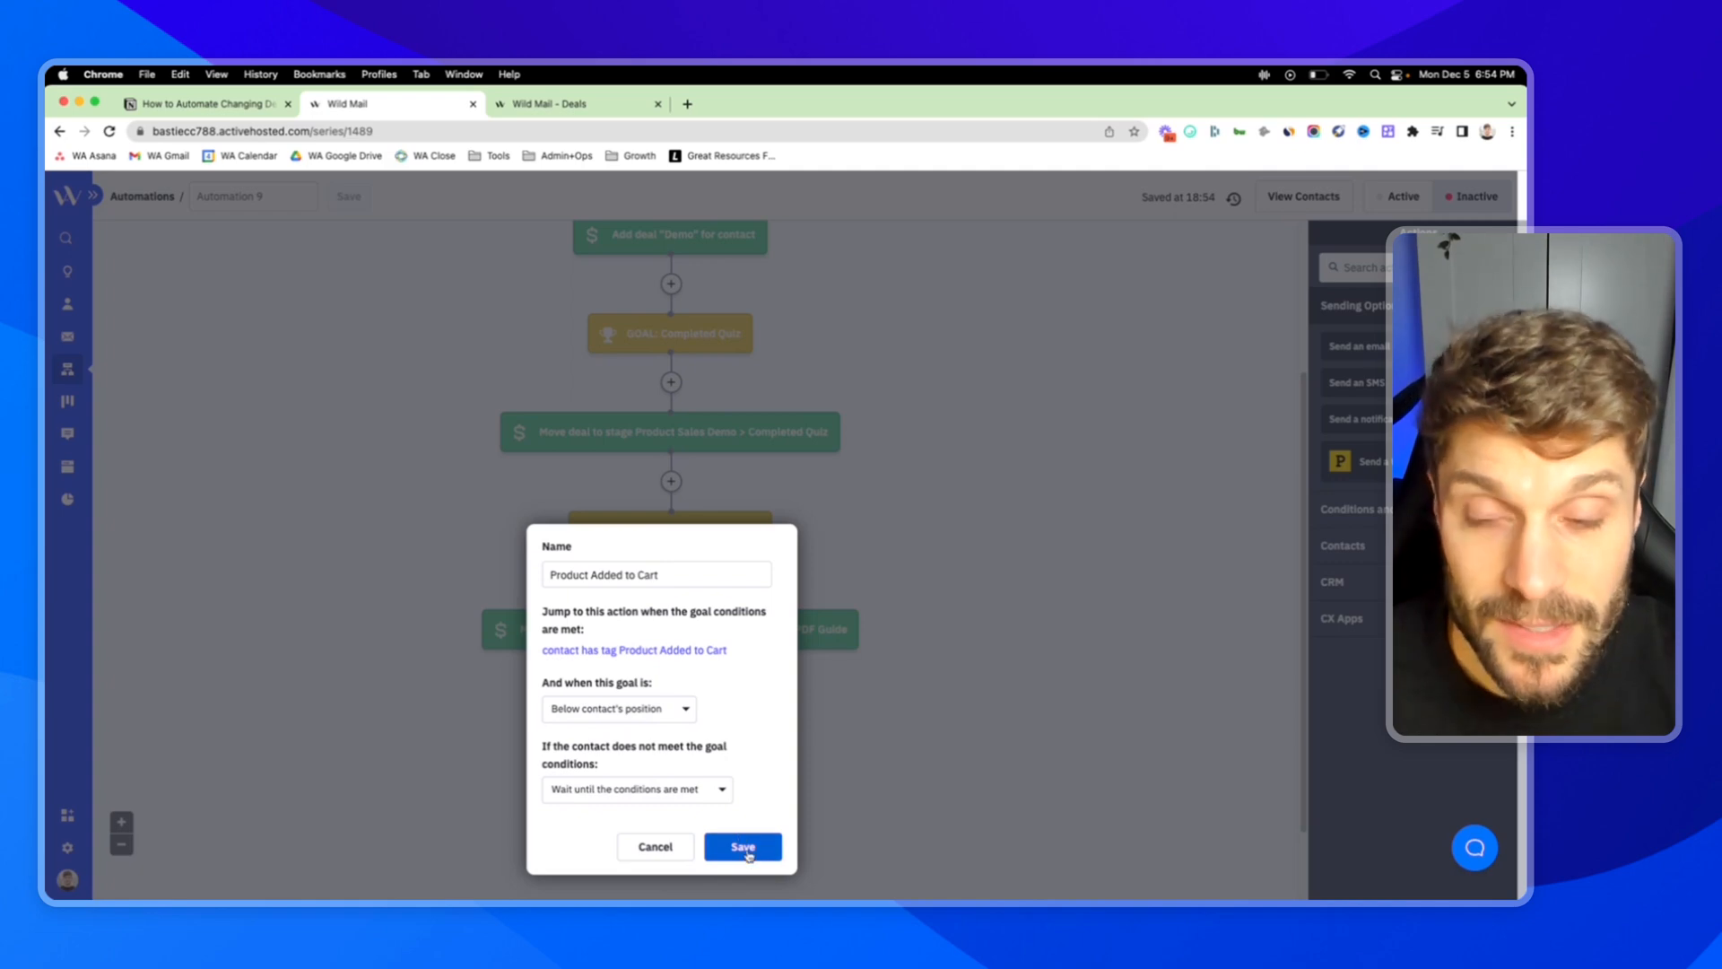
{"action": "left_click", "coordinate": [743, 845]}
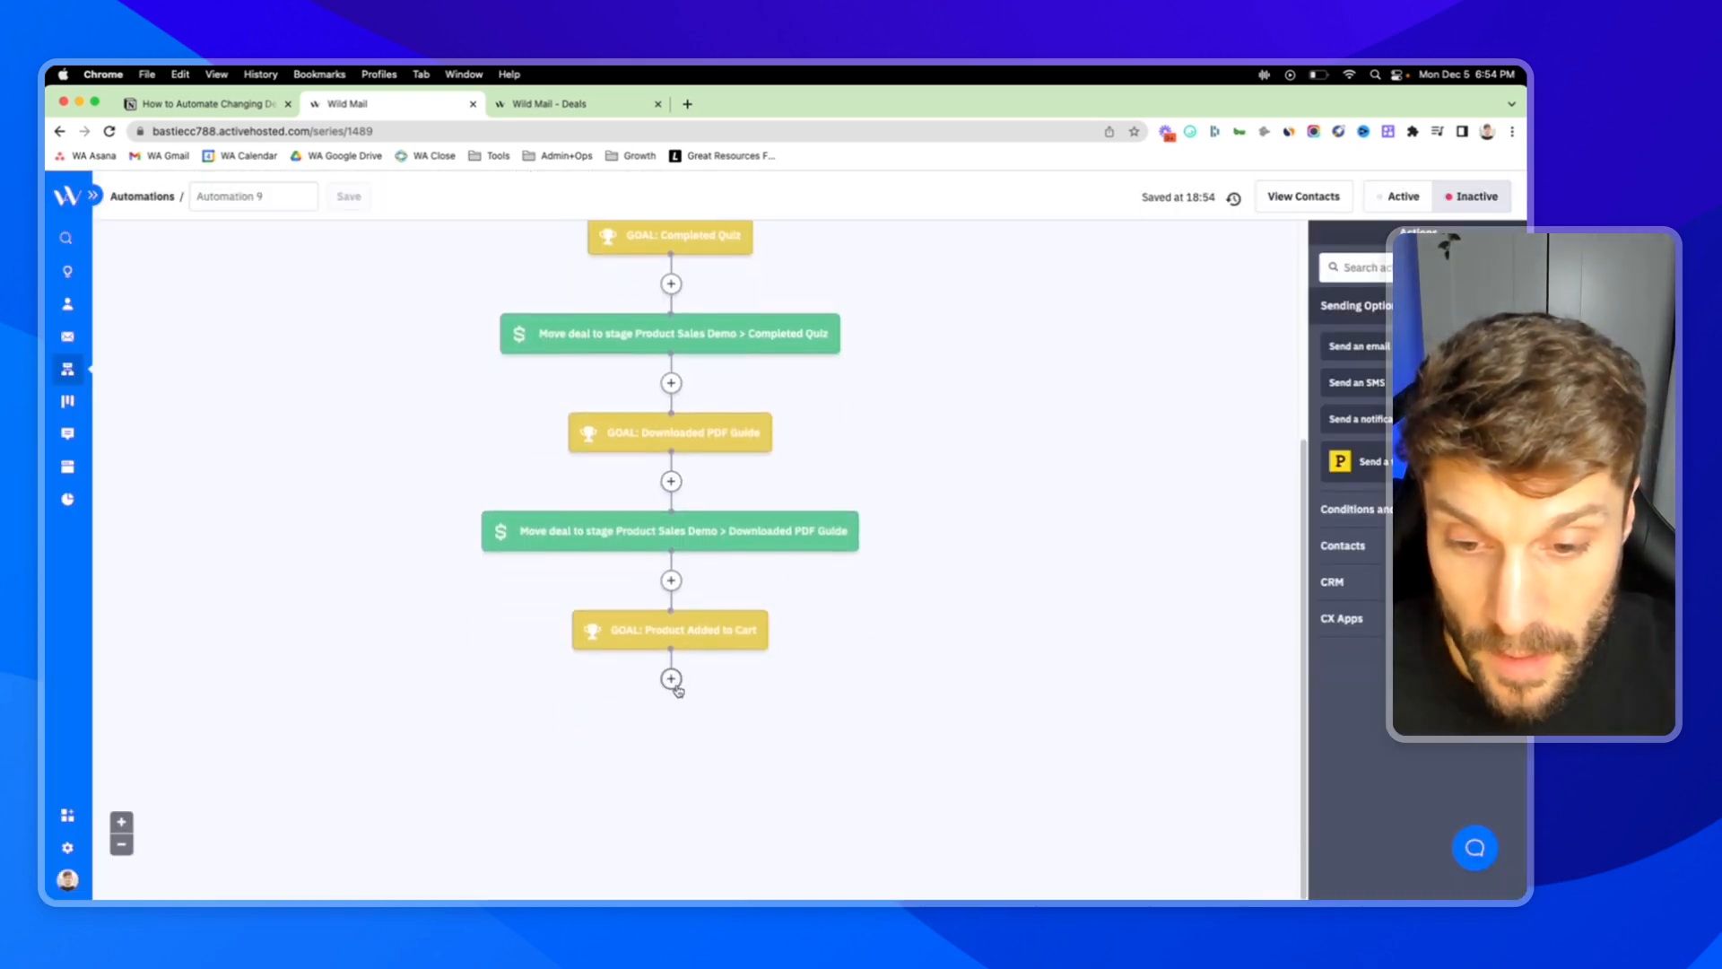
- Copy the last move-deal action and set its stage to Product Added to Cart
{"action": "left_click", "coordinate": [671, 678]}
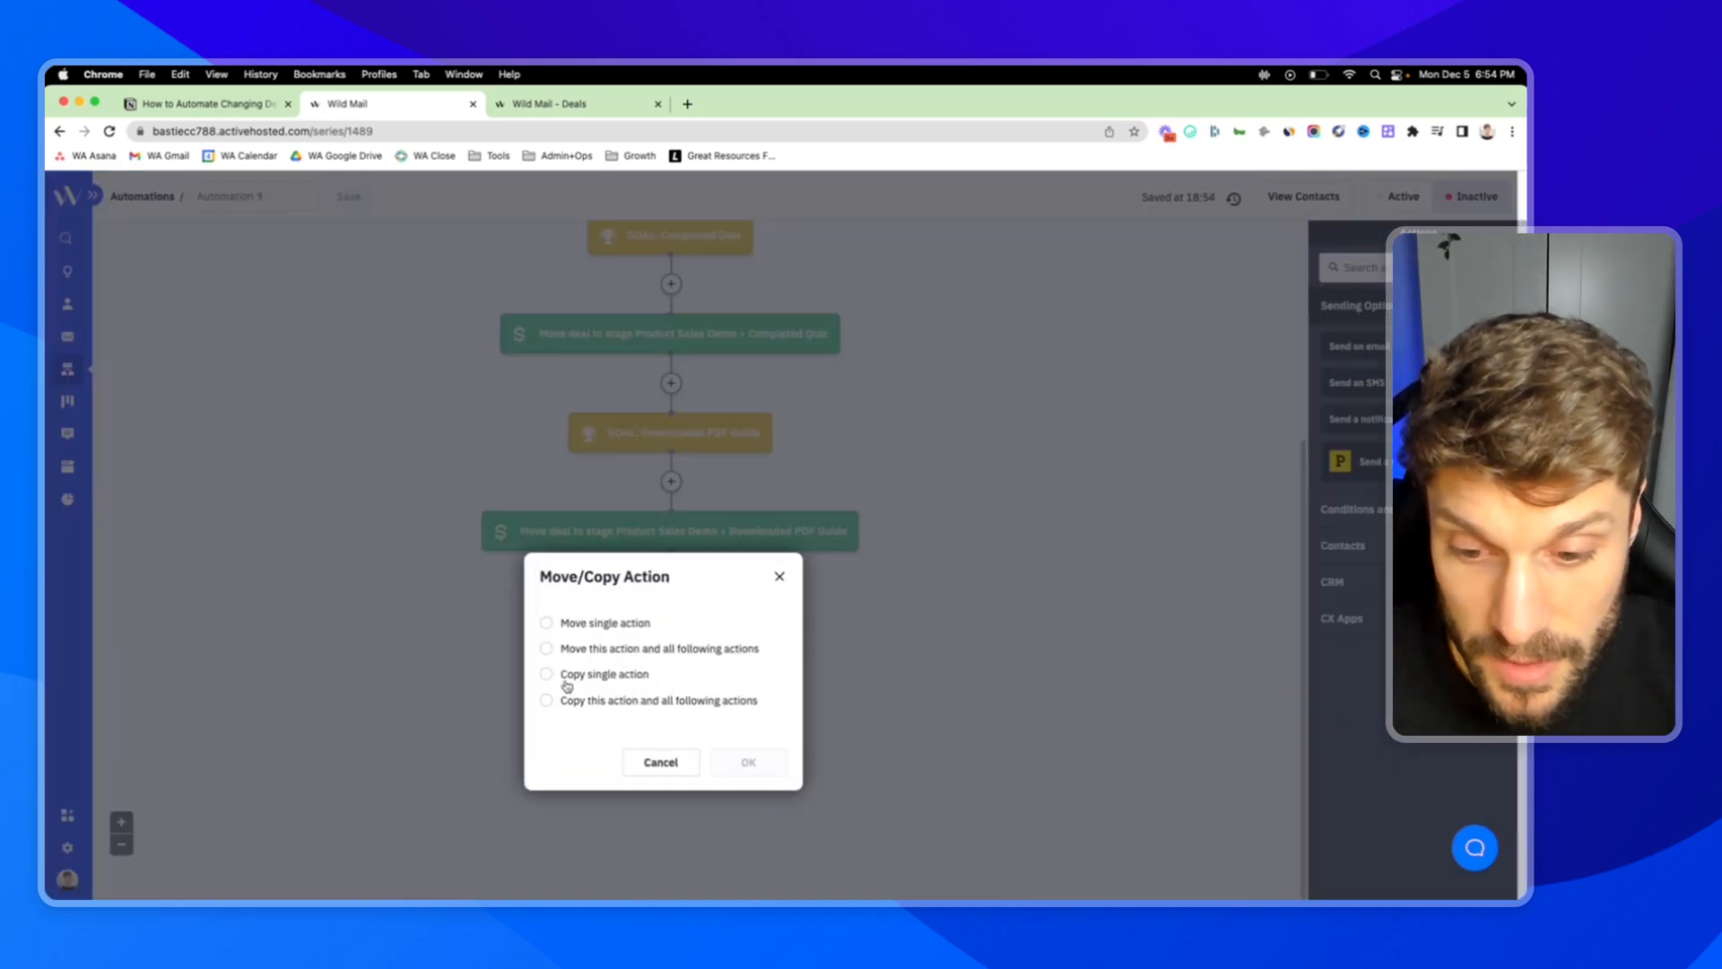
{"action": "left_click", "coordinate": [545, 673]}
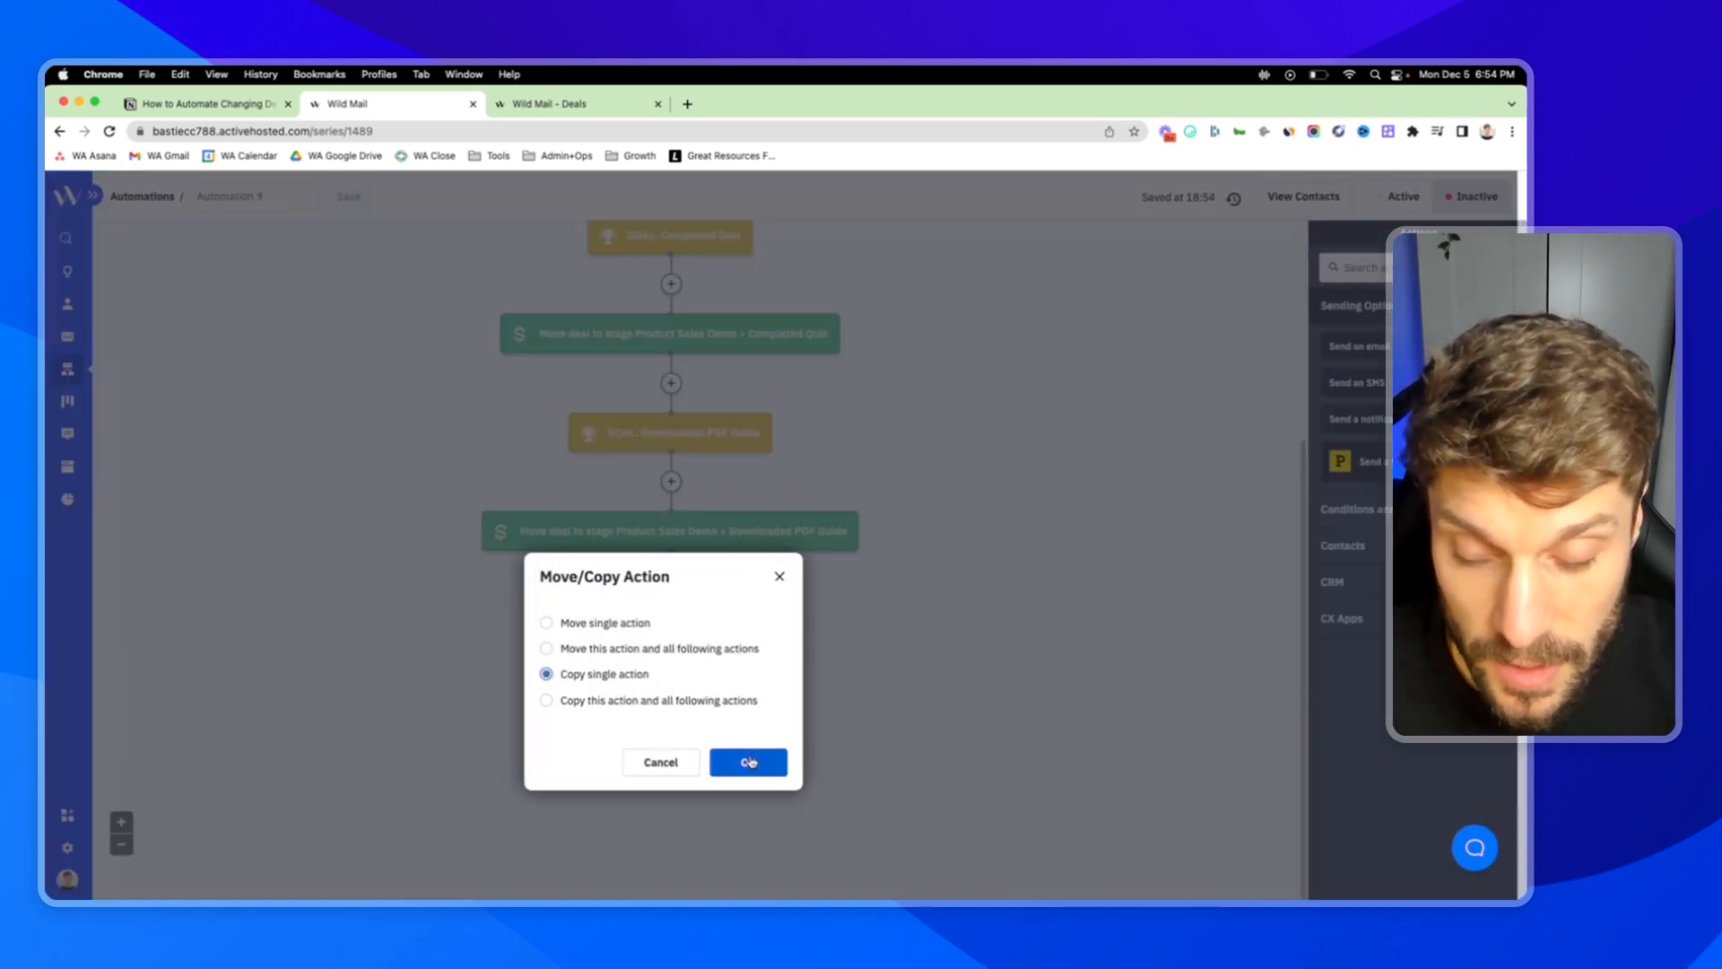
{"action": "left_click", "coordinate": [748, 761]}
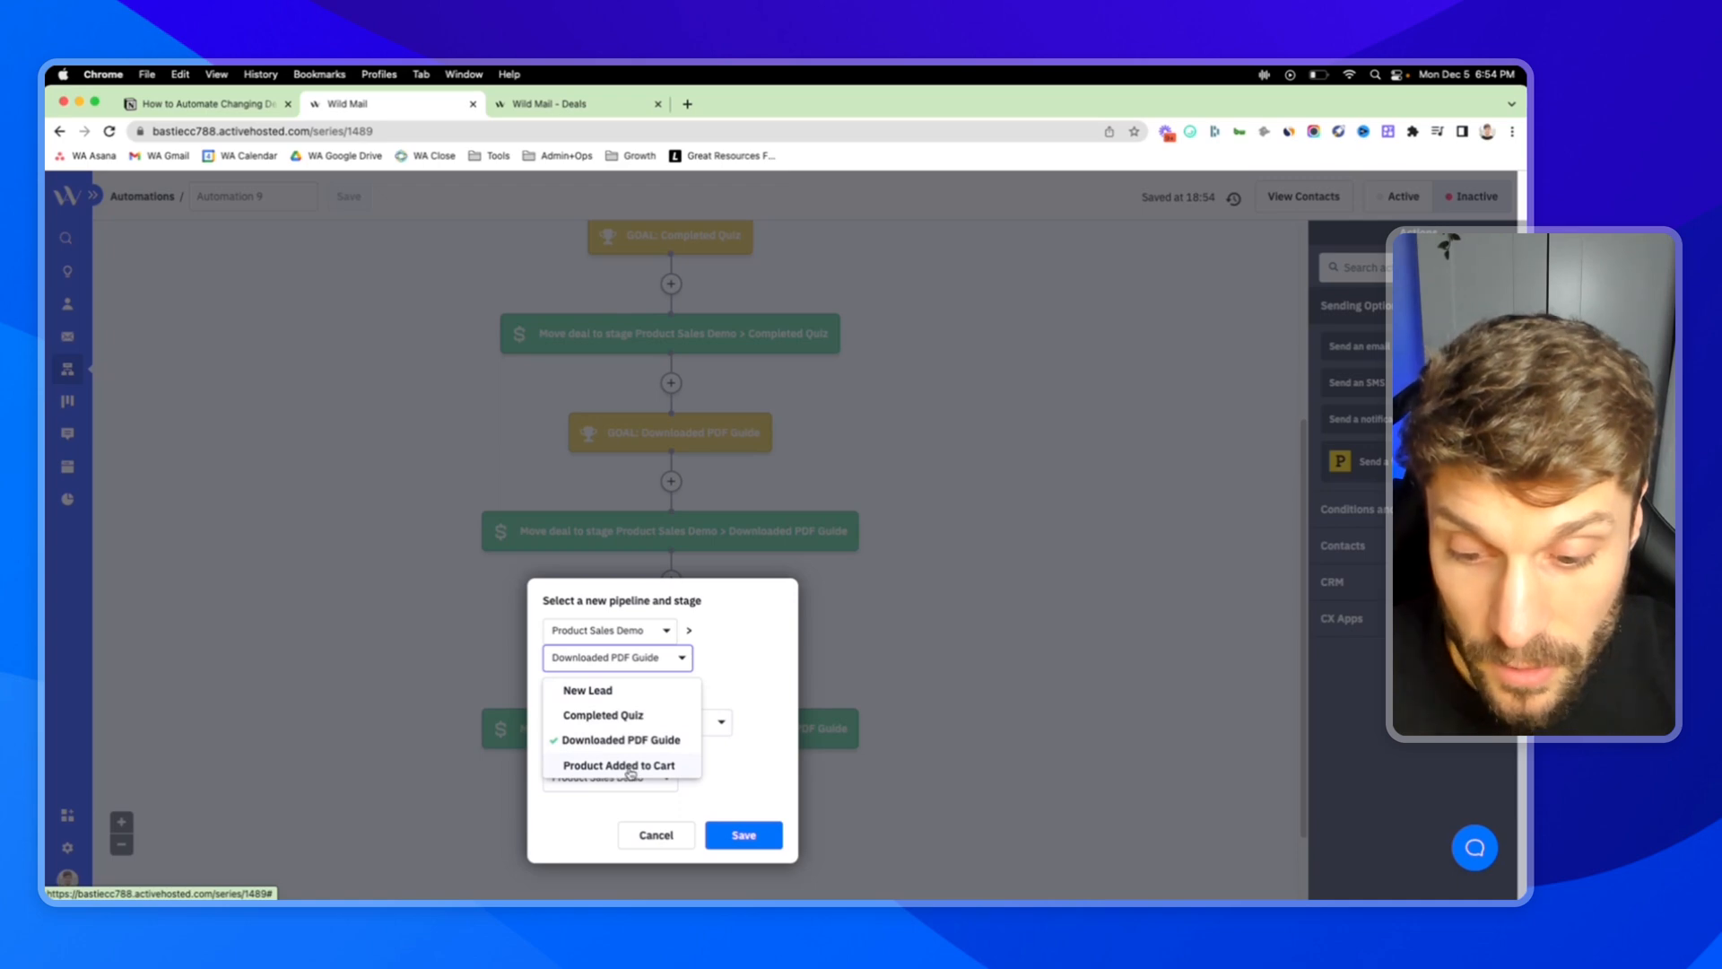
{"action": "left_click", "coordinate": [559, 104]}
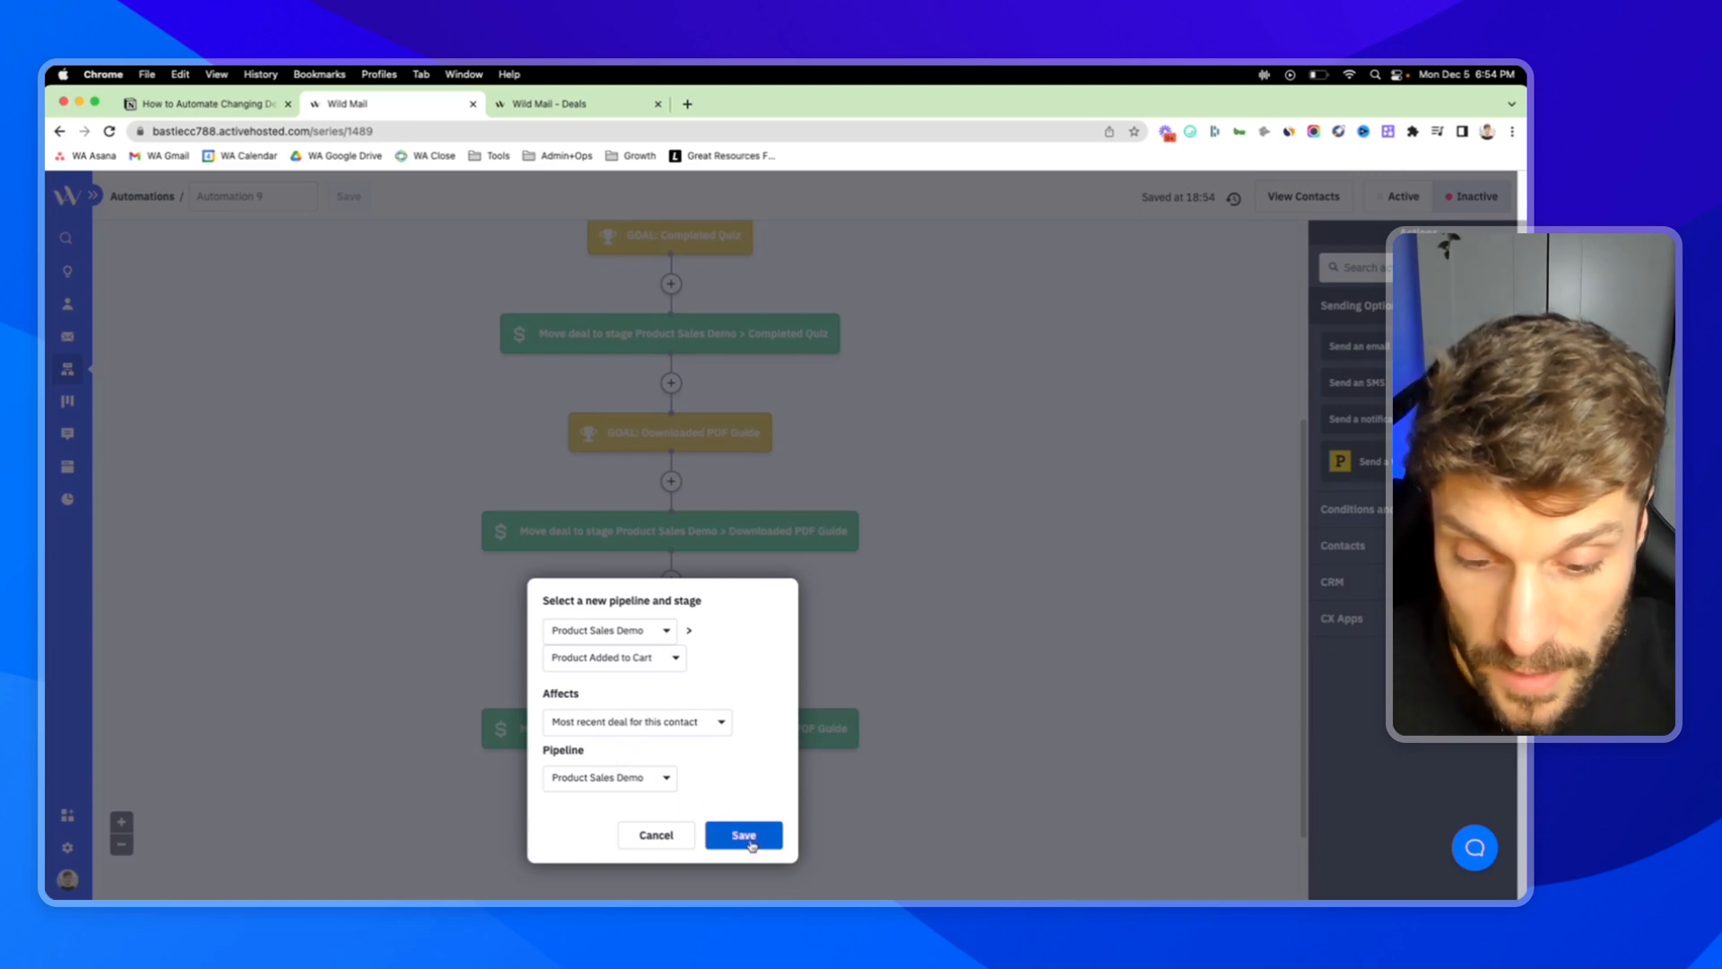
{"action": "left_click", "coordinate": [743, 834]}
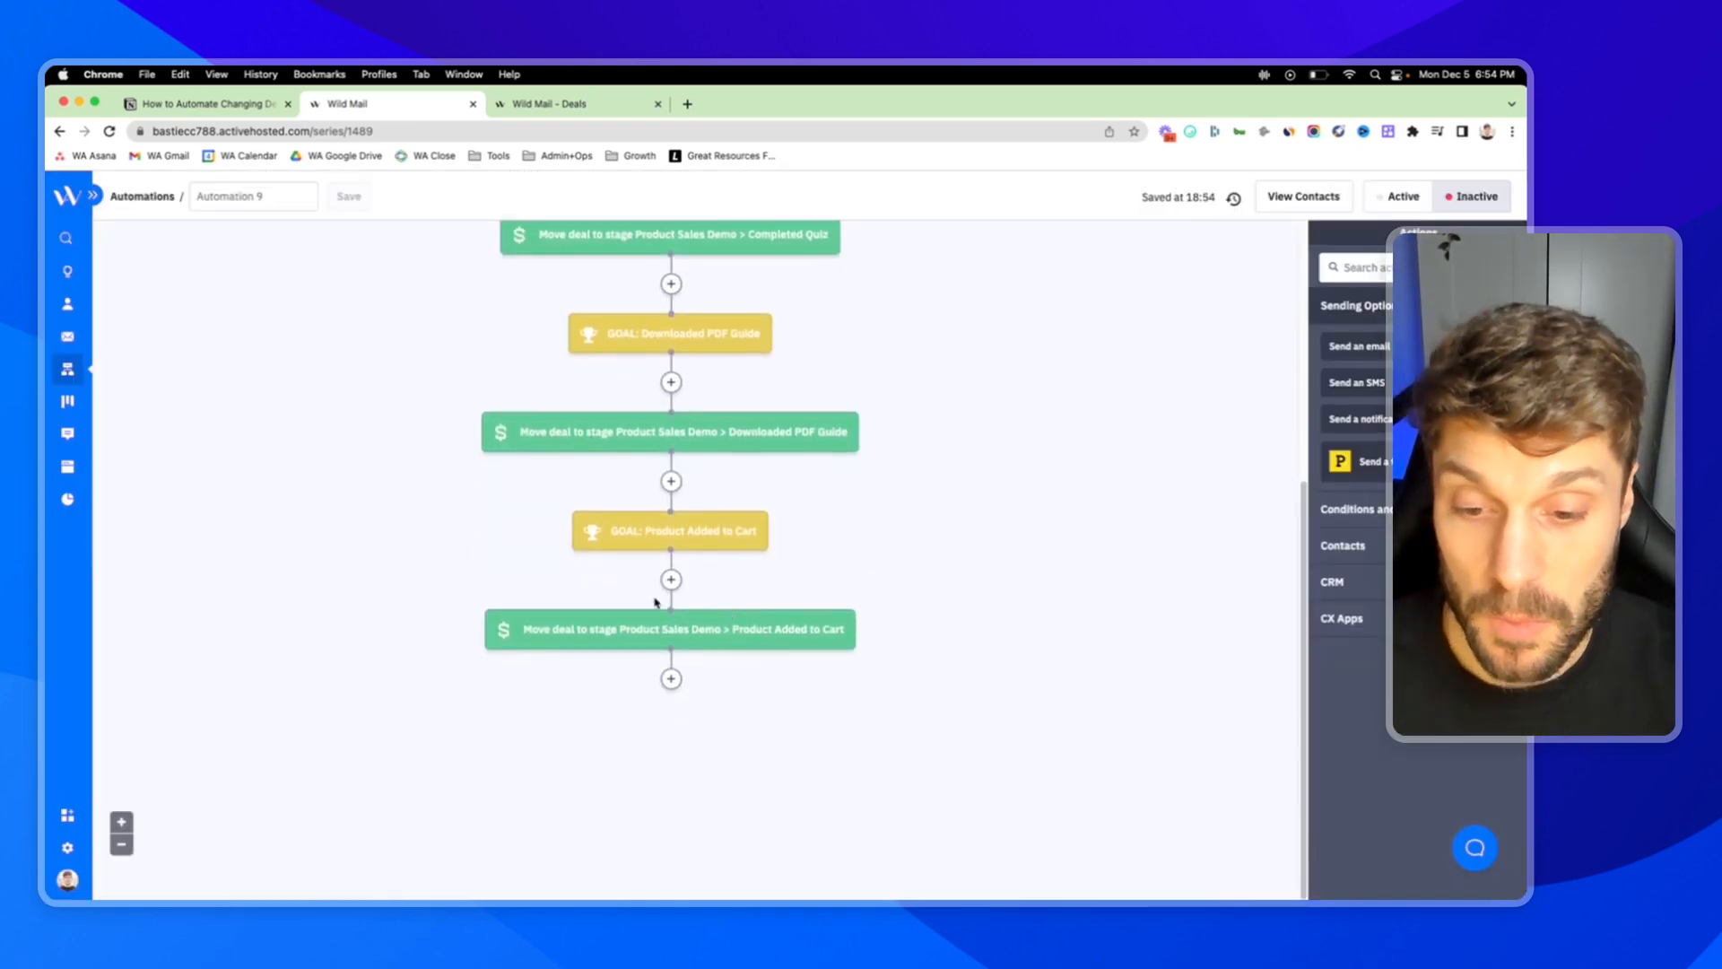
{"action": "mouse_move", "coordinate": [663, 604]}
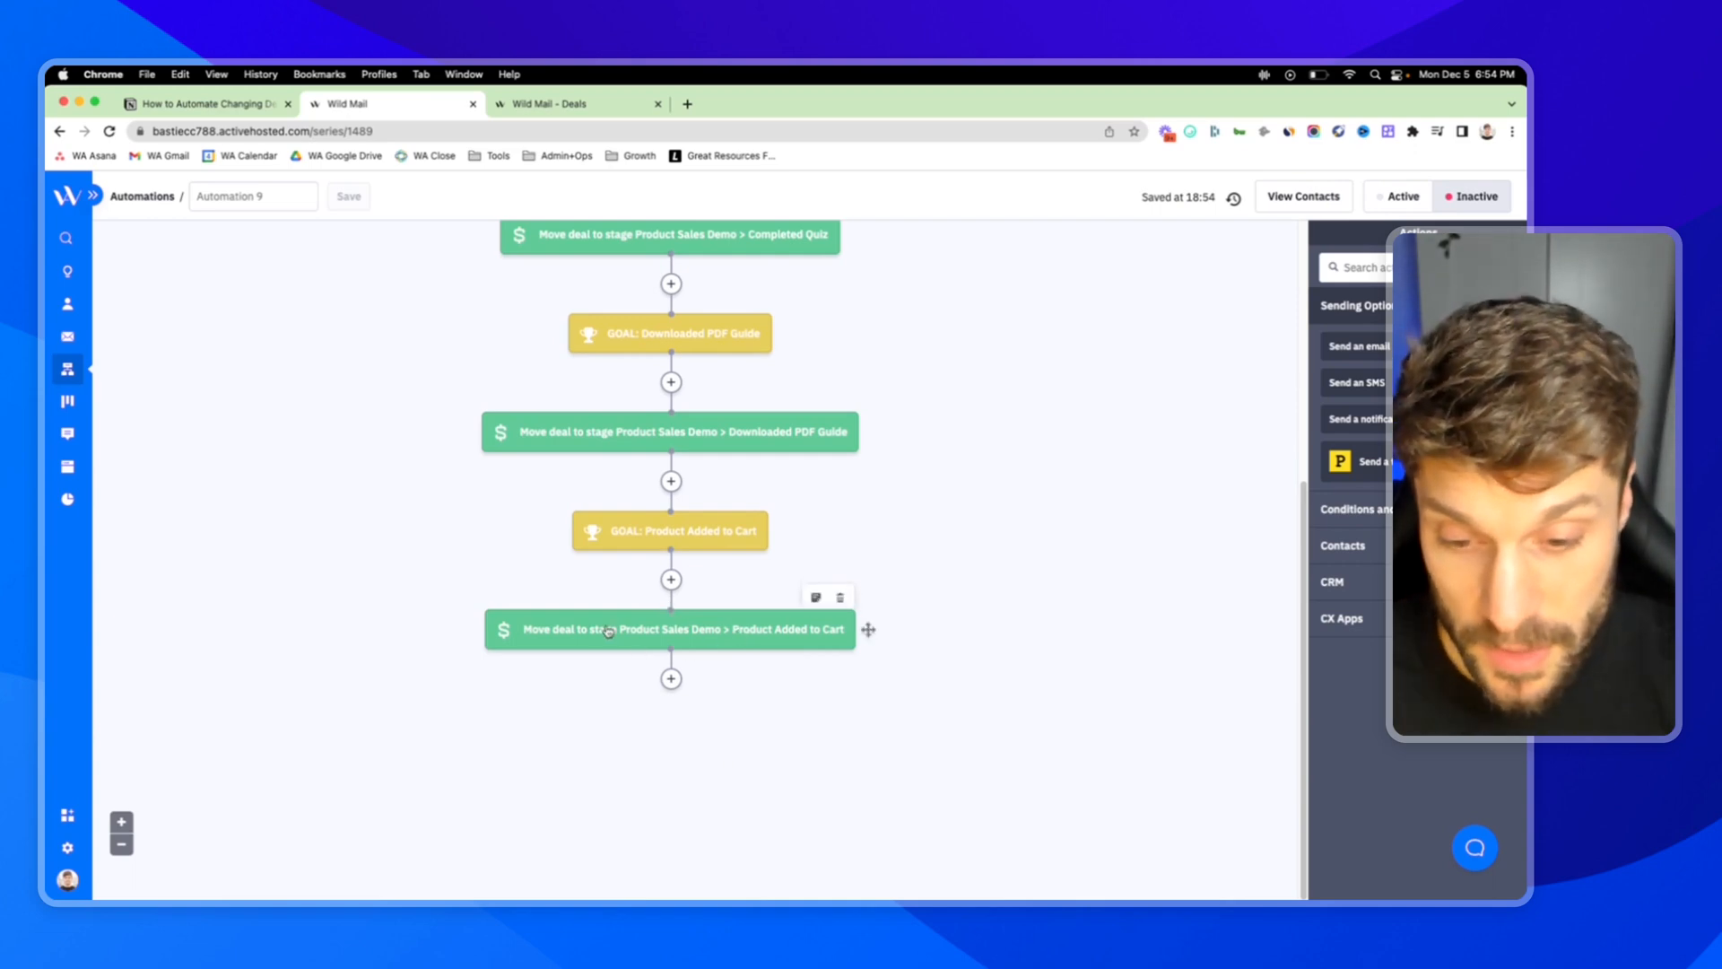
{"action": "mouse_move", "coordinate": [755, 571]}
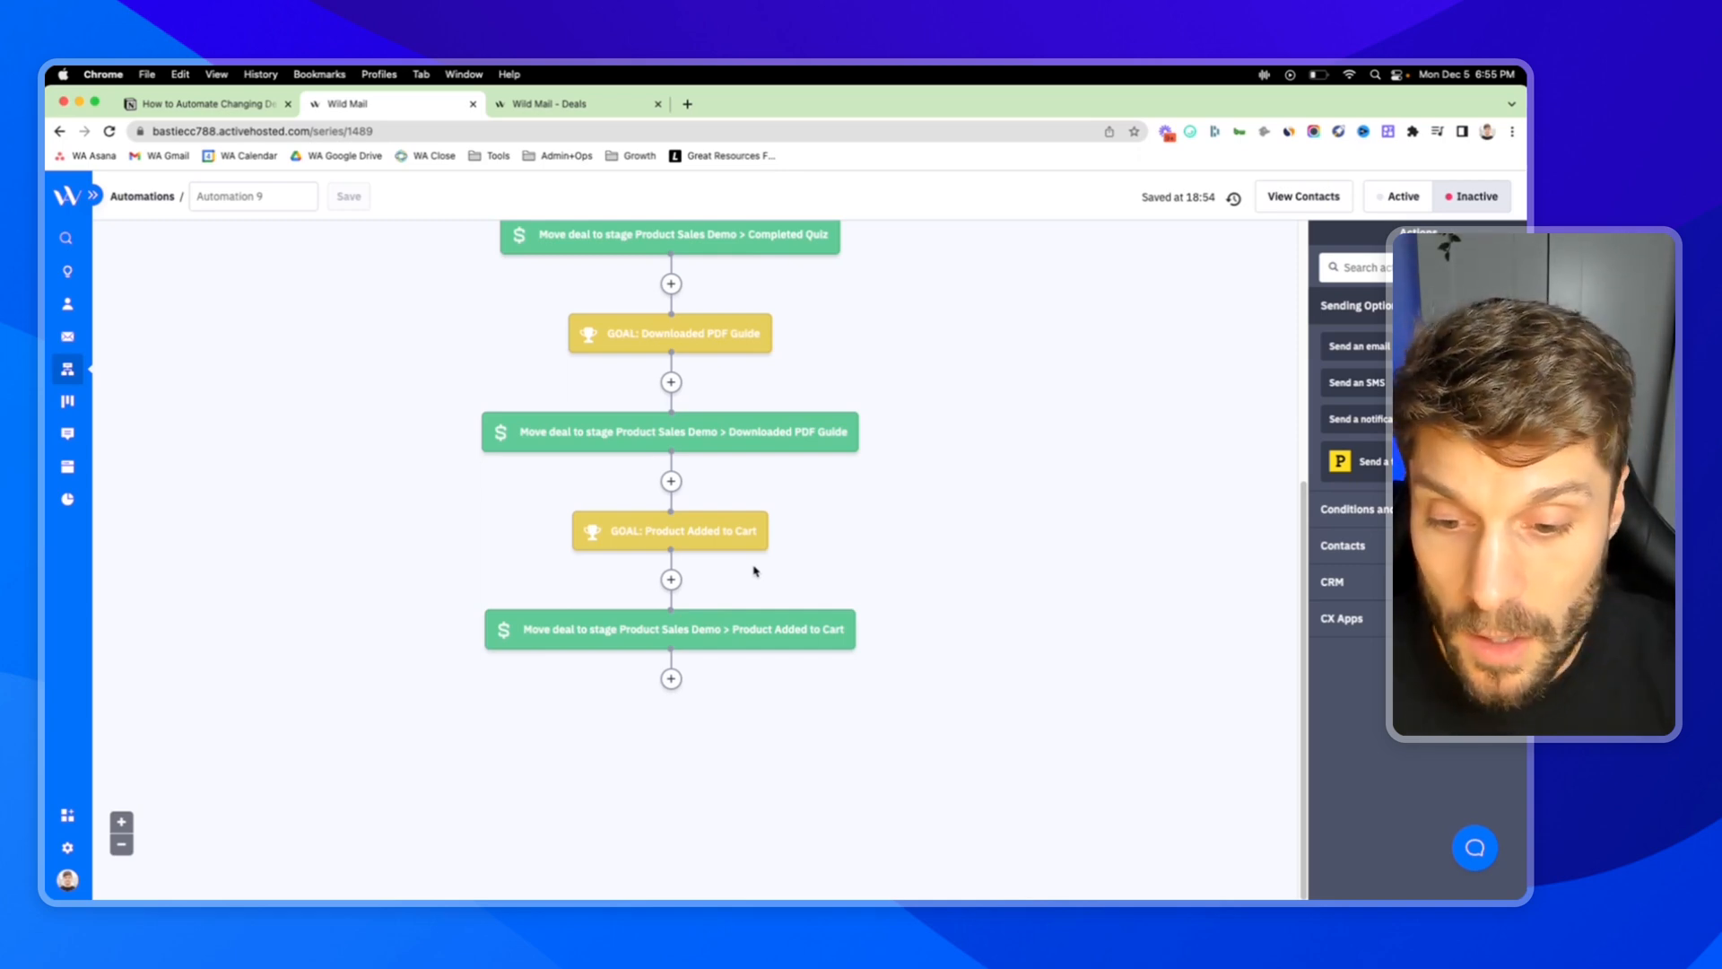
- Add a new goal and name it 'Product Purchased'
{"action": "left_click", "coordinate": [671, 678]}
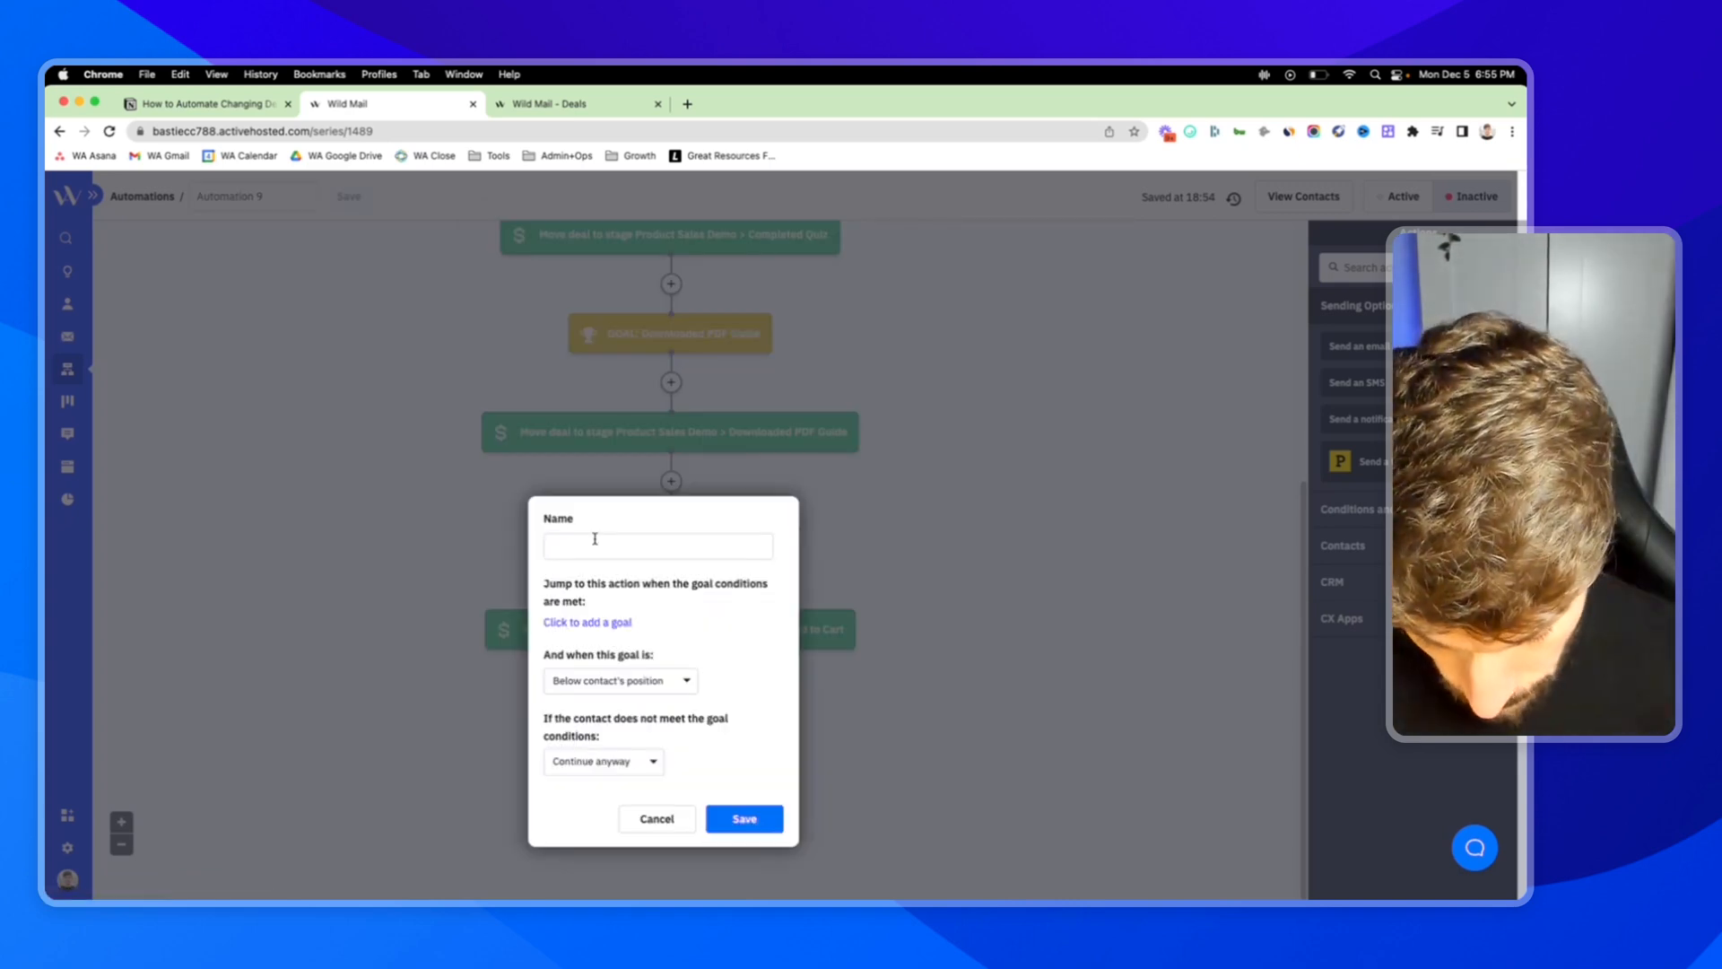
{"action": "type", "text": "Prod"}
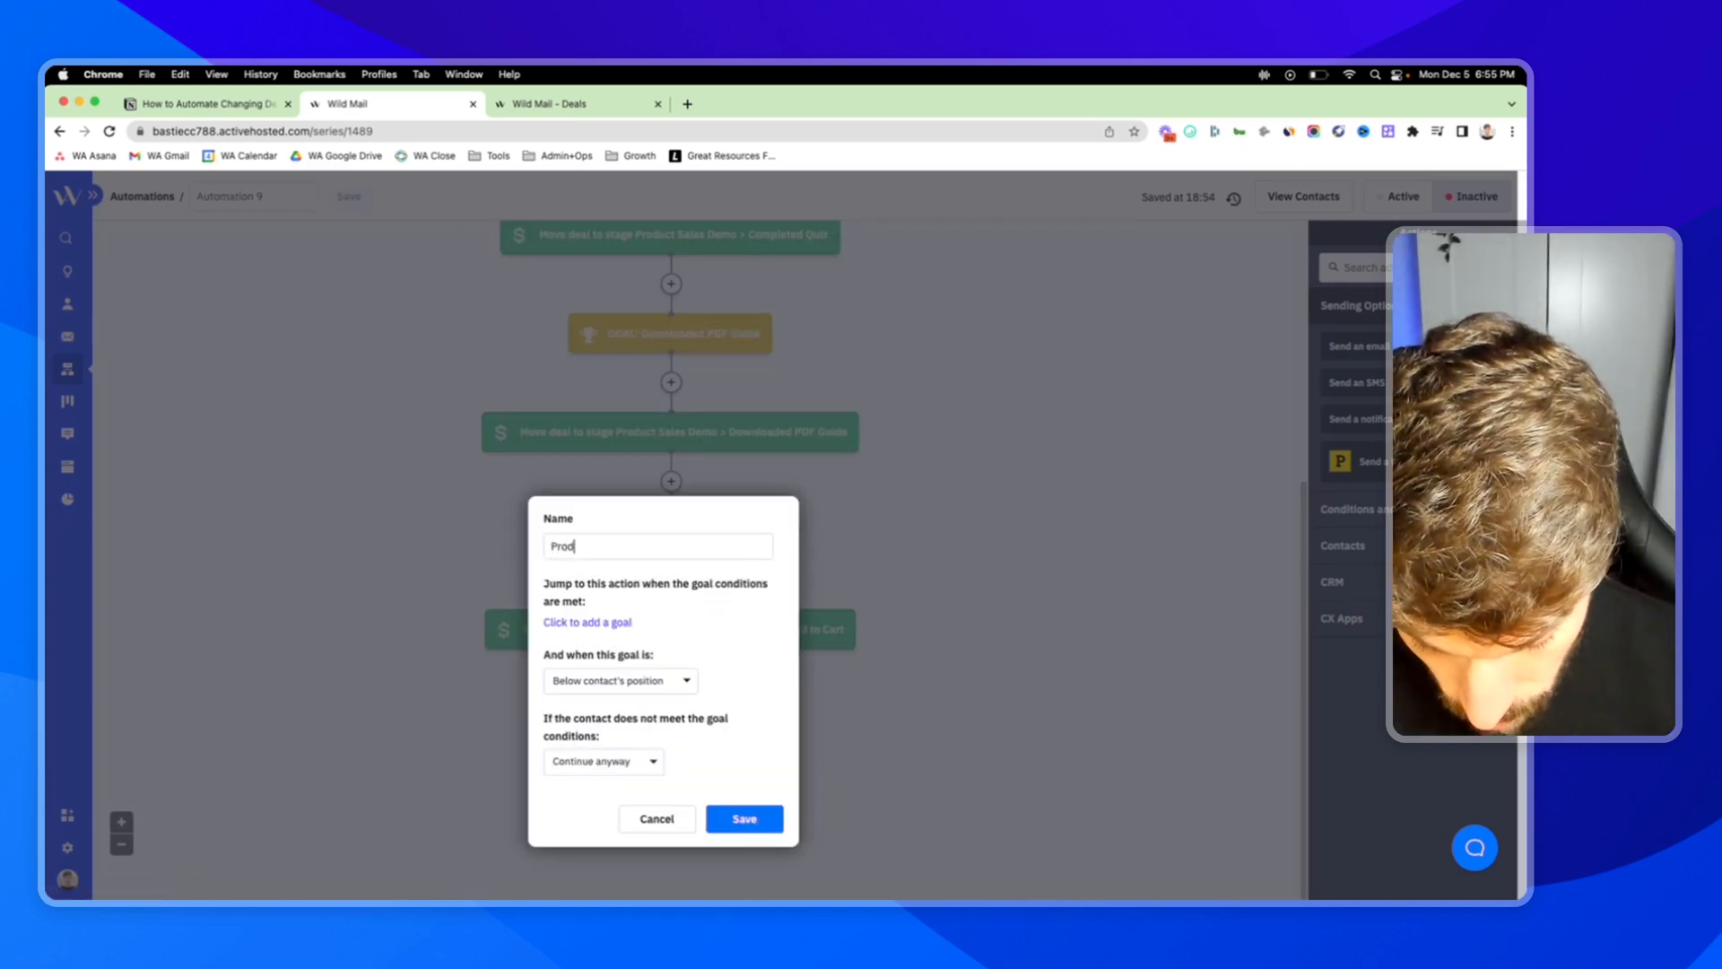
{"action": "type", "text": "uct Purcahsed"}
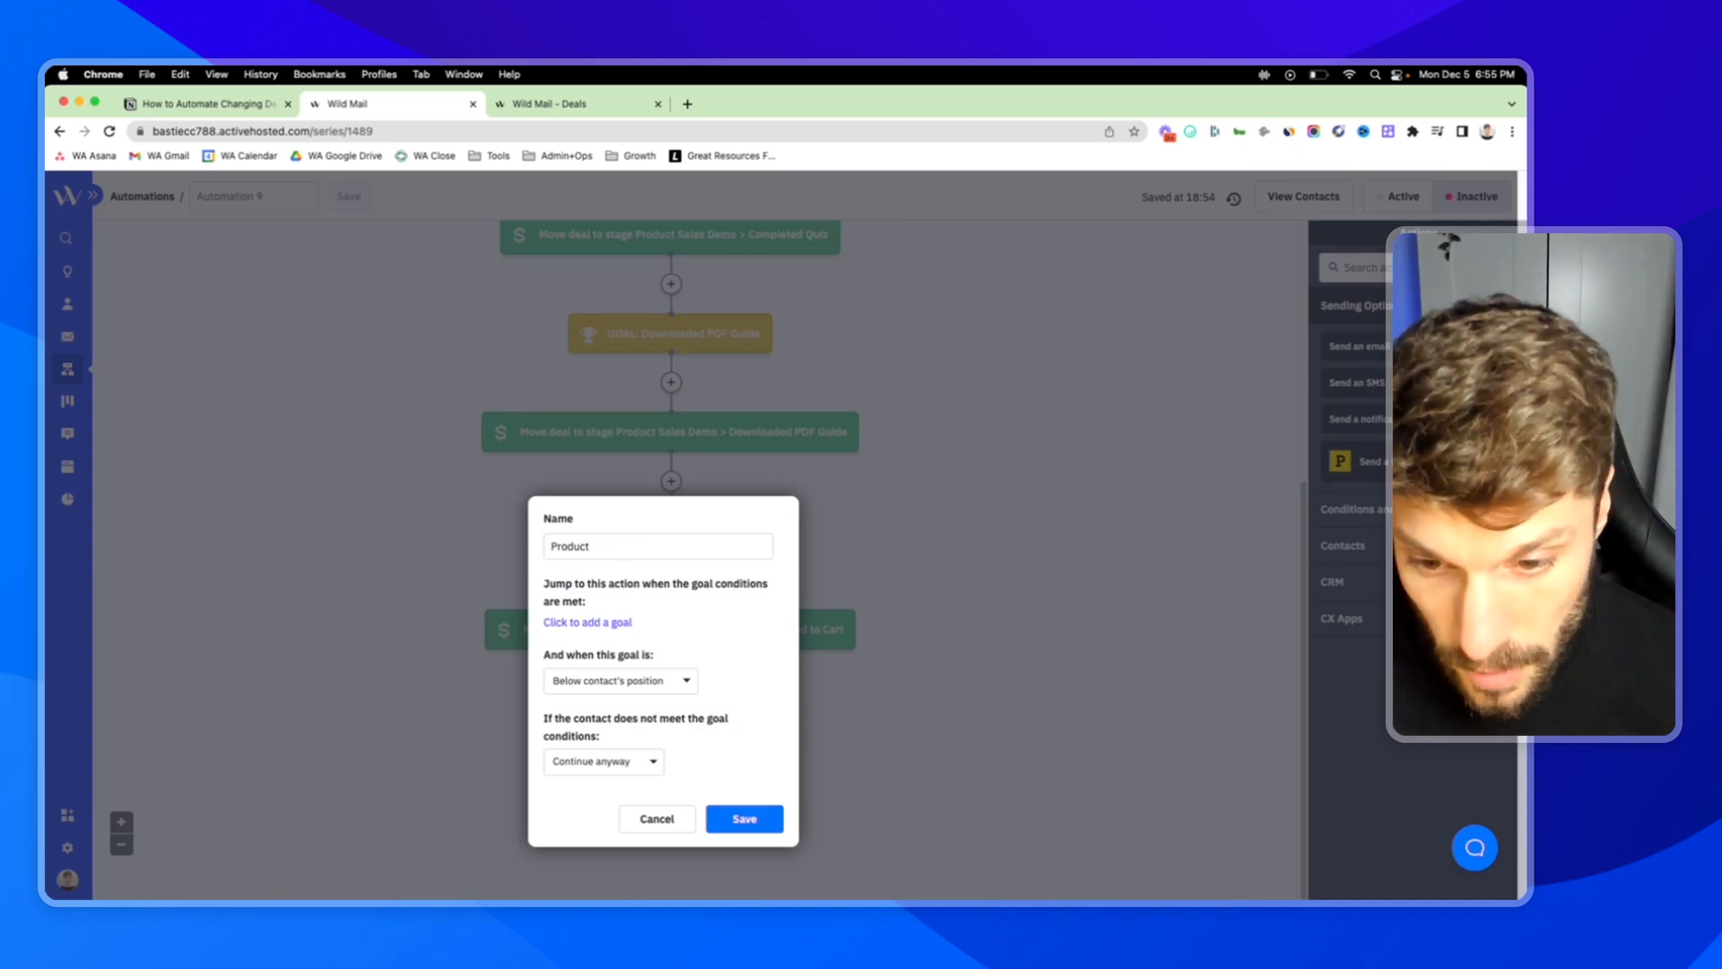
{"action": "type", "text": "Purchased"}
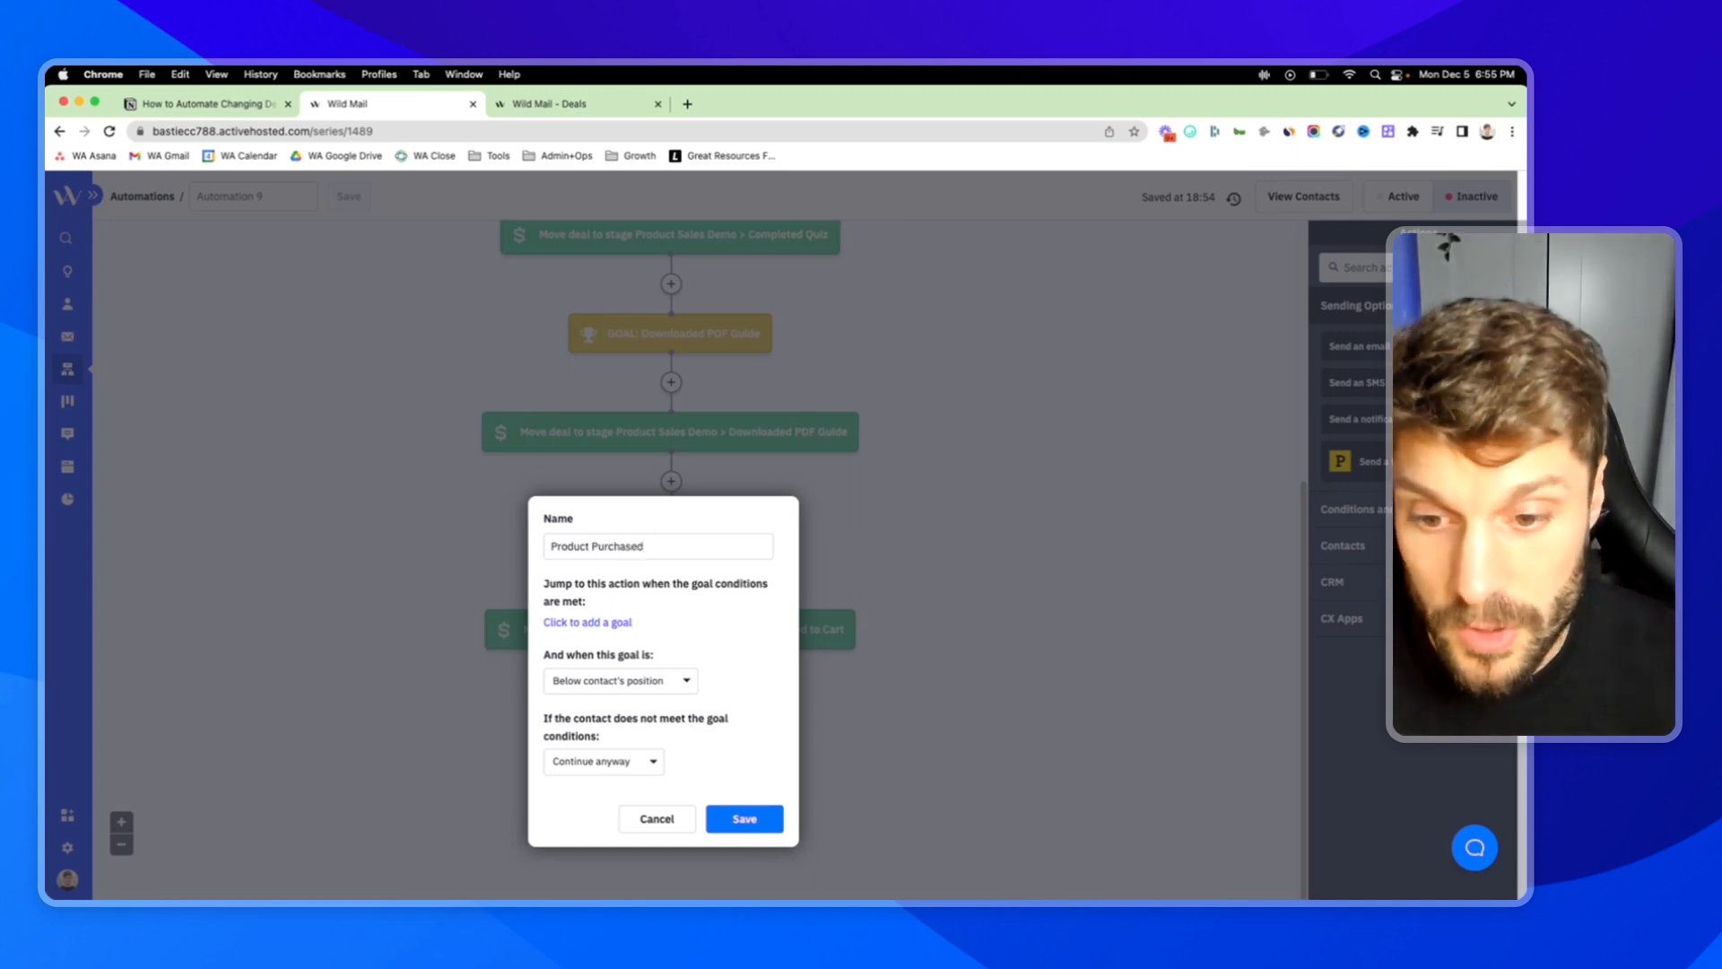
- Set the goal condition to Tag Exists 'PURCHASE: Automation Rebels Workshop'
{"action": "left_click", "coordinate": [743, 818]}
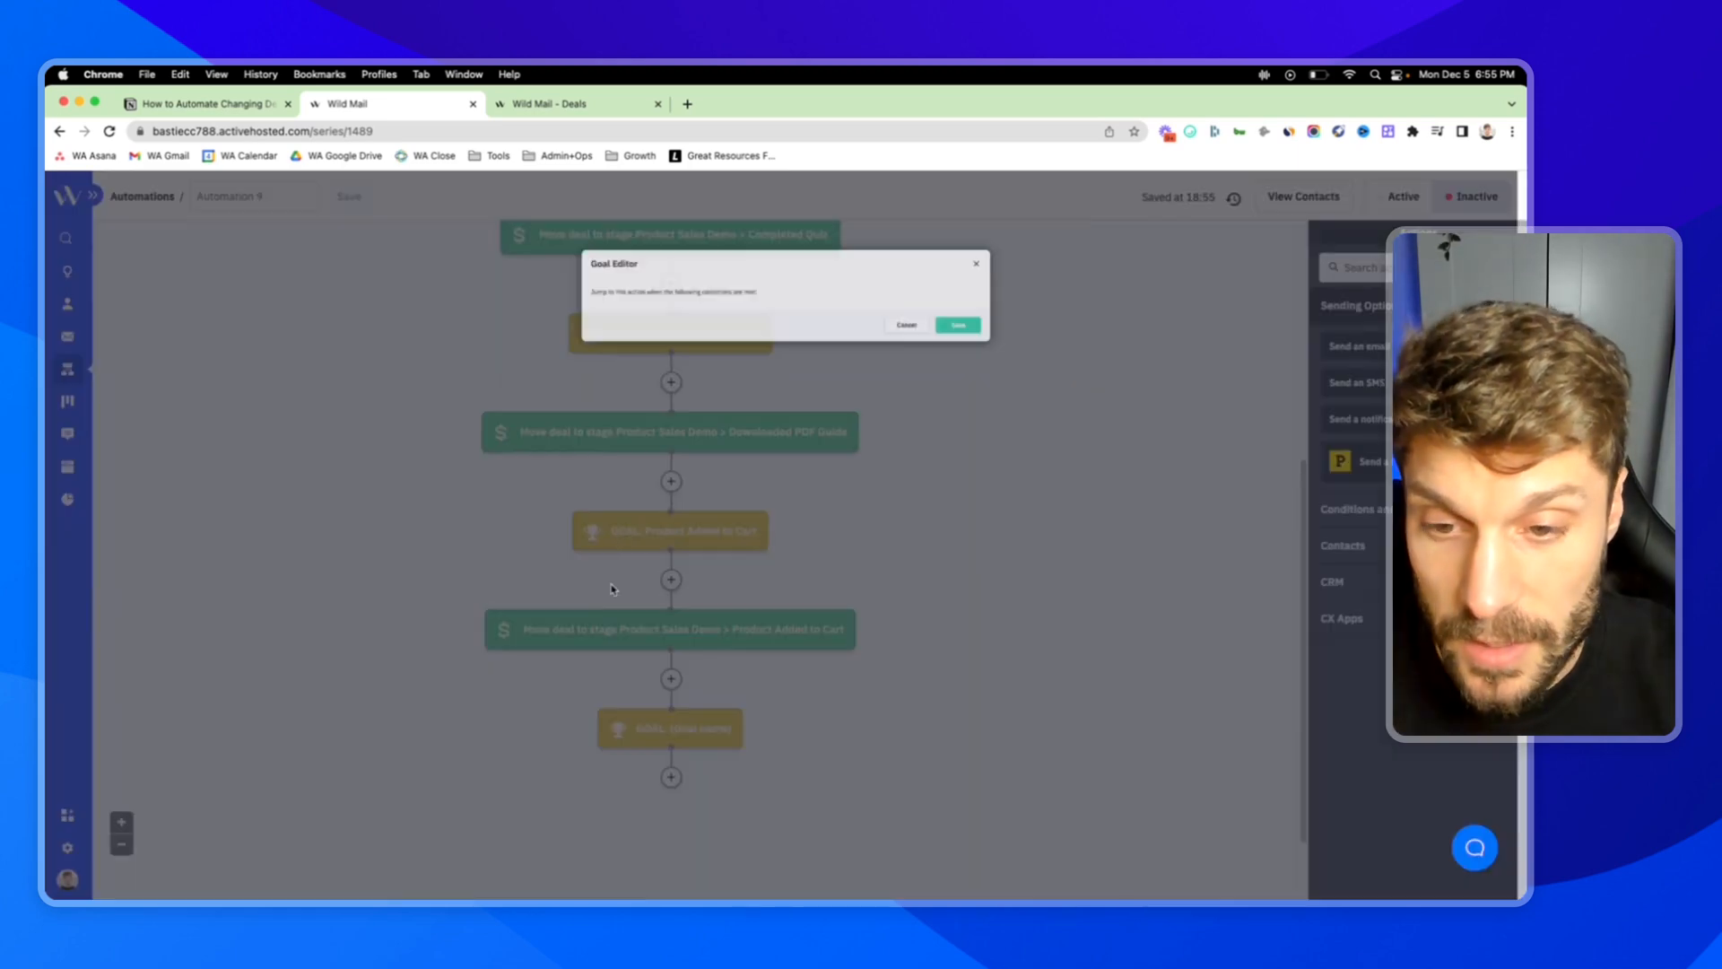
{"action": "left_click", "coordinate": [585, 331]}
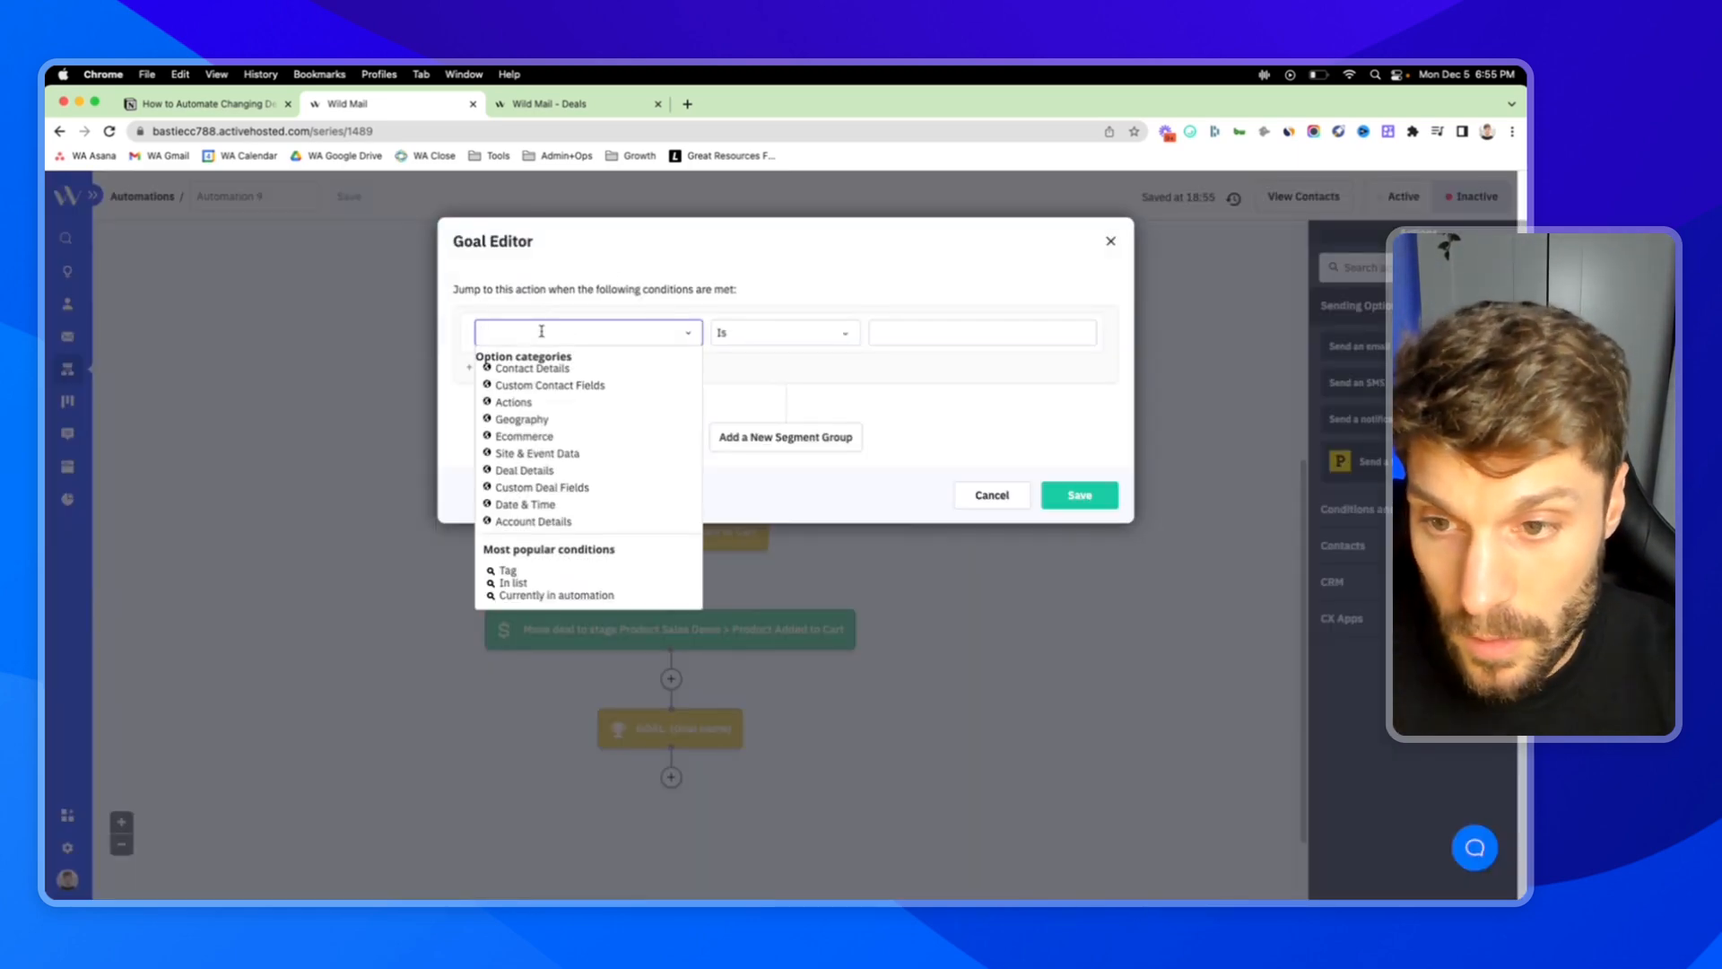
{"action": "type", "text": "tag"}
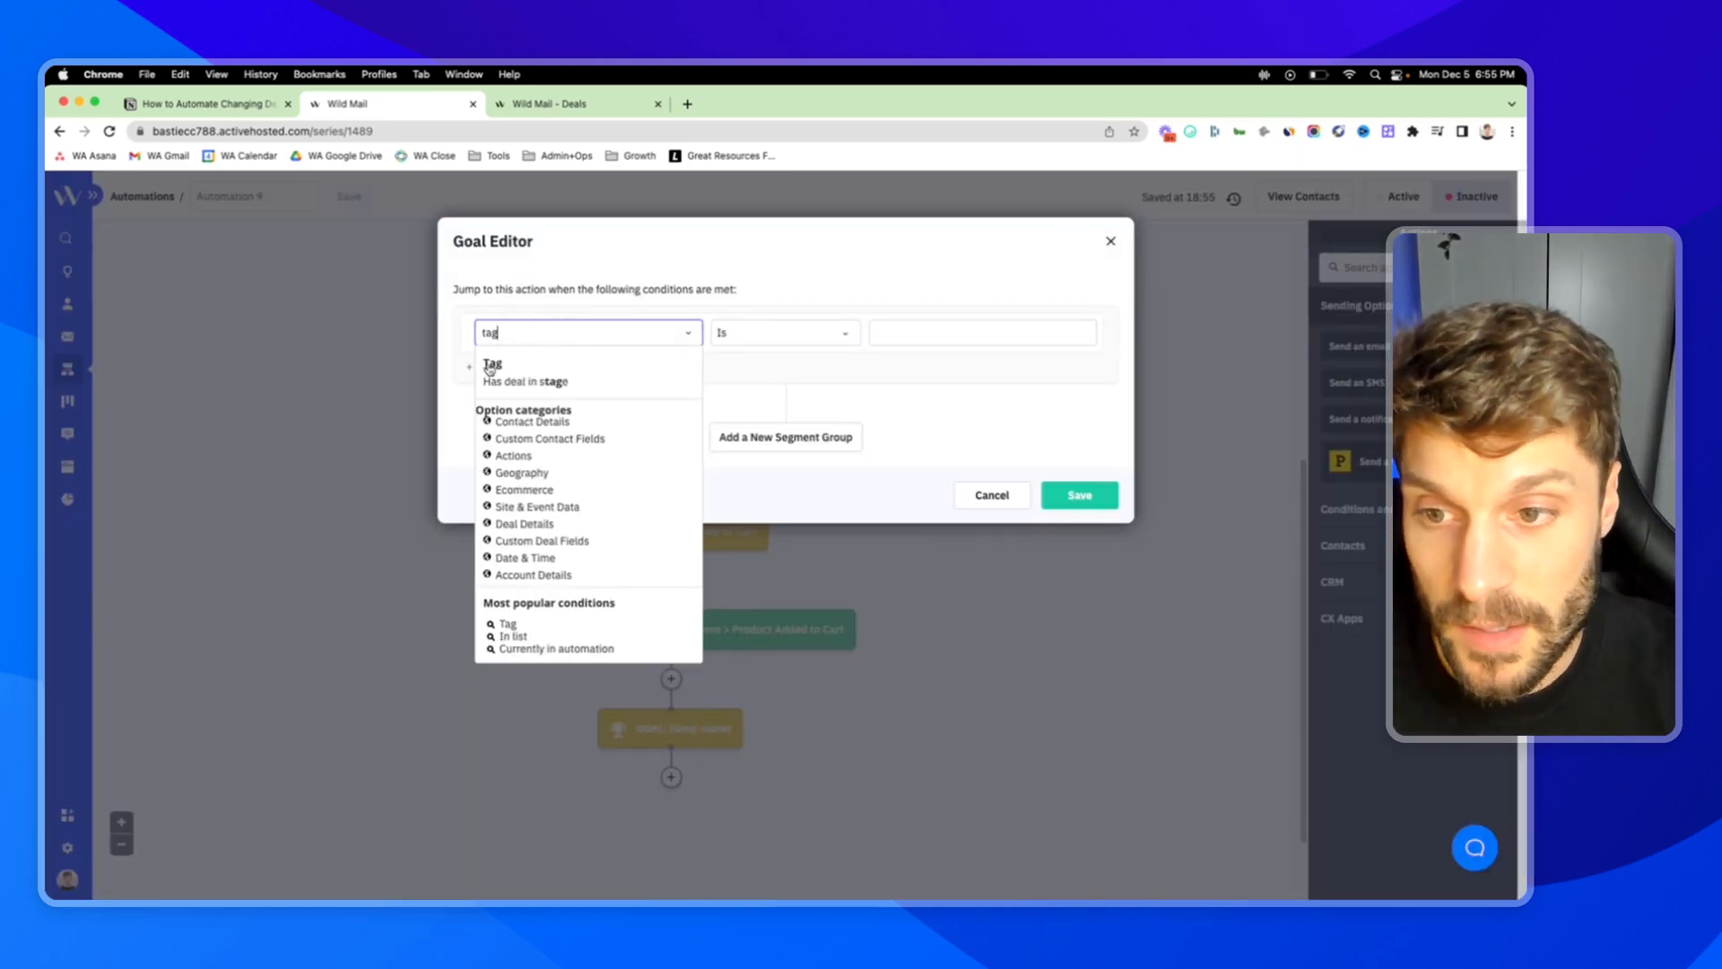
{"action": "left_click", "coordinate": [492, 363]}
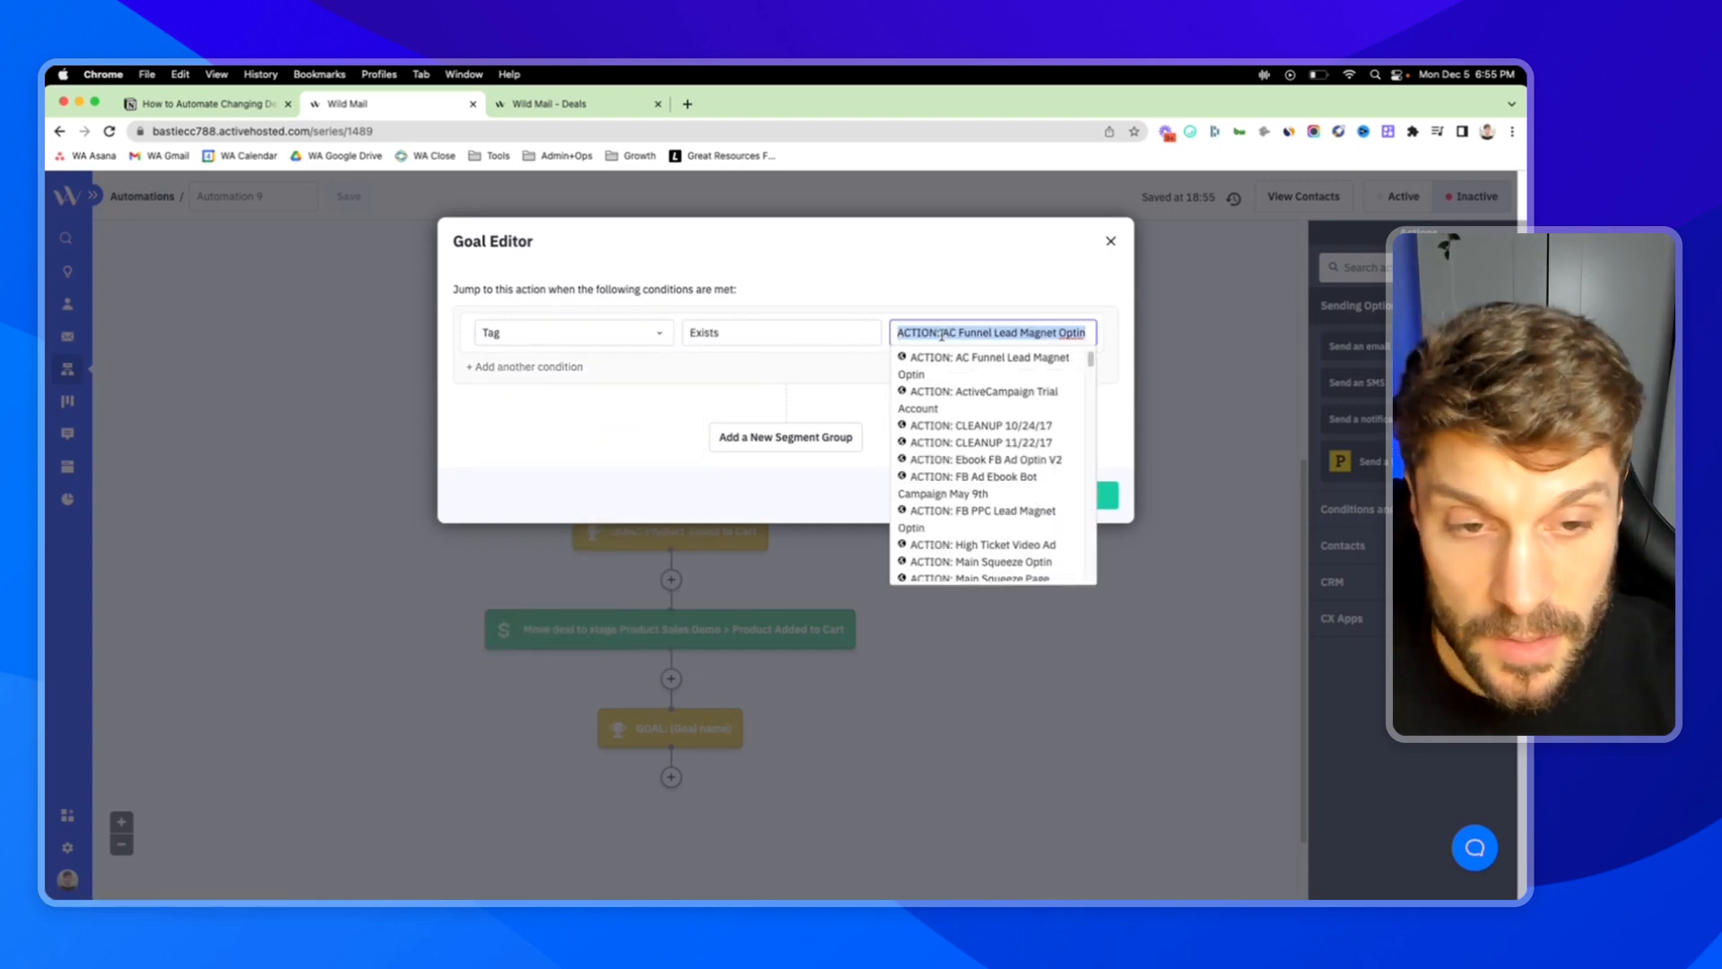
{"action": "type", "text": "purchase"}
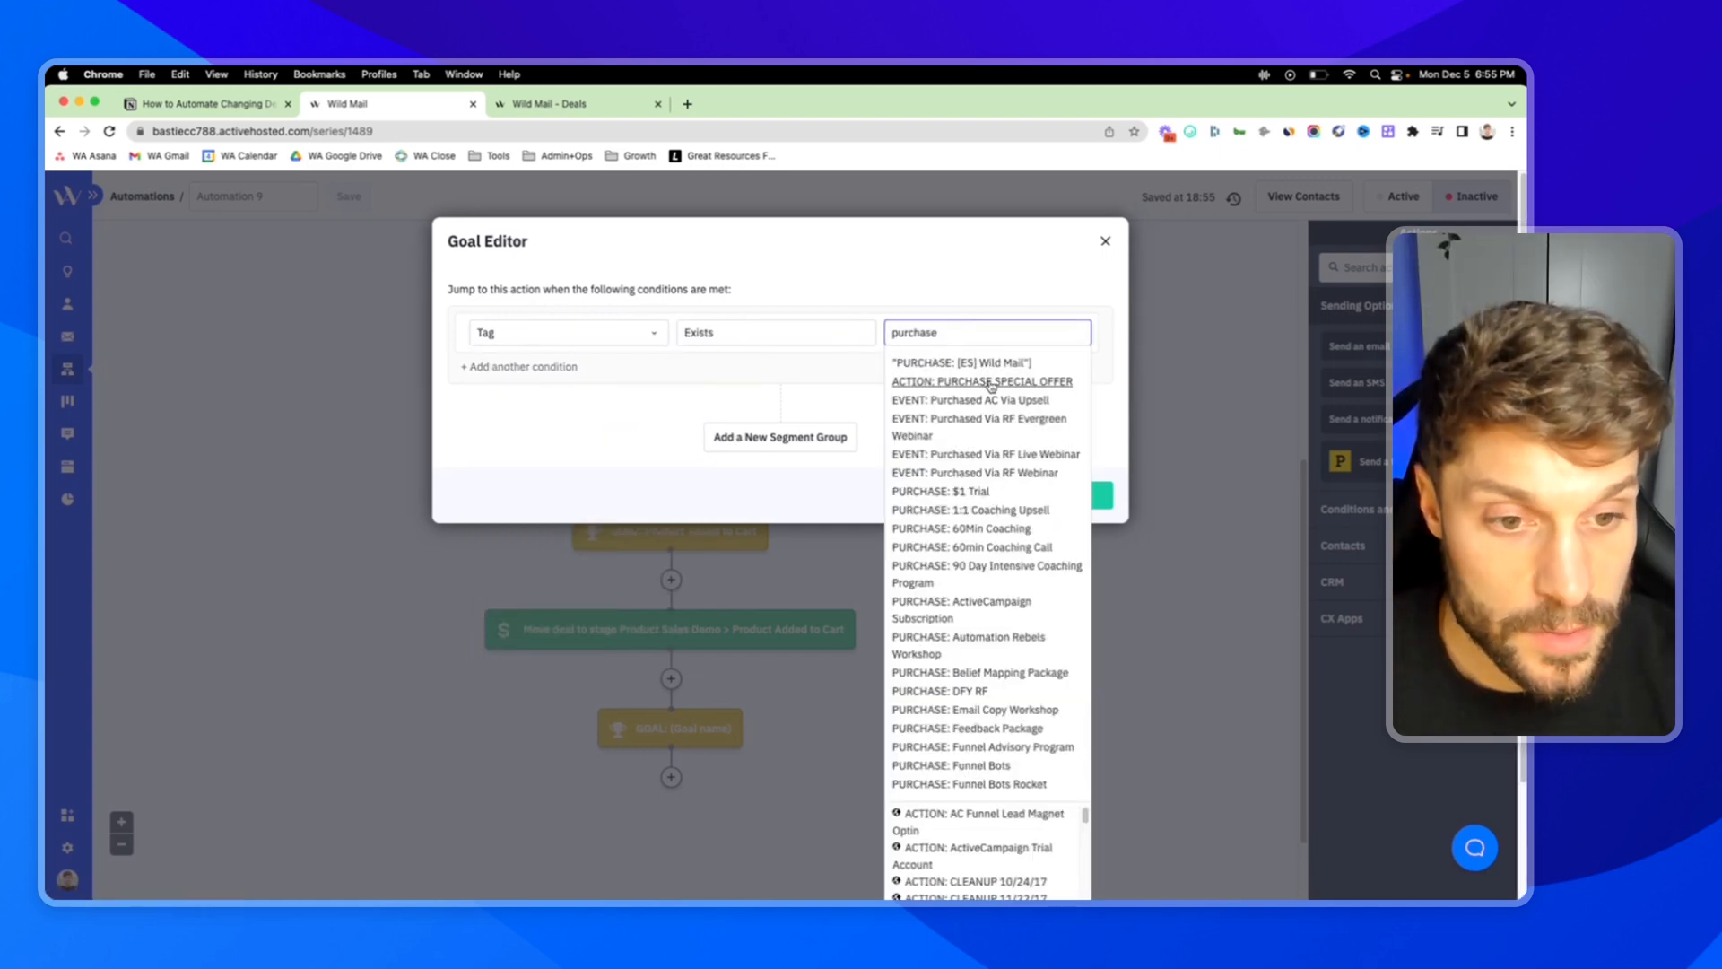
{"action": "mouse_move", "coordinate": [967, 398]}
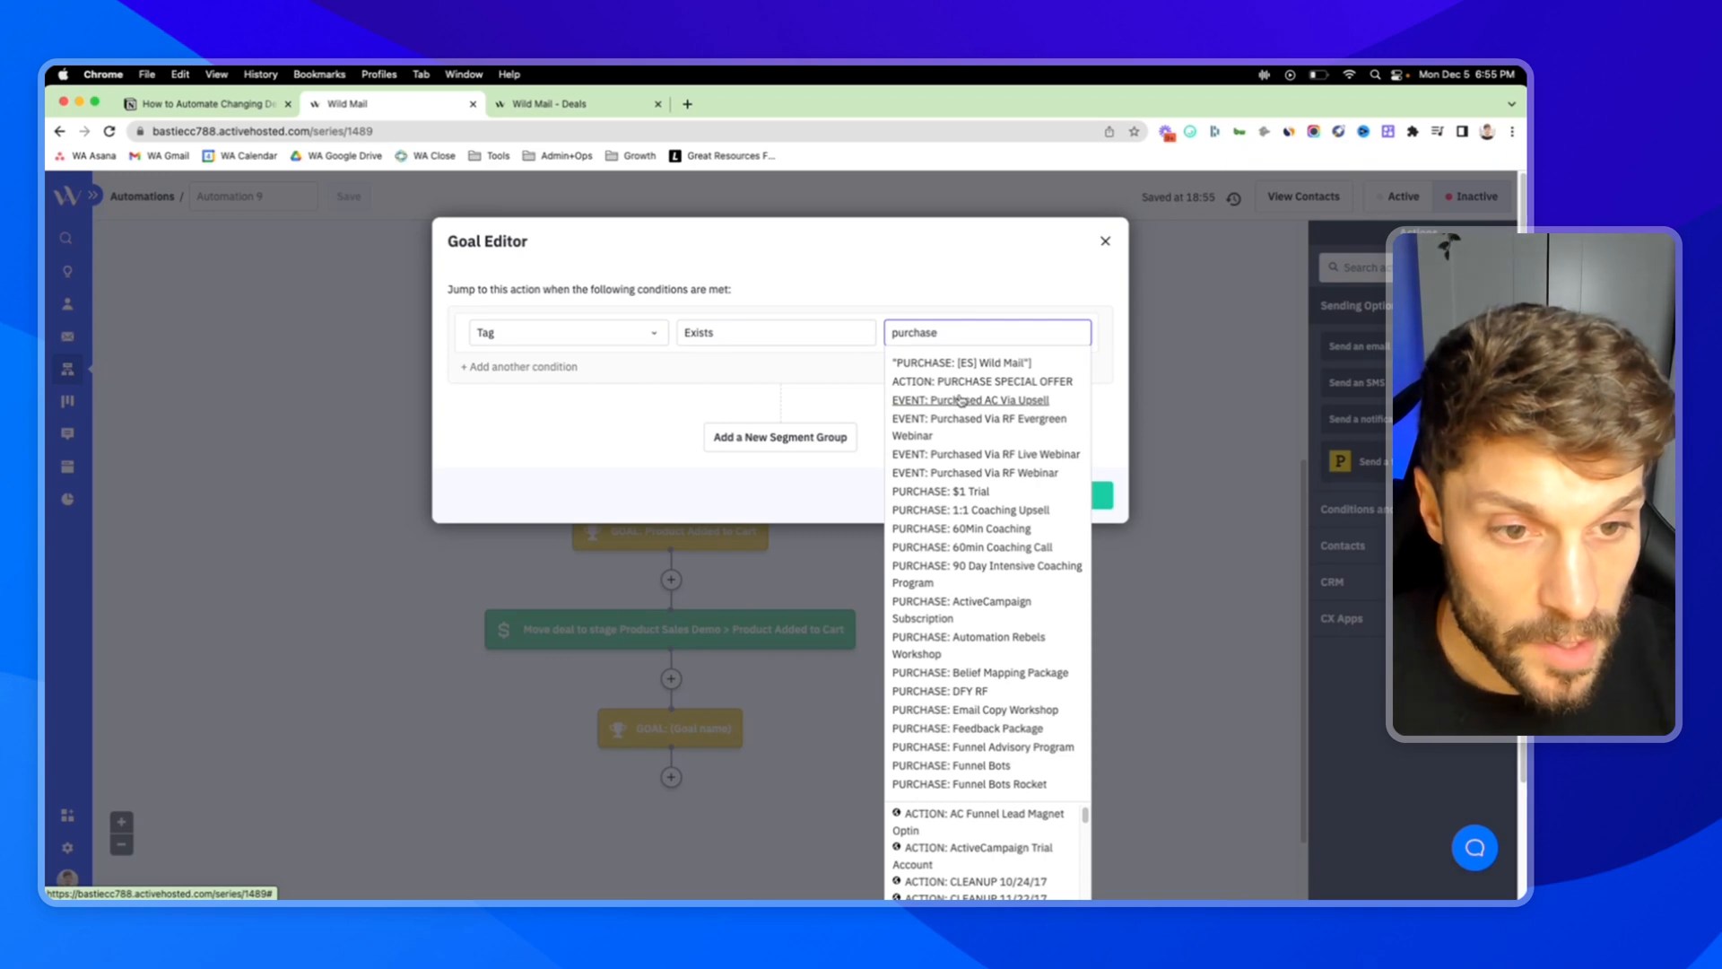
{"action": "left_click", "coordinate": [979, 381]}
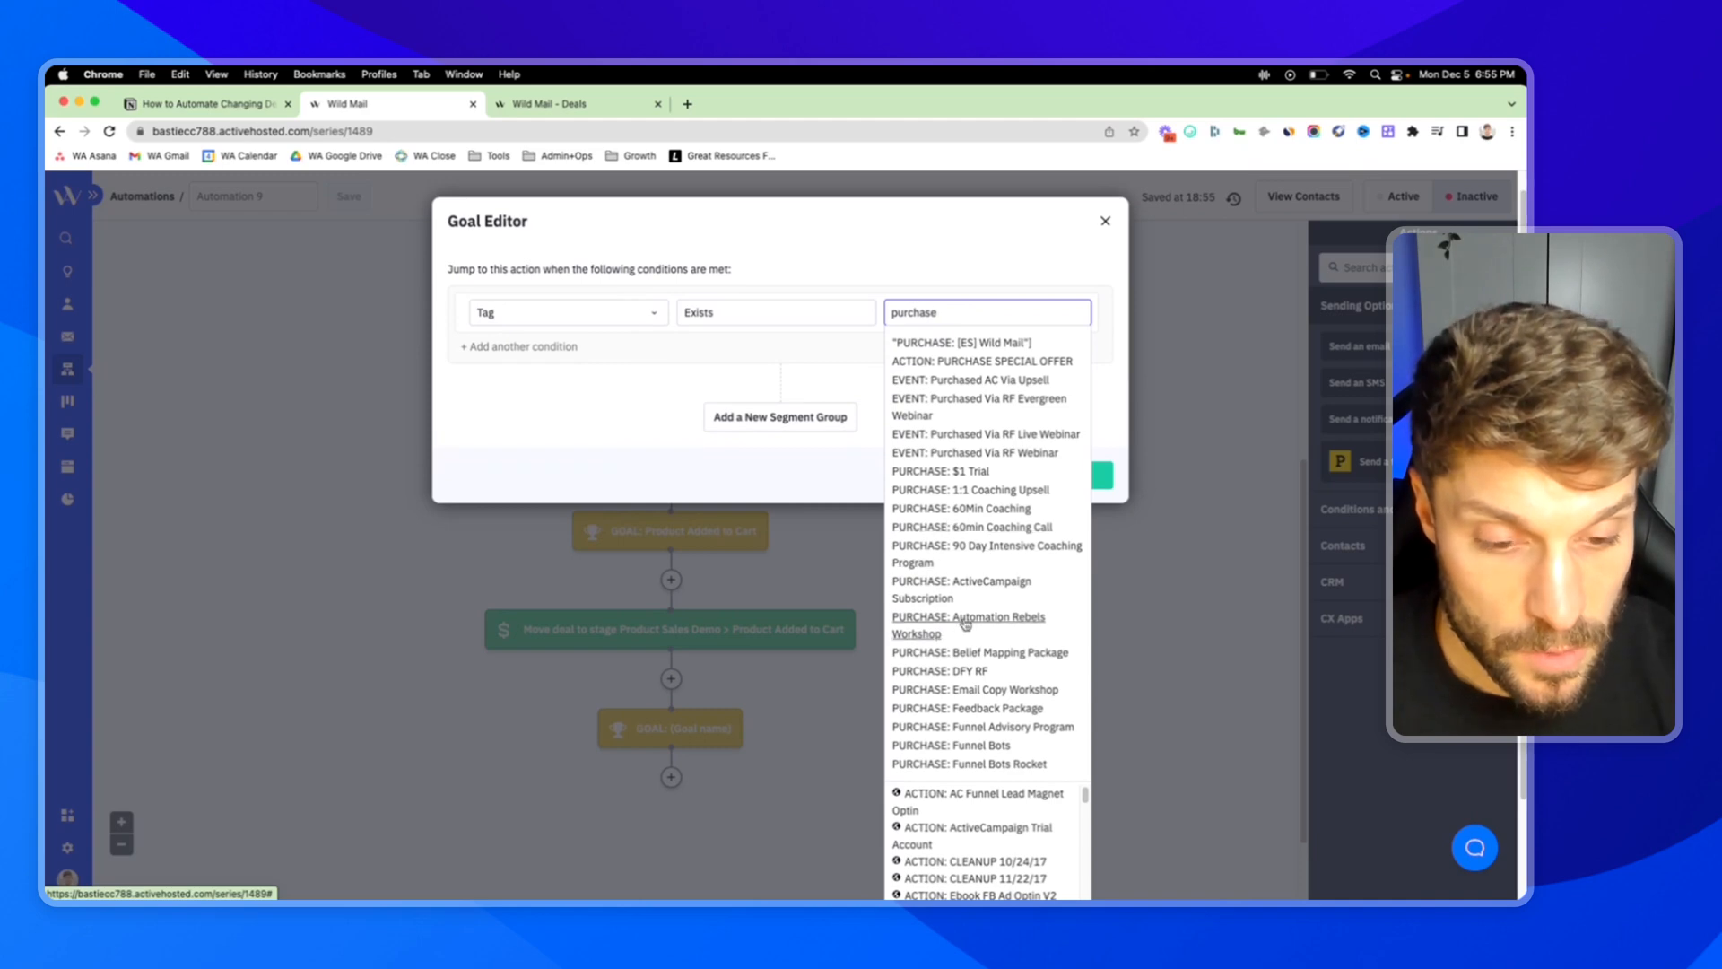
{"action": "left_click", "coordinate": [967, 624]}
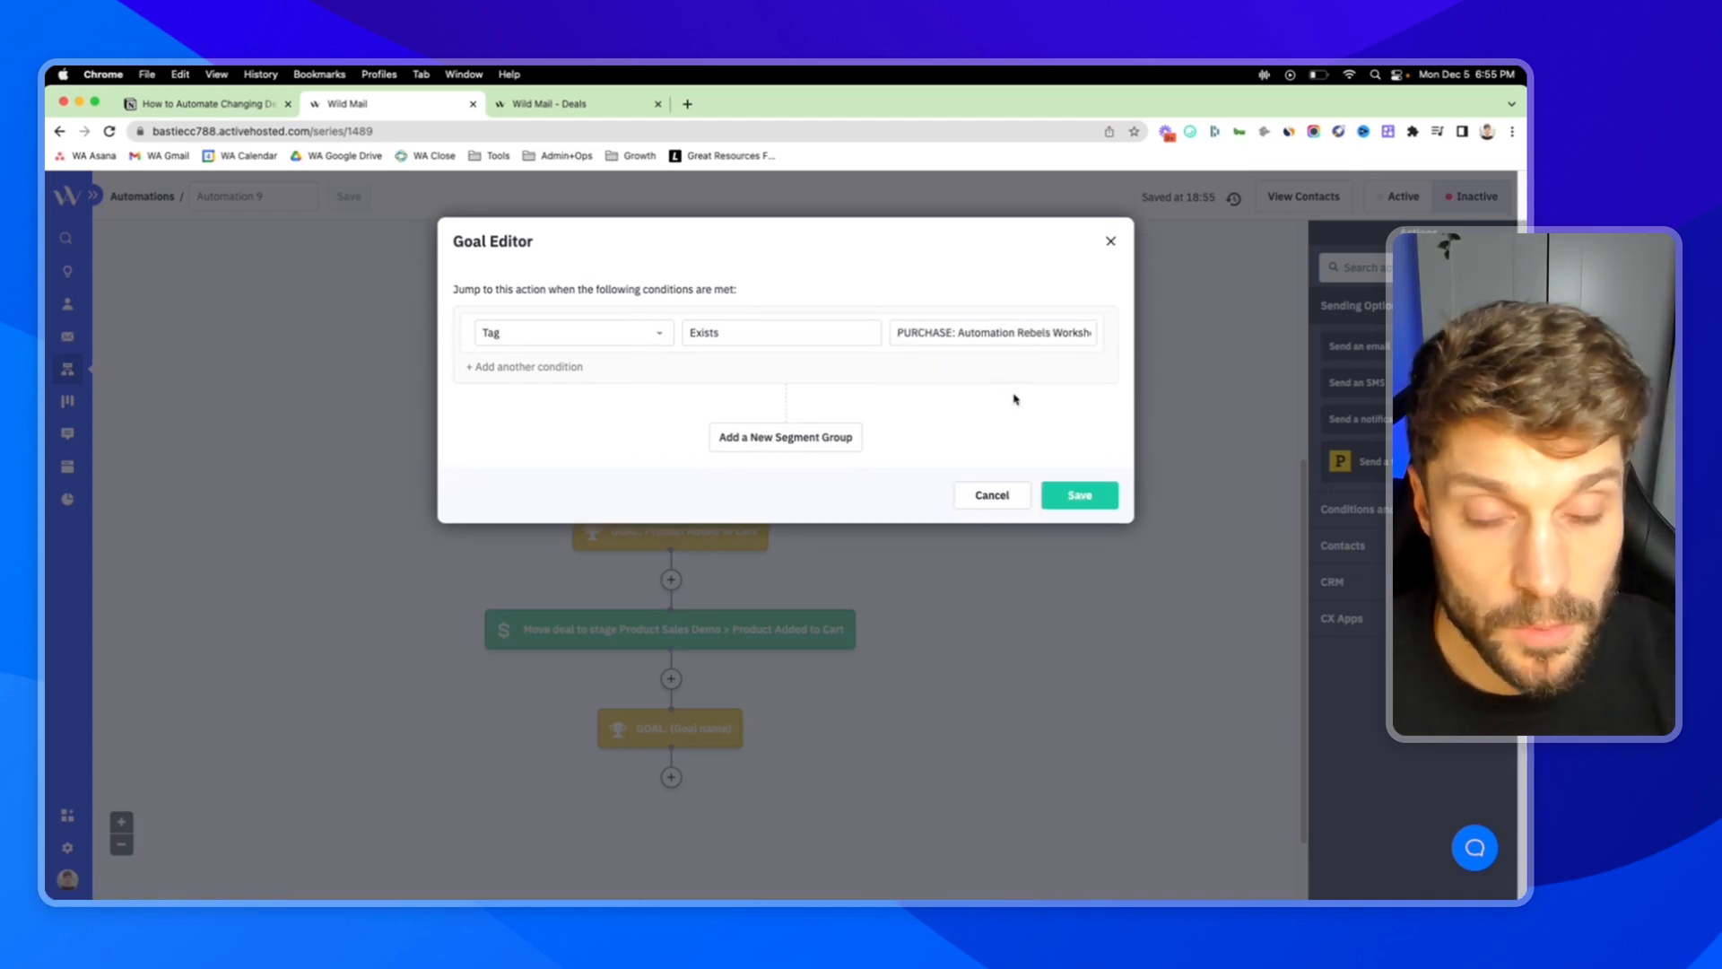
{"action": "left_click", "coordinate": [1078, 495]}
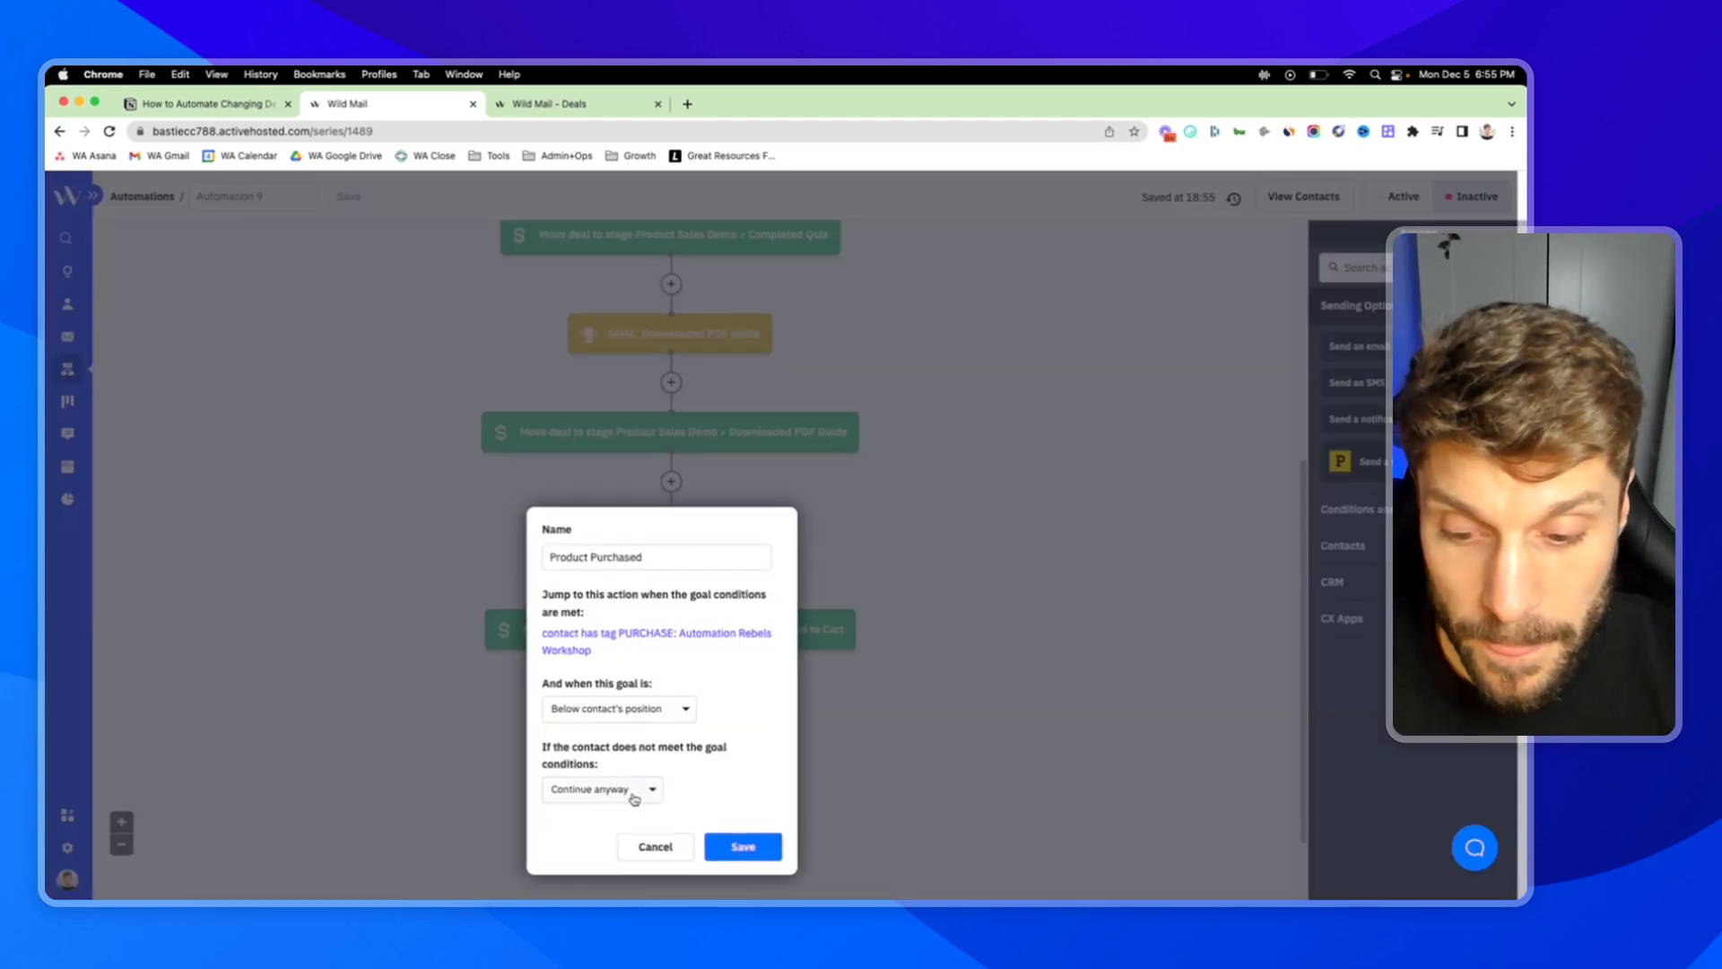
- Make the goal wait until conditions are met and save it
{"action": "left_click", "coordinate": [601, 790]}
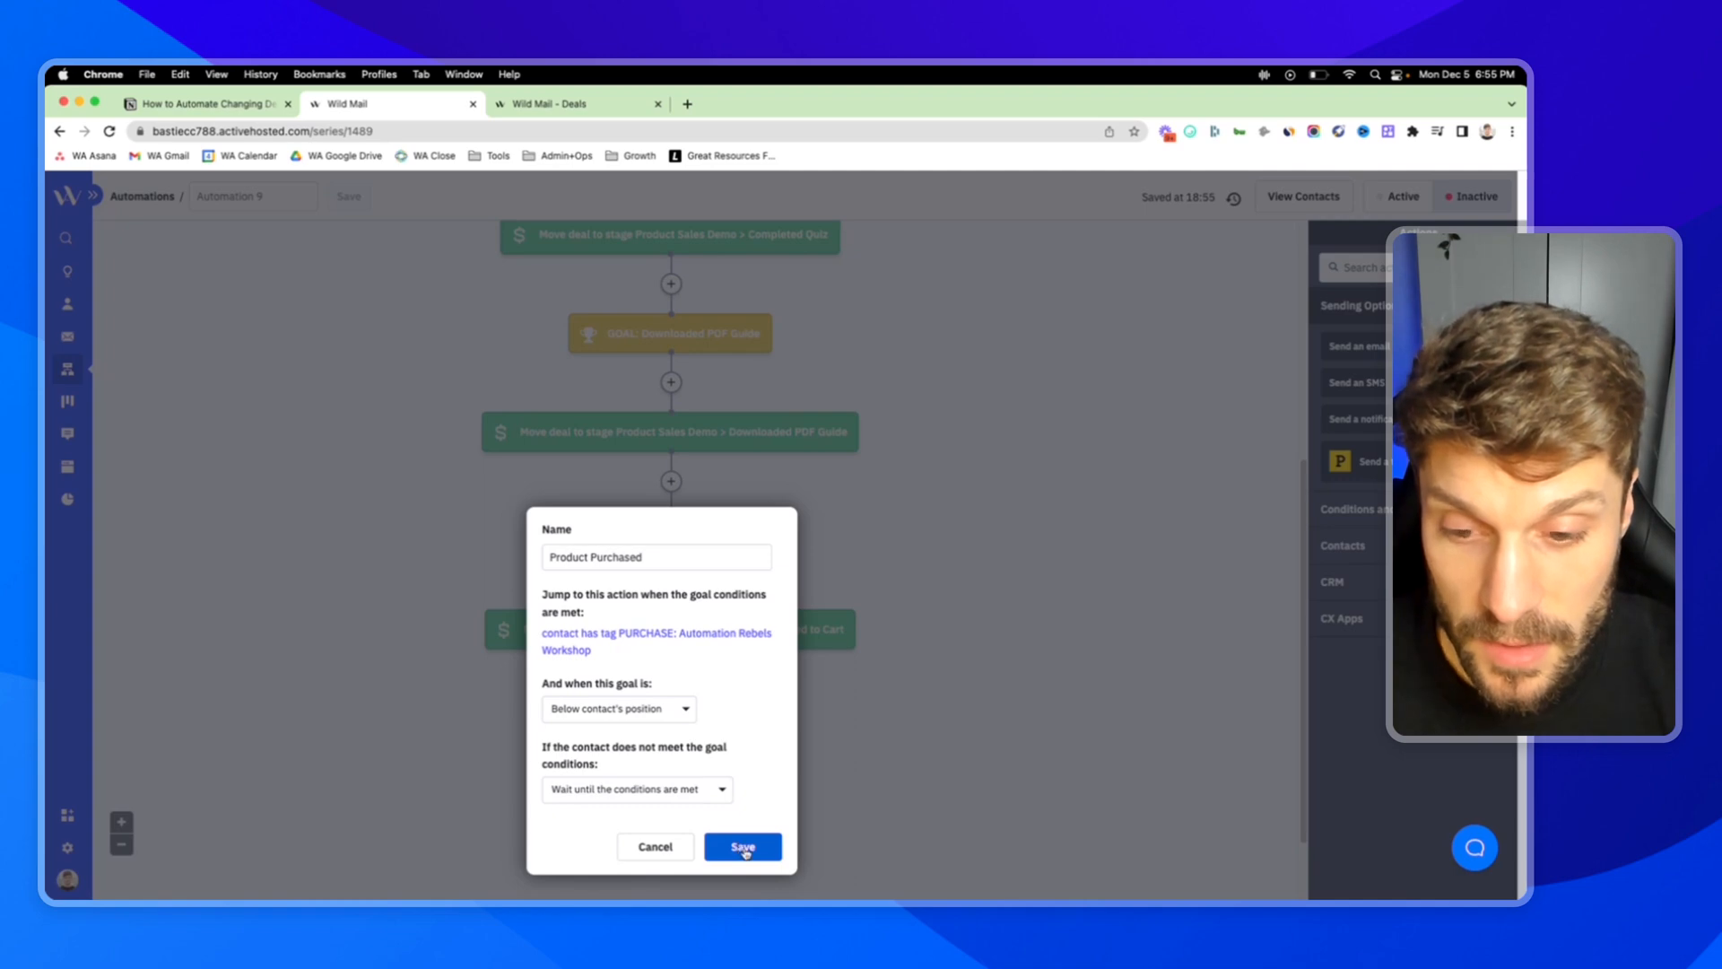
{"action": "left_click", "coordinate": [741, 845]}
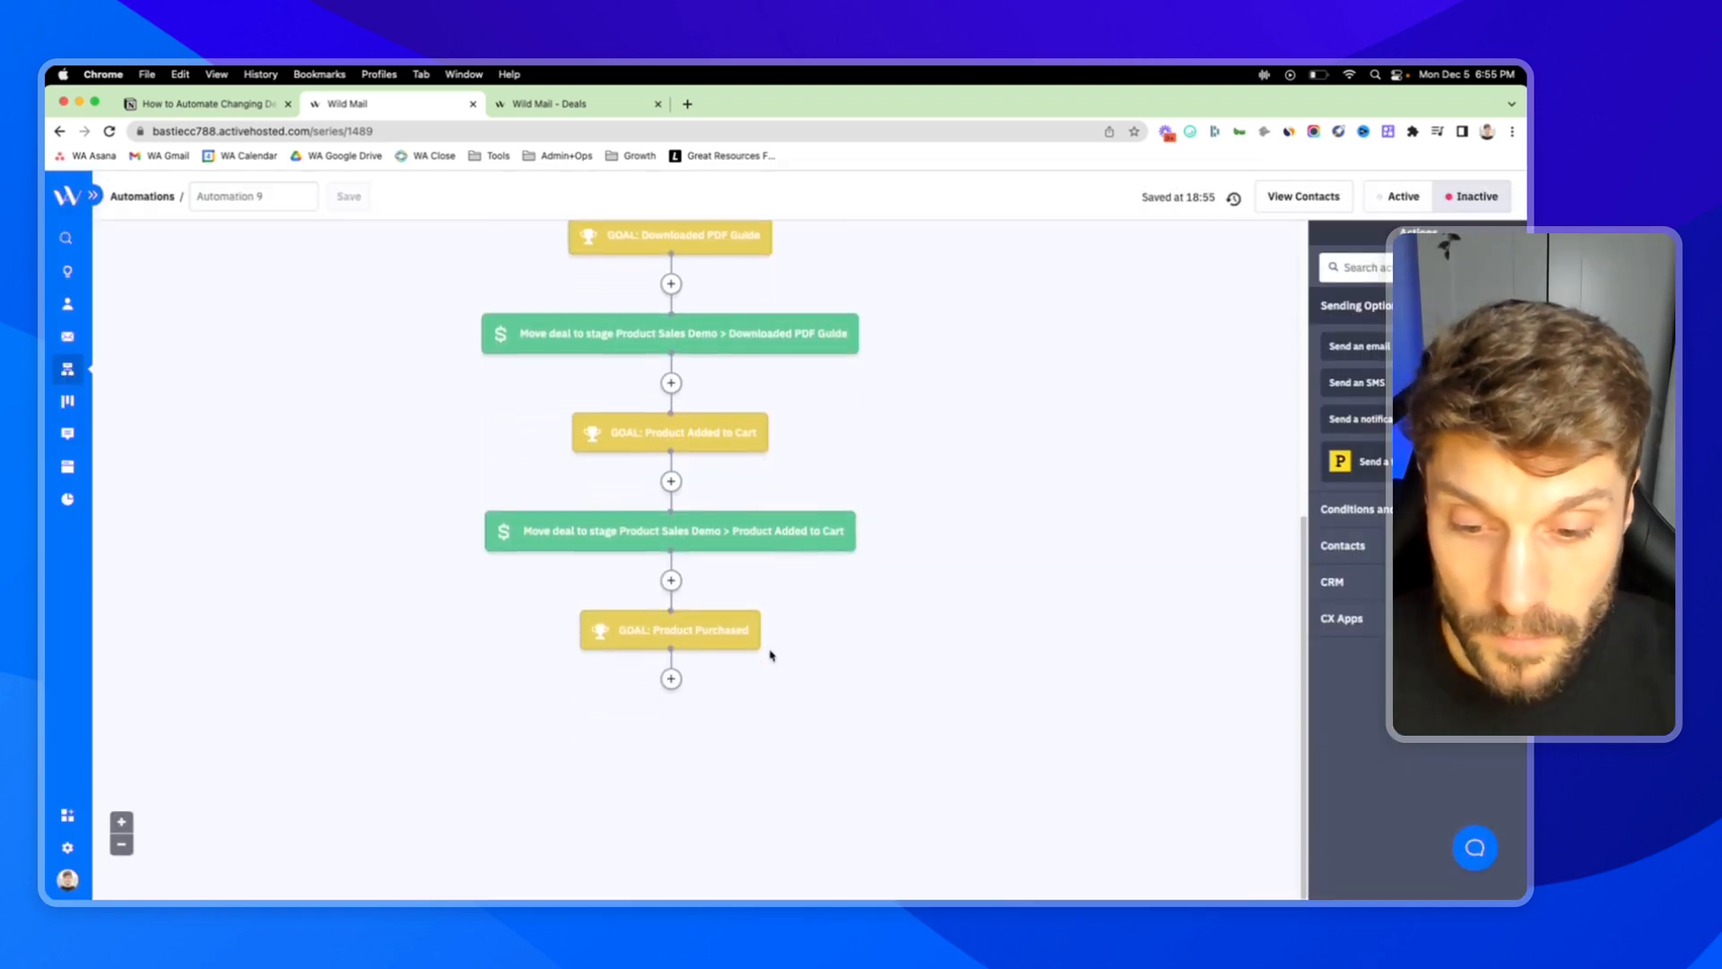
{"action": "left_click", "coordinate": [671, 678]}
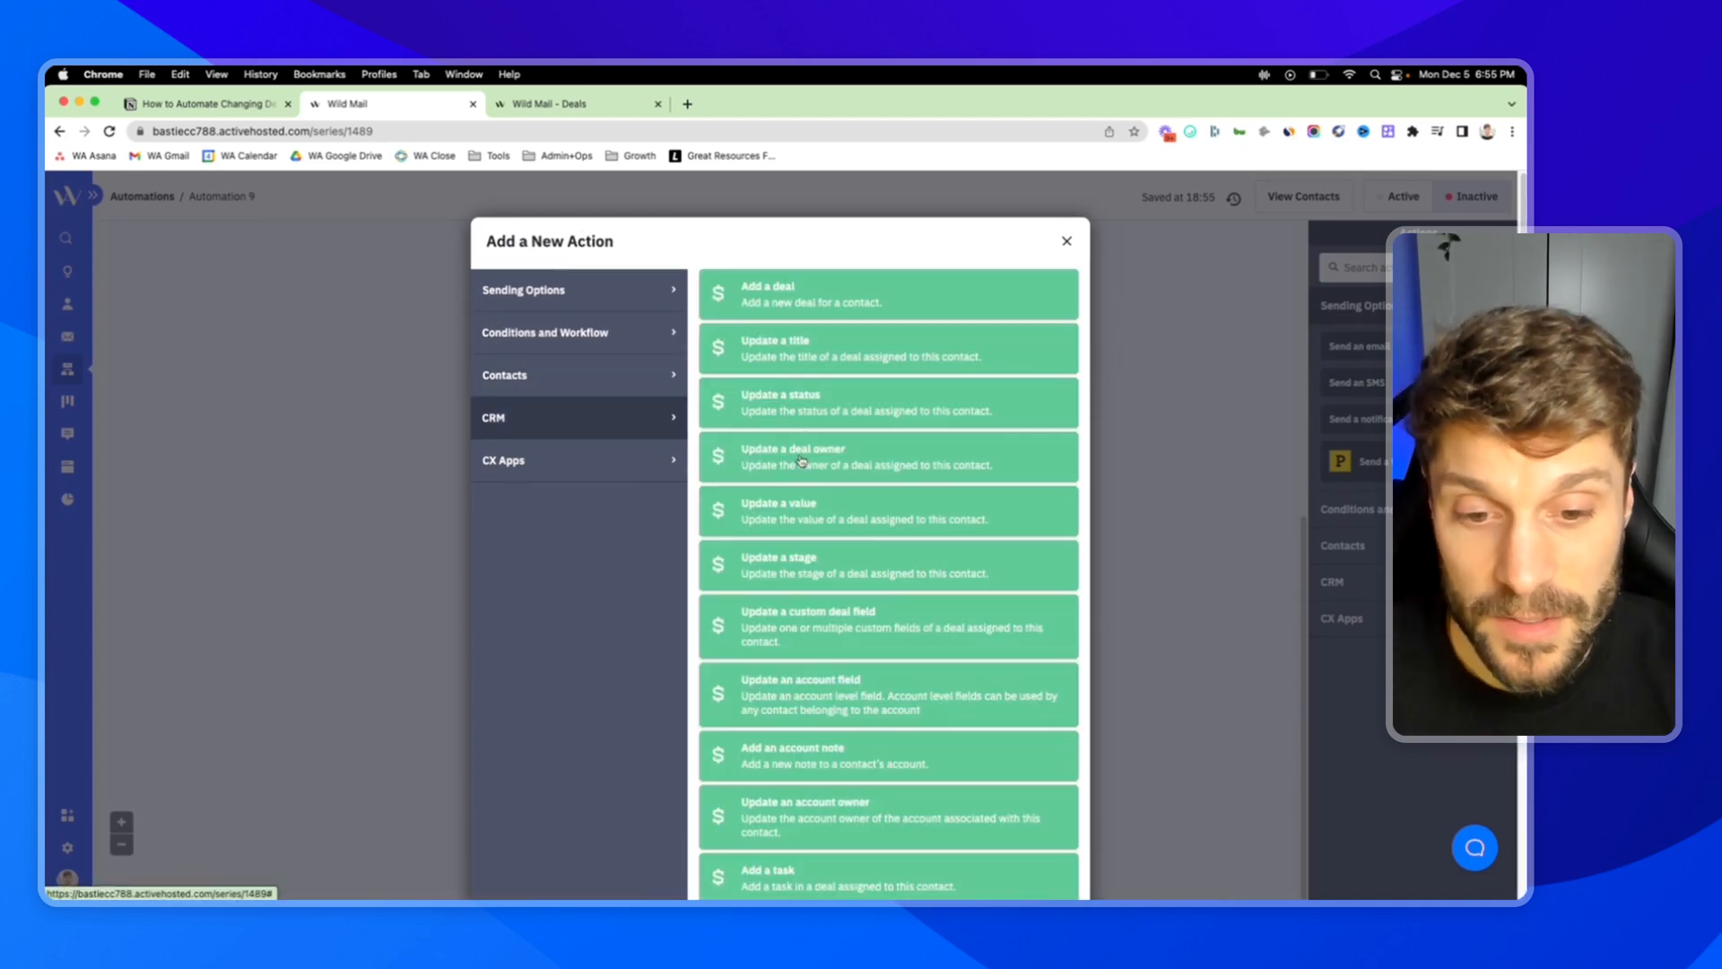
- Add a CRM 'Update a status' step with the new status set to Won
{"action": "scroll", "scroll_direction": "down", "scroll_amount": 3}
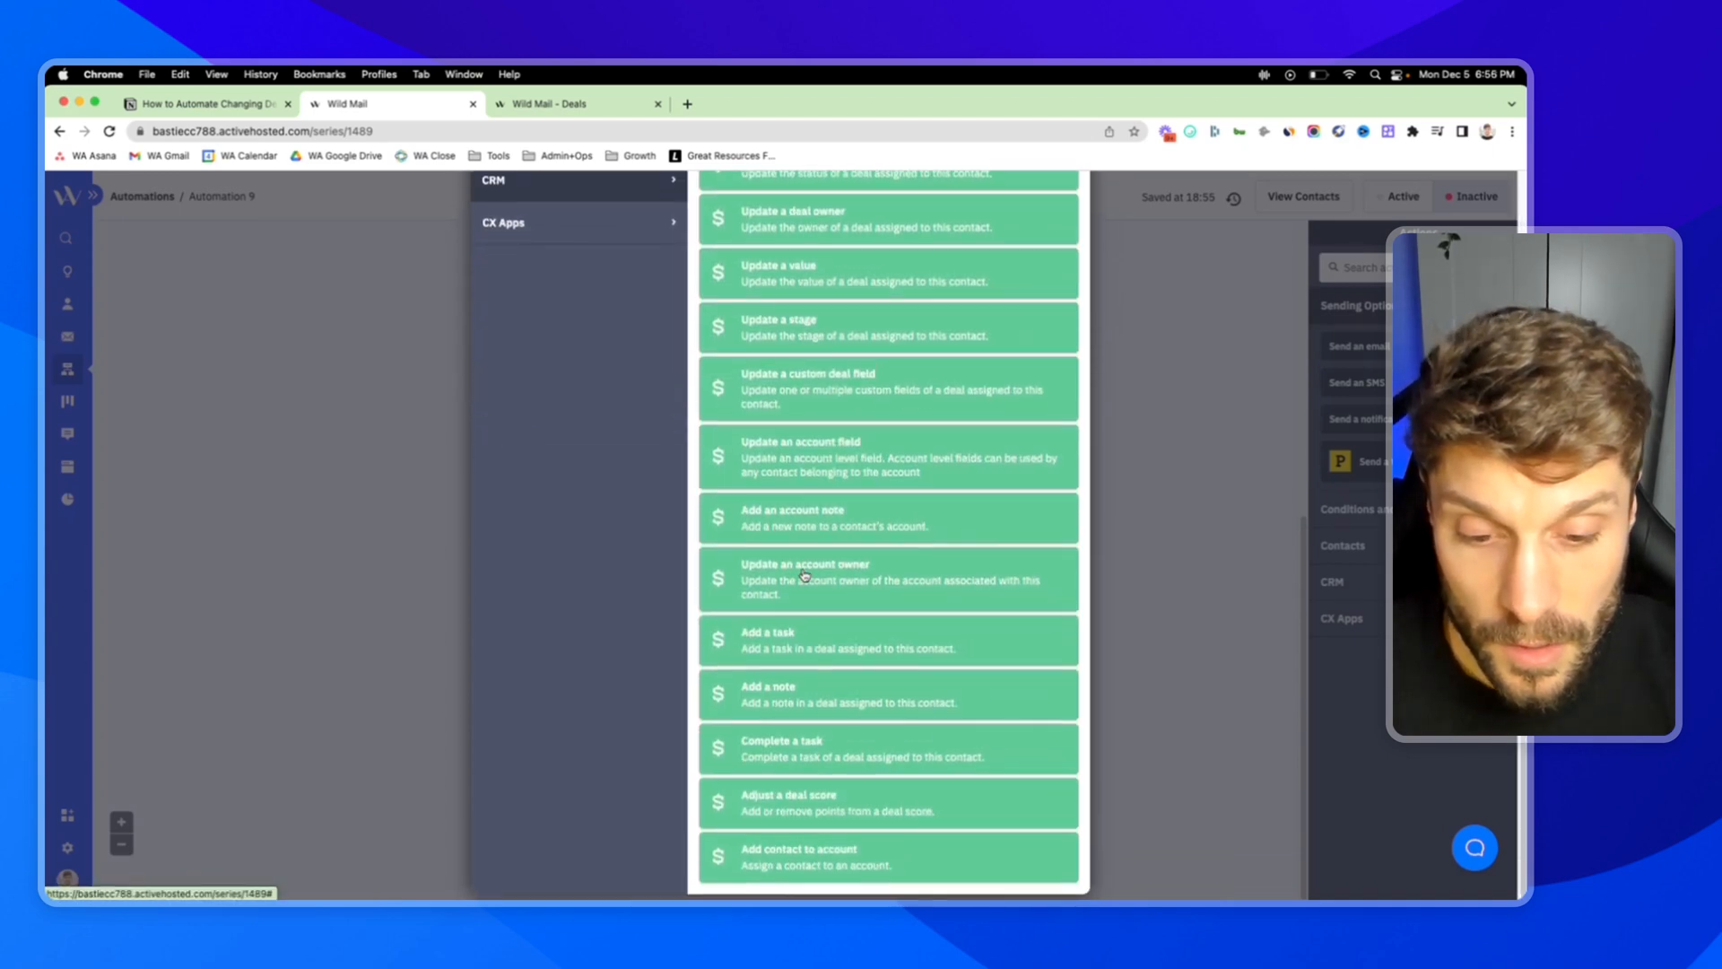
{"action": "scroll", "scroll_direction": "up", "scroll_amount": 3}
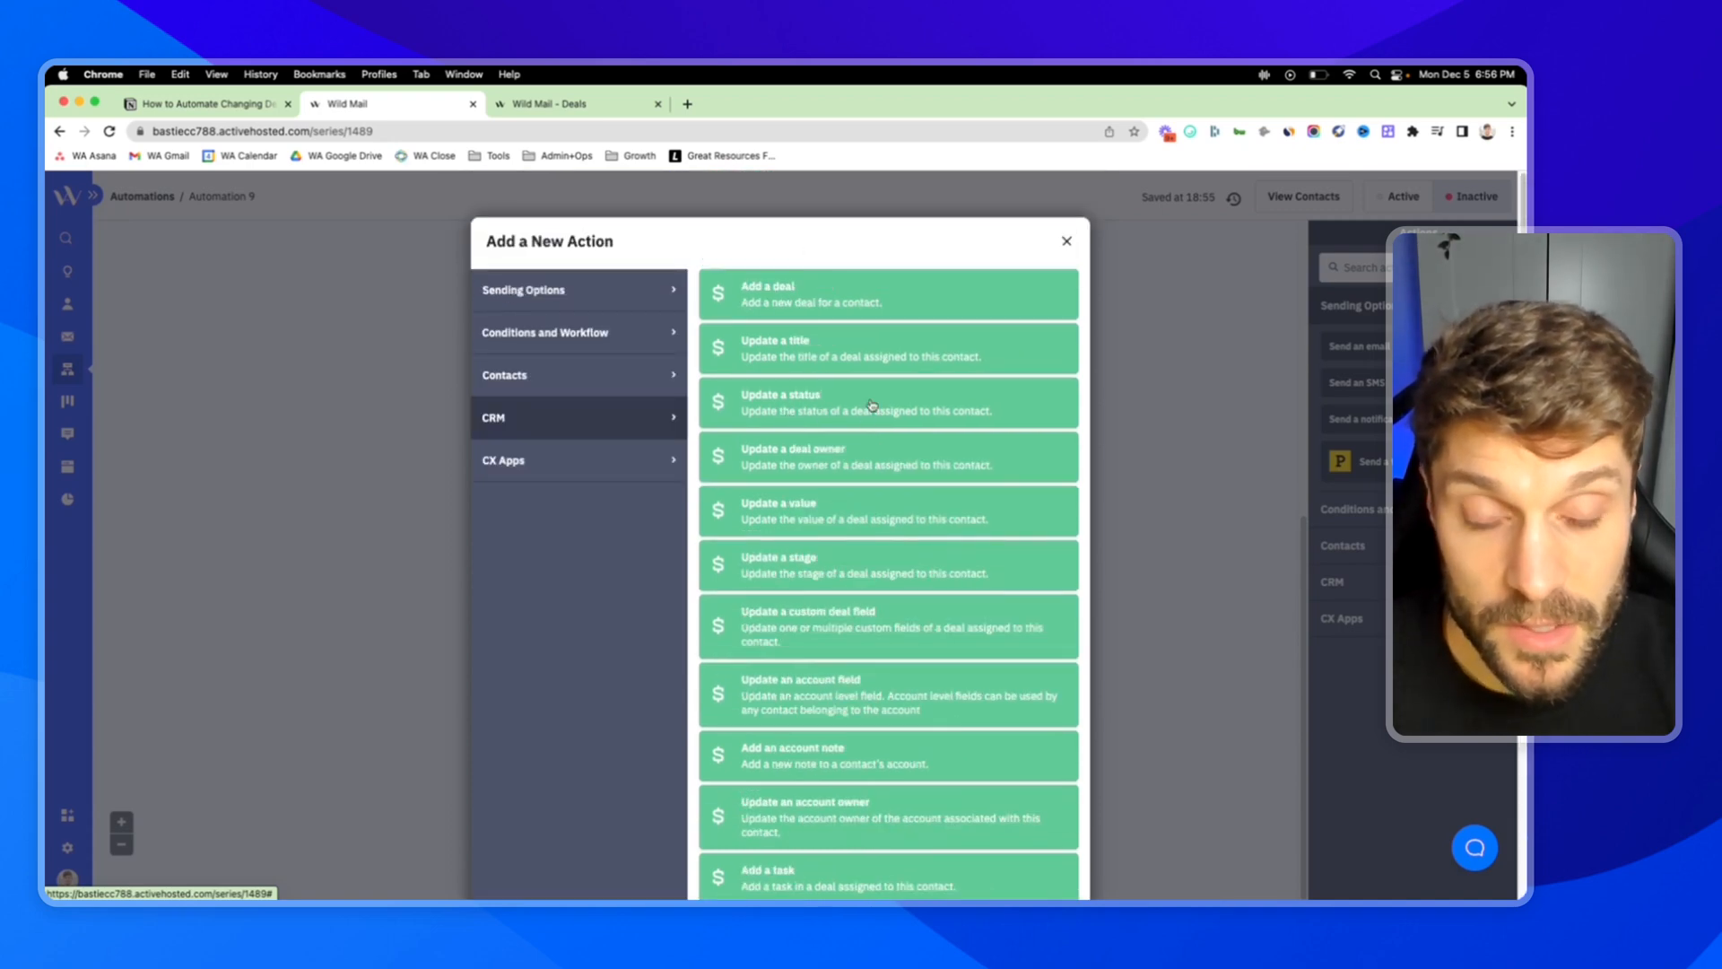
{"action": "left_click", "coordinate": [888, 401]}
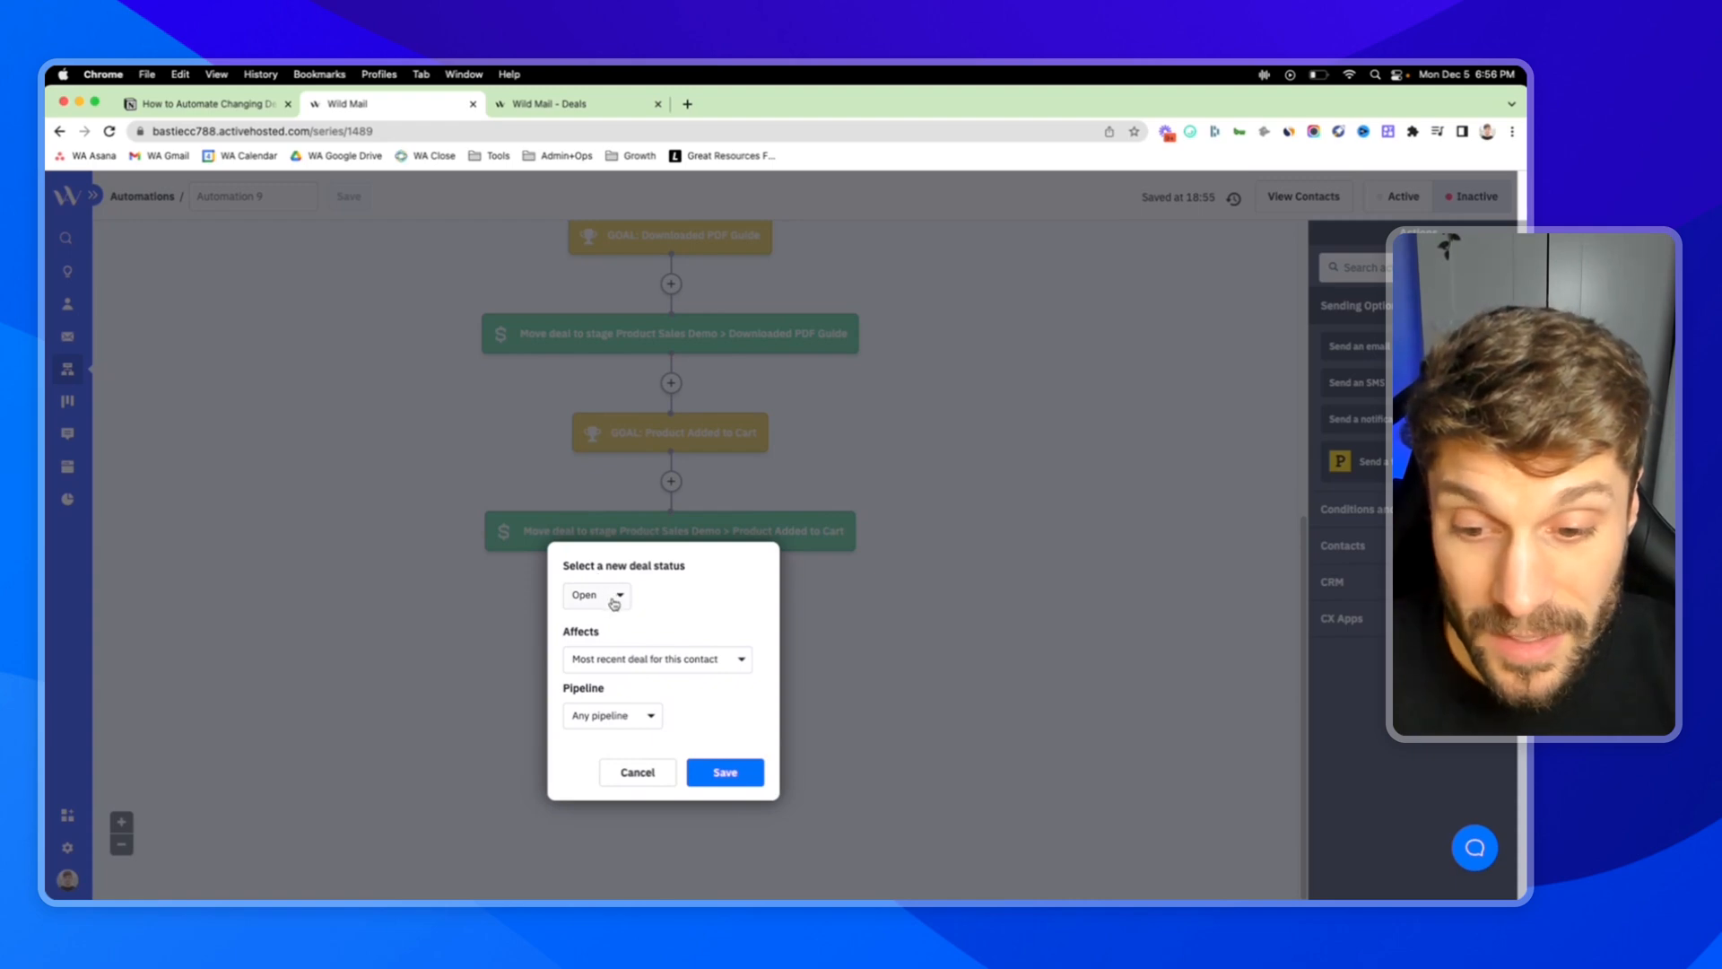
{"action": "left_click", "coordinate": [596, 594]}
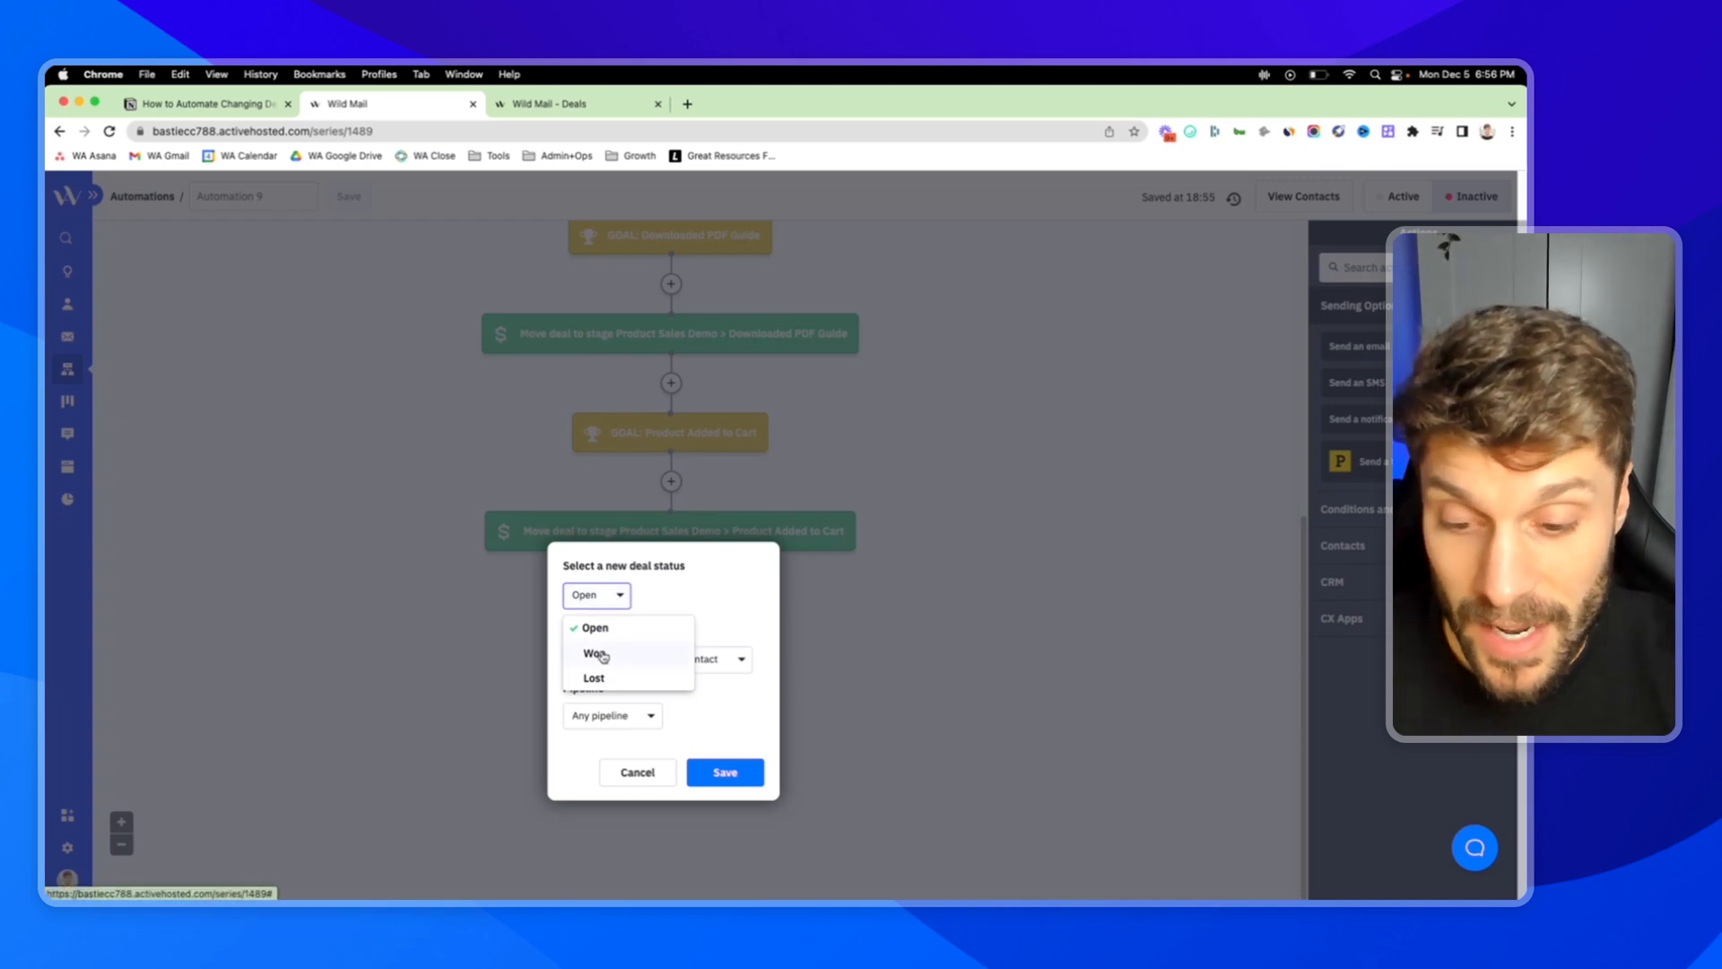
{"action": "left_click", "coordinate": [596, 653]}
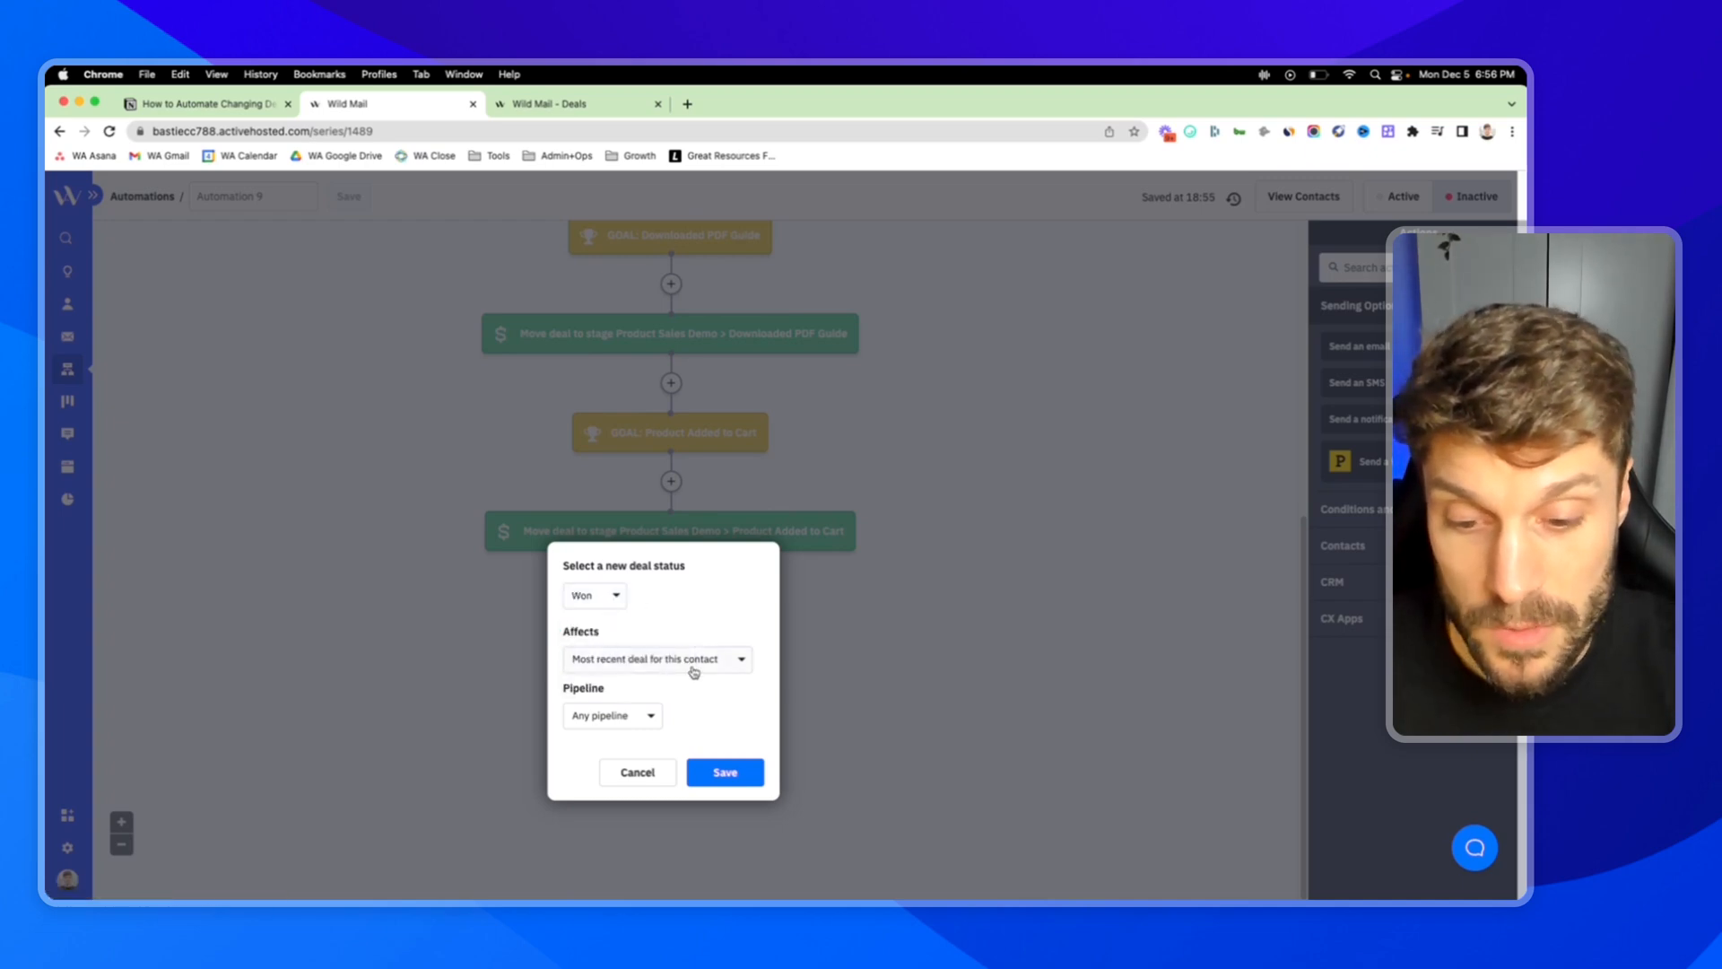
- Limit the status update to the Product Sales Demo pipeline and save the step
{"action": "left_click", "coordinate": [610, 716]}
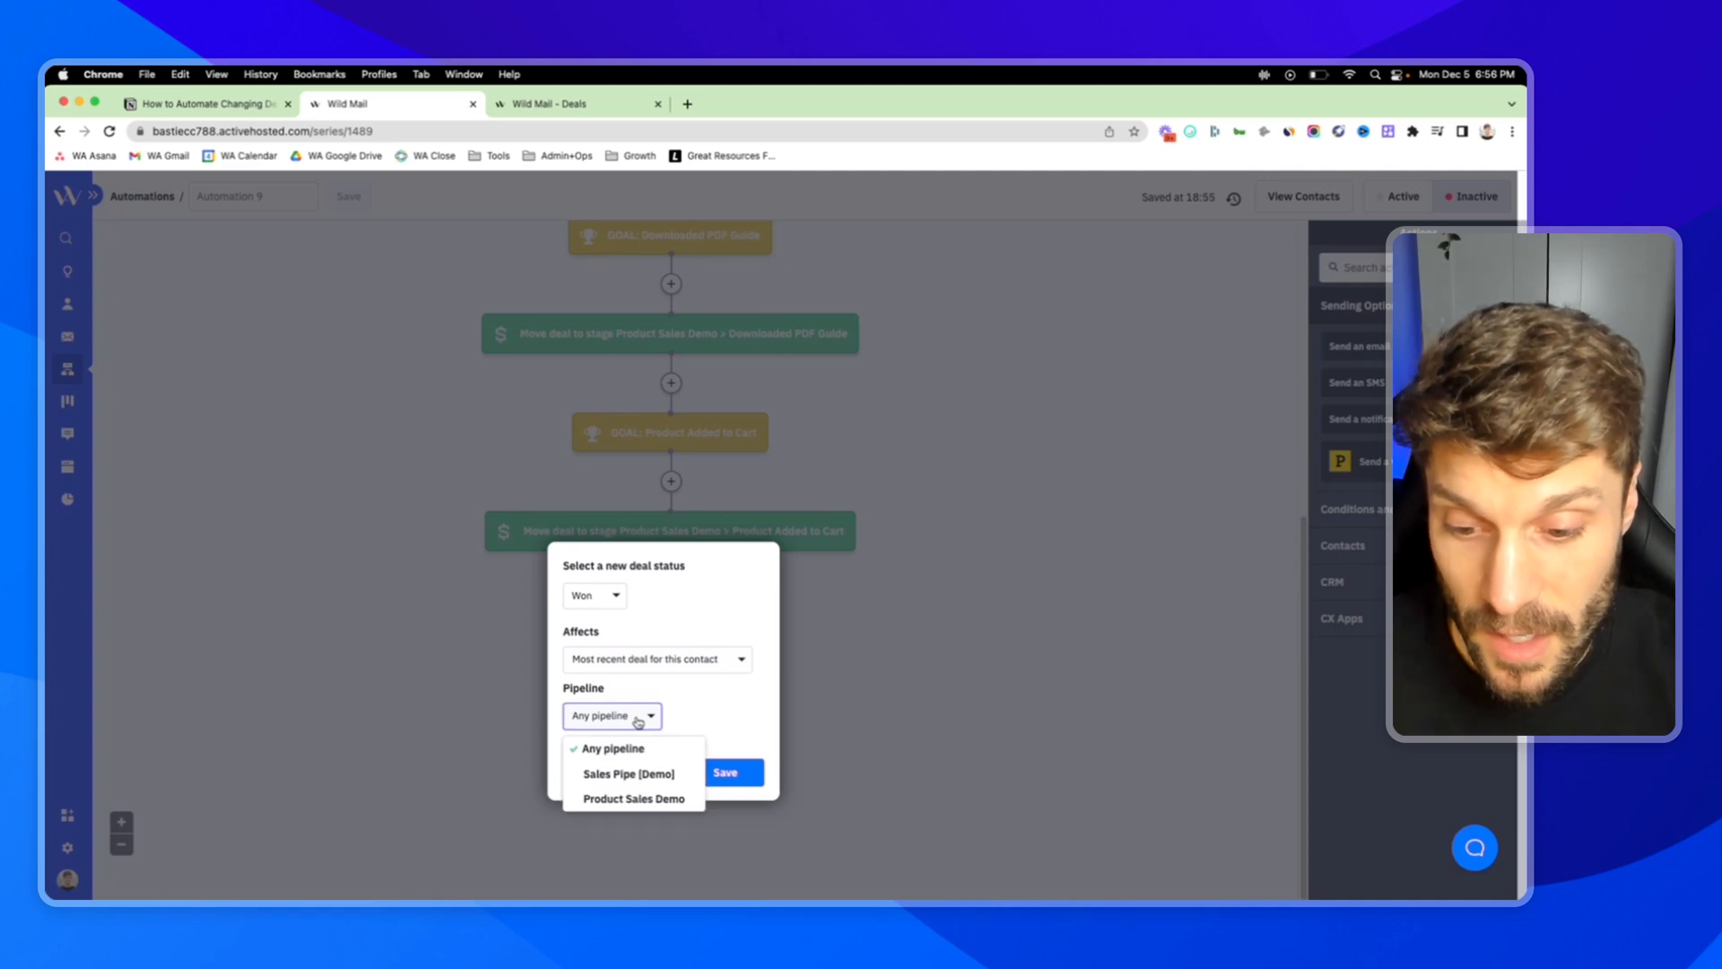
{"action": "left_click", "coordinate": [633, 799]}
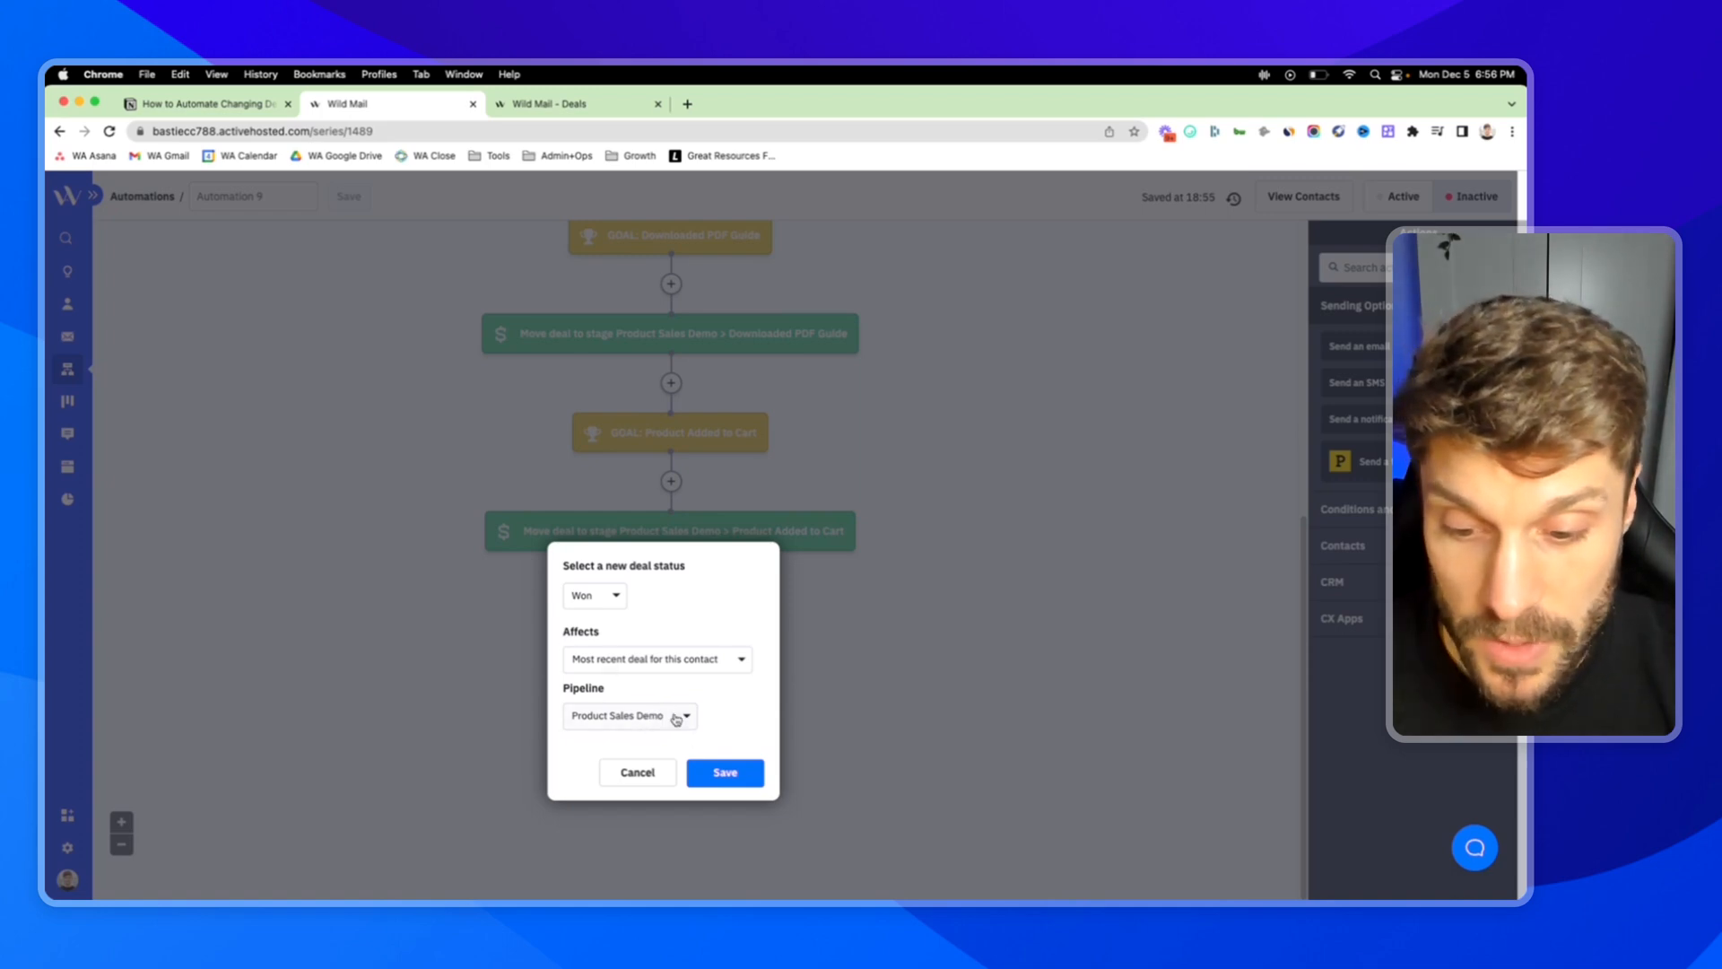
{"action": "left_click", "coordinate": [723, 772]}
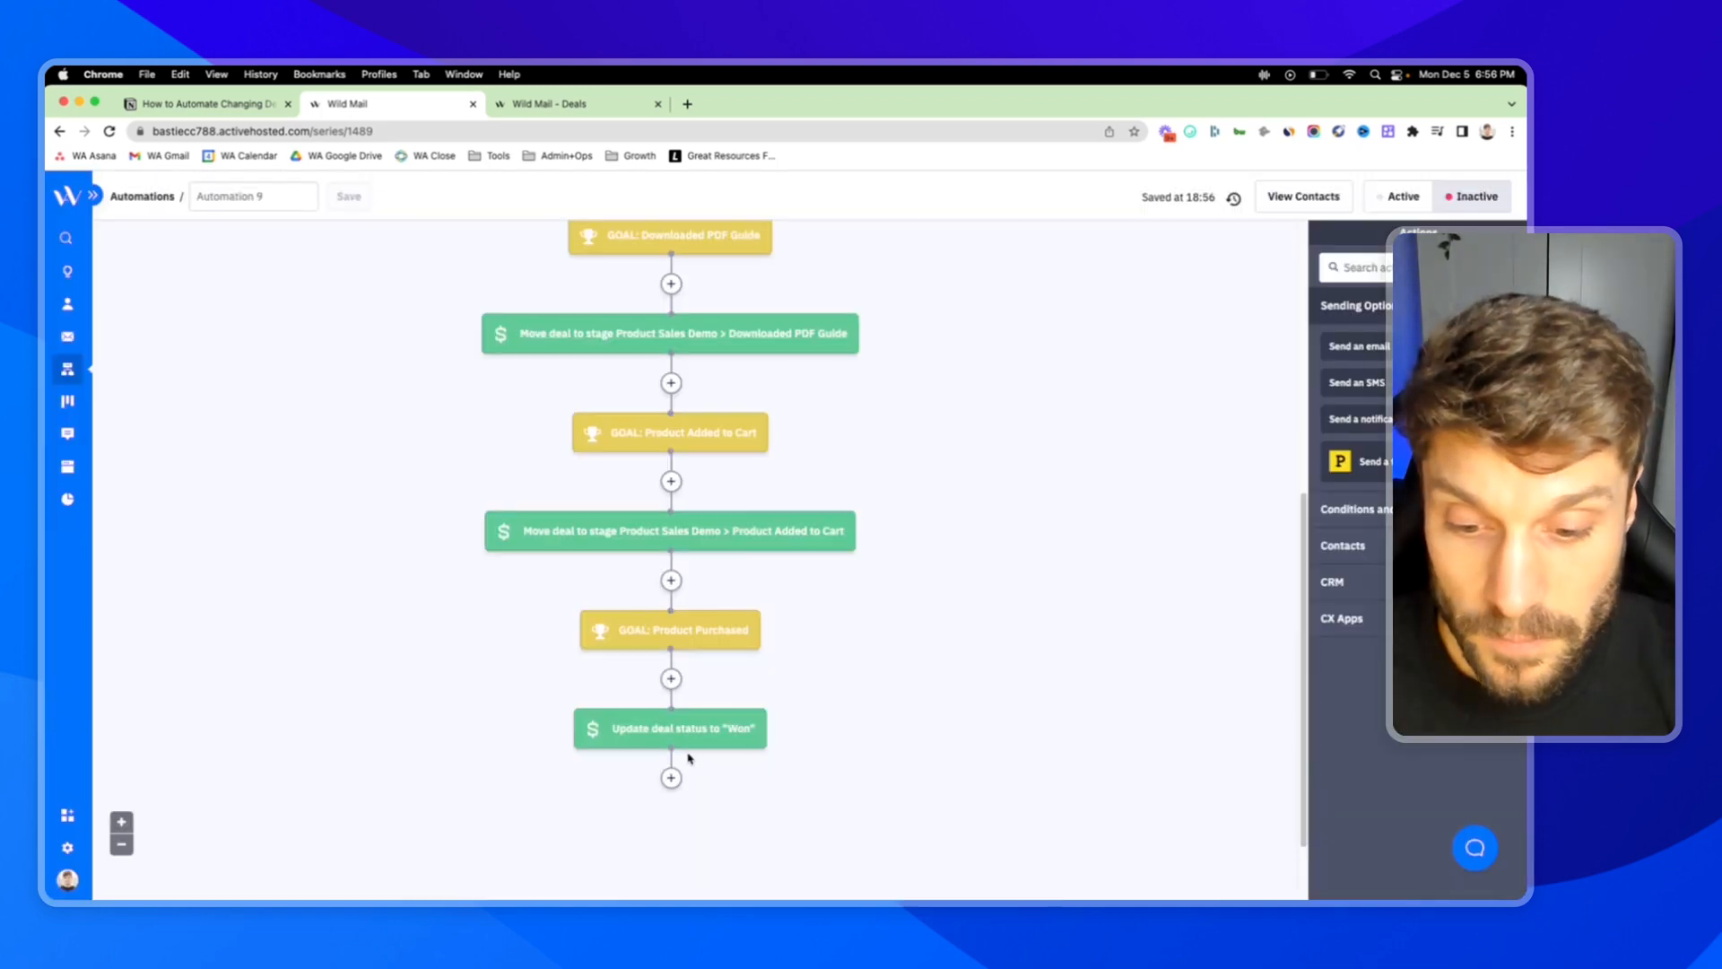
{"action": "left_click", "coordinate": [671, 777]}
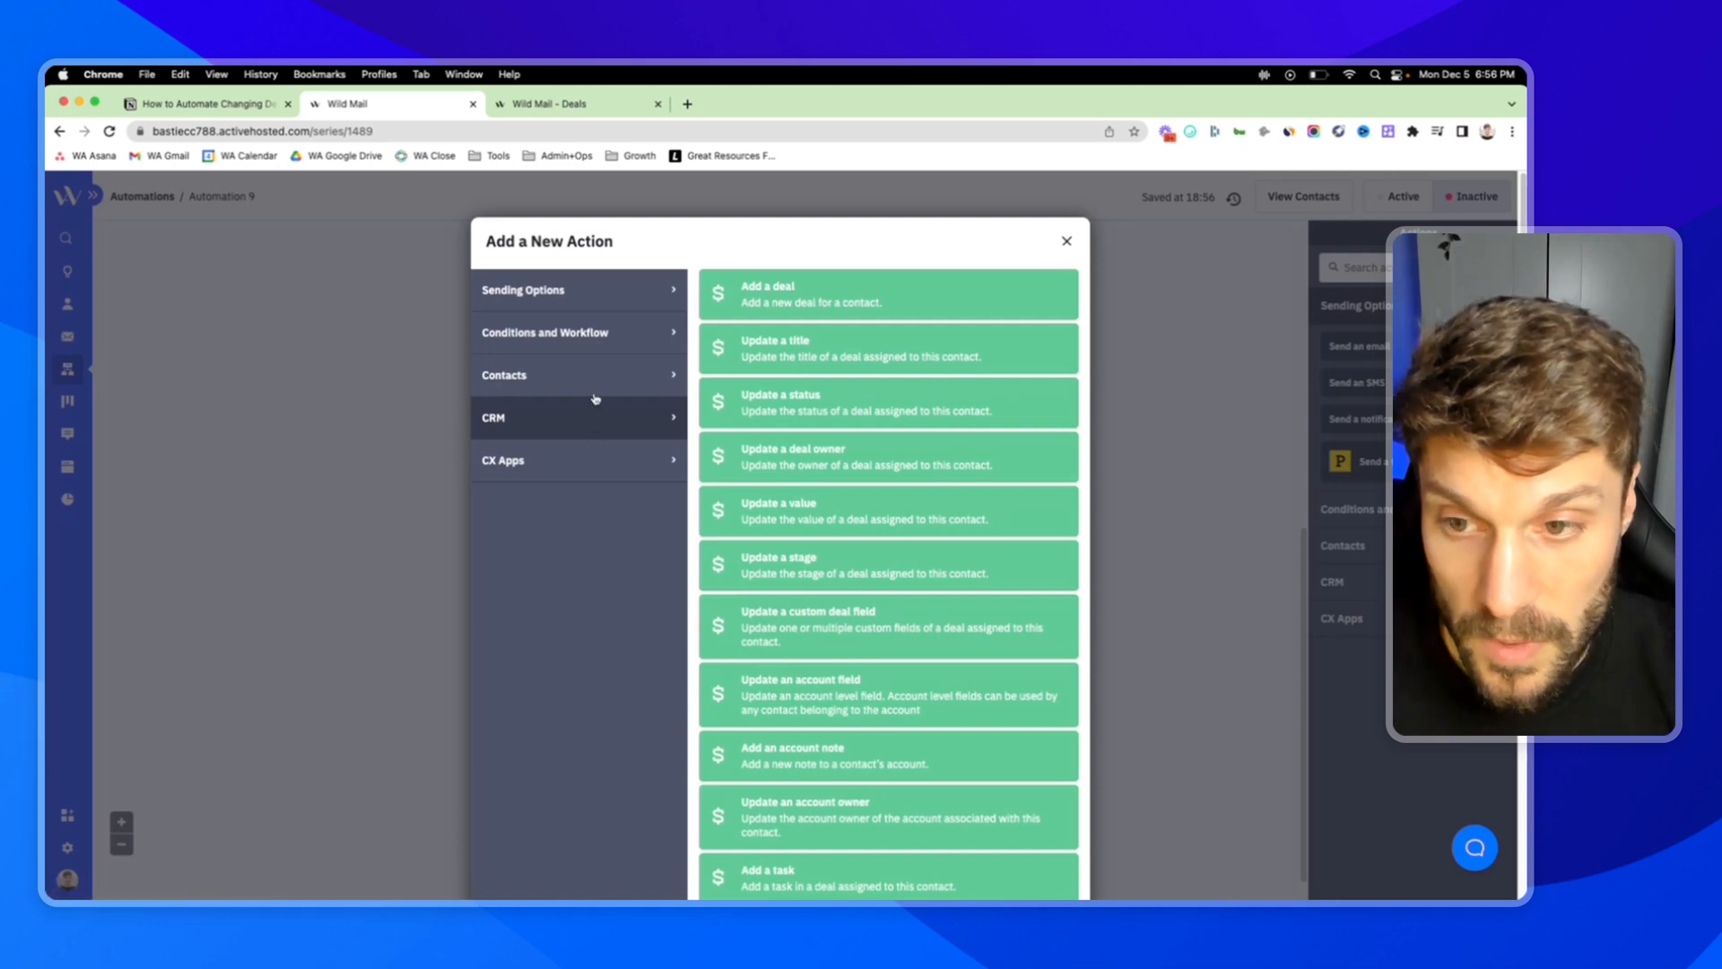
- Finish with an 'End this automation' step from Conditions and Workflow
{"action": "left_click", "coordinate": [549, 332]}
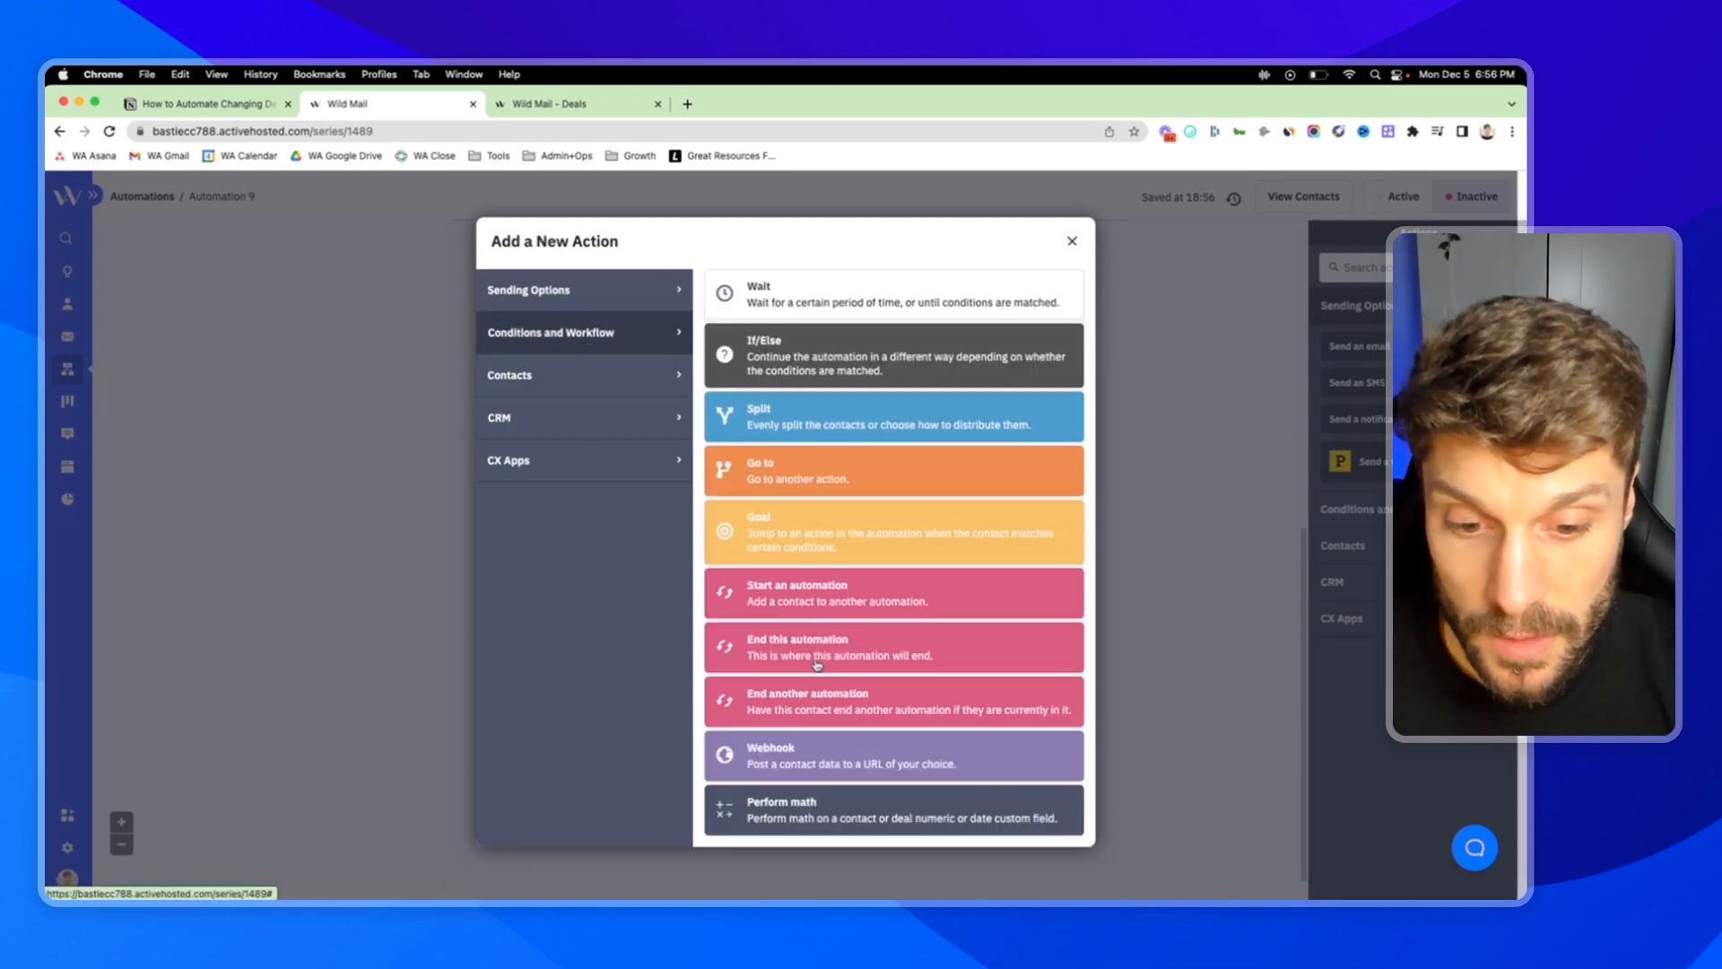
{"action": "left_click", "coordinate": [1071, 241]}
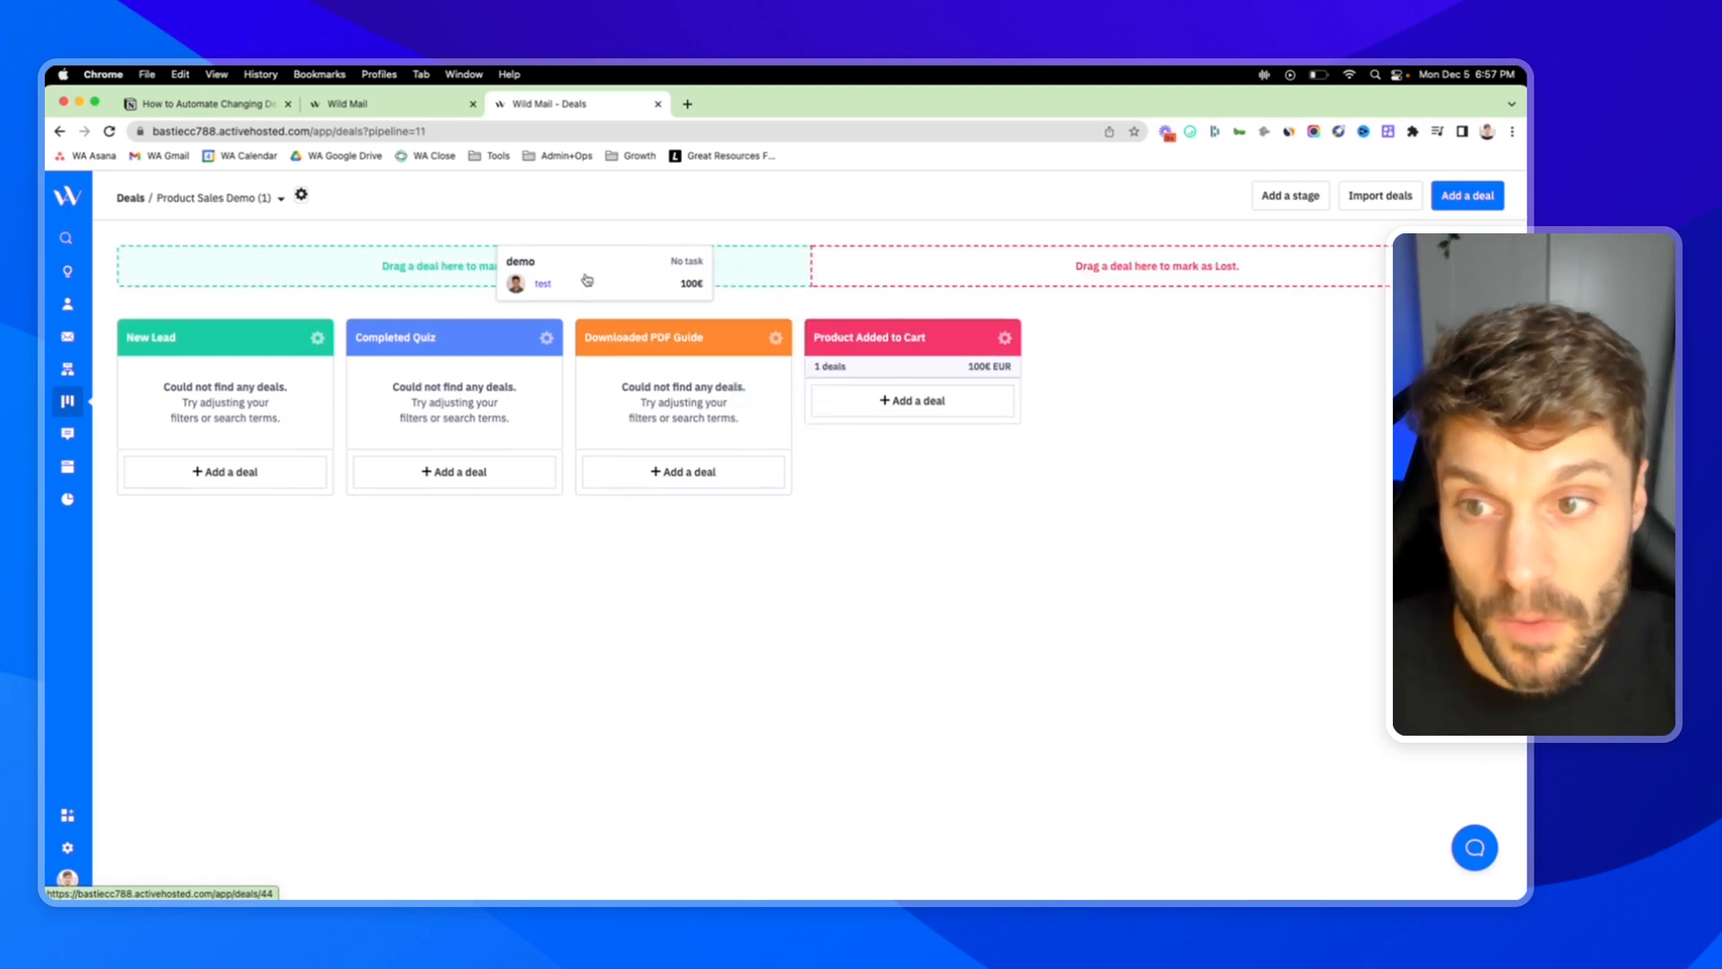
{"action": "left_click_drag", "start_coordinate": [585, 273], "coordinate": [429, 266]}
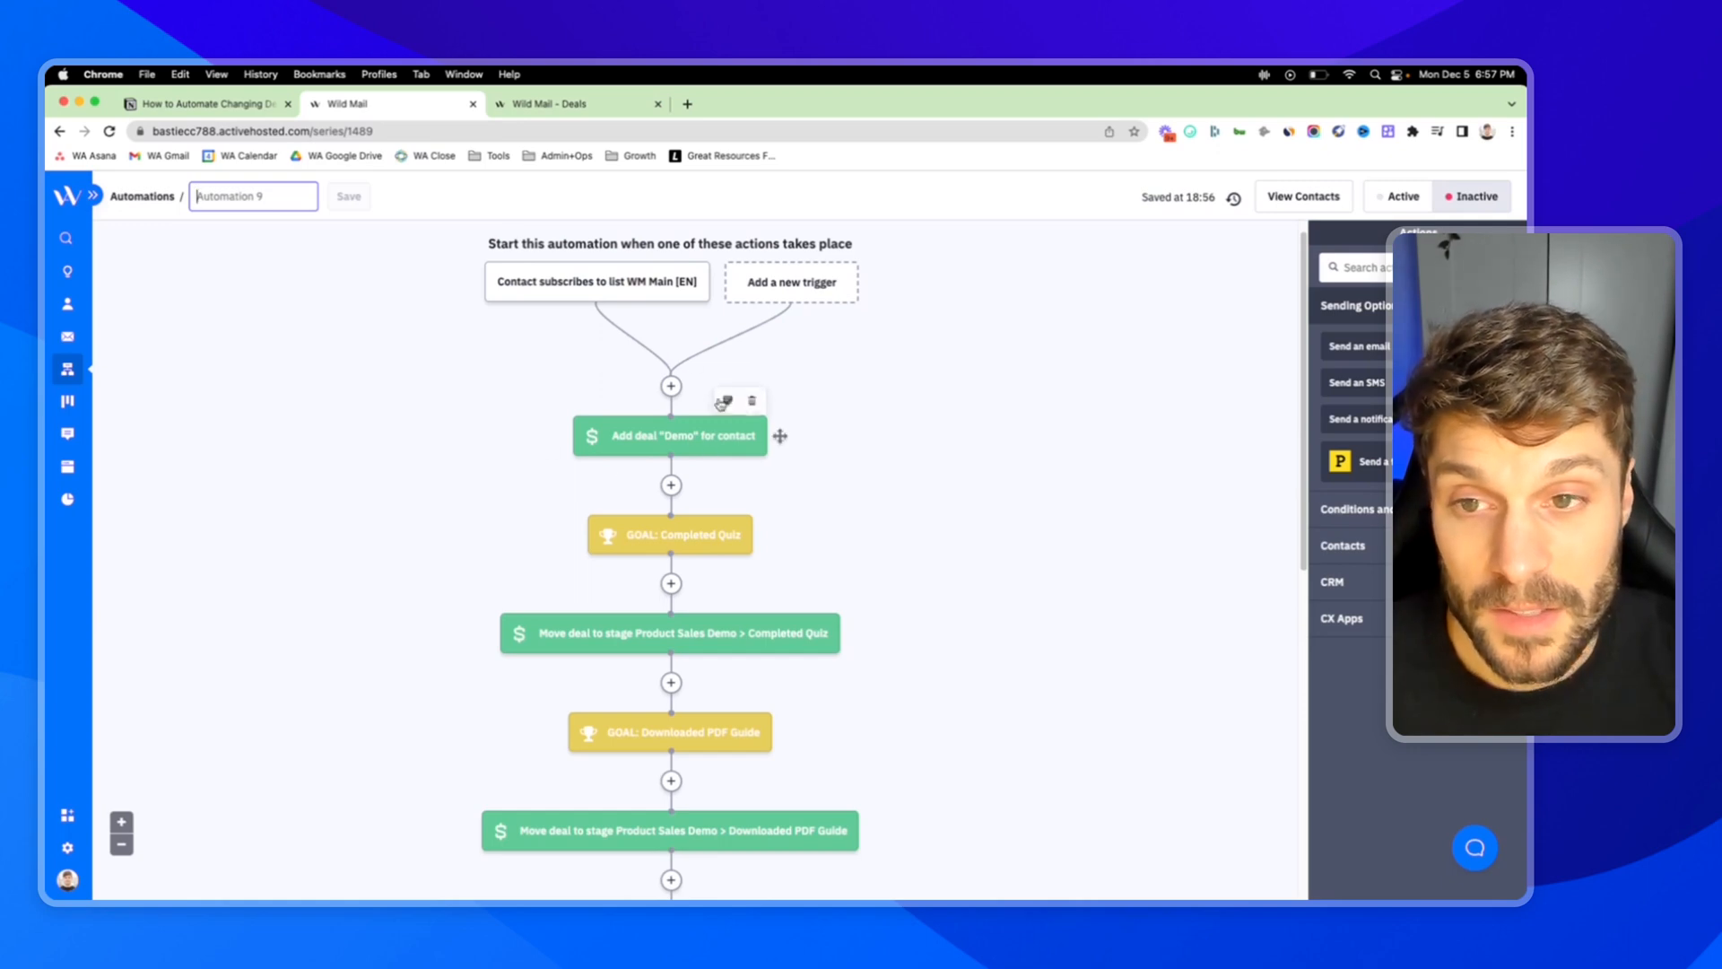
{"action": "scroll", "scroll_direction": "down", "scroll_amount": 3}
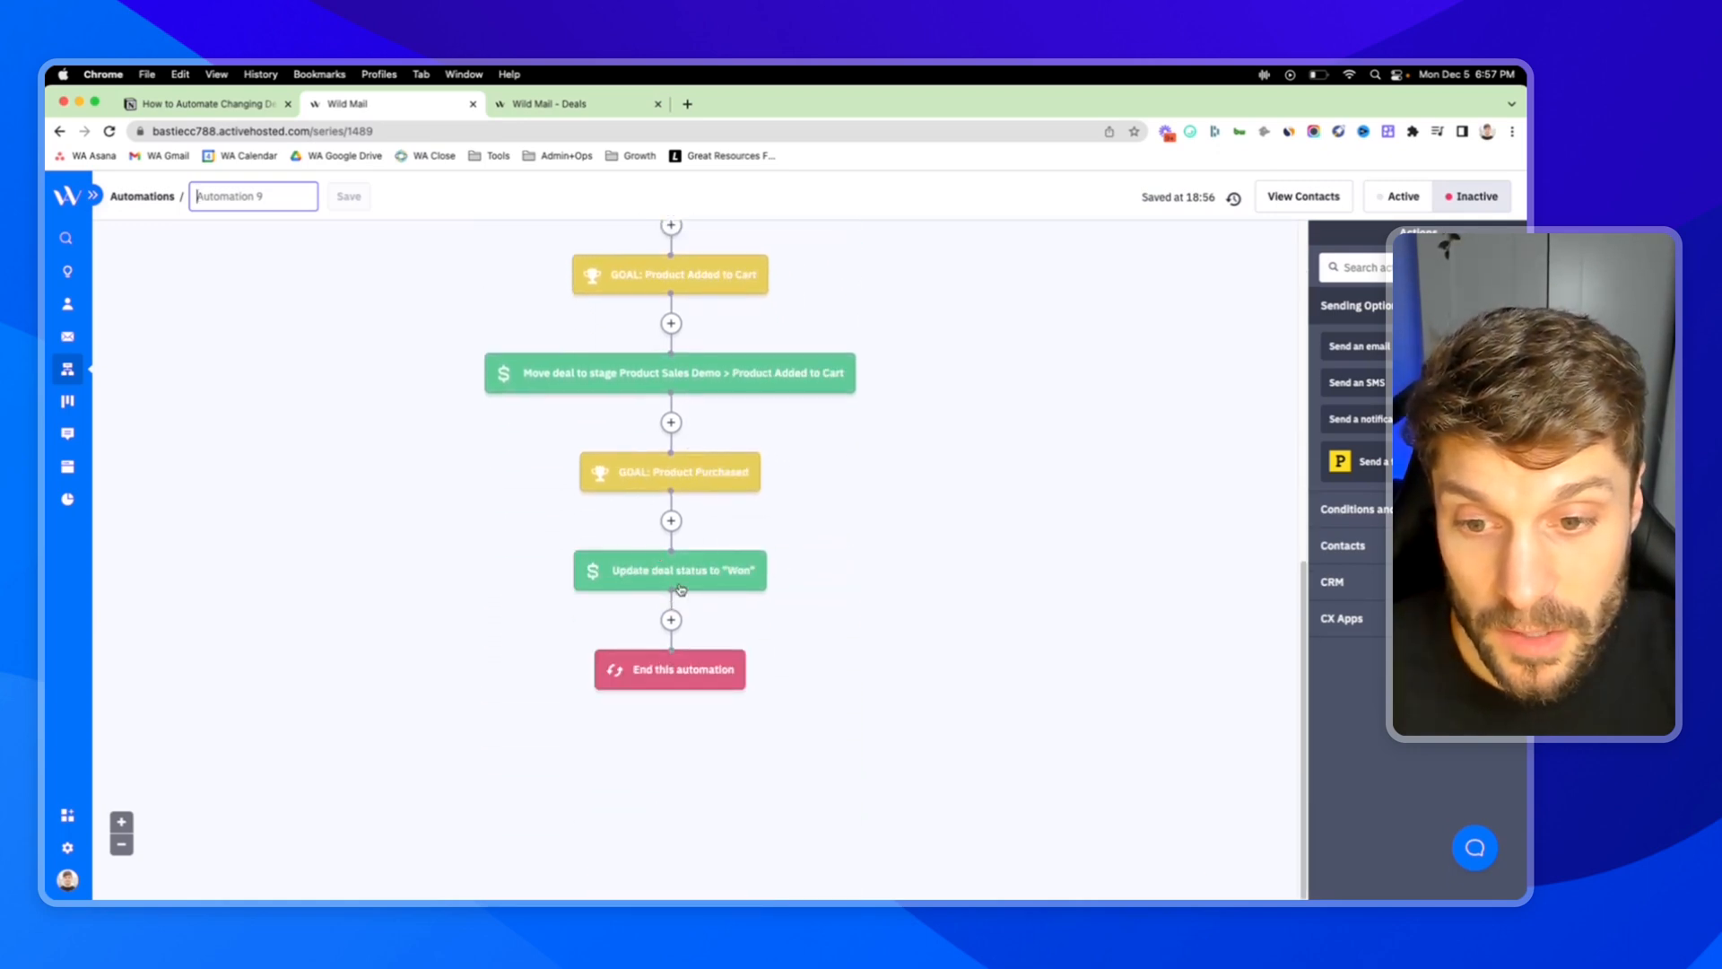
{"action": "scroll", "scroll_direction": "up", "scroll_amount": 3}
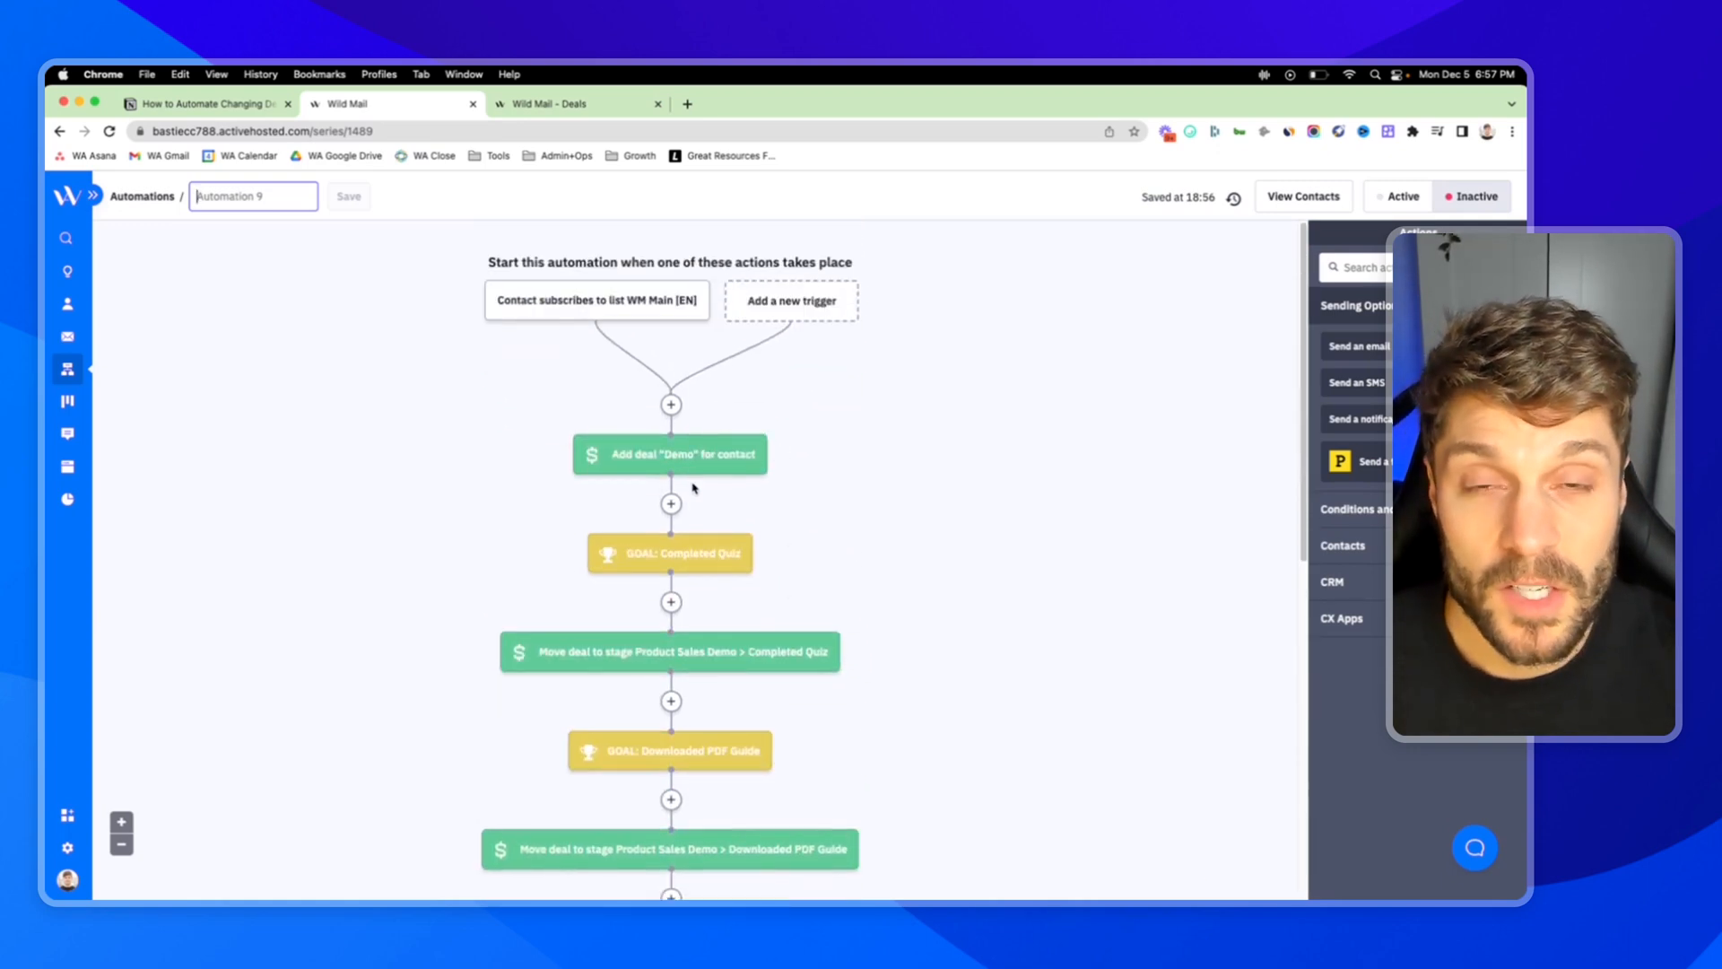